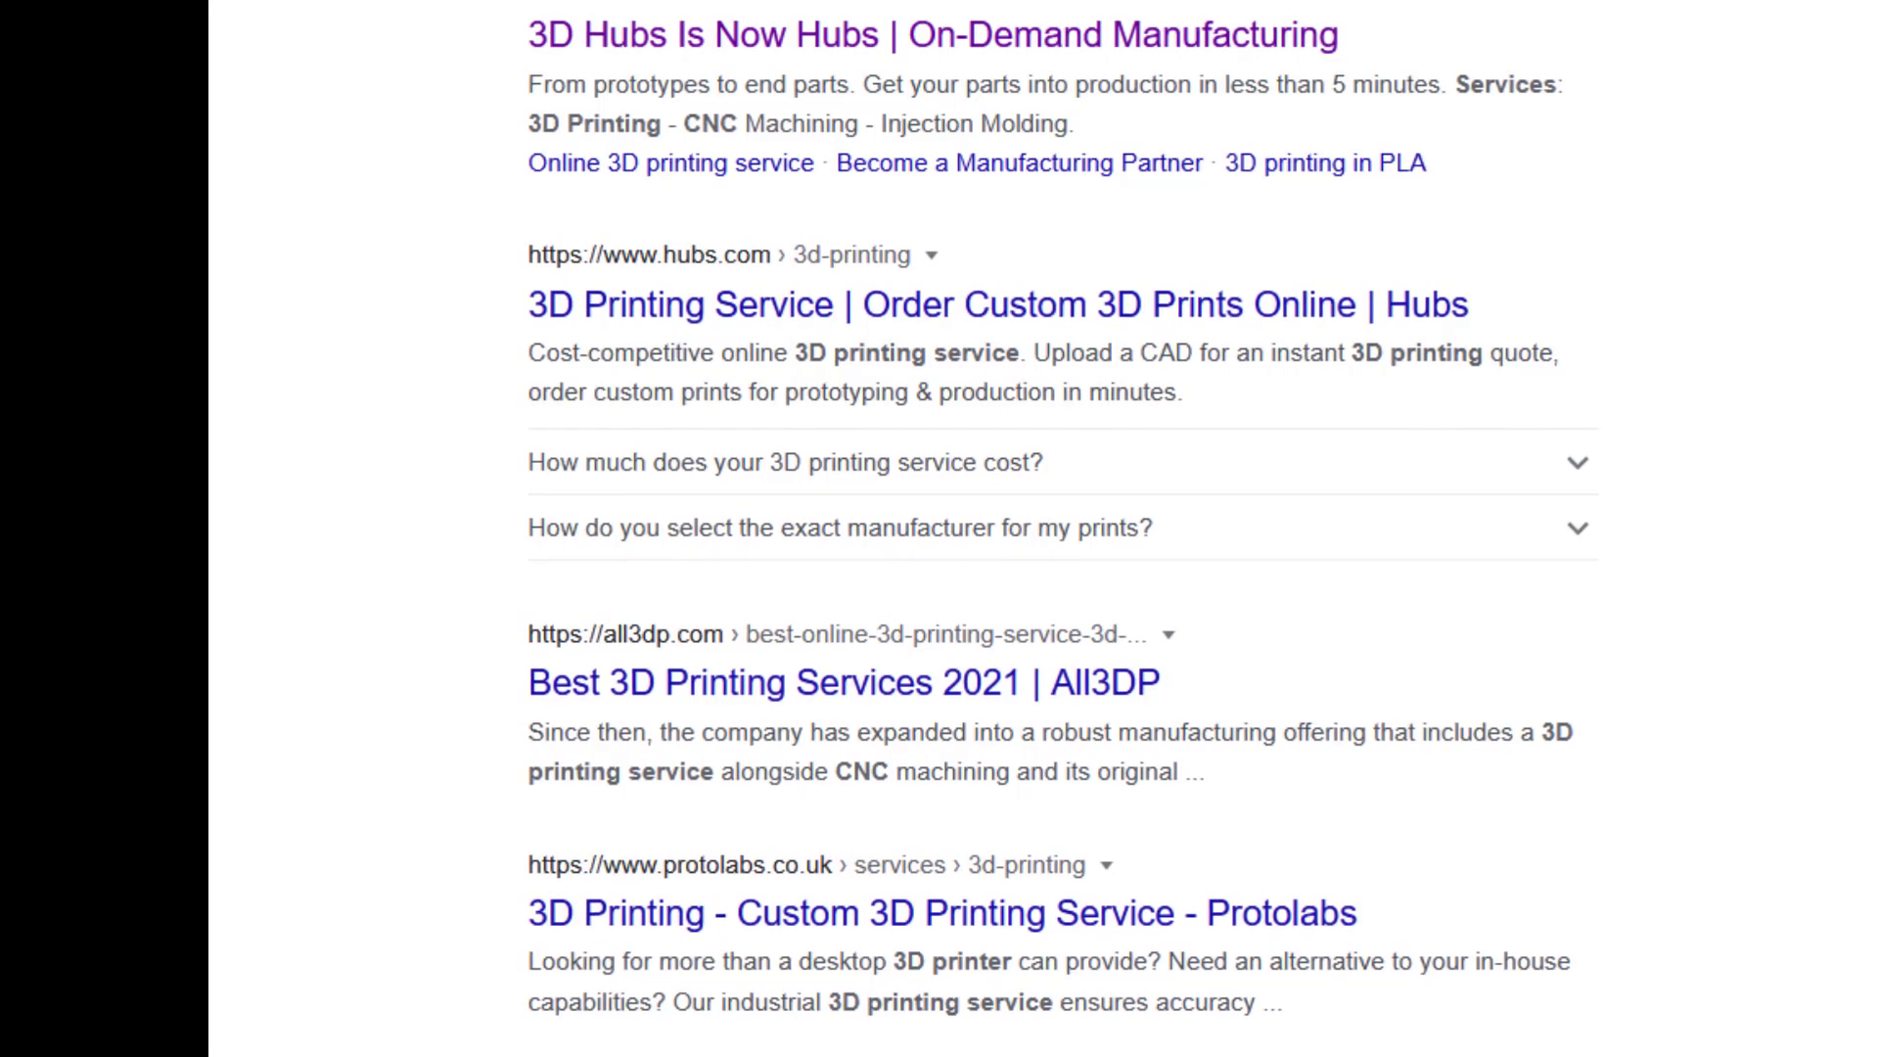
# Scroll the Google results toward the Hubs 3D Printing Service link.
pyautogui.scroll(-3)
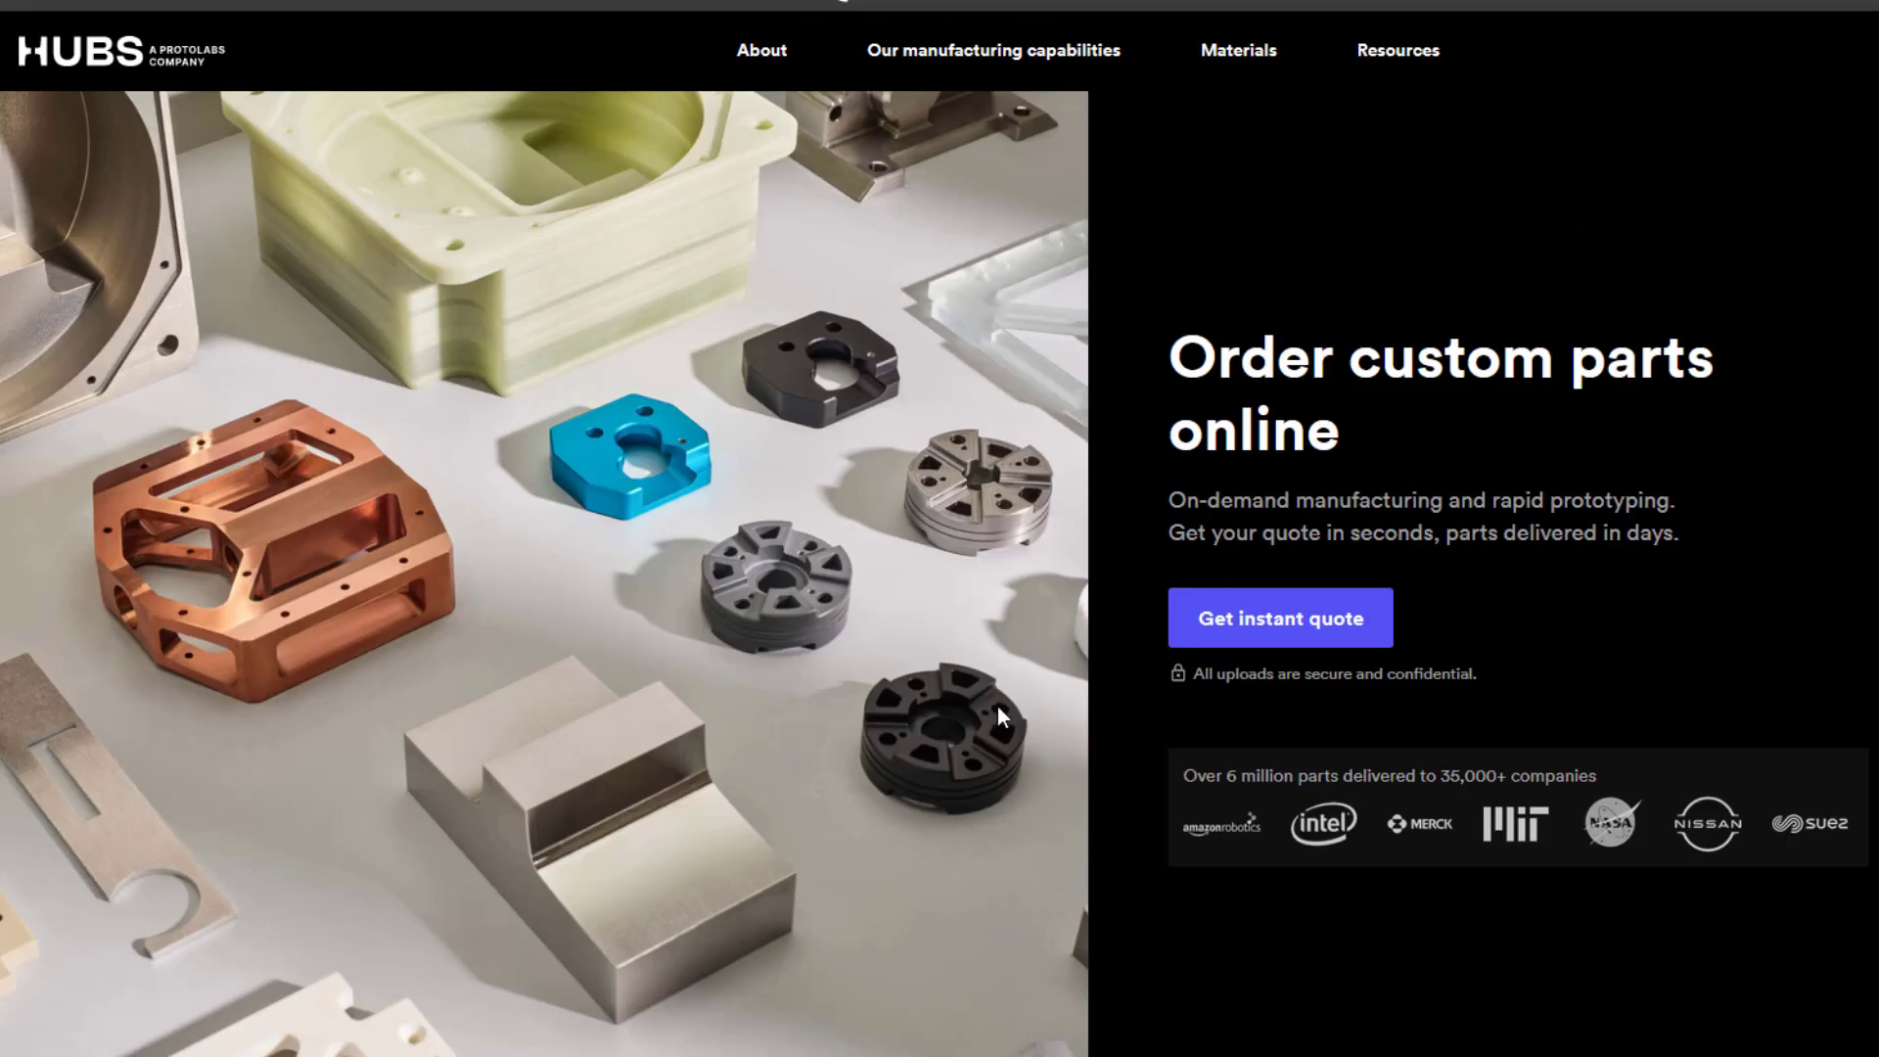
pyautogui.moveTo(1010, 693)
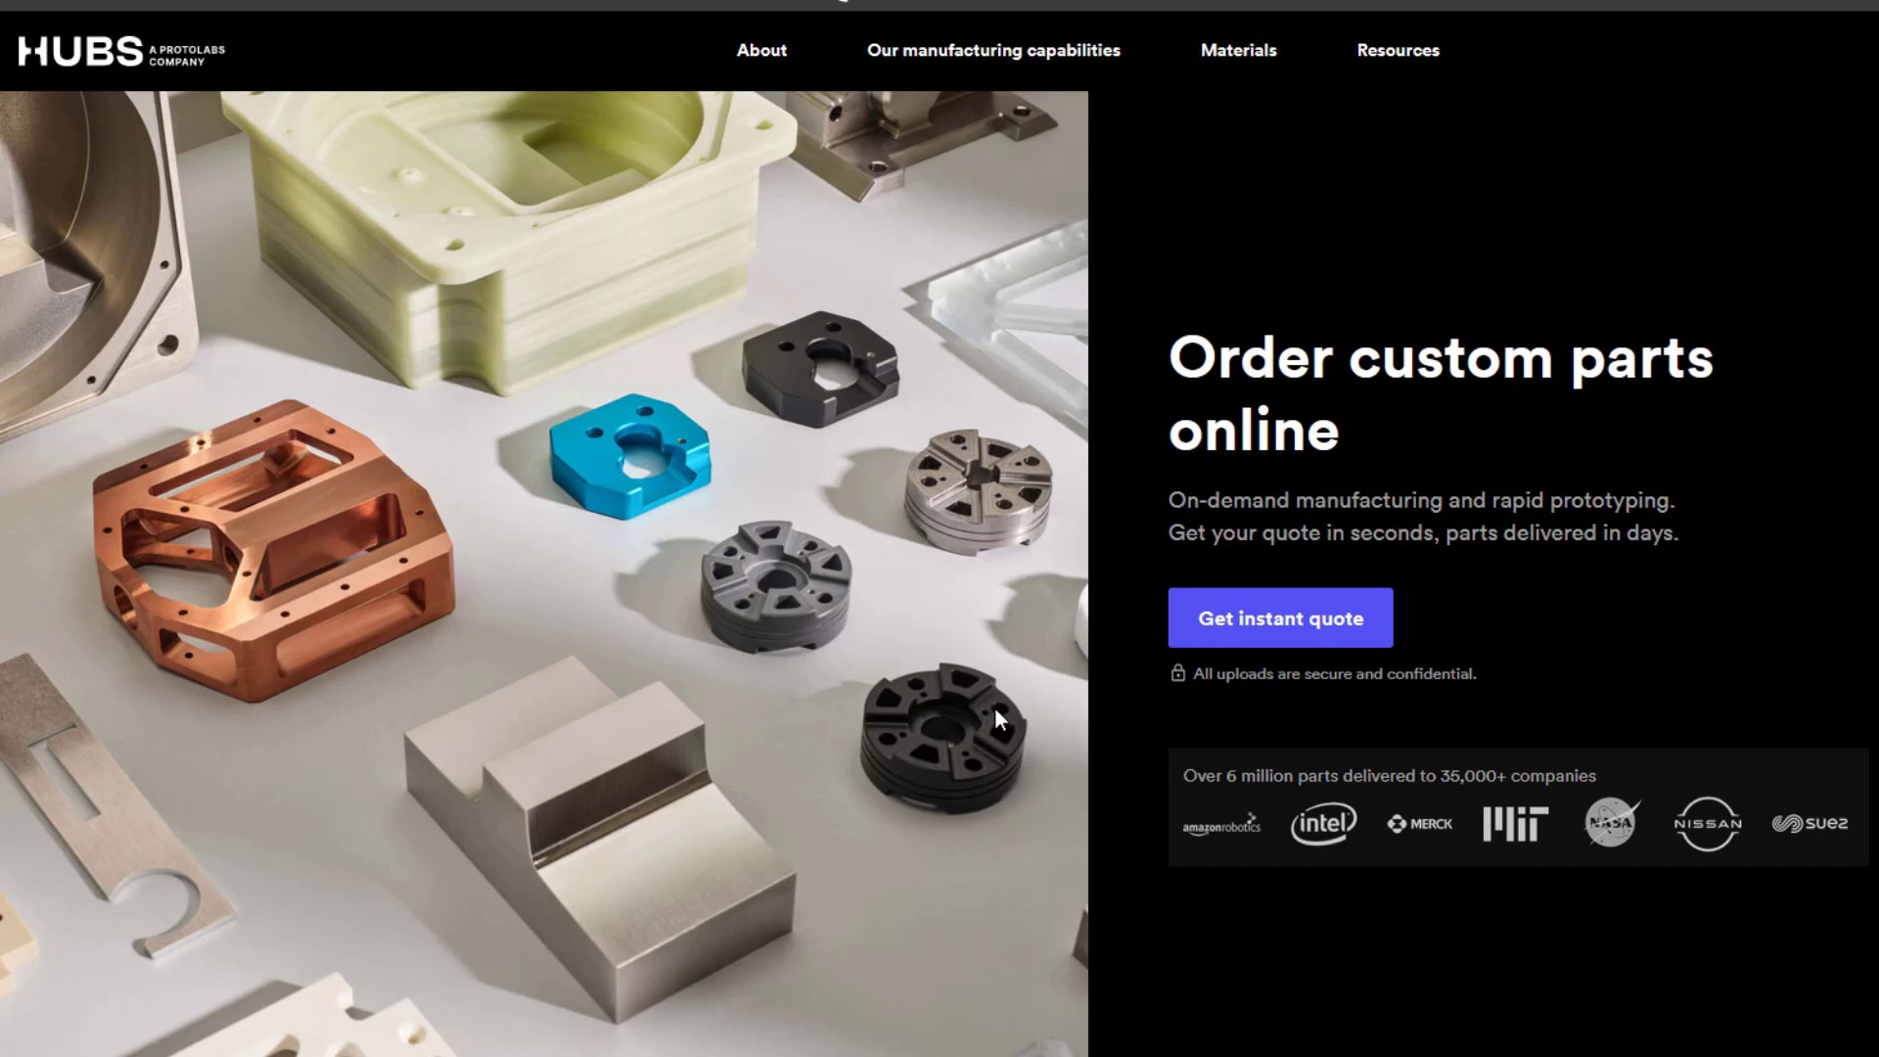
pyautogui.moveTo(980, 730)
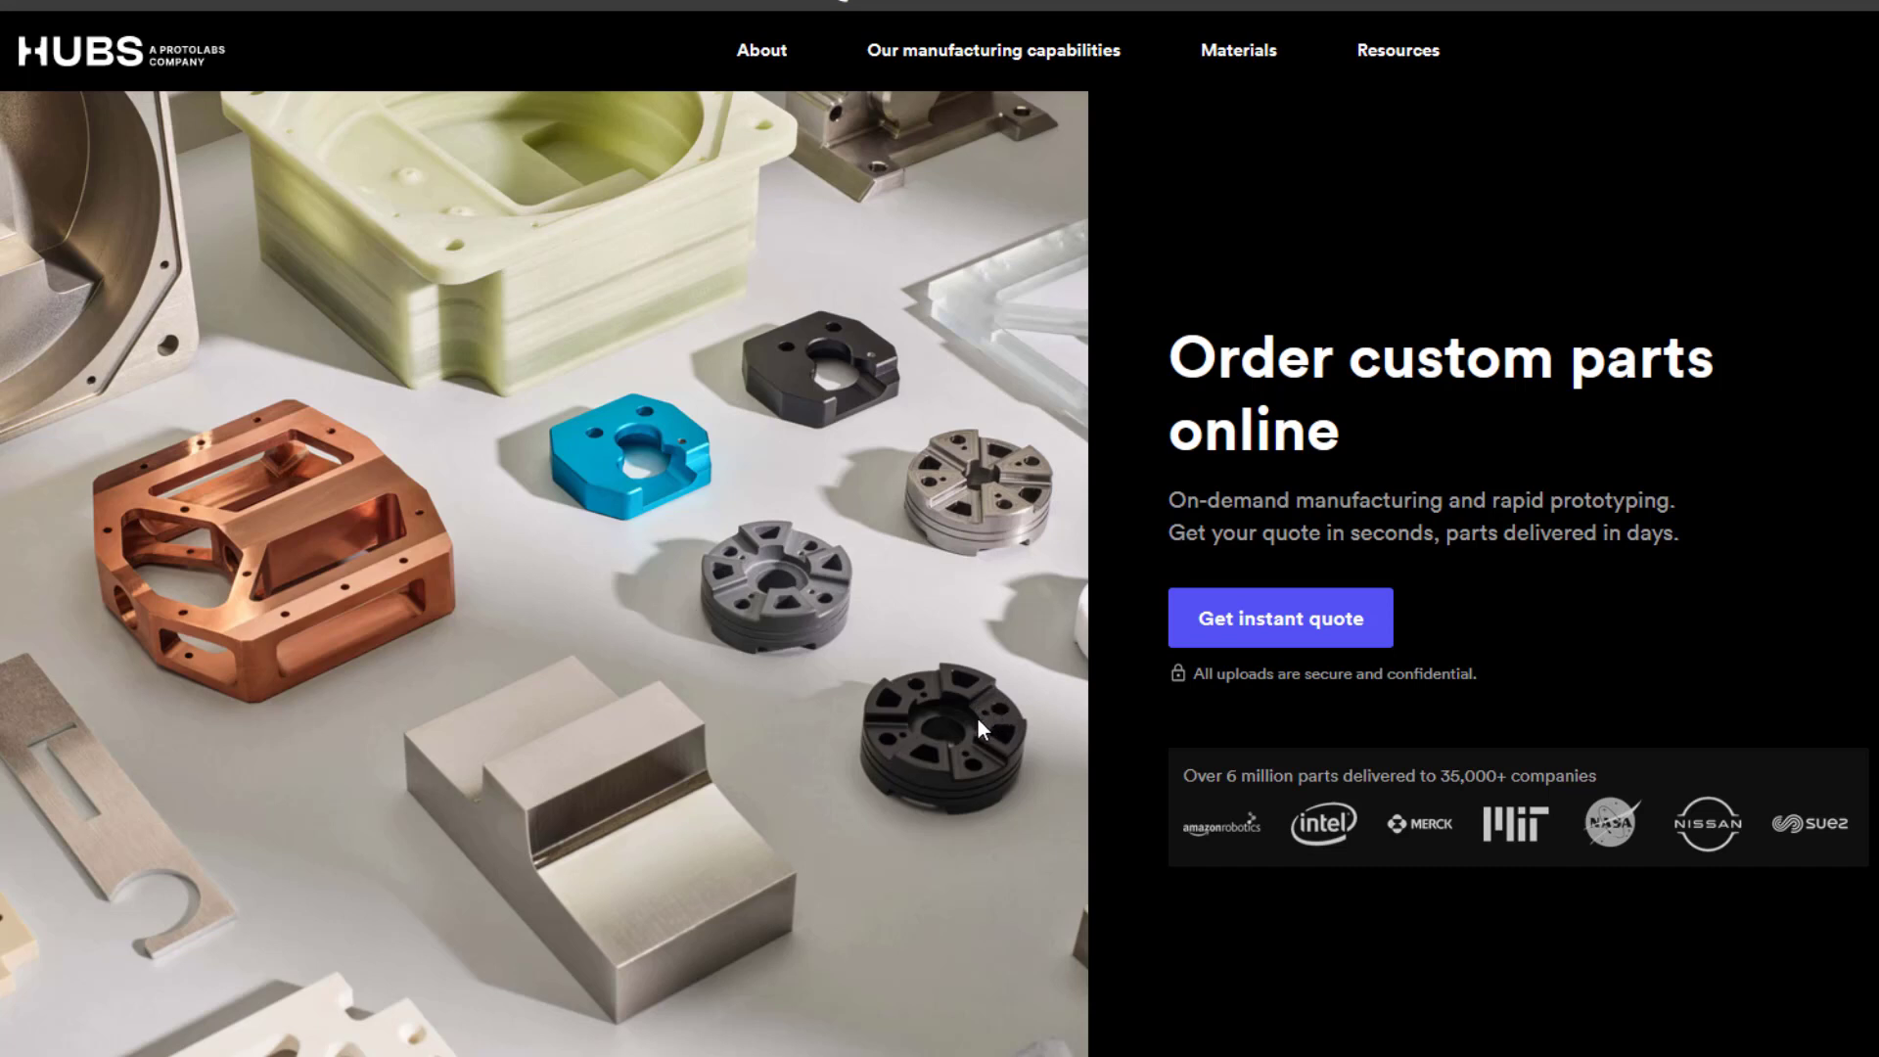
pyautogui.moveTo(947, 700)
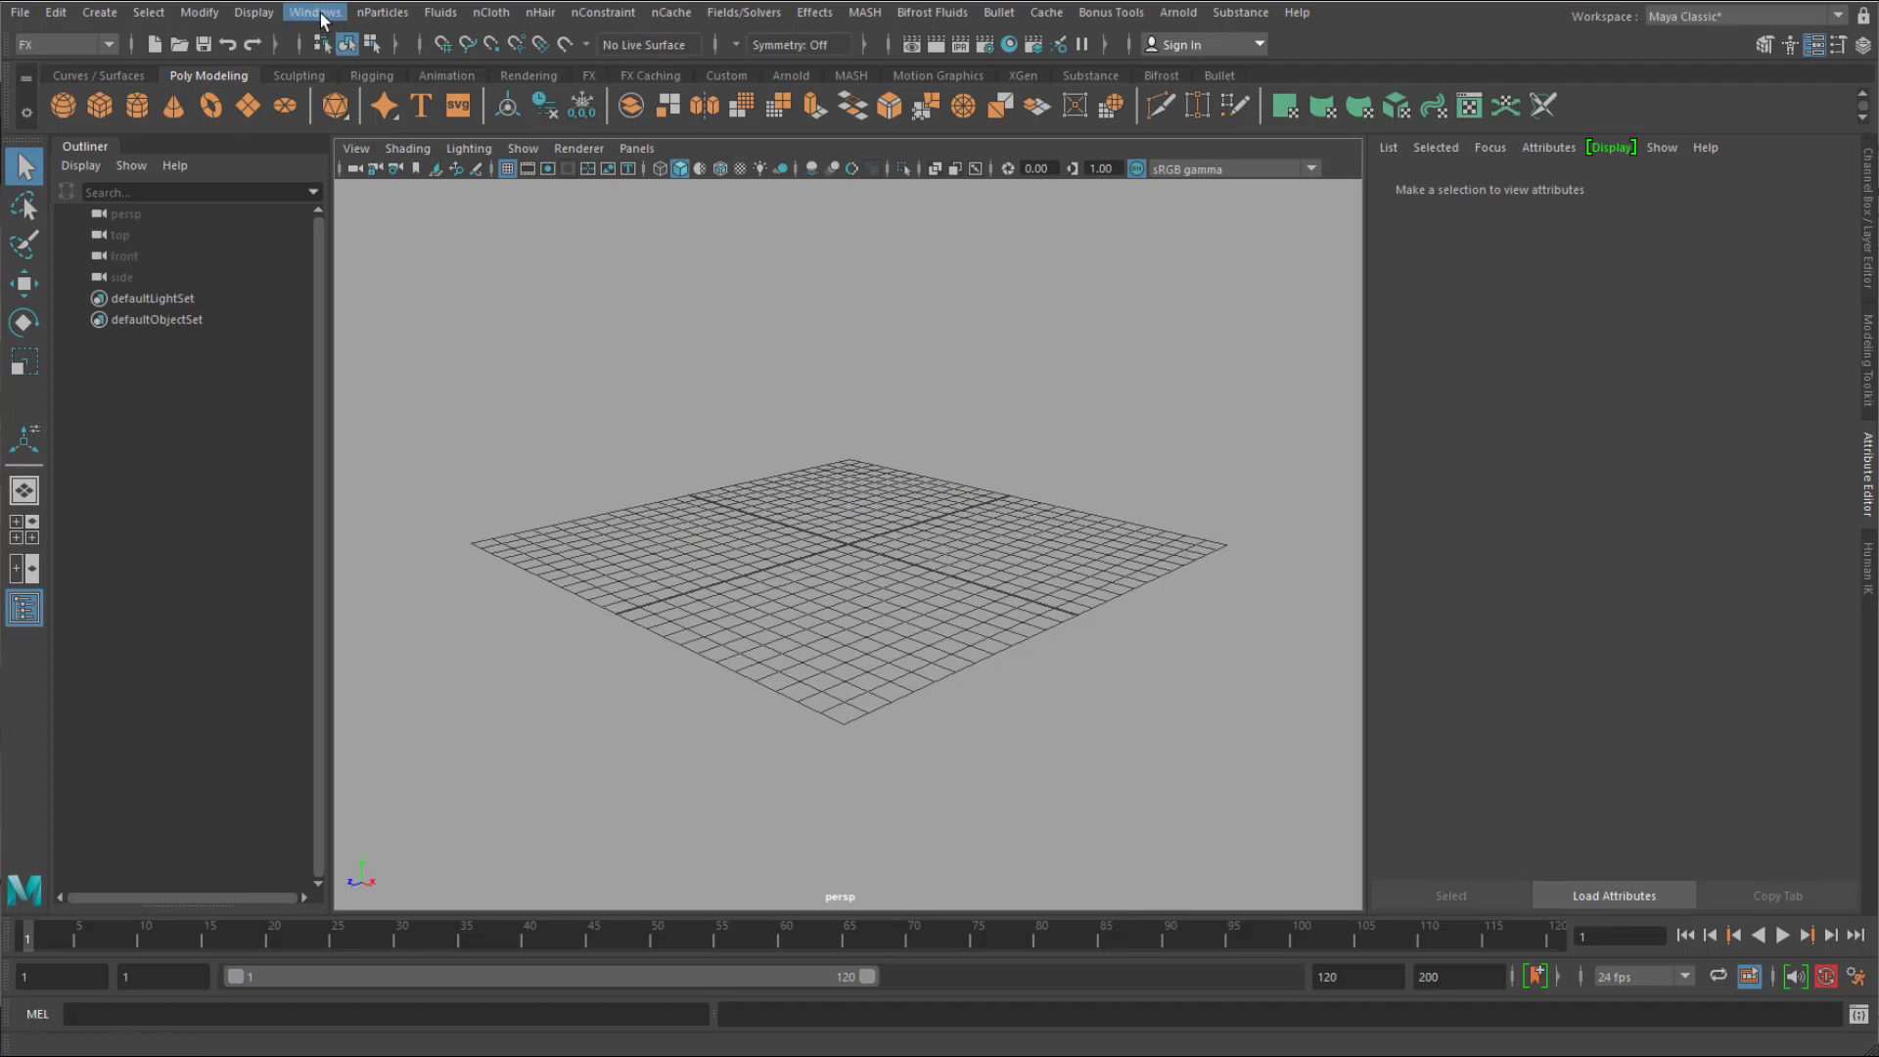
# In the Plug-in Manager, filter for 'stl' and confirm stlTranslator.mll is loaded.
pyautogui.click(315, 12)
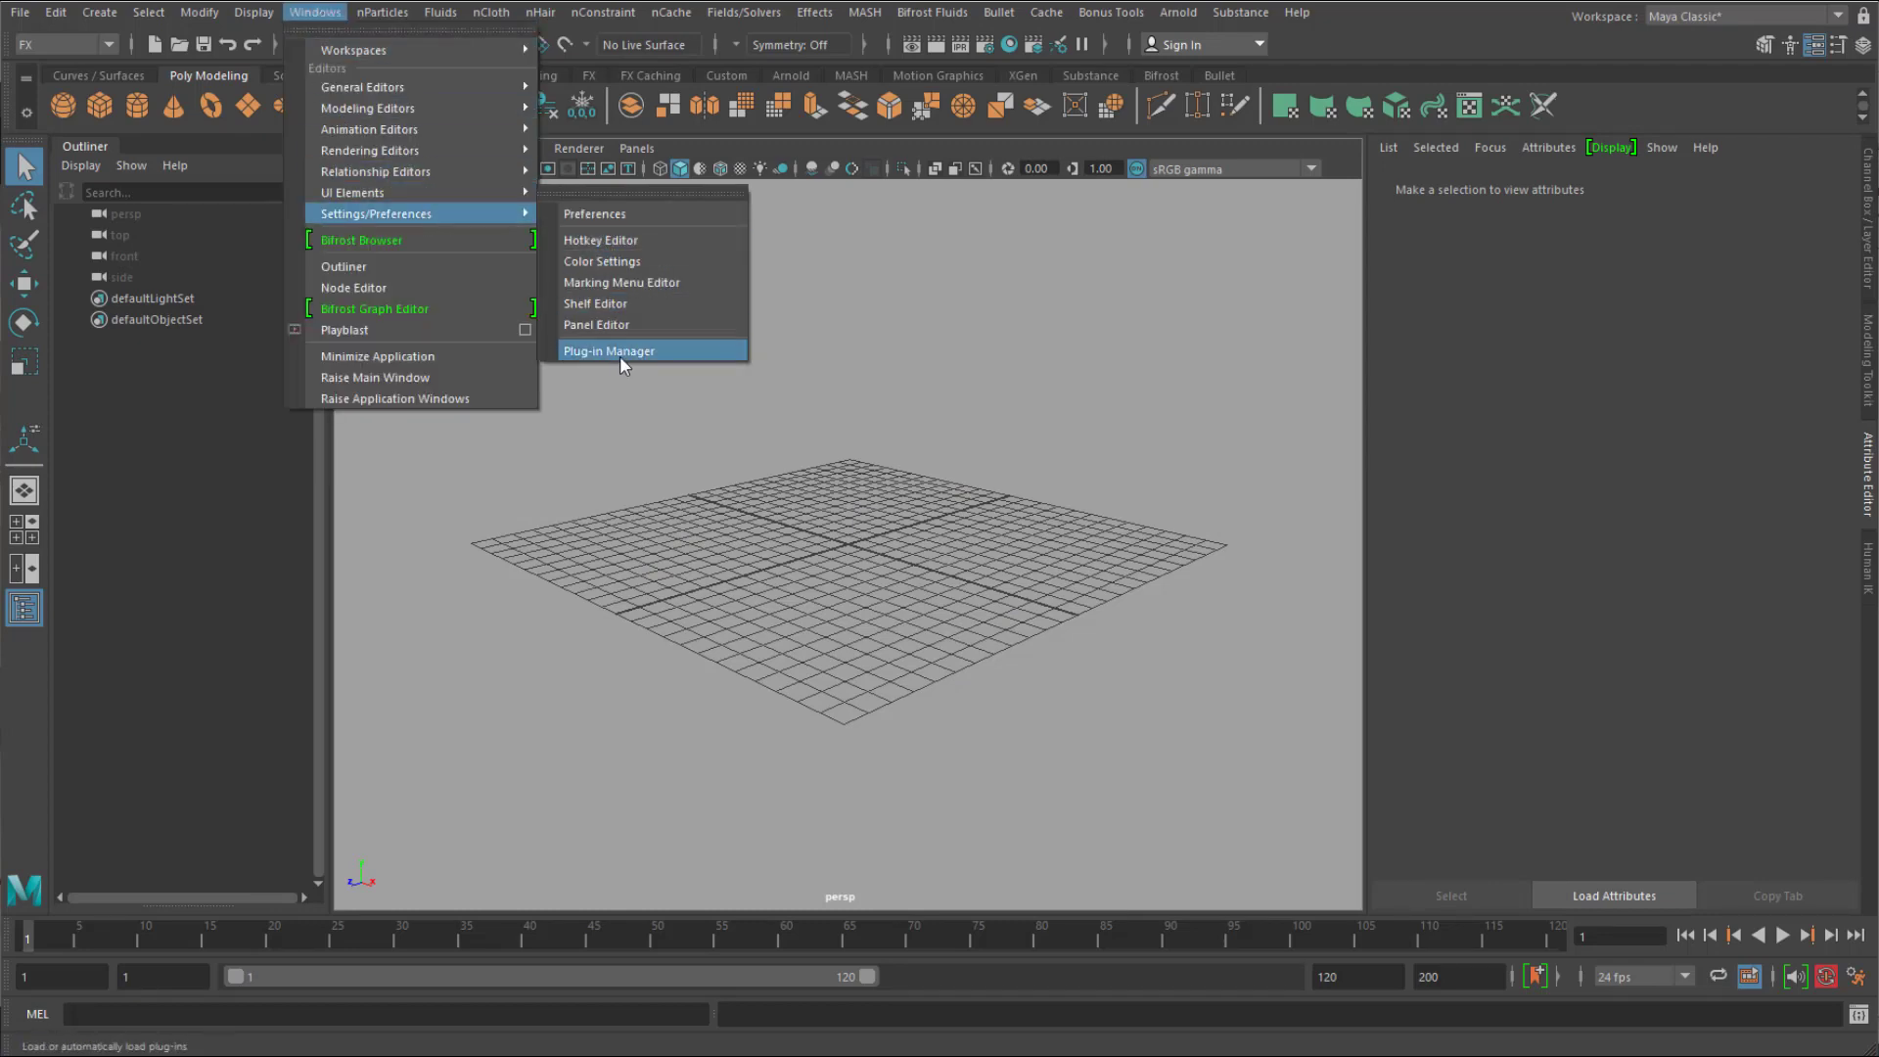
pyautogui.click(609, 350)
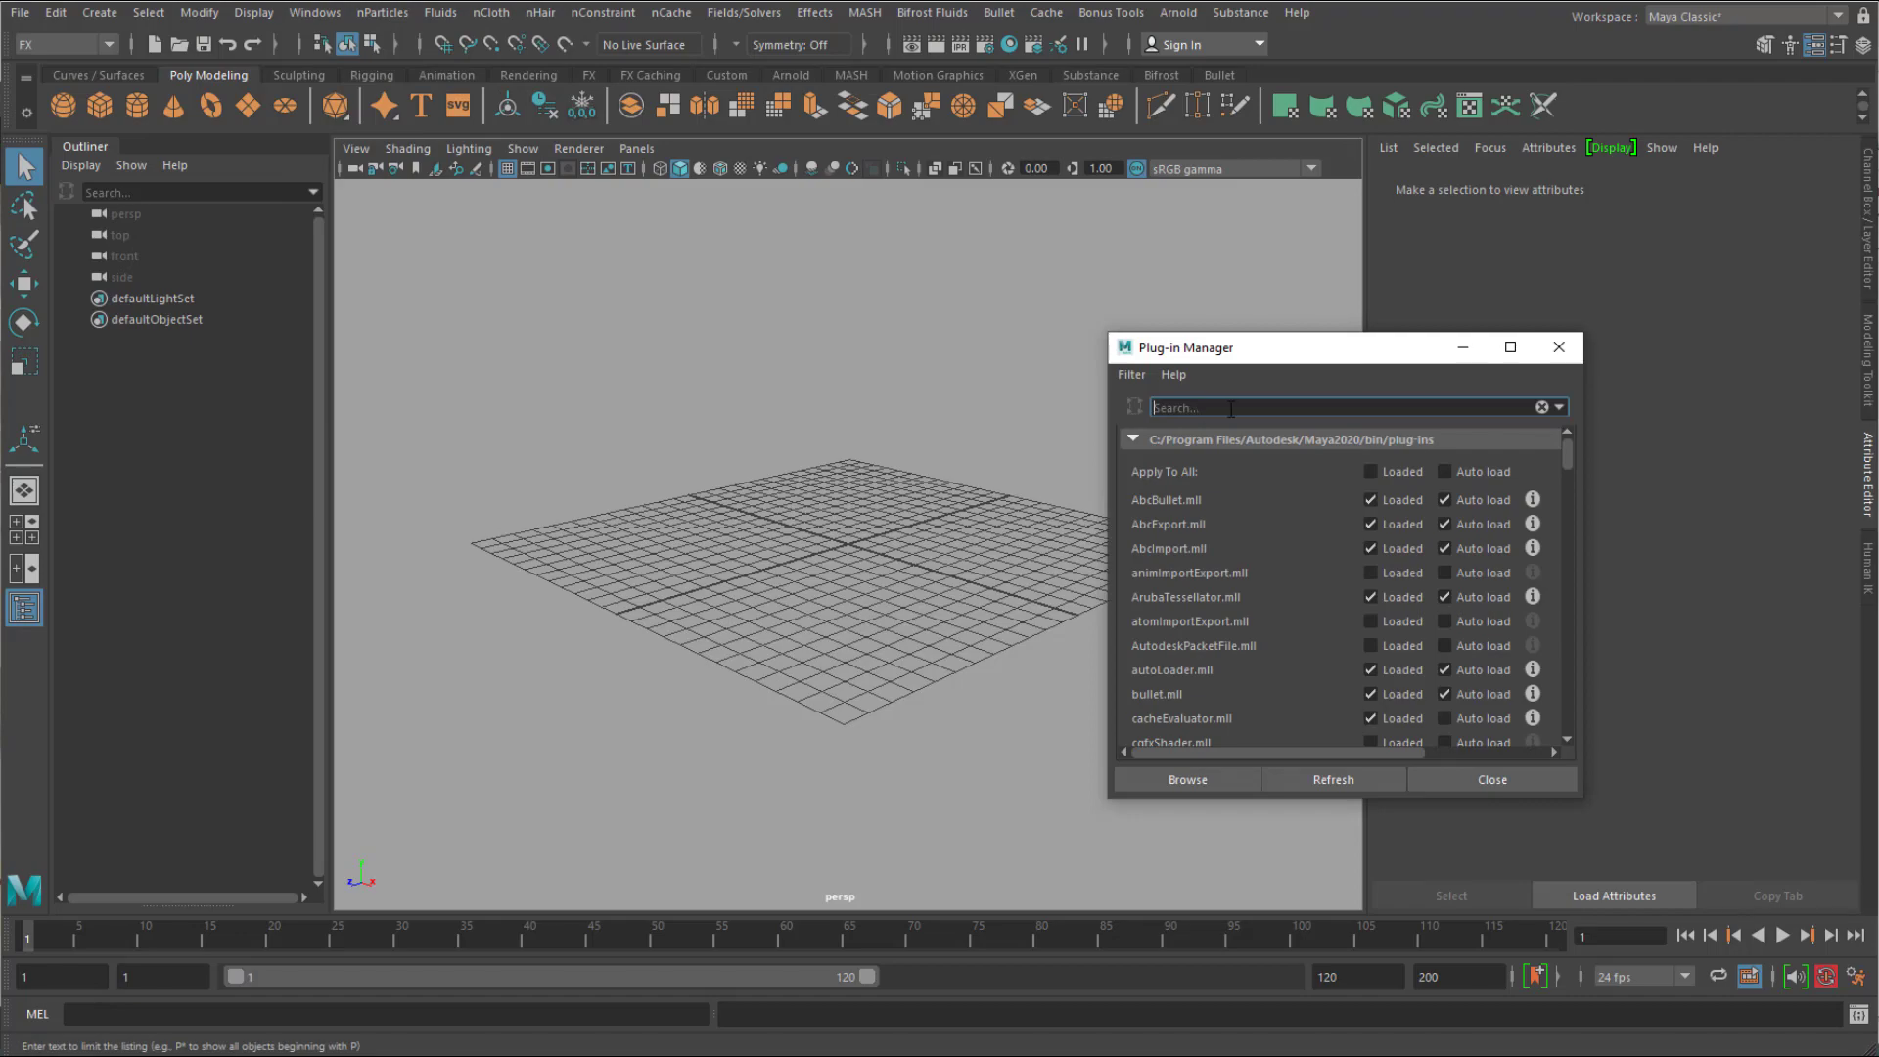
pyautogui.write('stl')
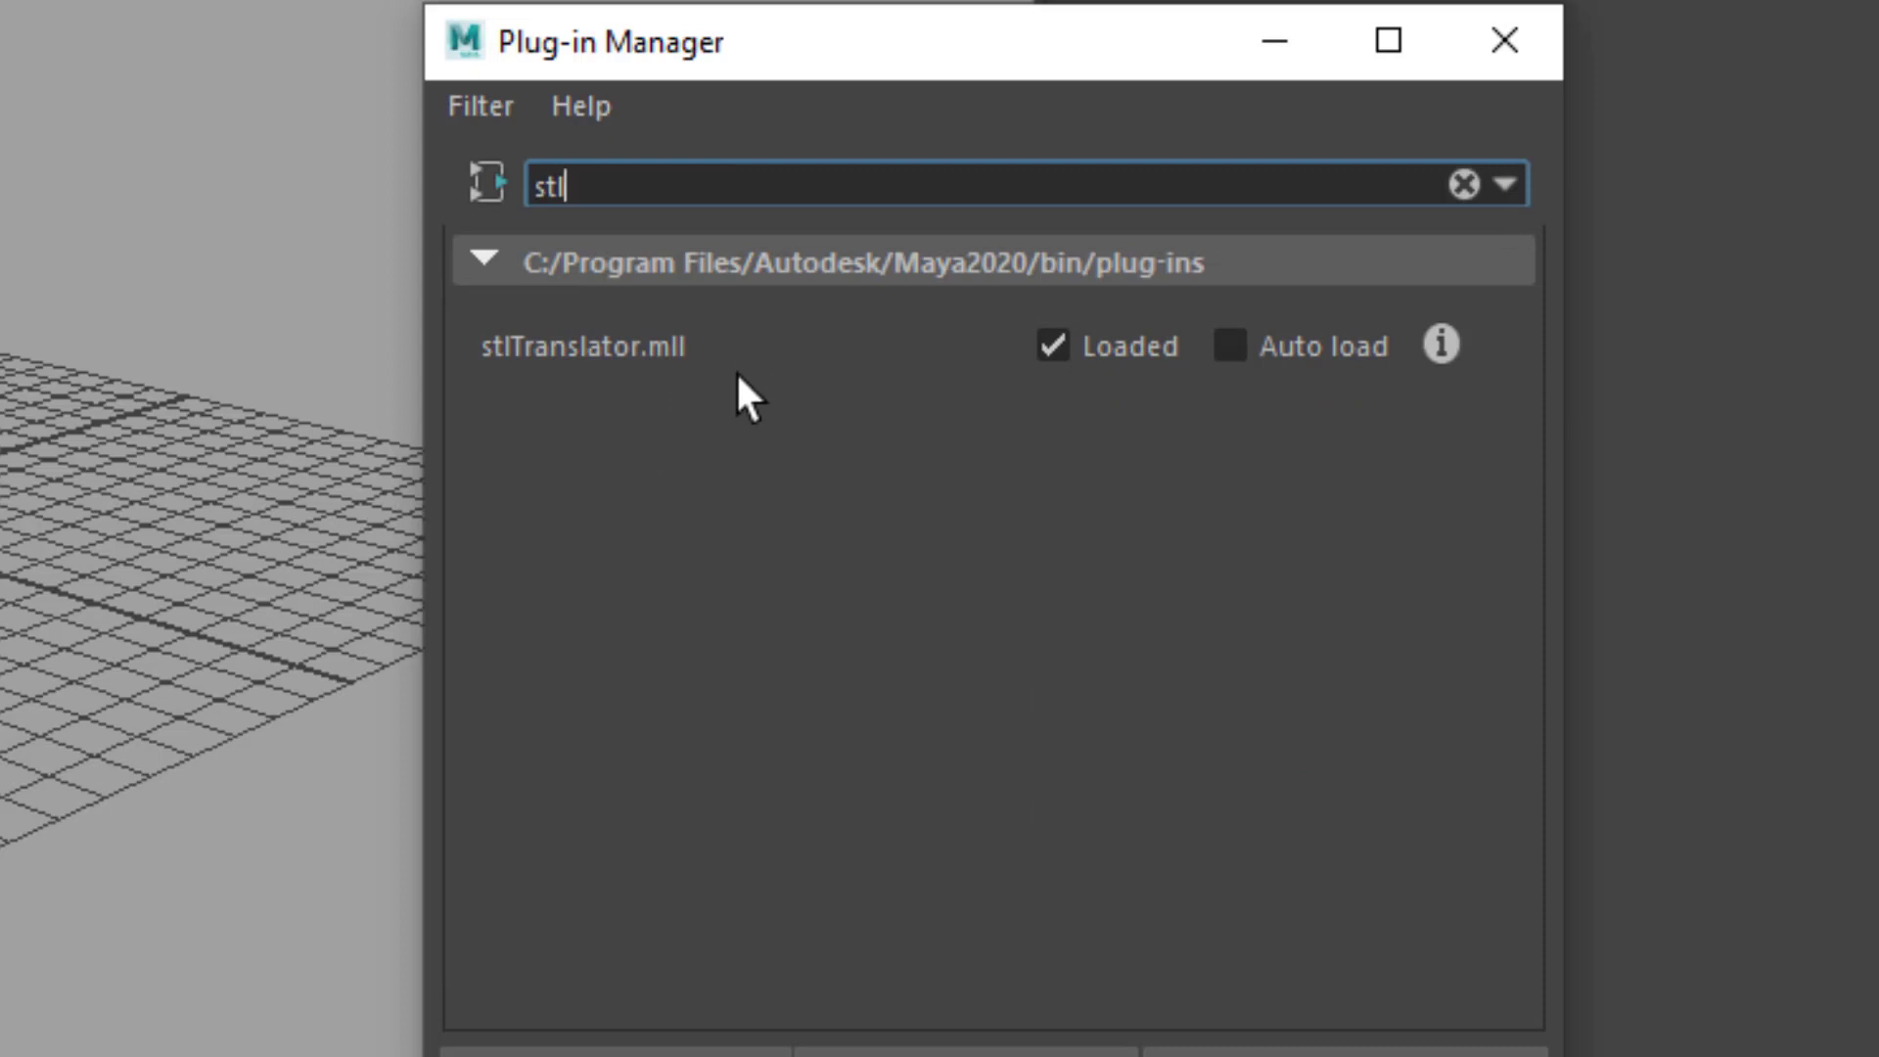
pyautogui.click(1051, 345)
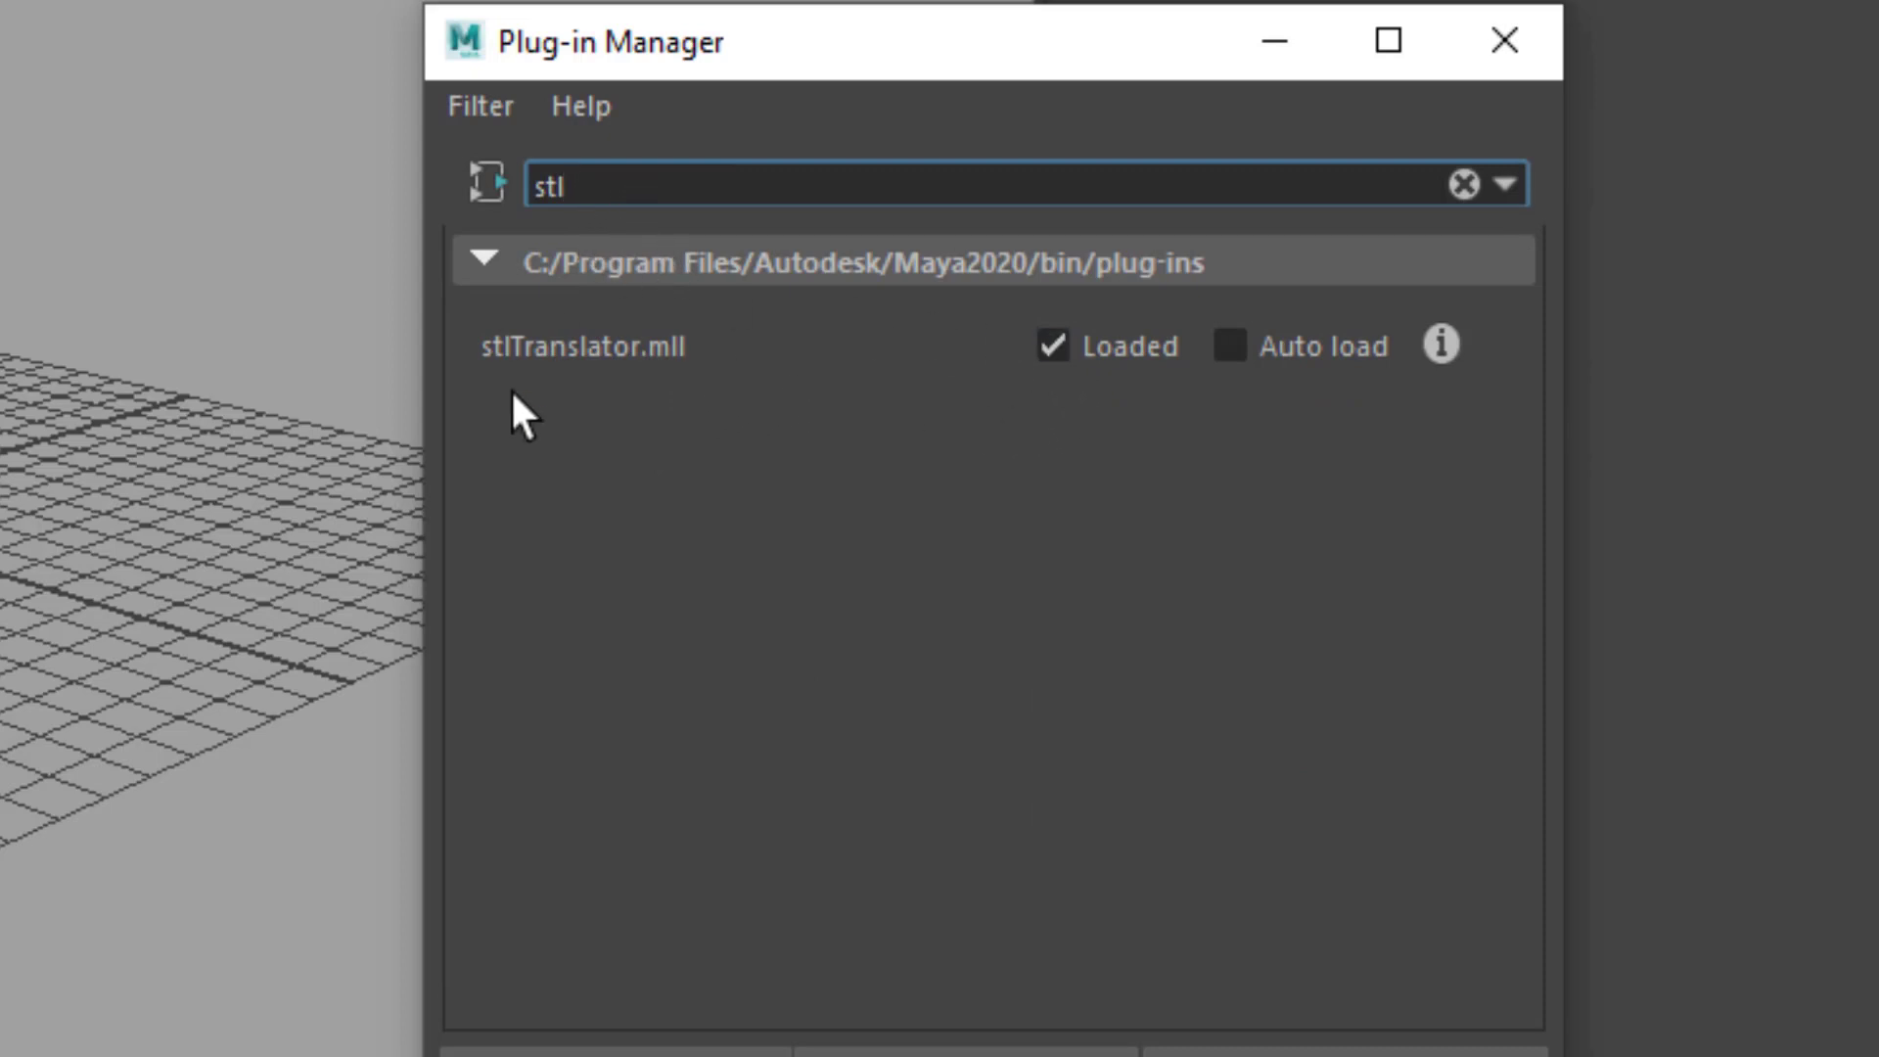
pyautogui.click(1505, 39)
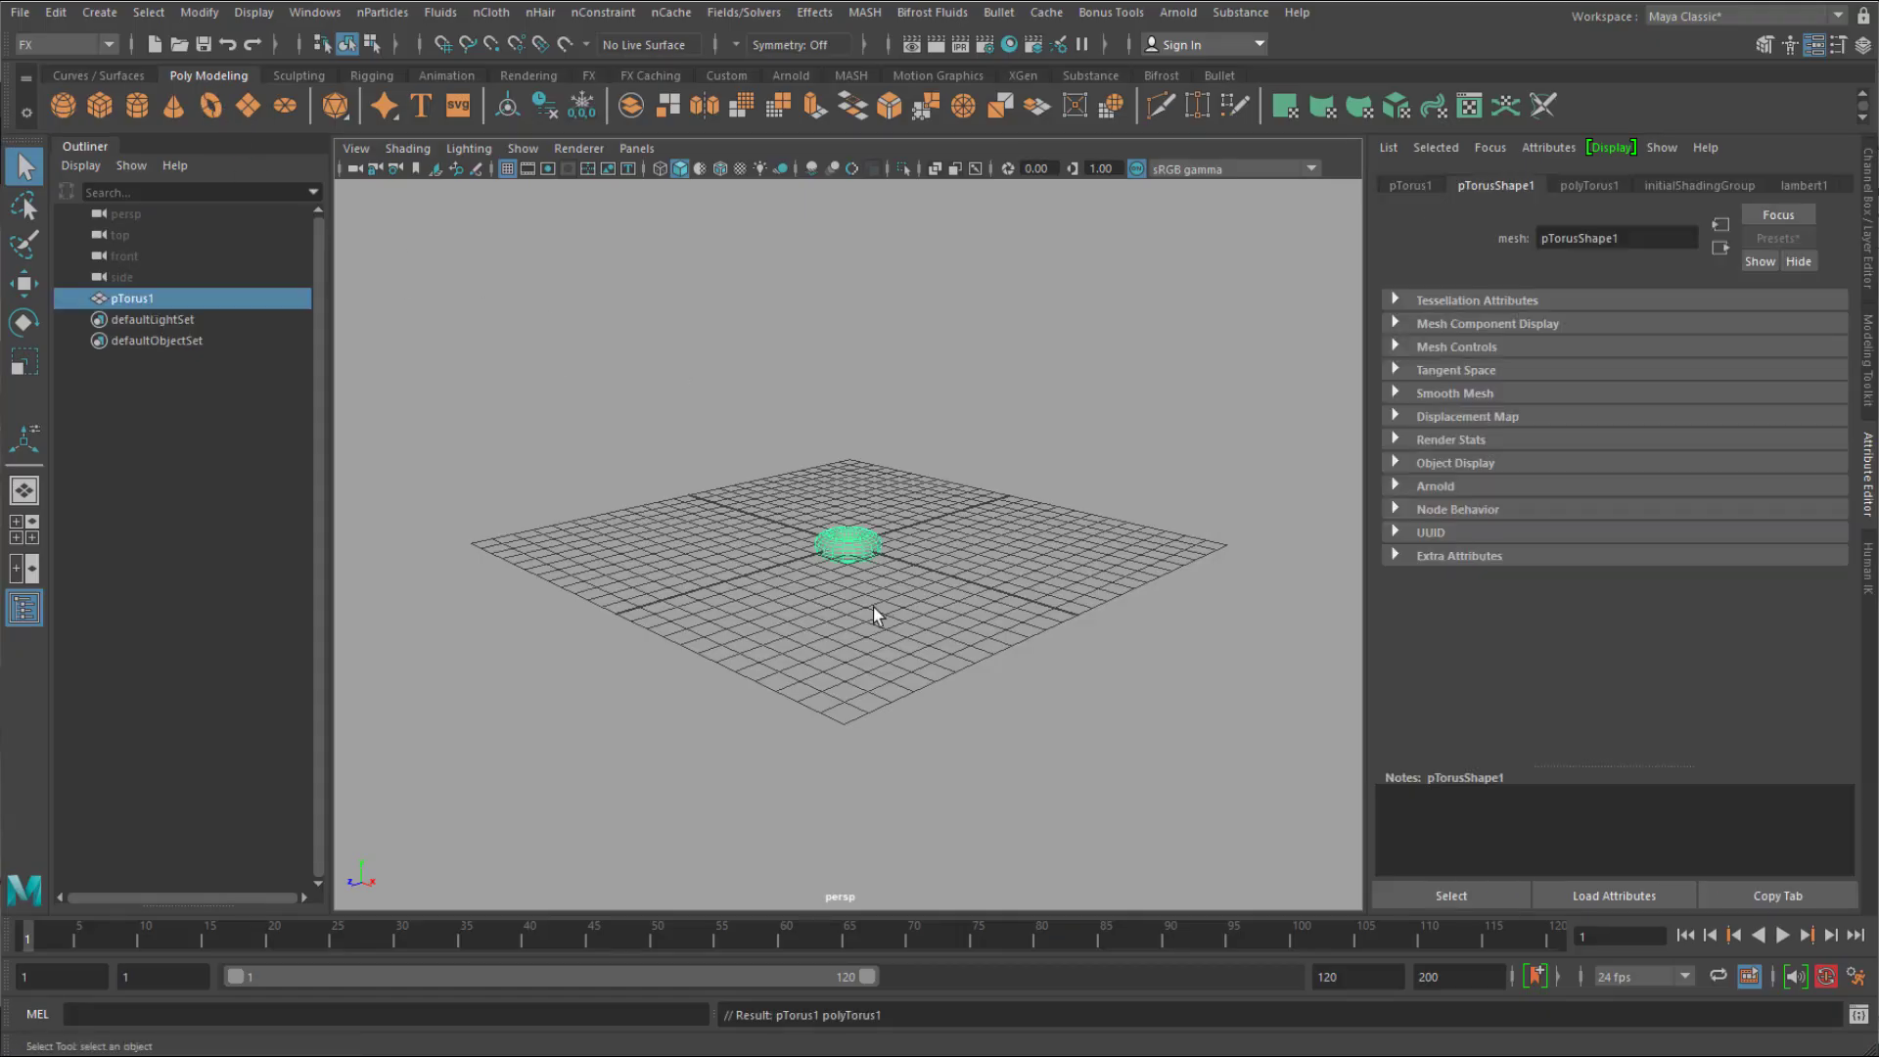
pyautogui.moveTo(97, 106)
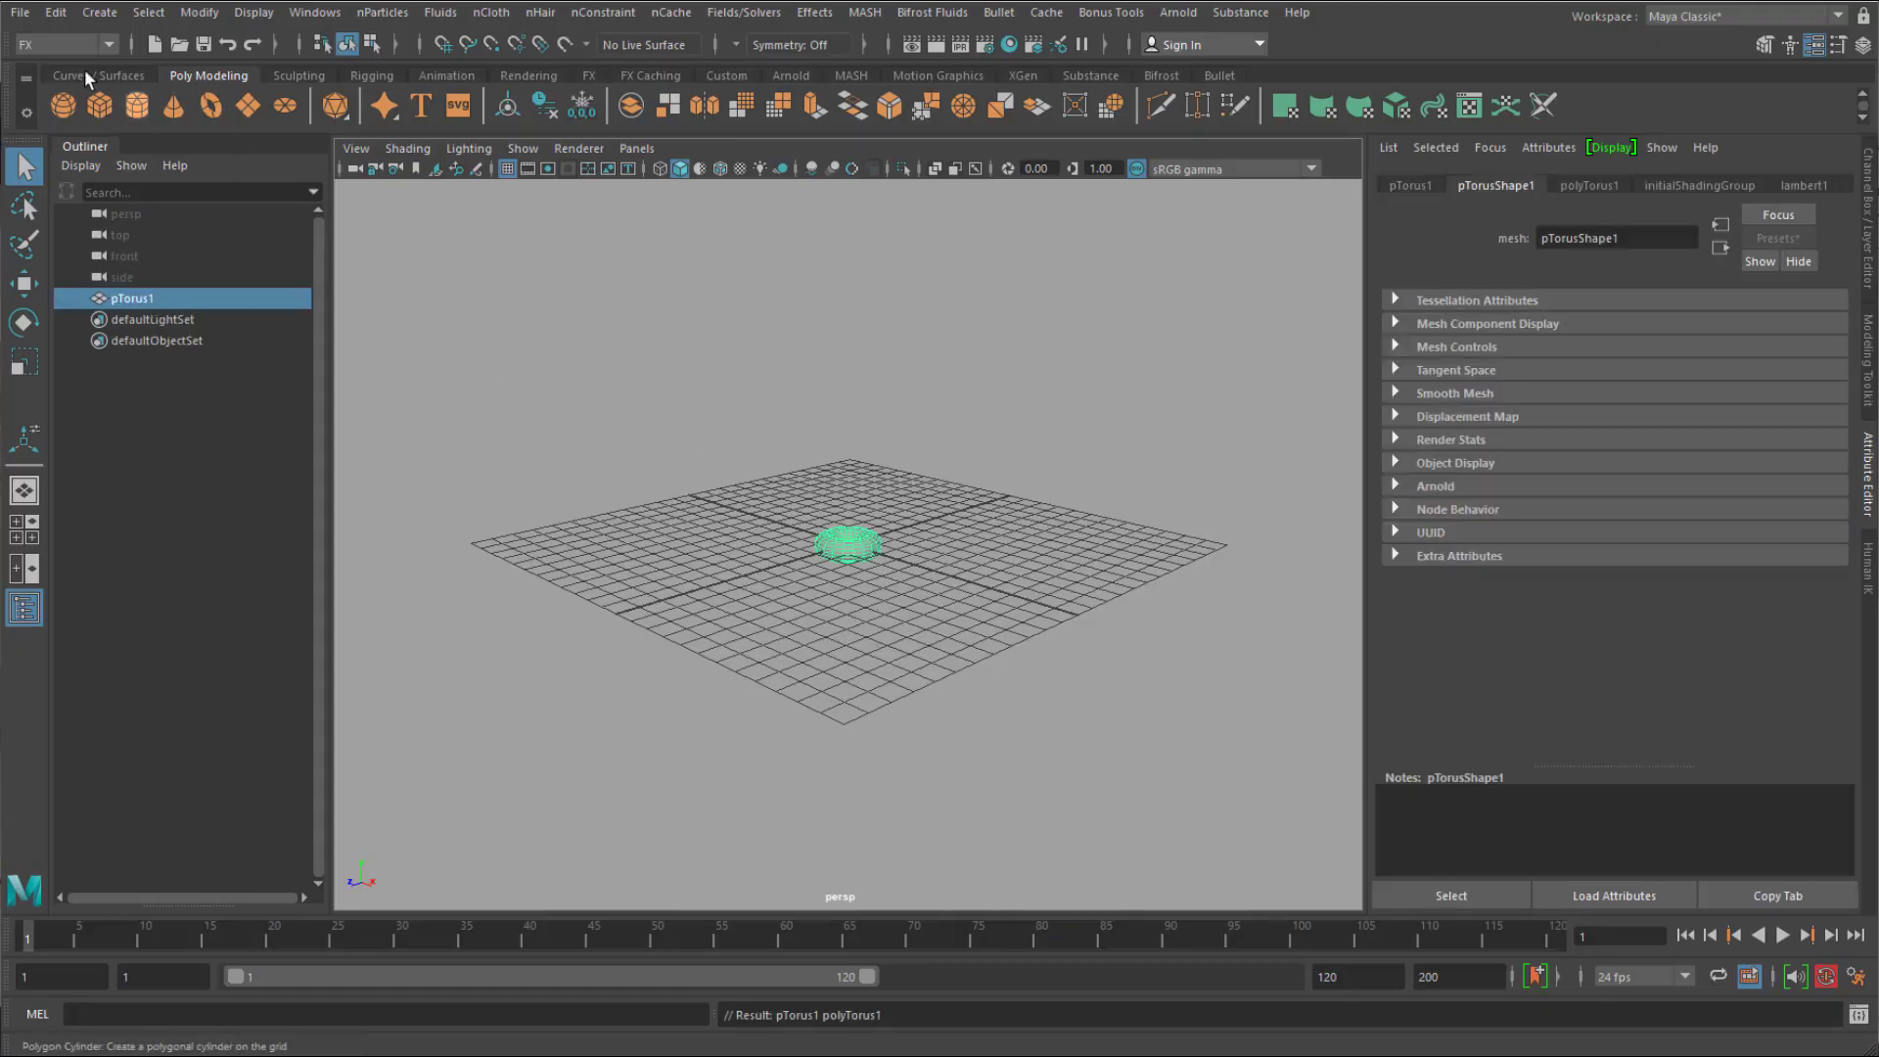
# Export the selected torus with file type STLExport under the name torus.
pyautogui.click(17, 12)
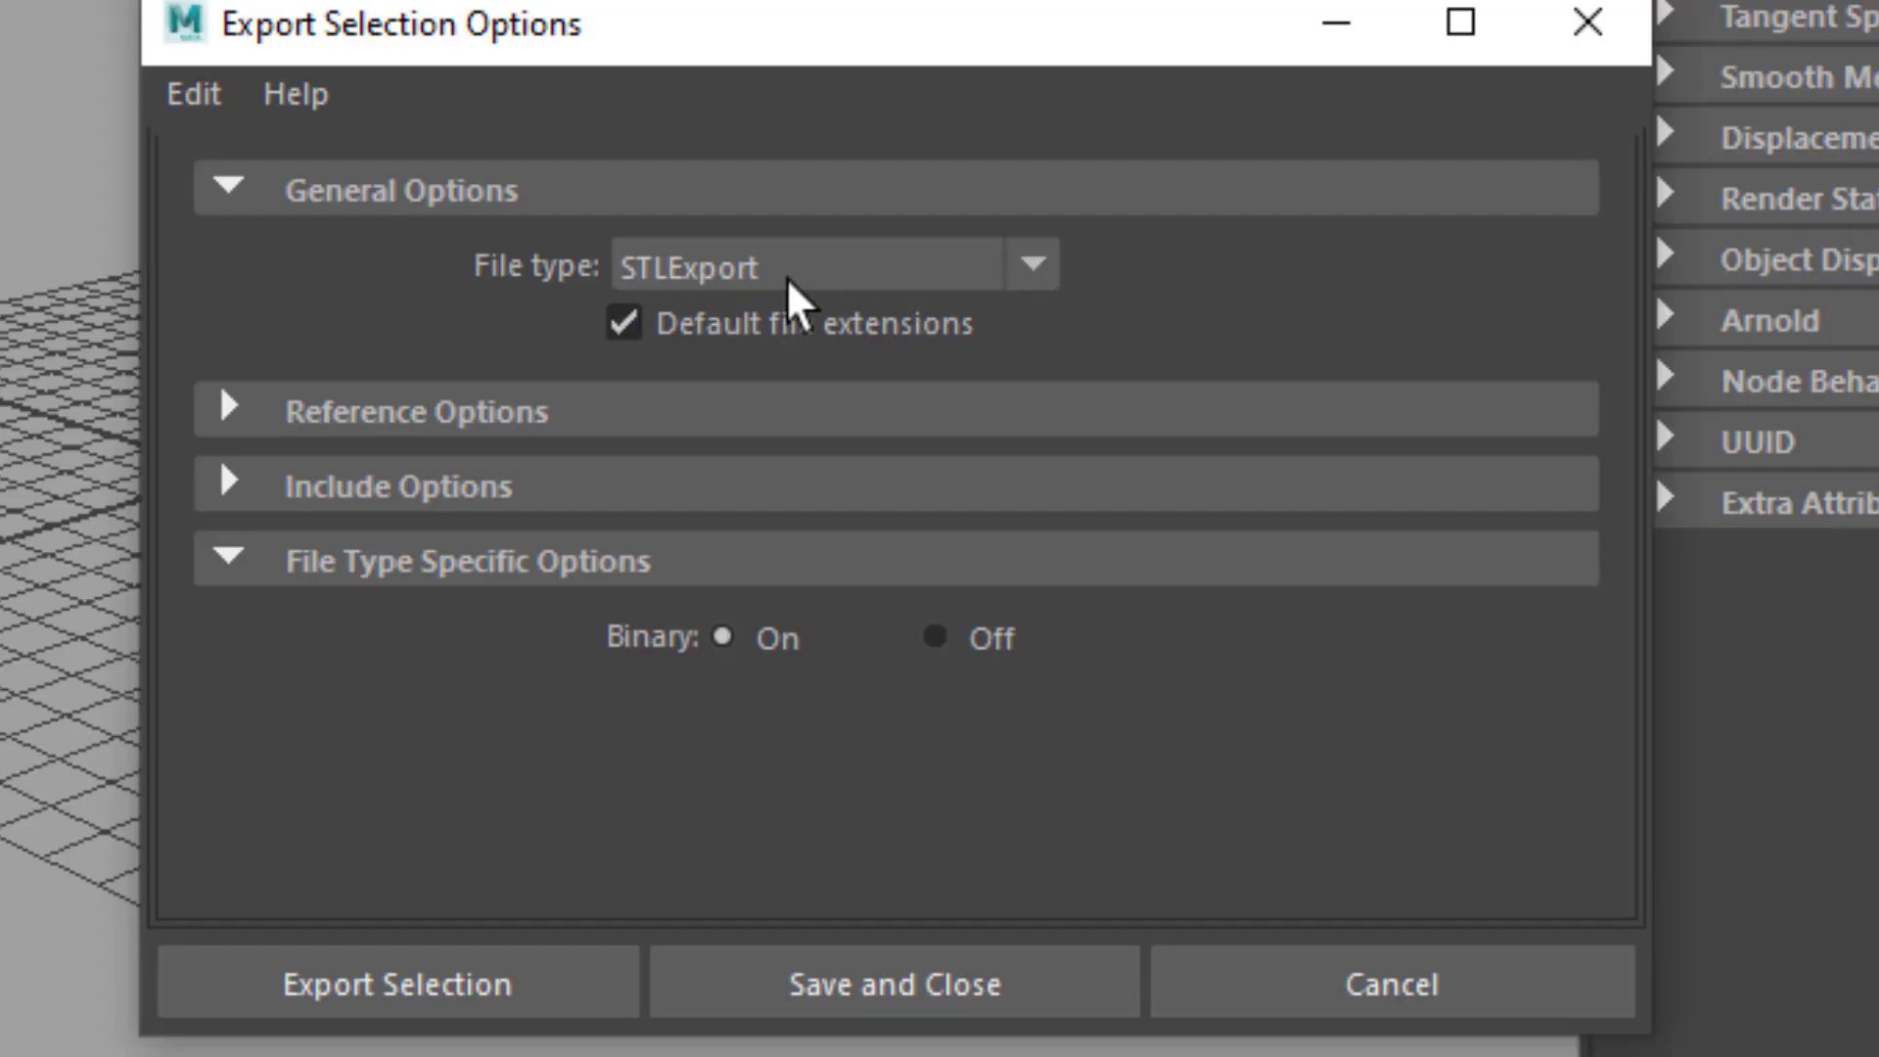
pyautogui.click(1031, 263)
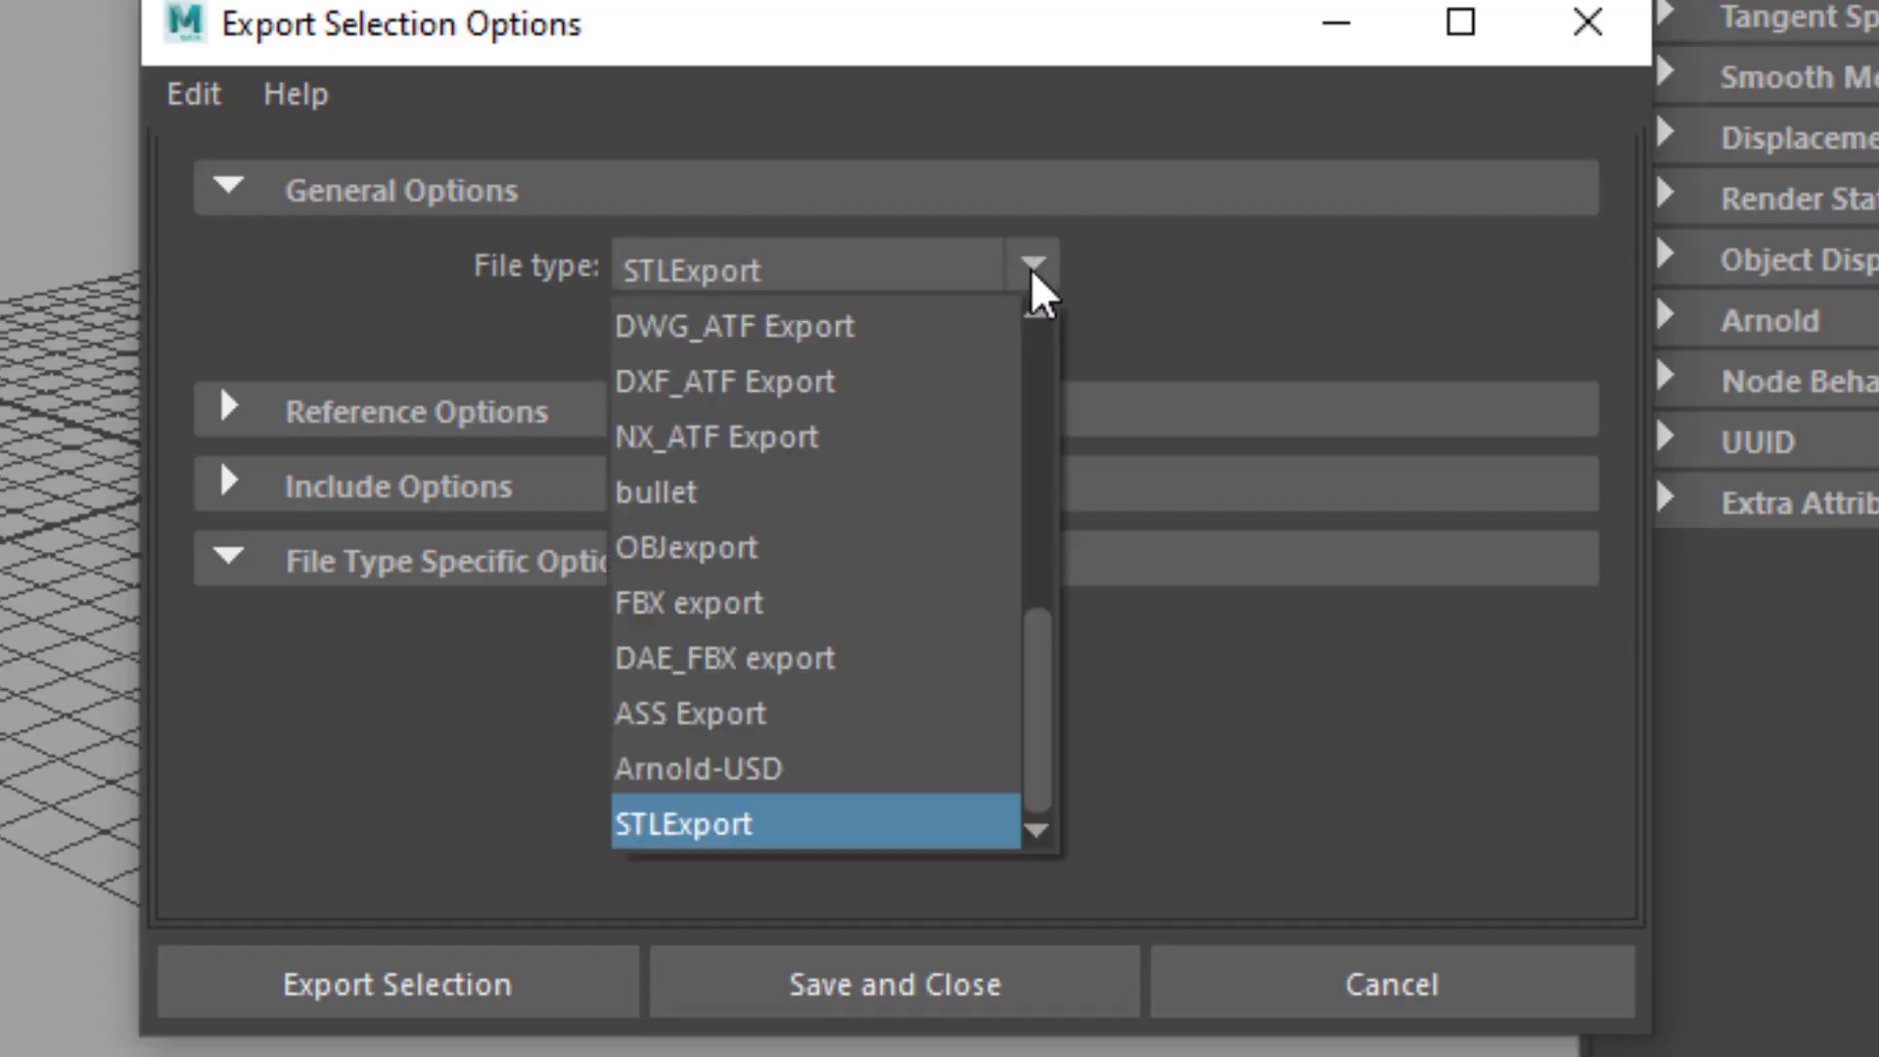
pyautogui.click(692, 822)
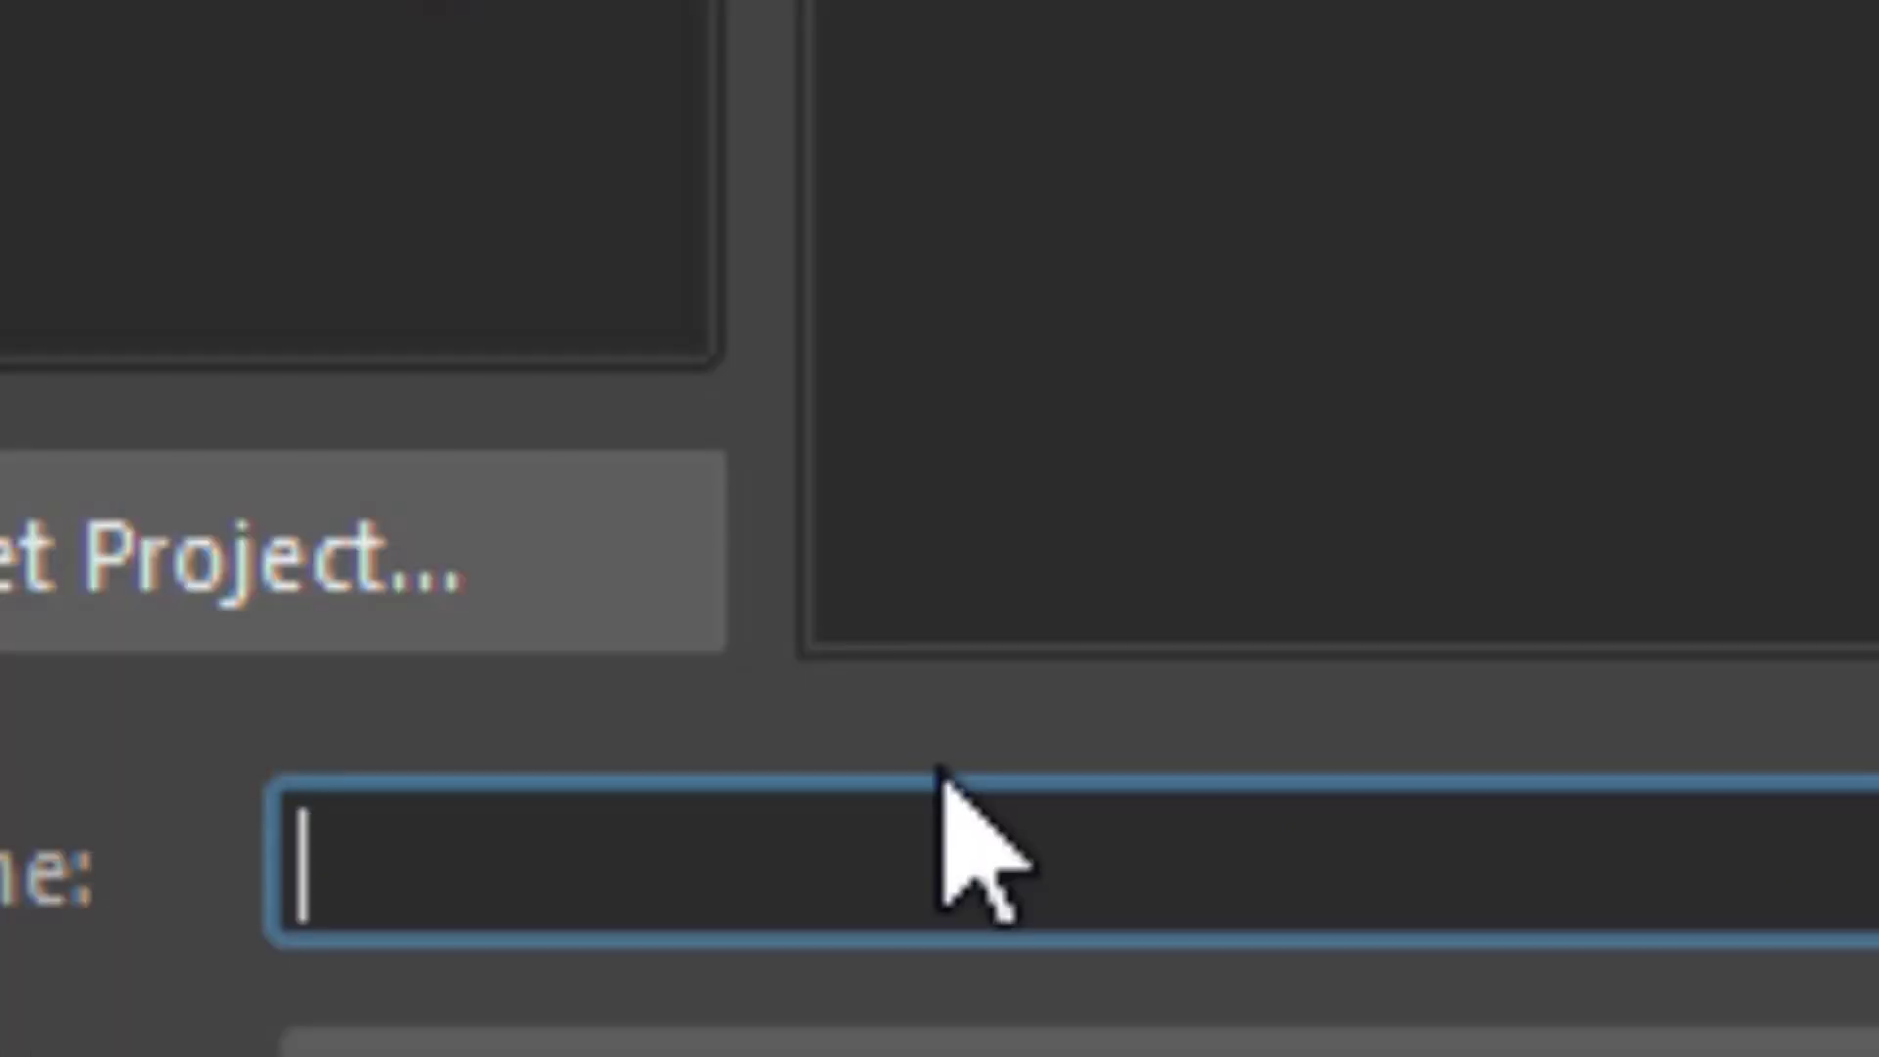
pyautogui.write('torus')
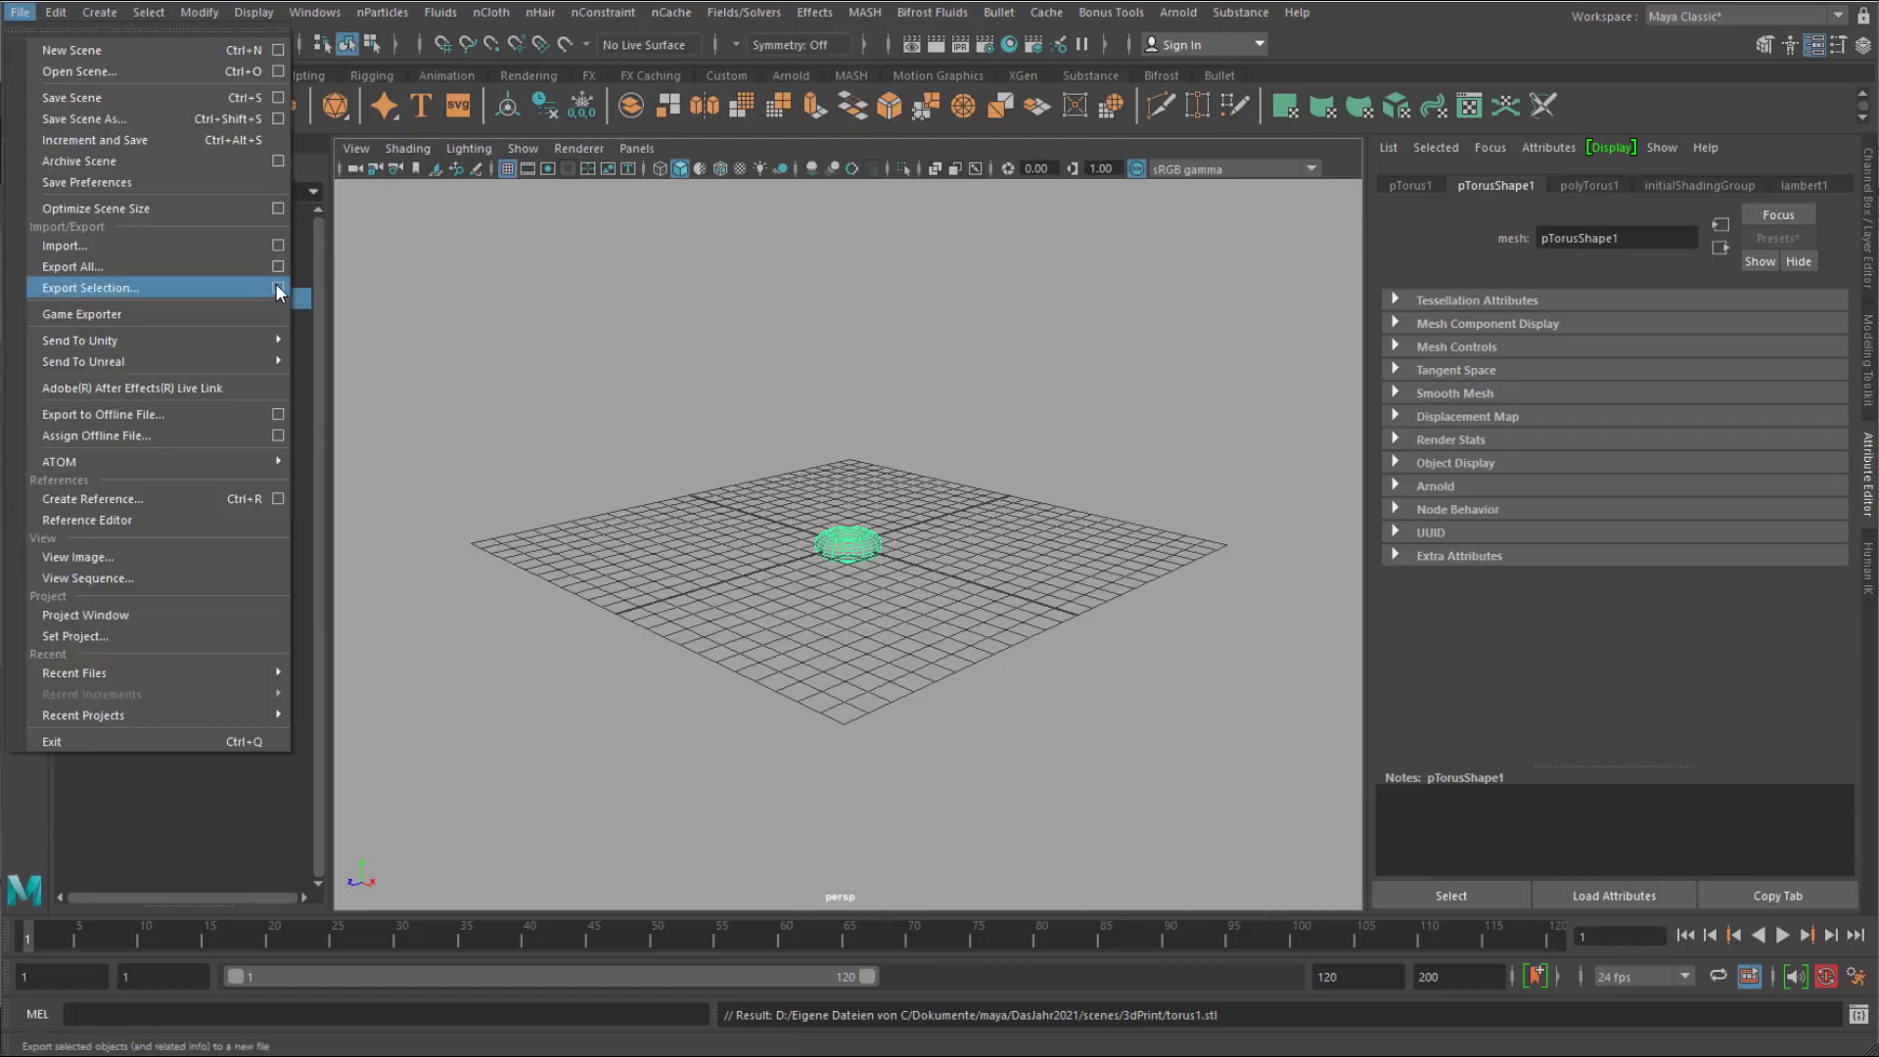
# Set up a STEP_ATF export of the torus named torus.
pyautogui.click(90, 287)
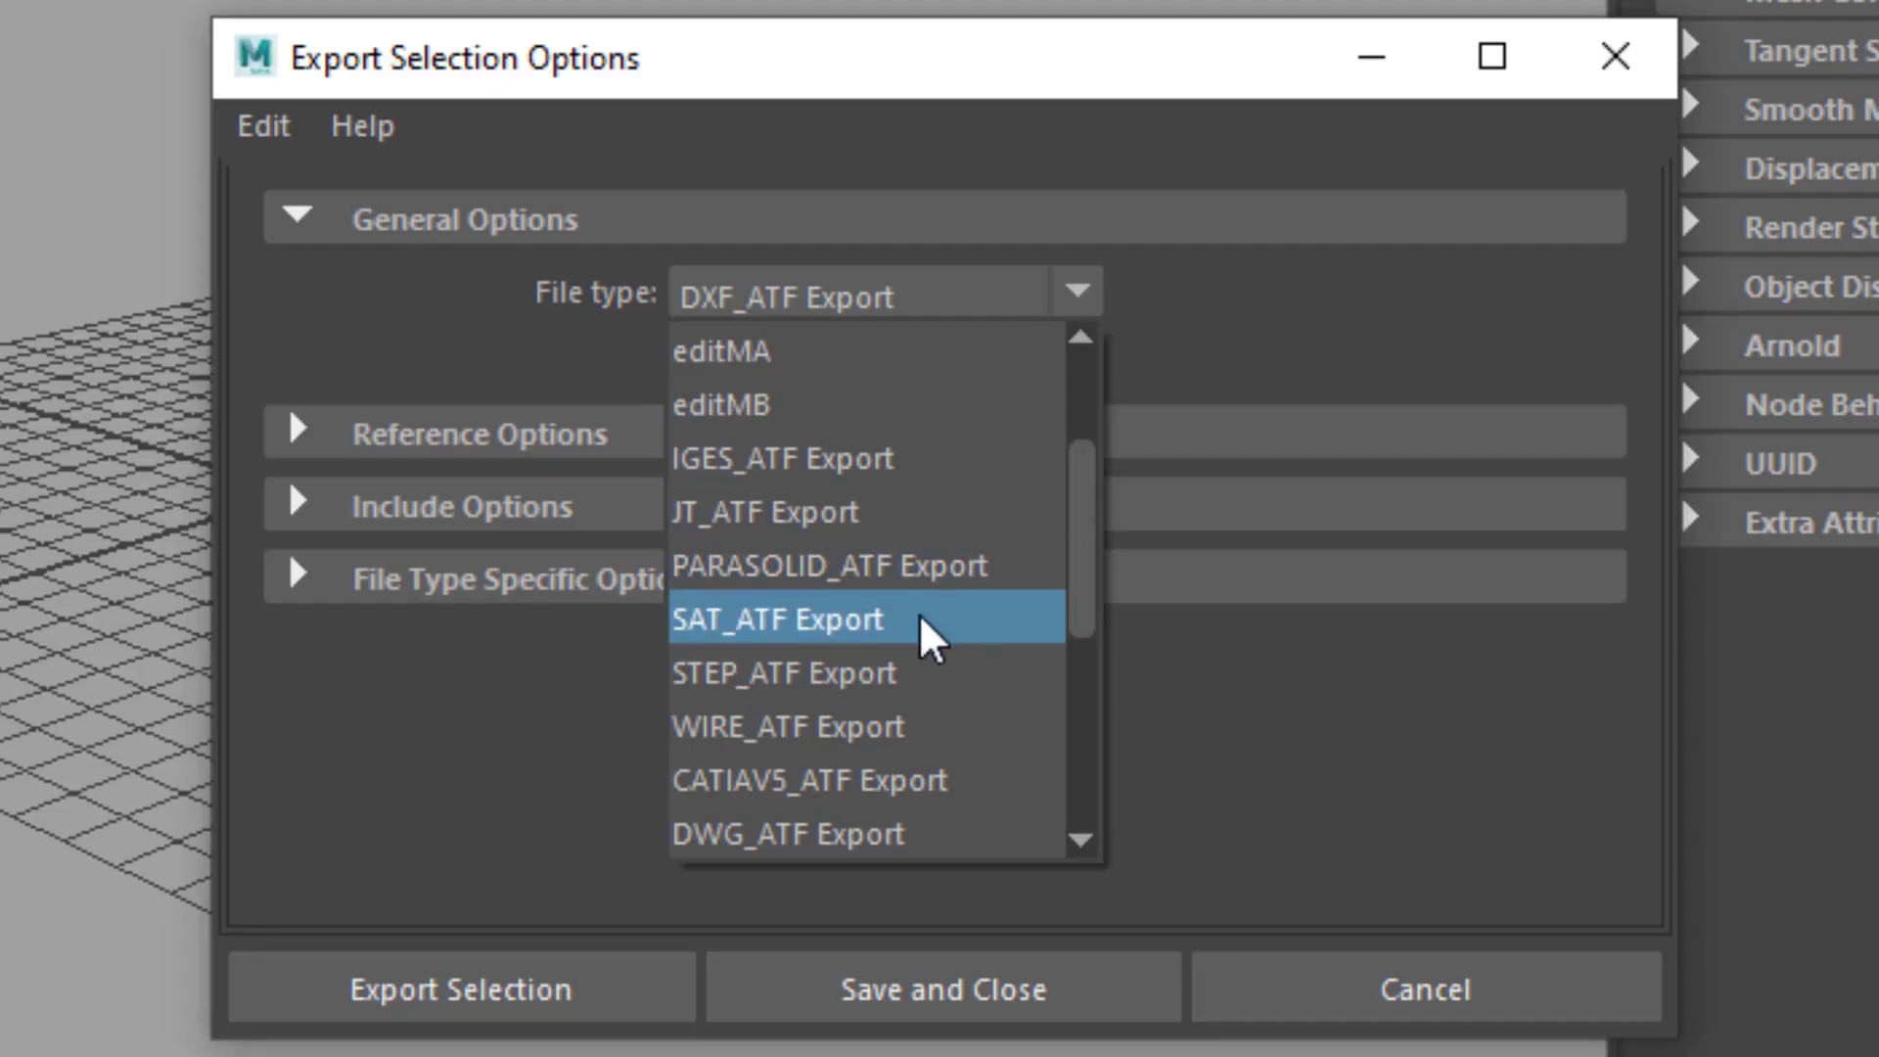
pyautogui.click(783, 671)
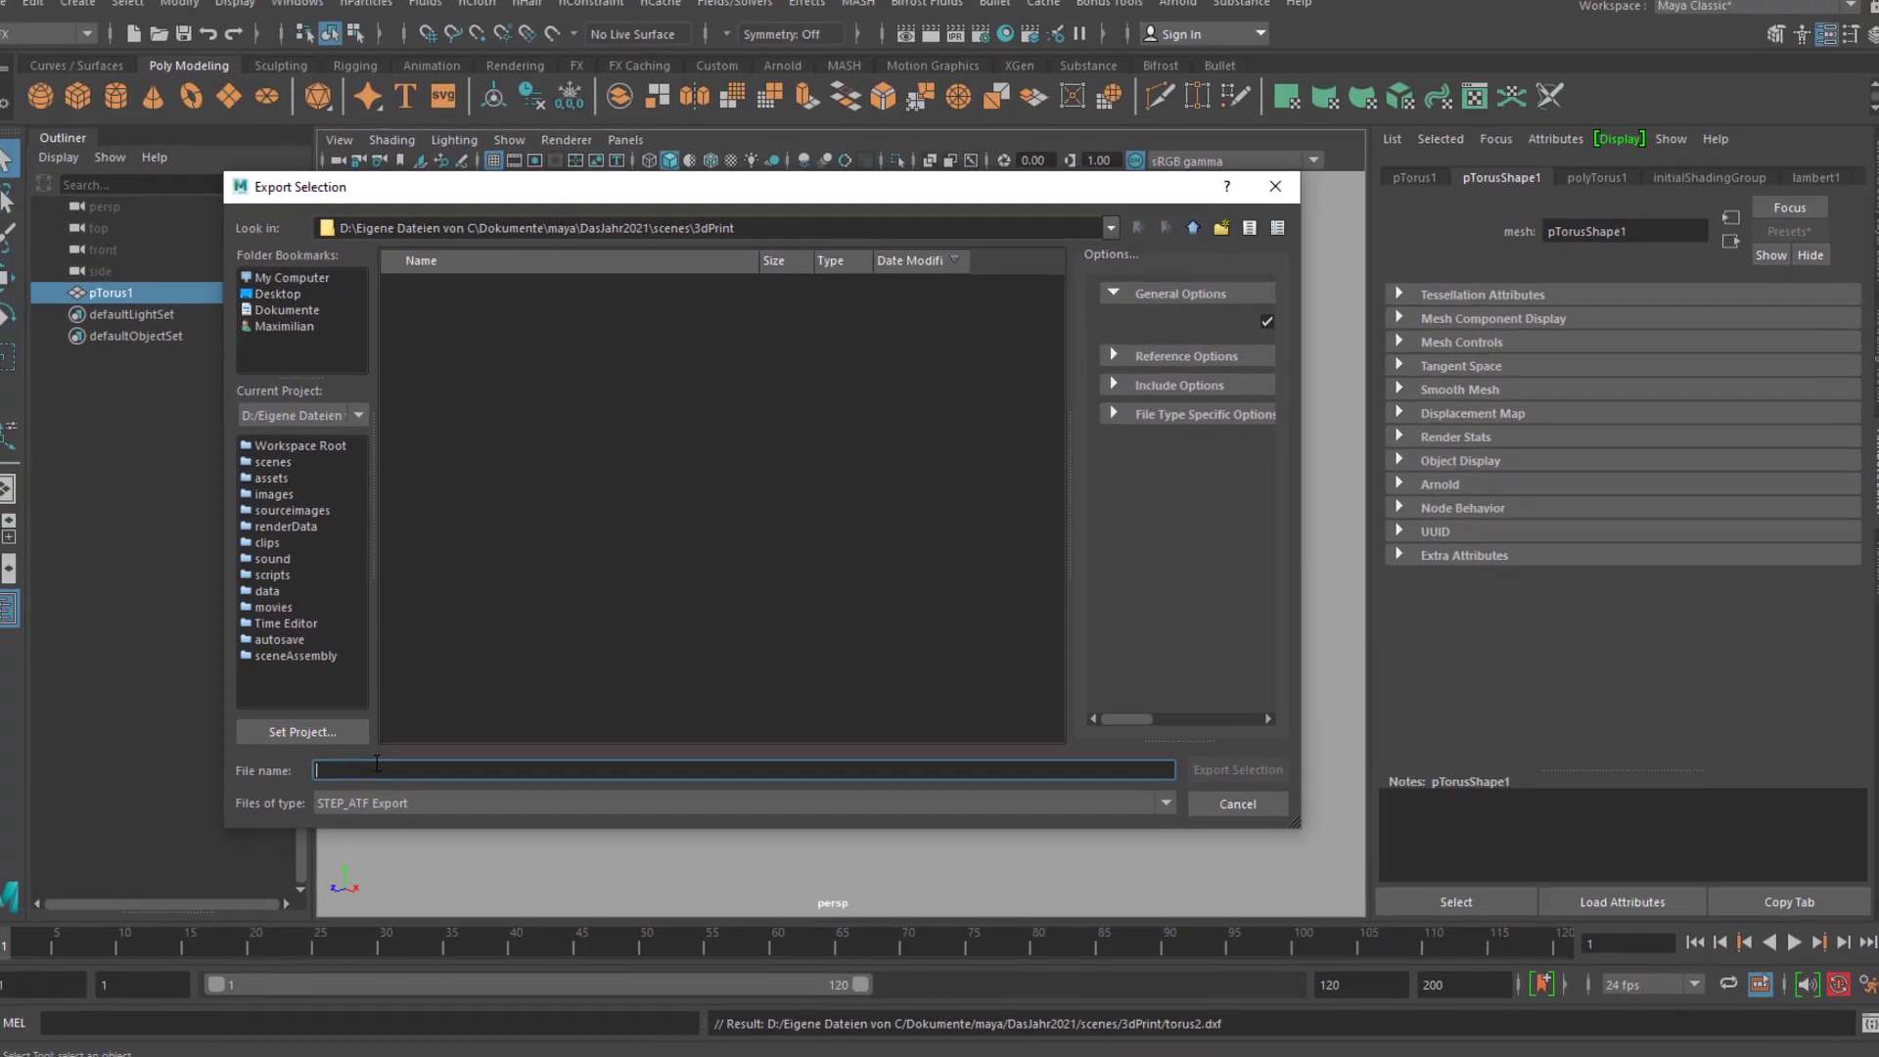
pyautogui.write('torus')
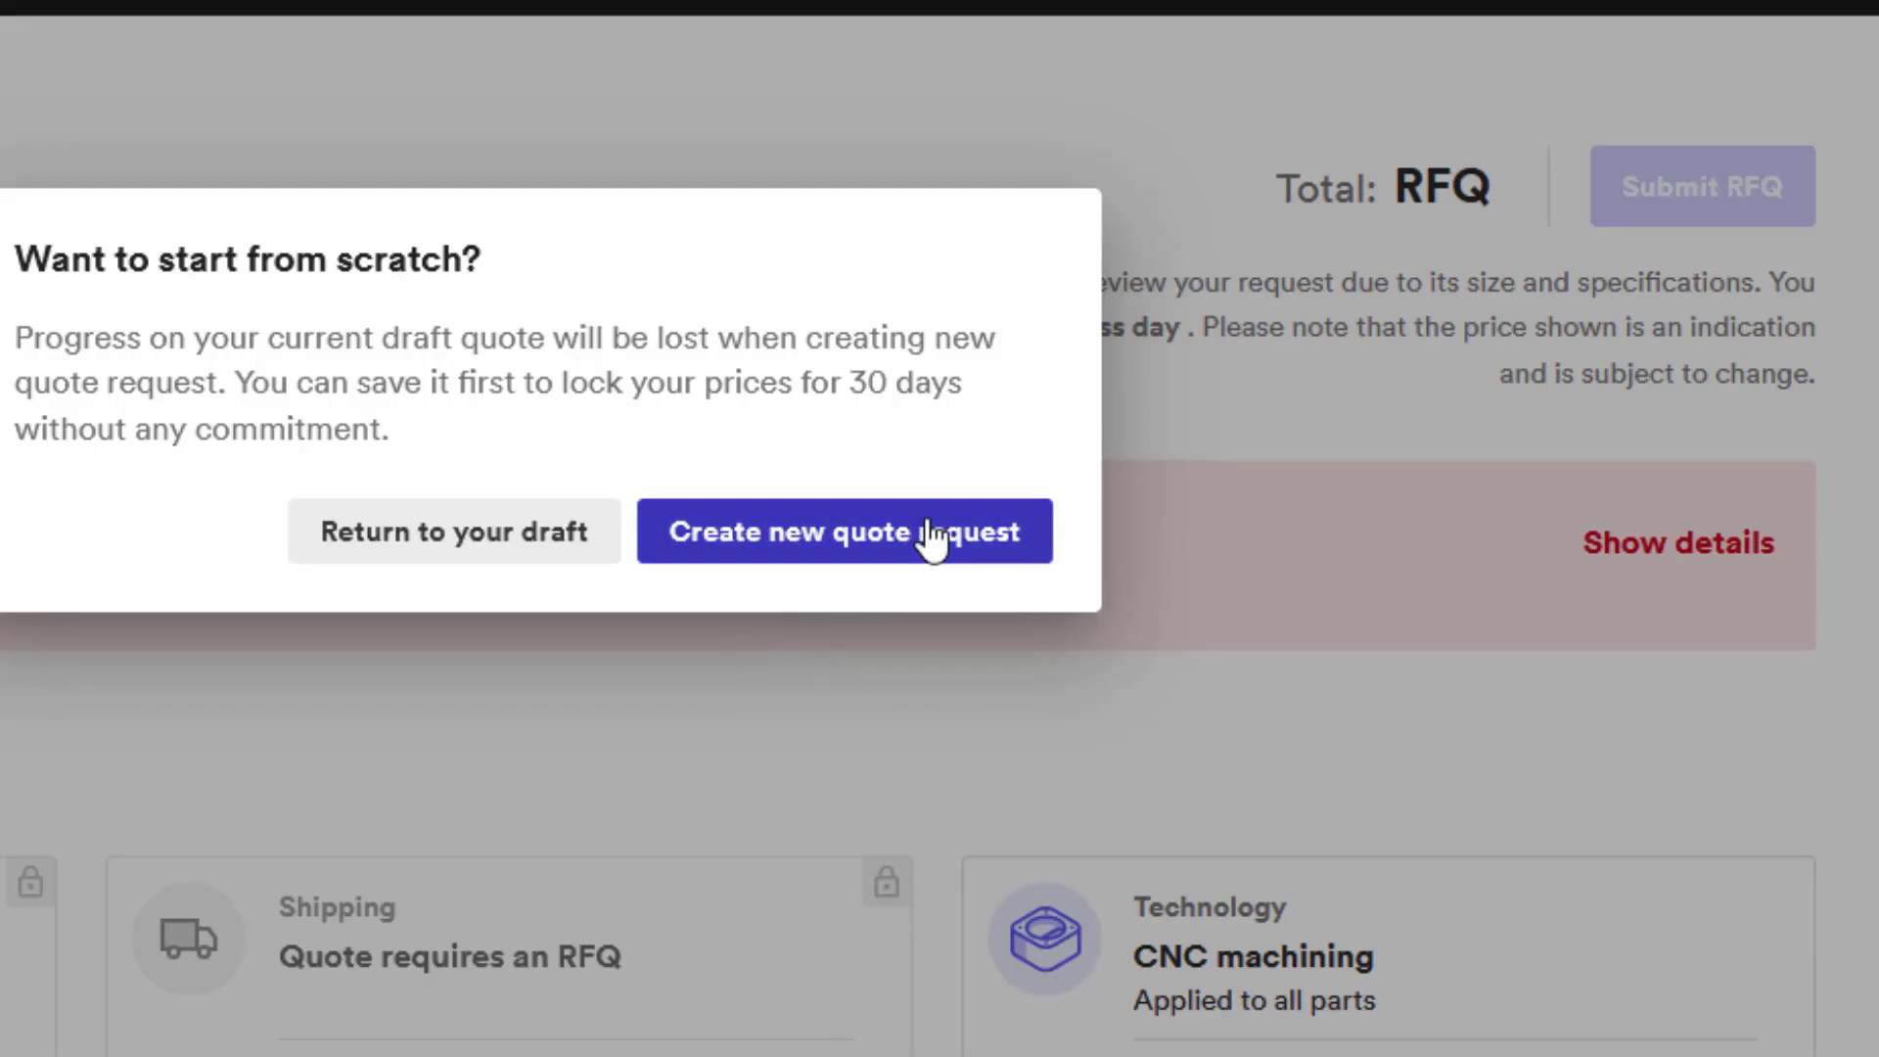
# Start a new Hubs quote request and upload torus3.stp to it.
pyautogui.click(846, 531)
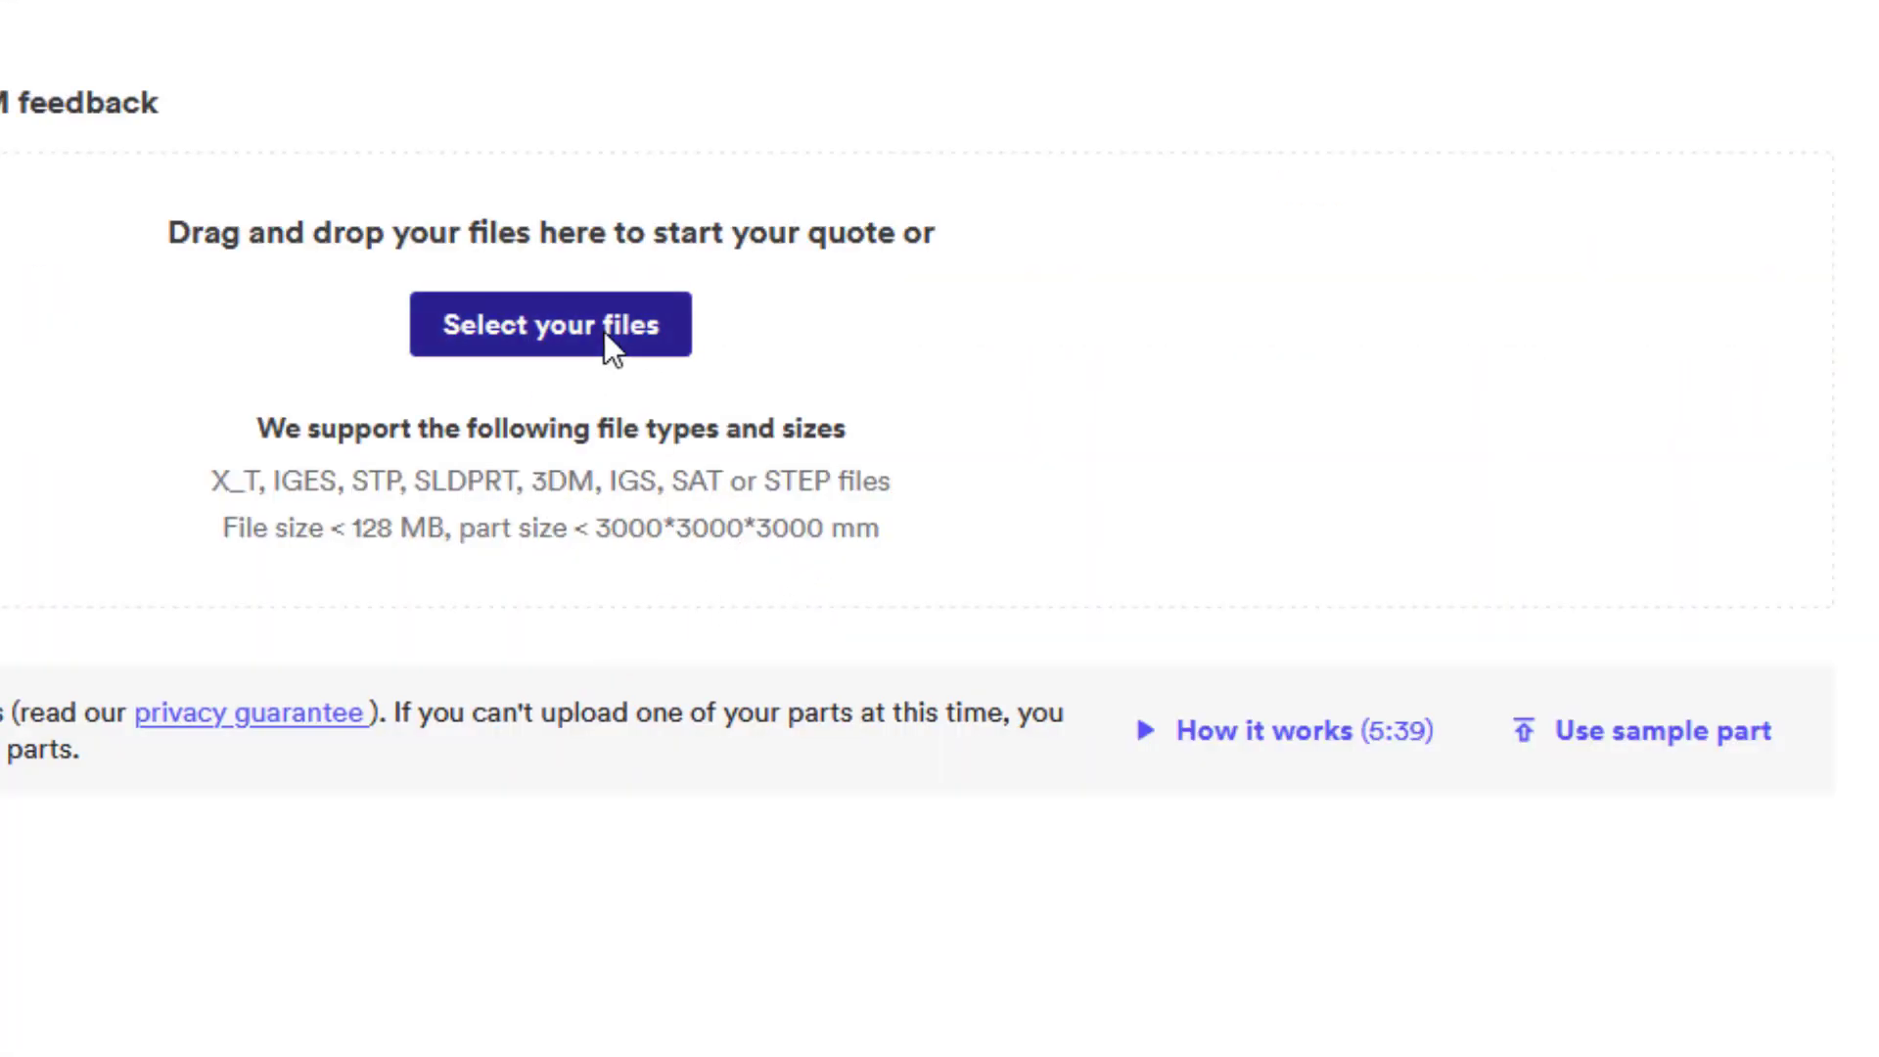
pyautogui.click(550, 324)
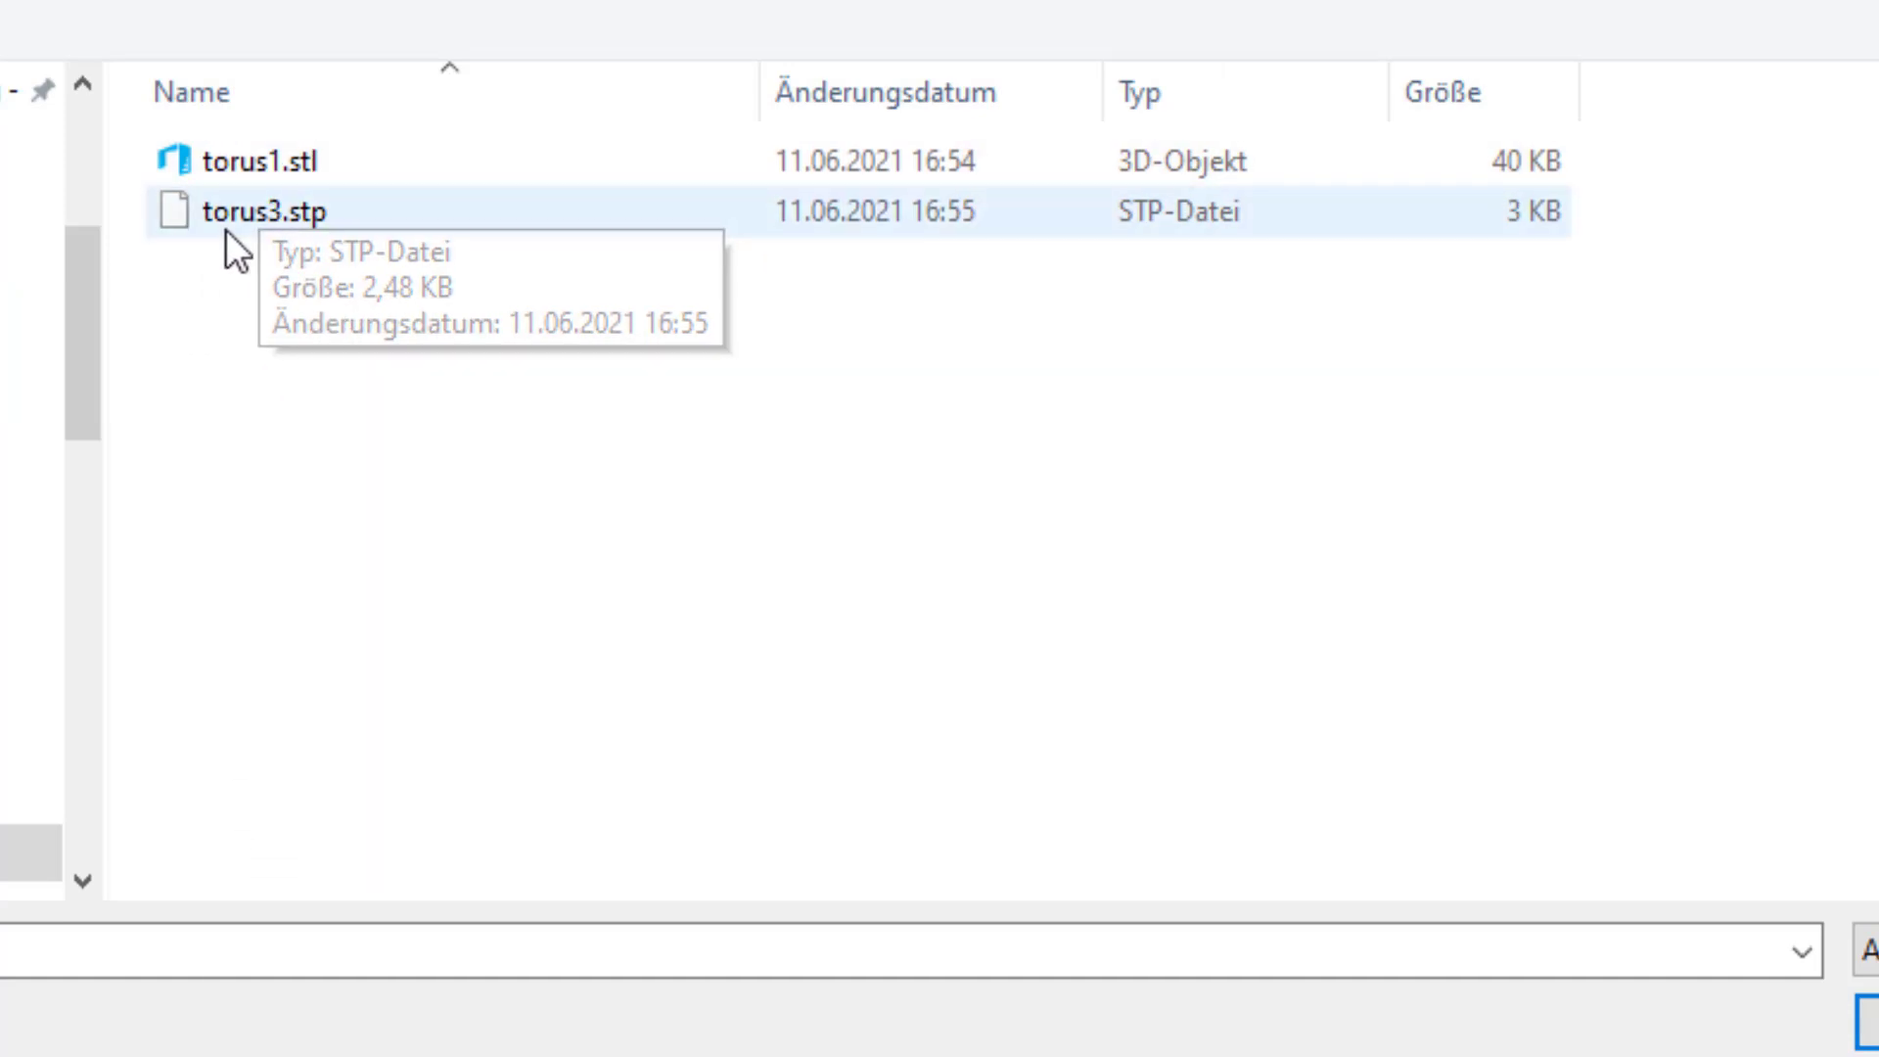
pyautogui.click(264, 162)
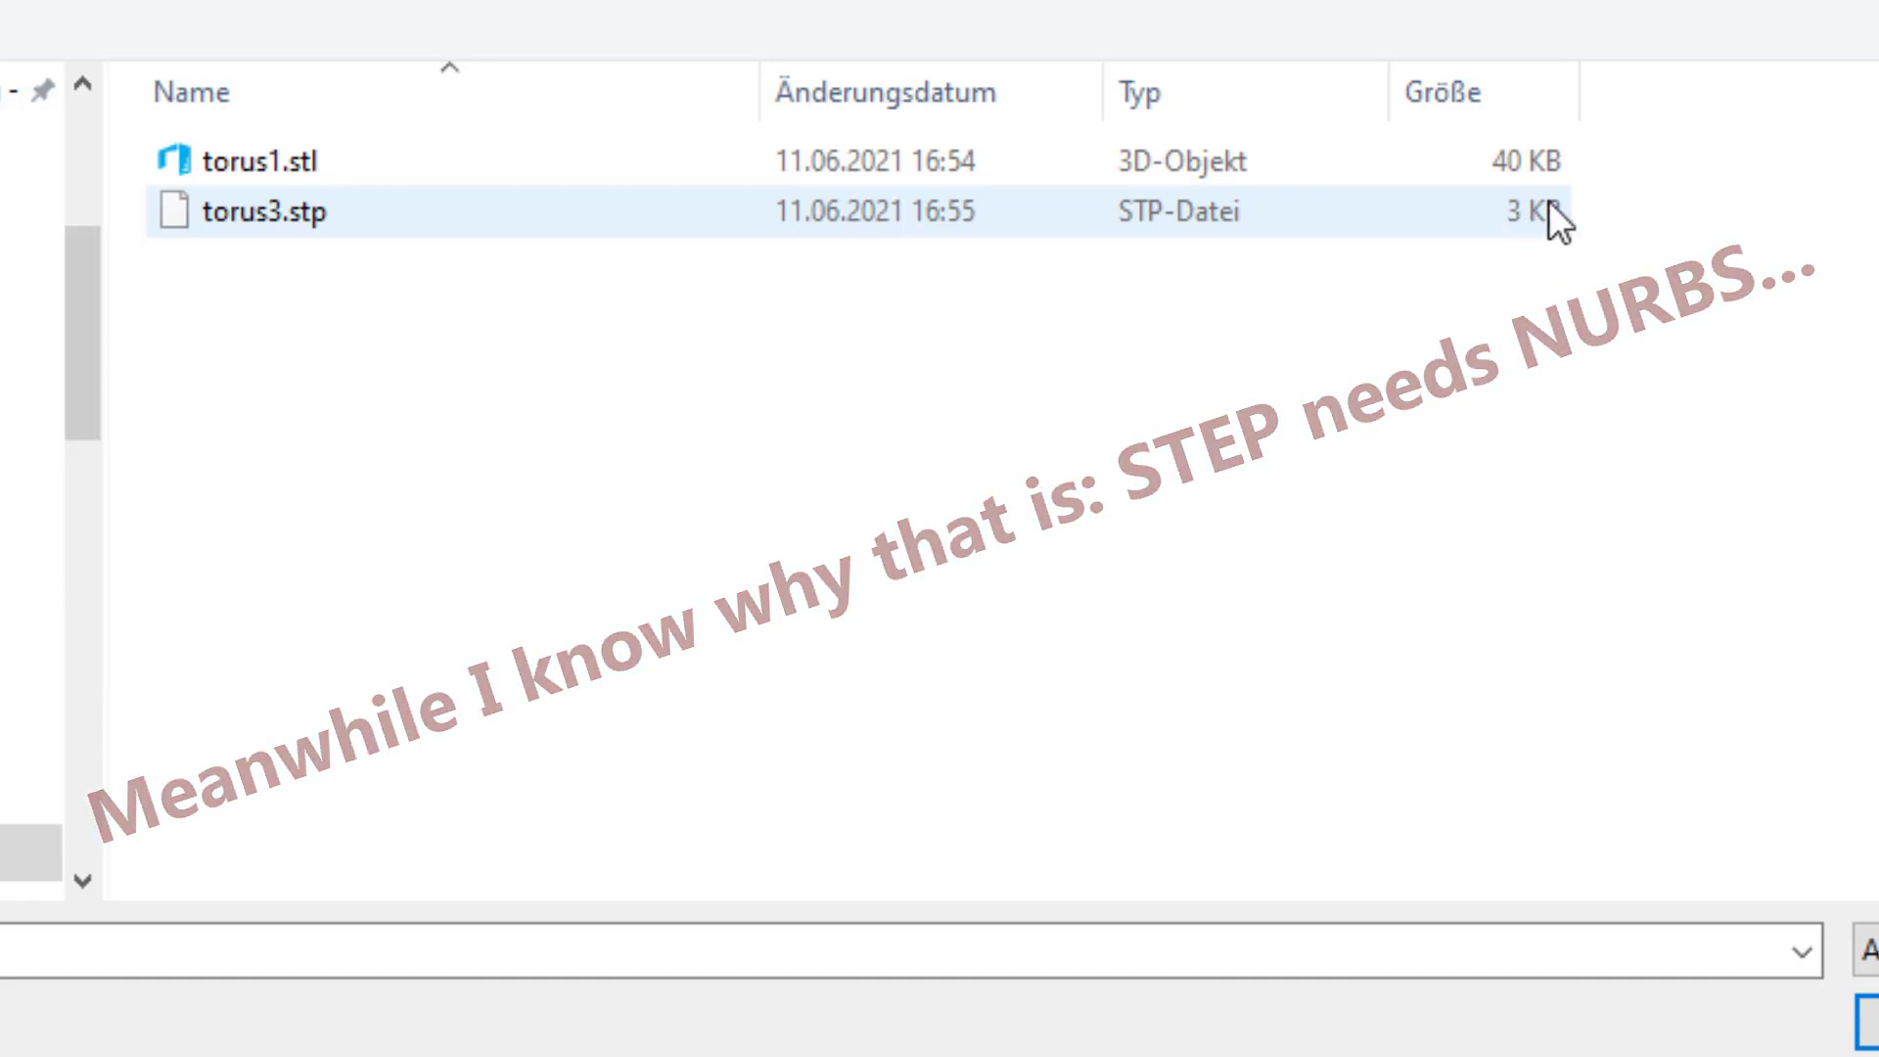
pyautogui.click(264, 161)
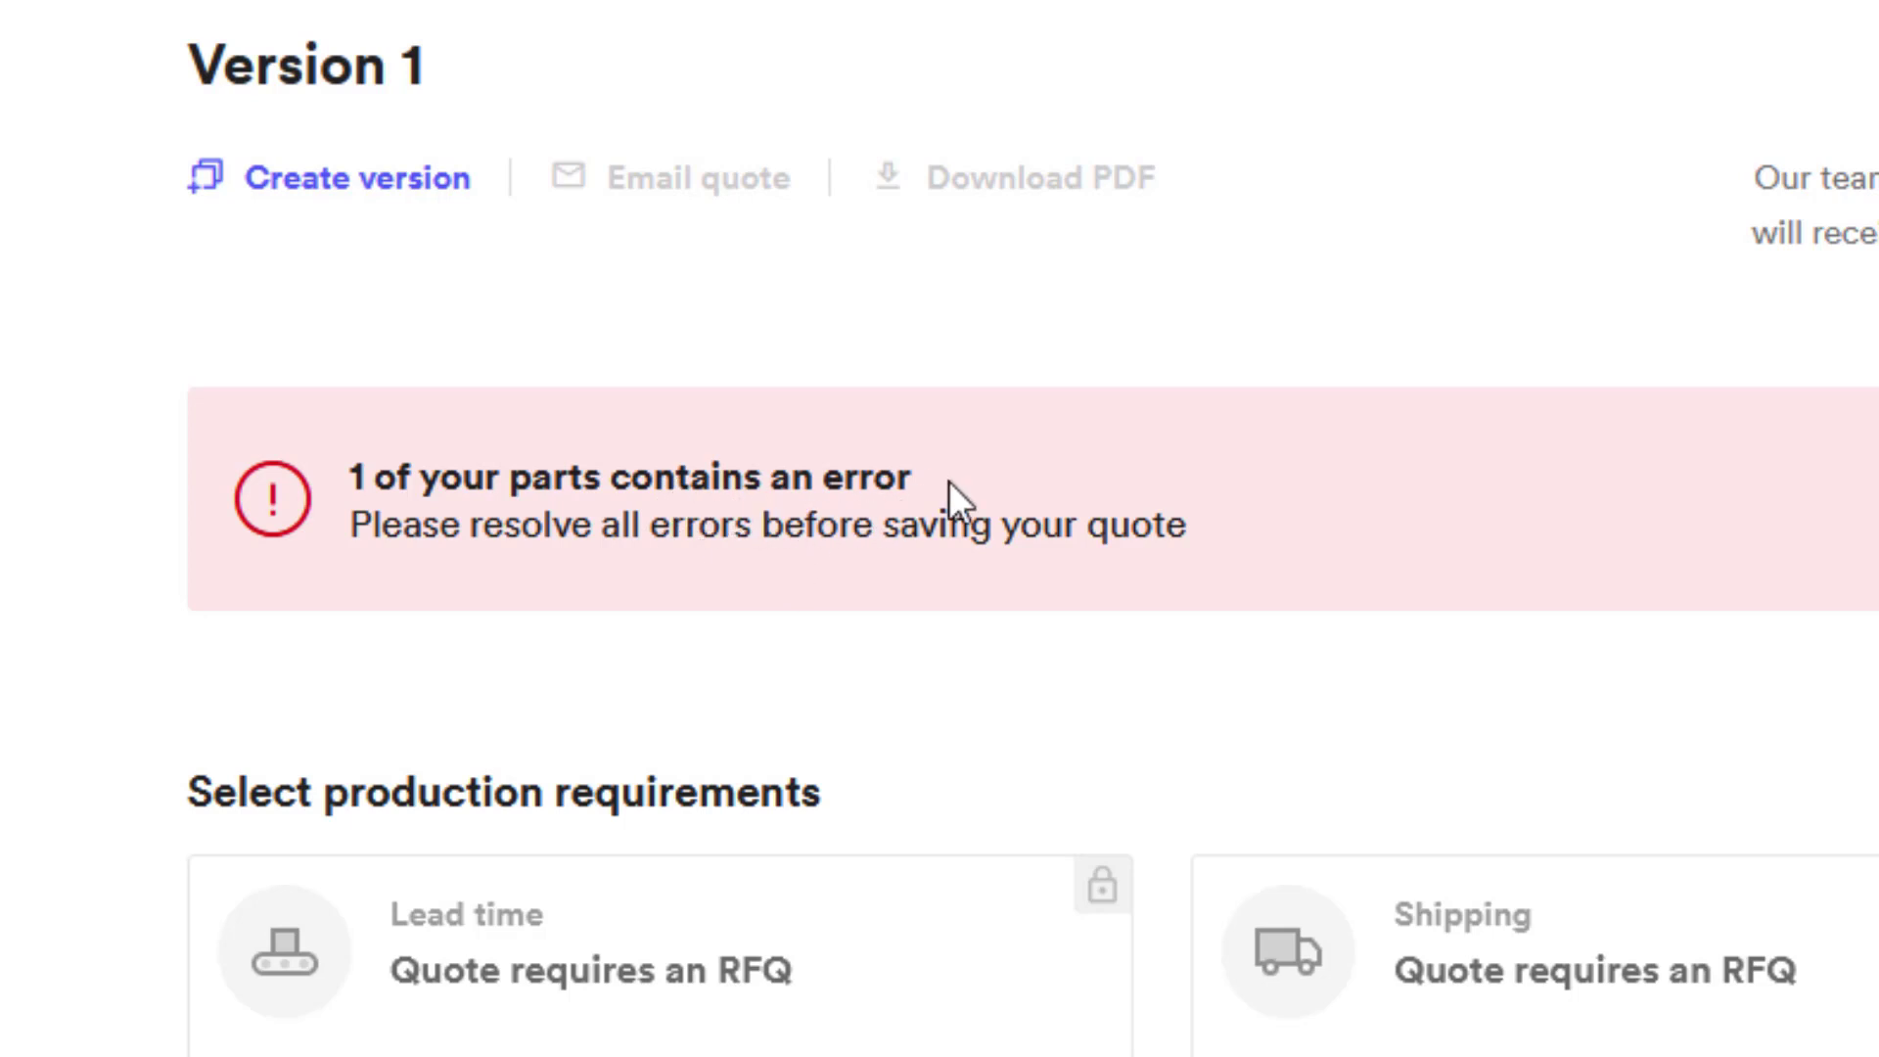
pyautogui.moveTo(898, 571)
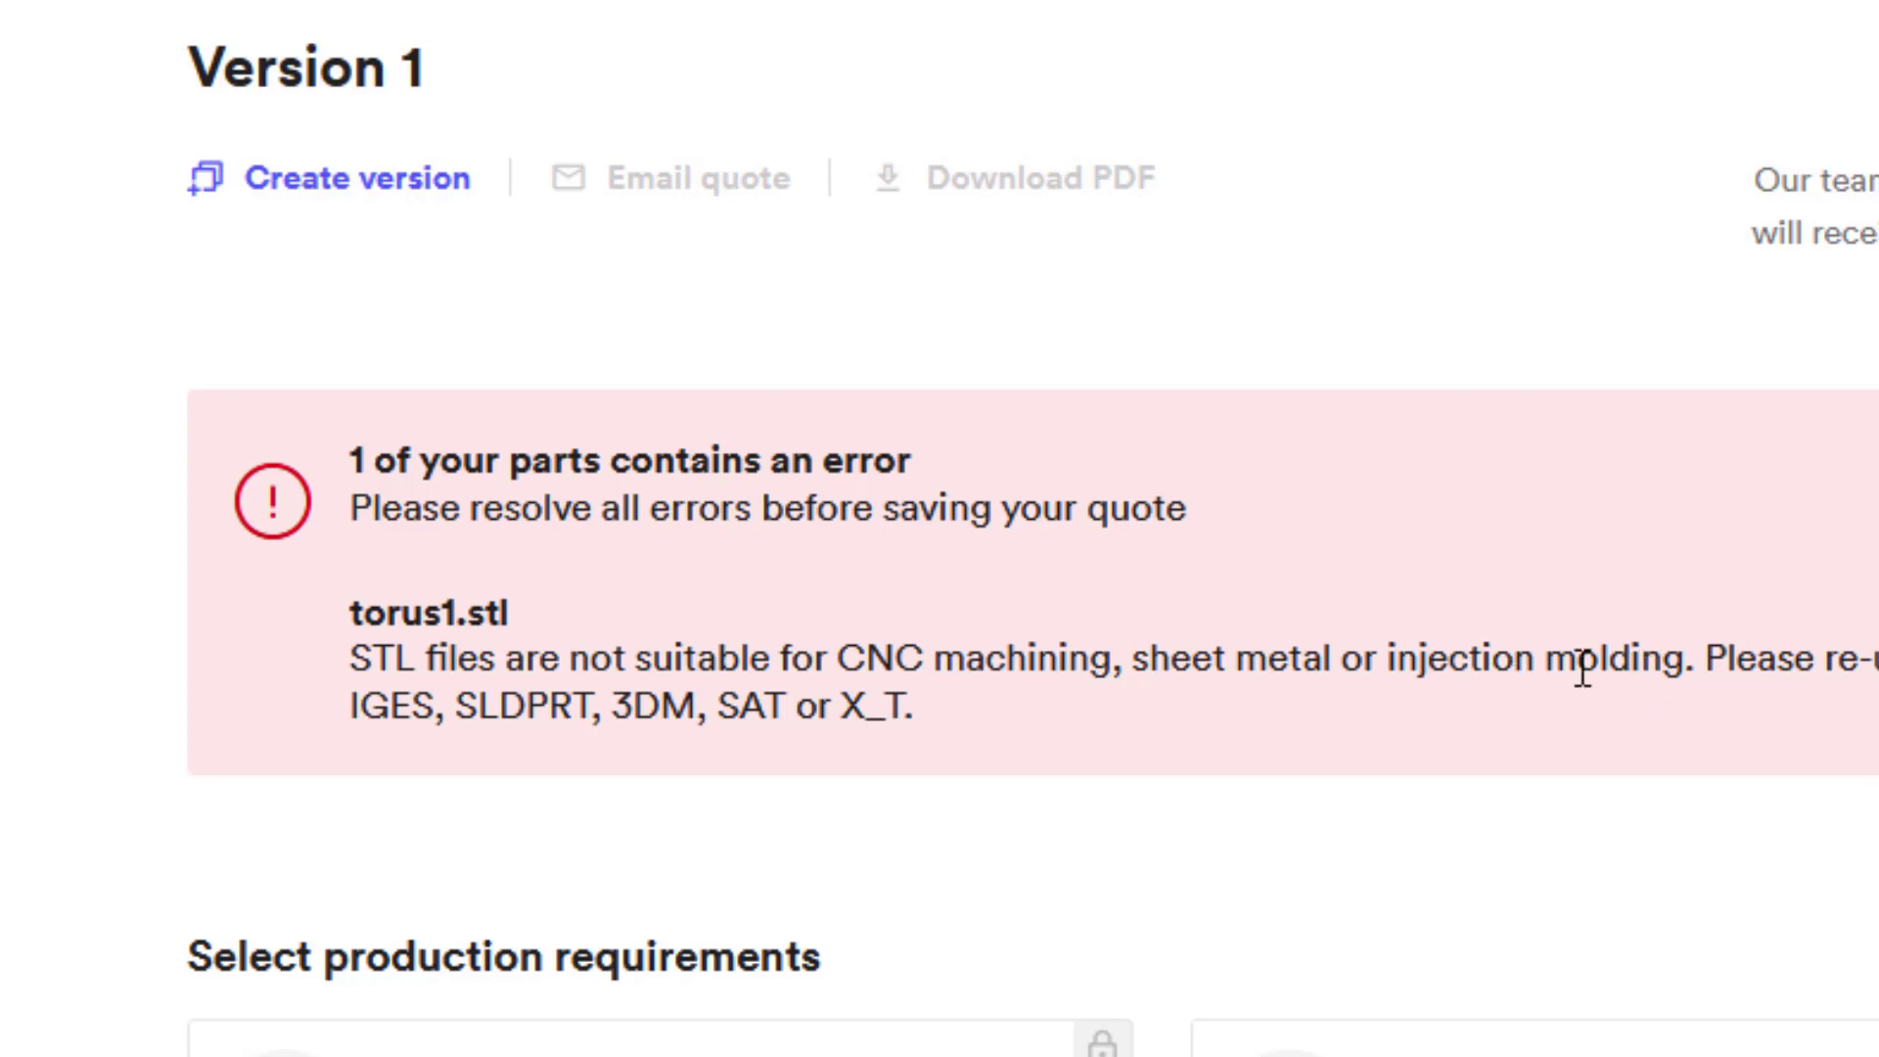
pyautogui.moveTo(1813, 705)
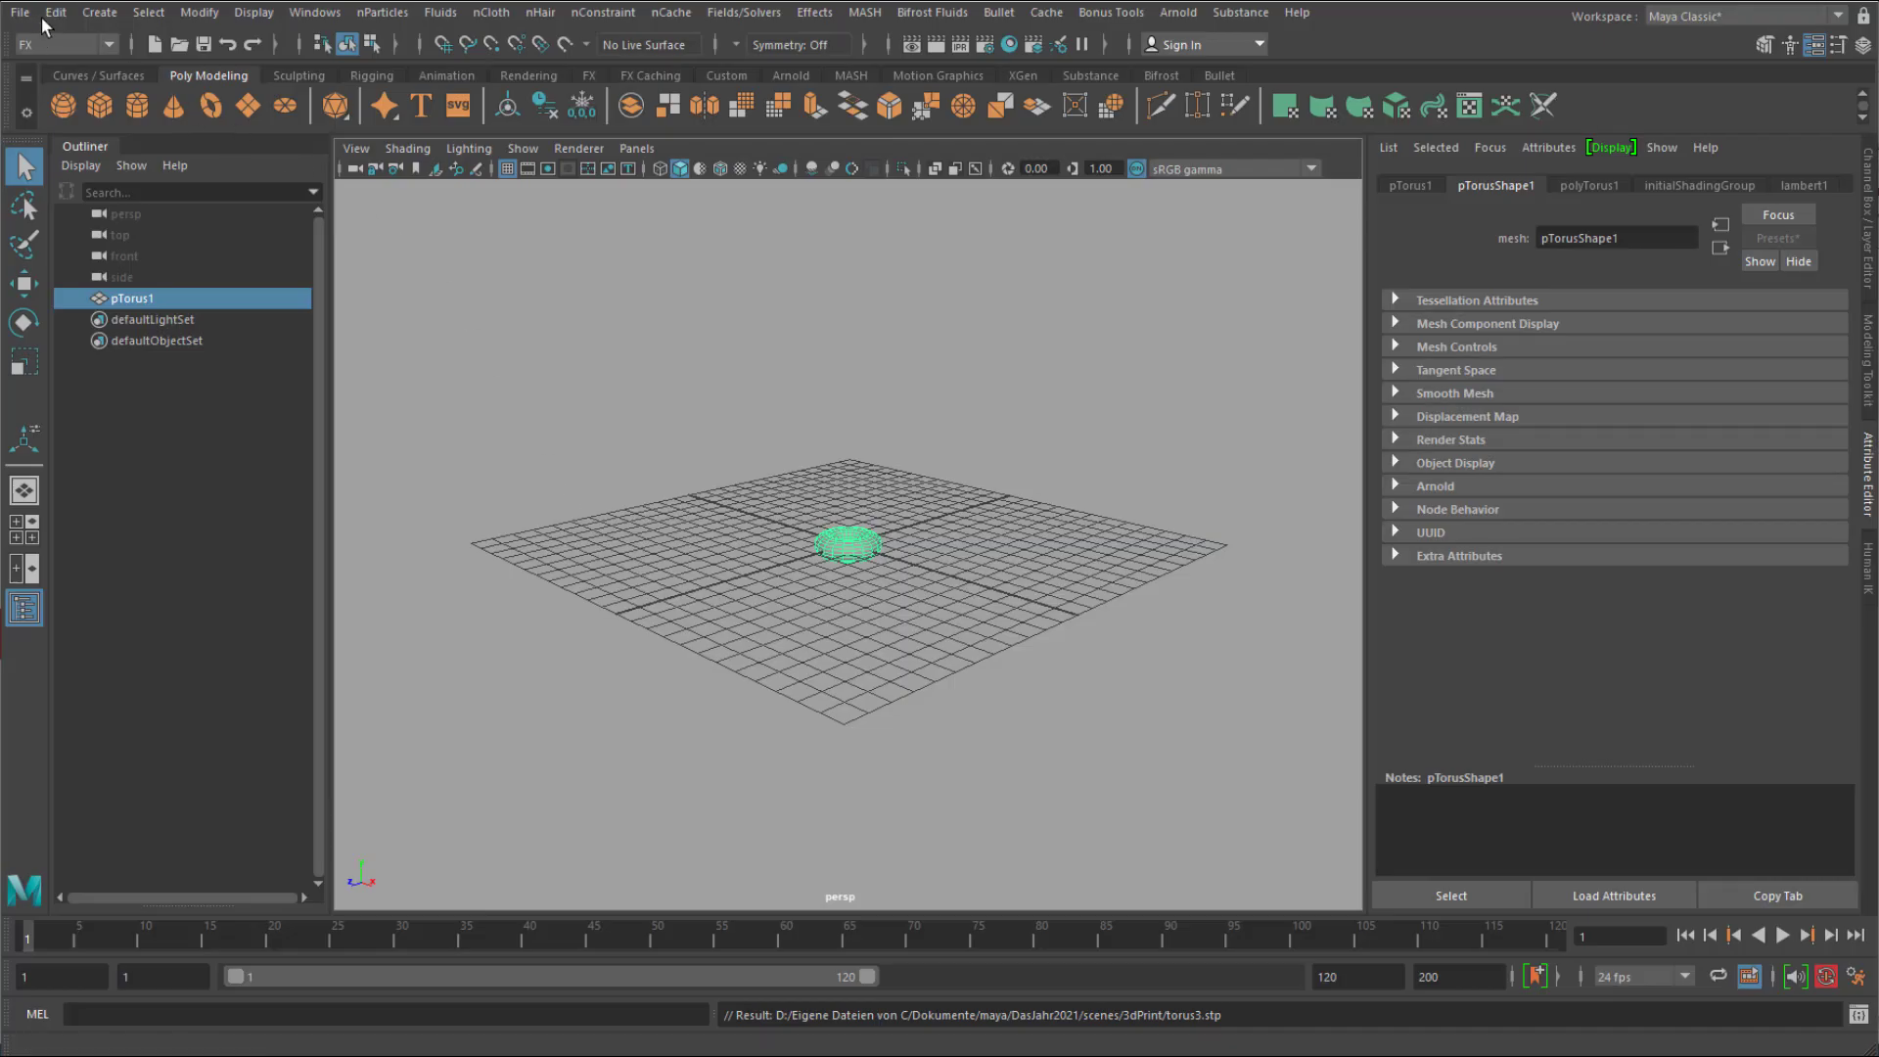
# Export the selected torus with file type IGES_ATF Export under the name toru.
pyautogui.click(17, 11)
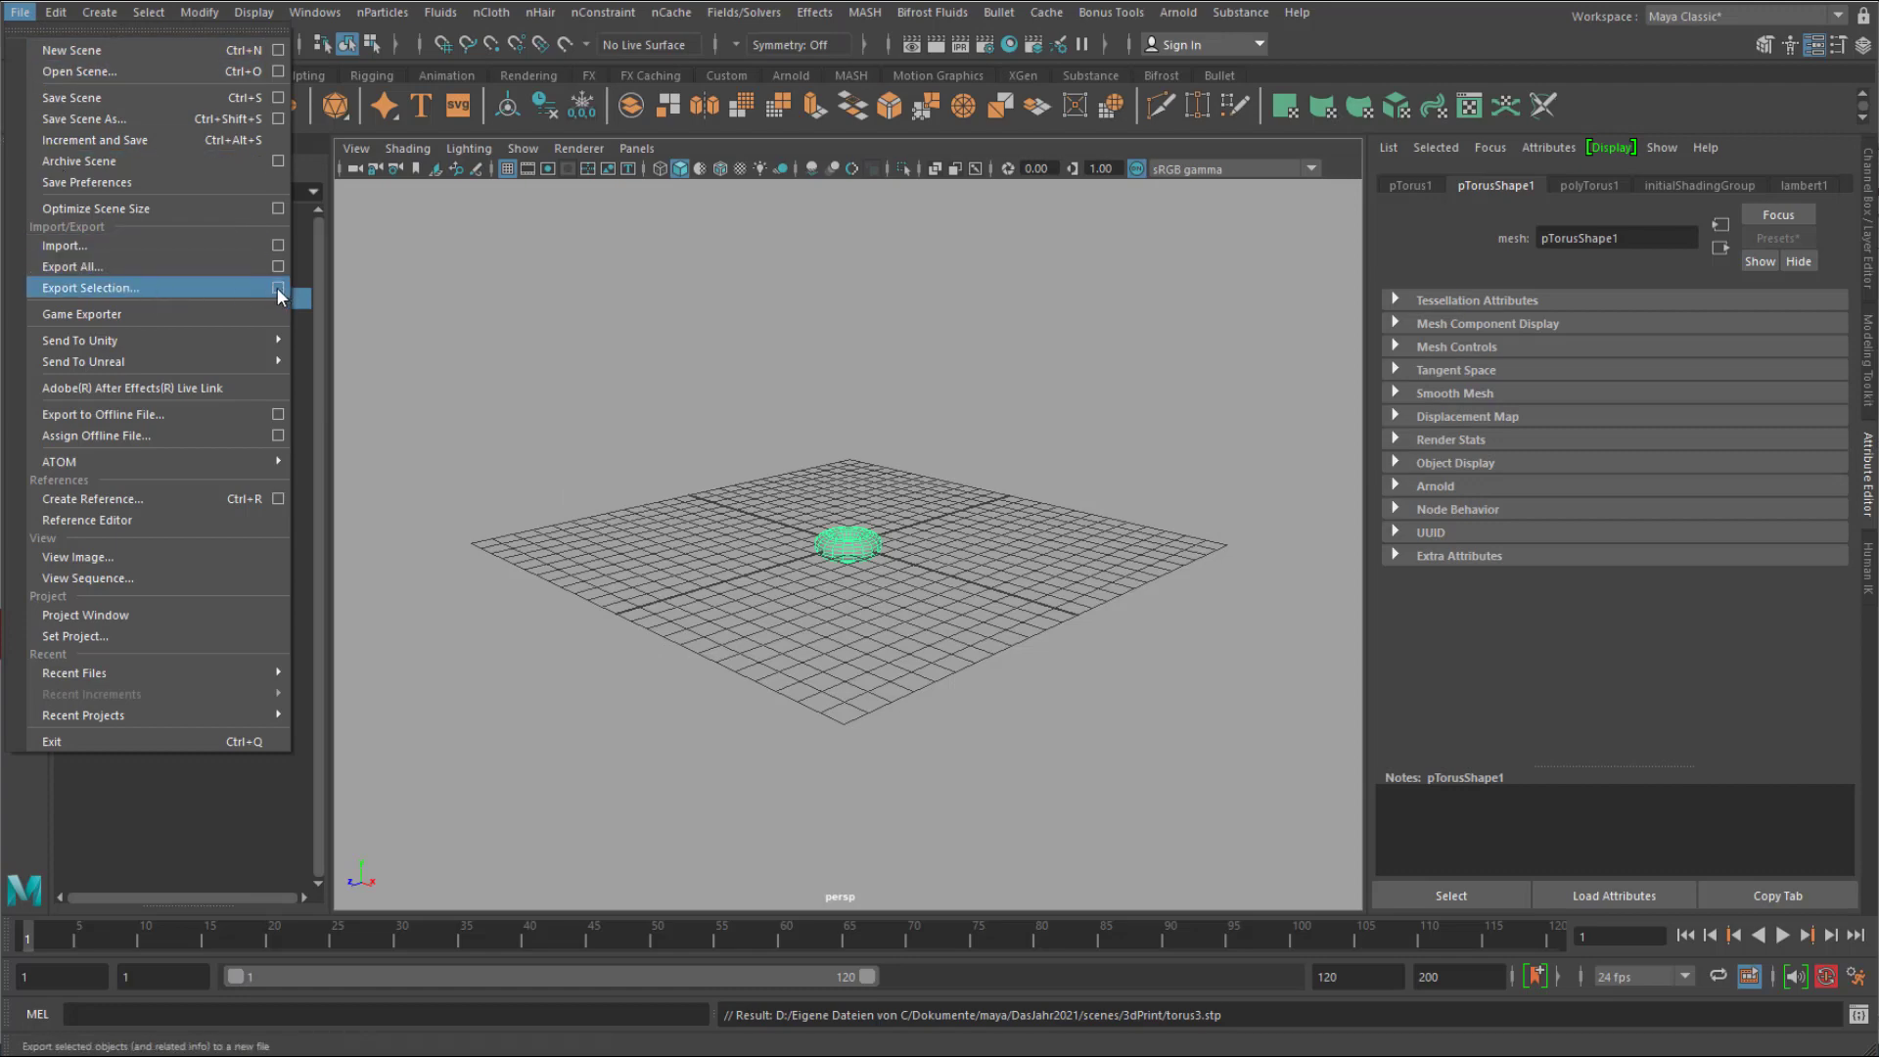
pyautogui.click(278, 288)
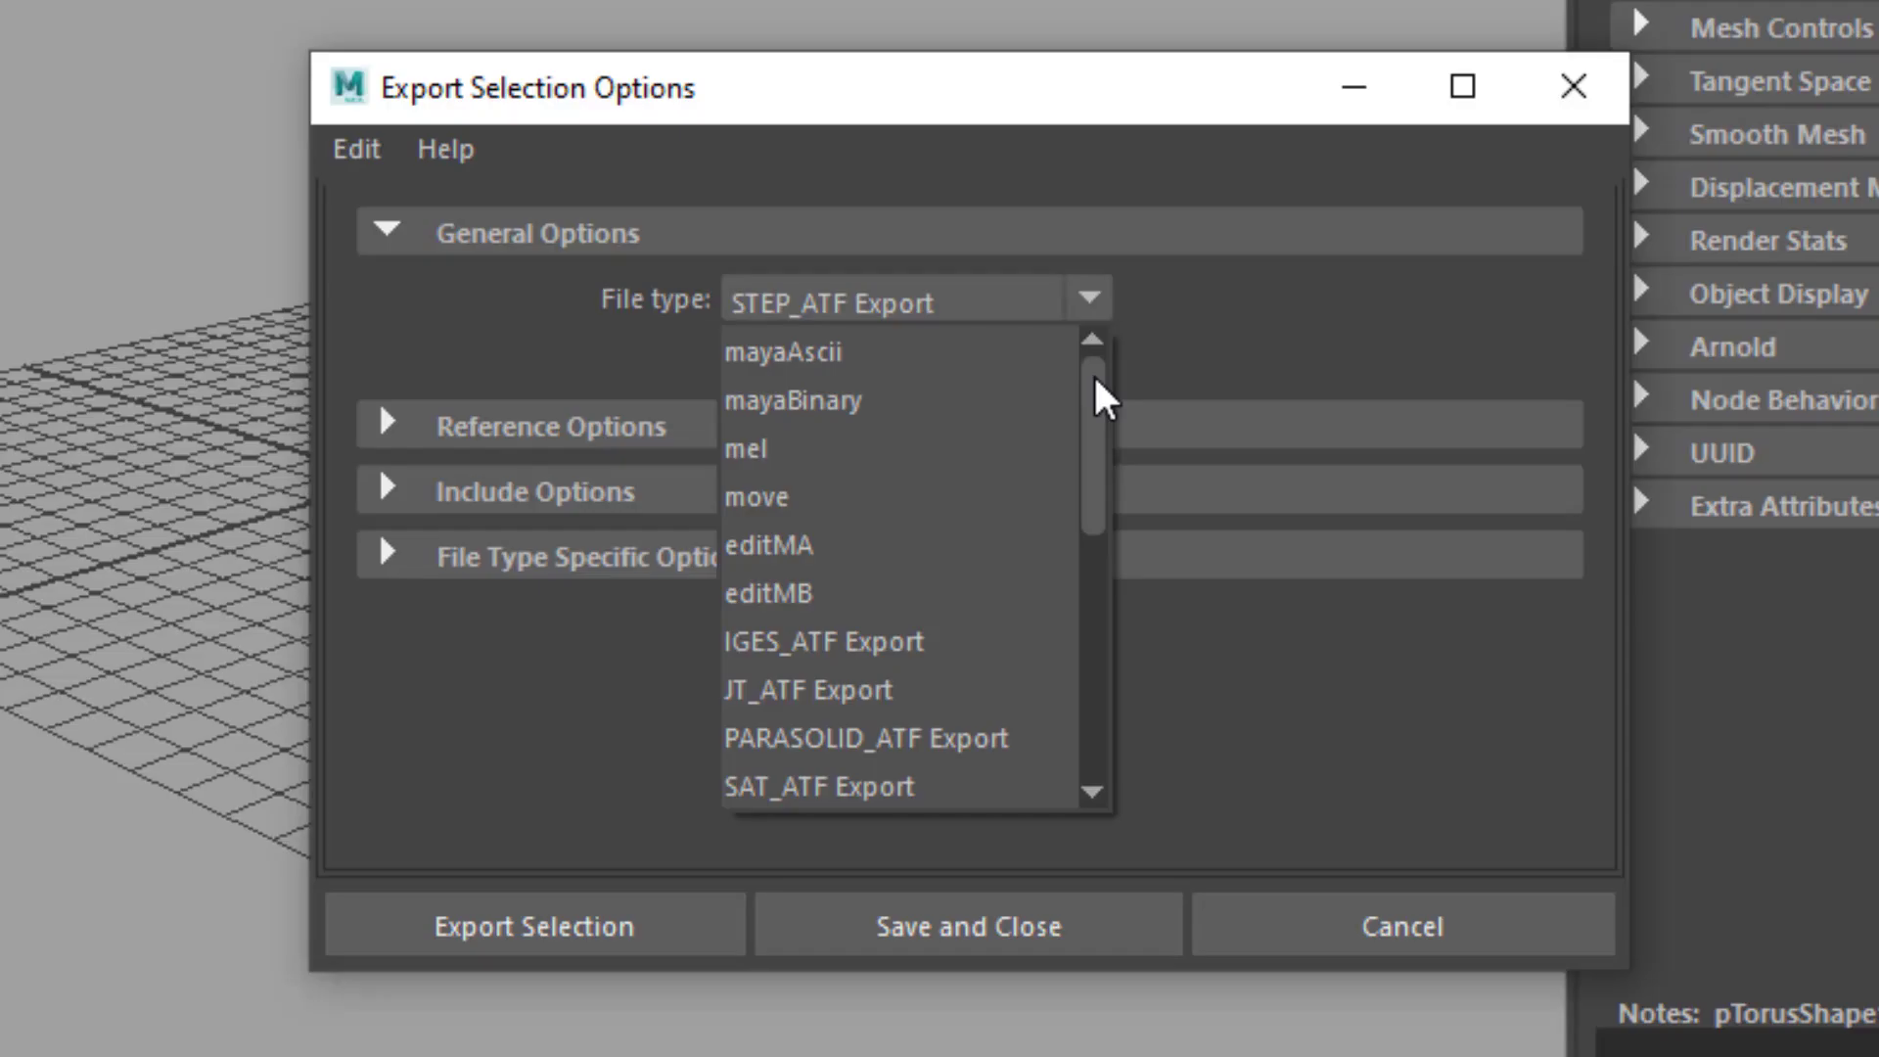
pyautogui.click(824, 642)
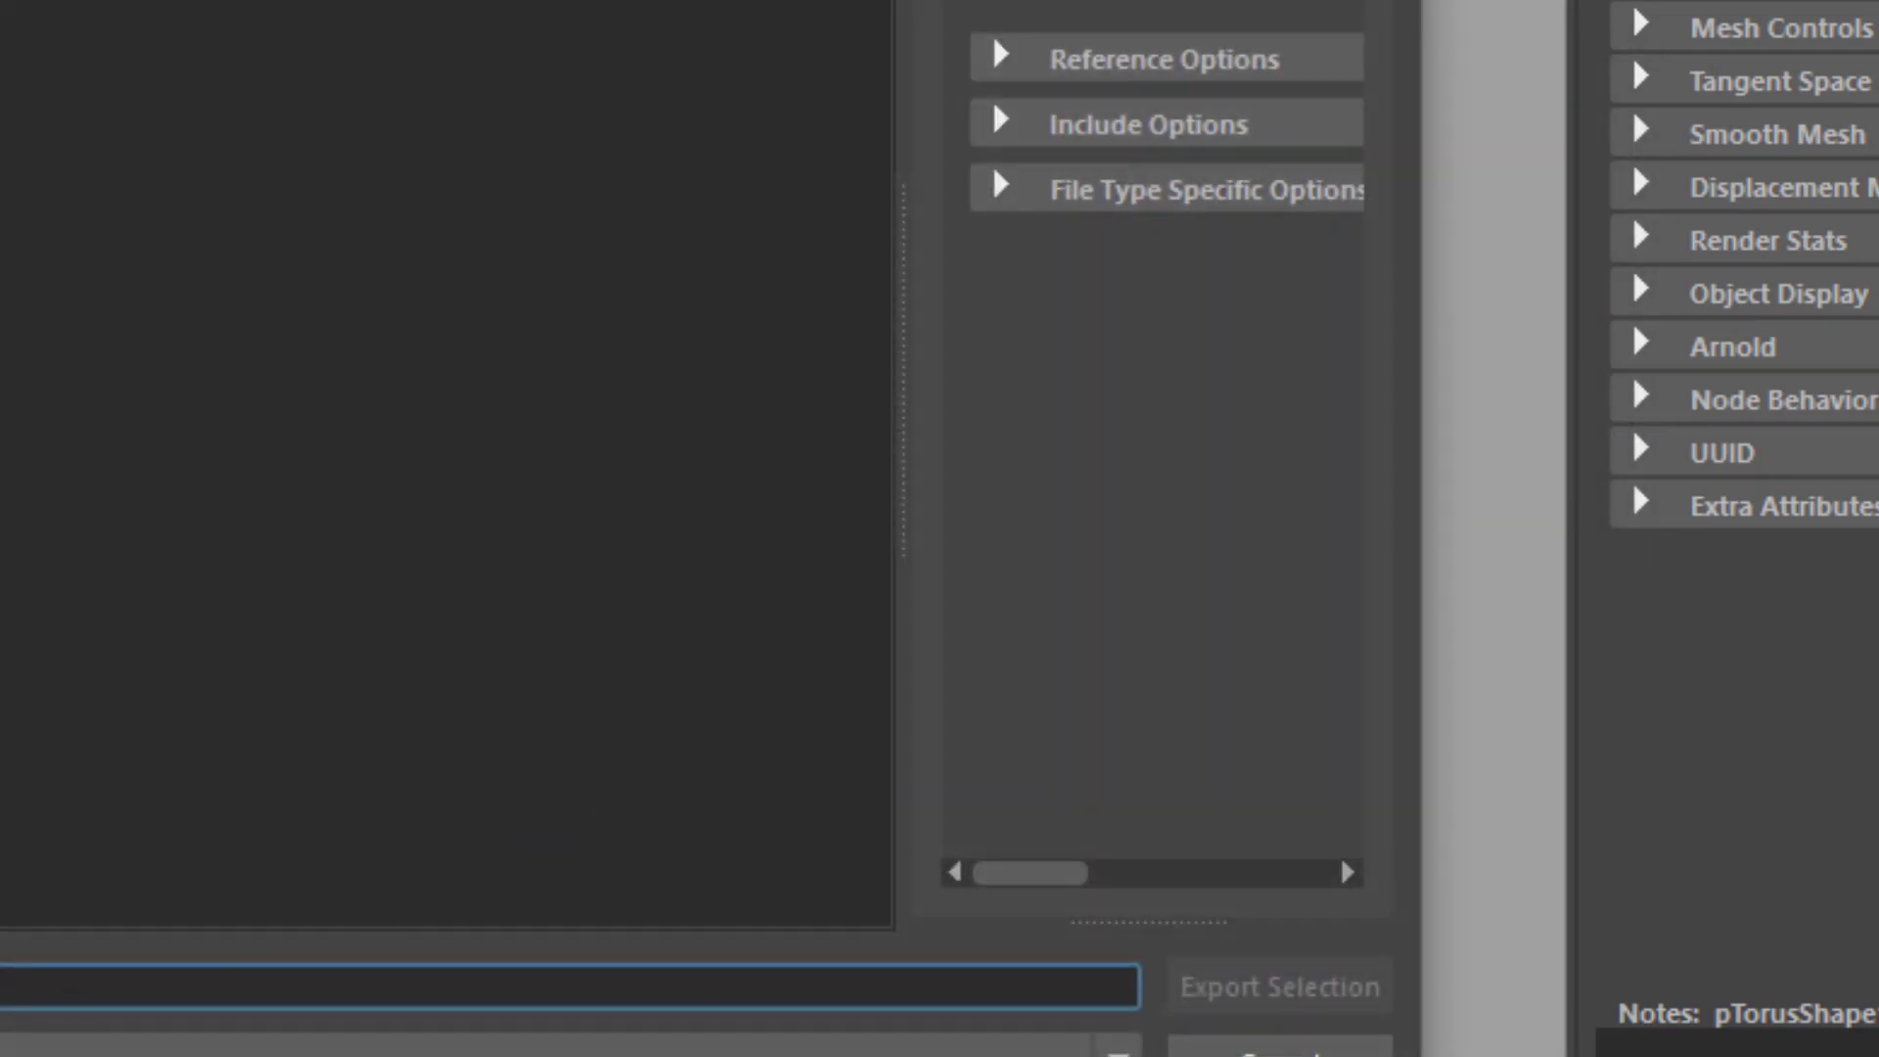
pyautogui.write('toru')
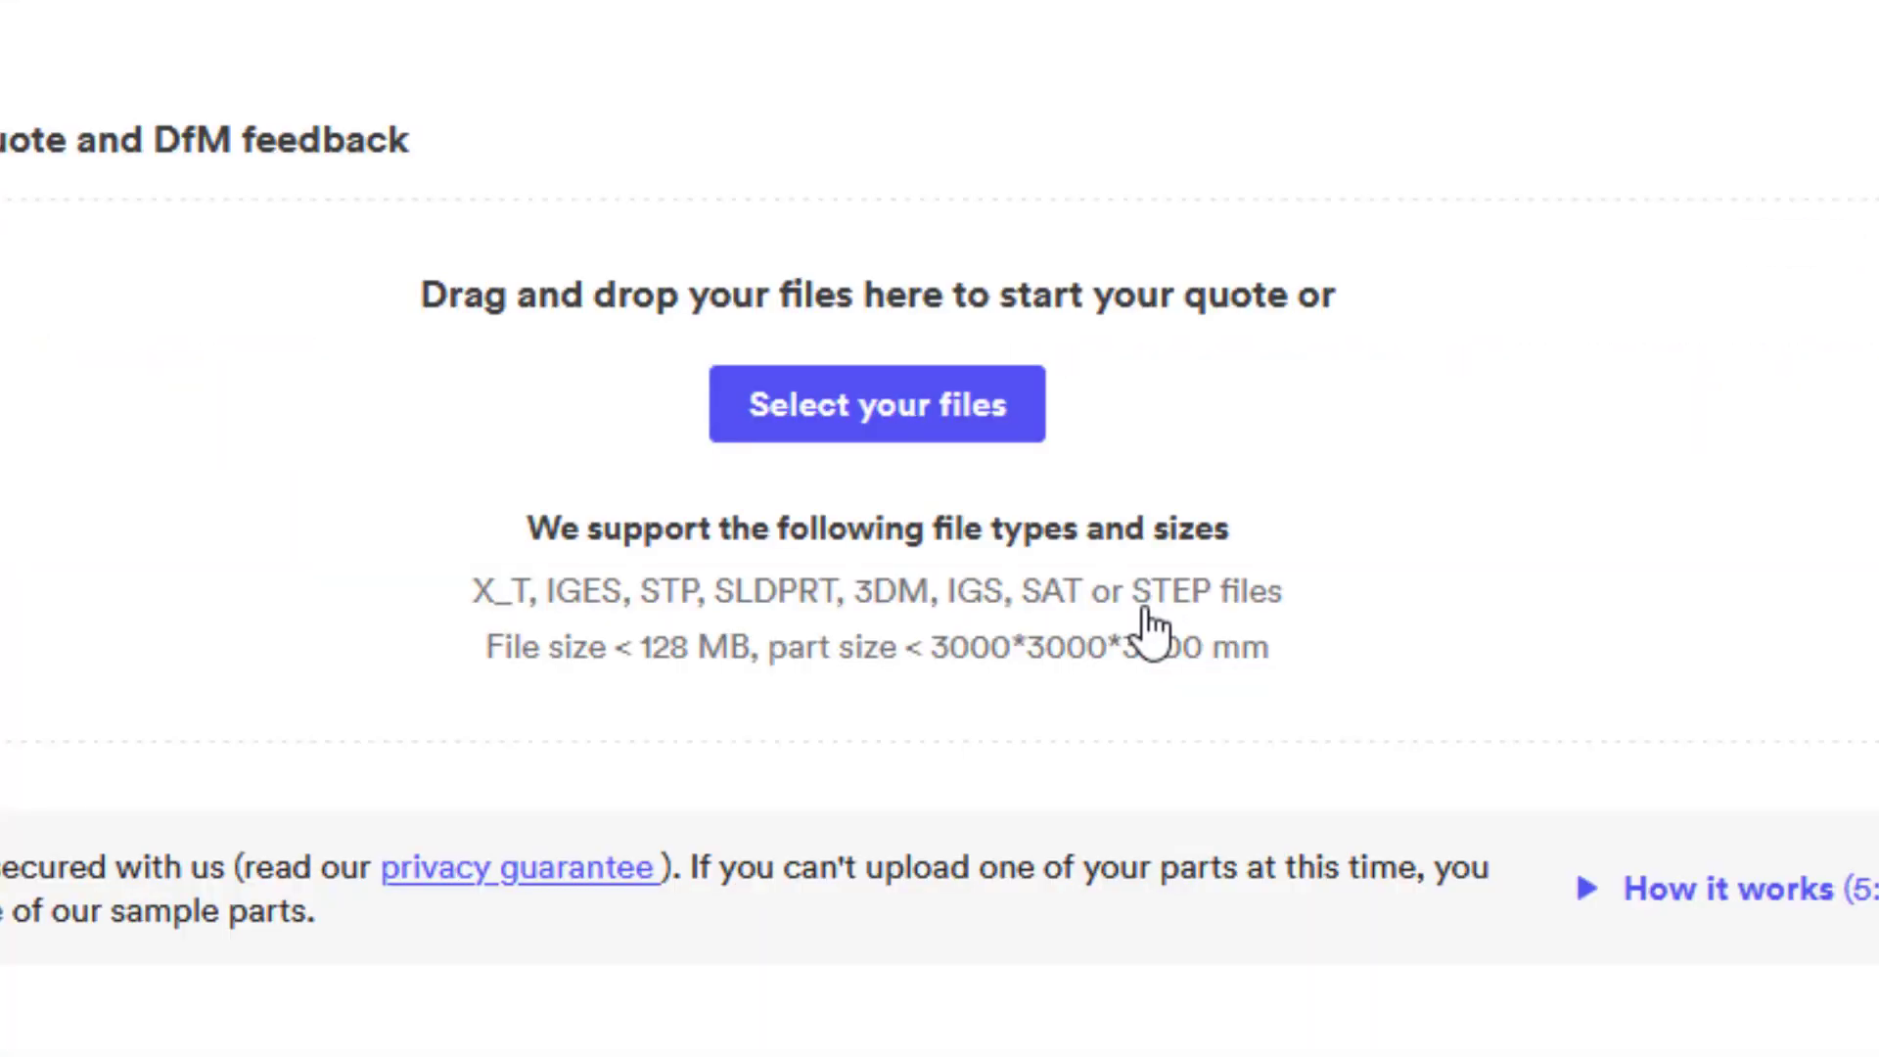
# Upload the exported torus4.igs file to the Hubs quote page.
pyautogui.click(877, 403)
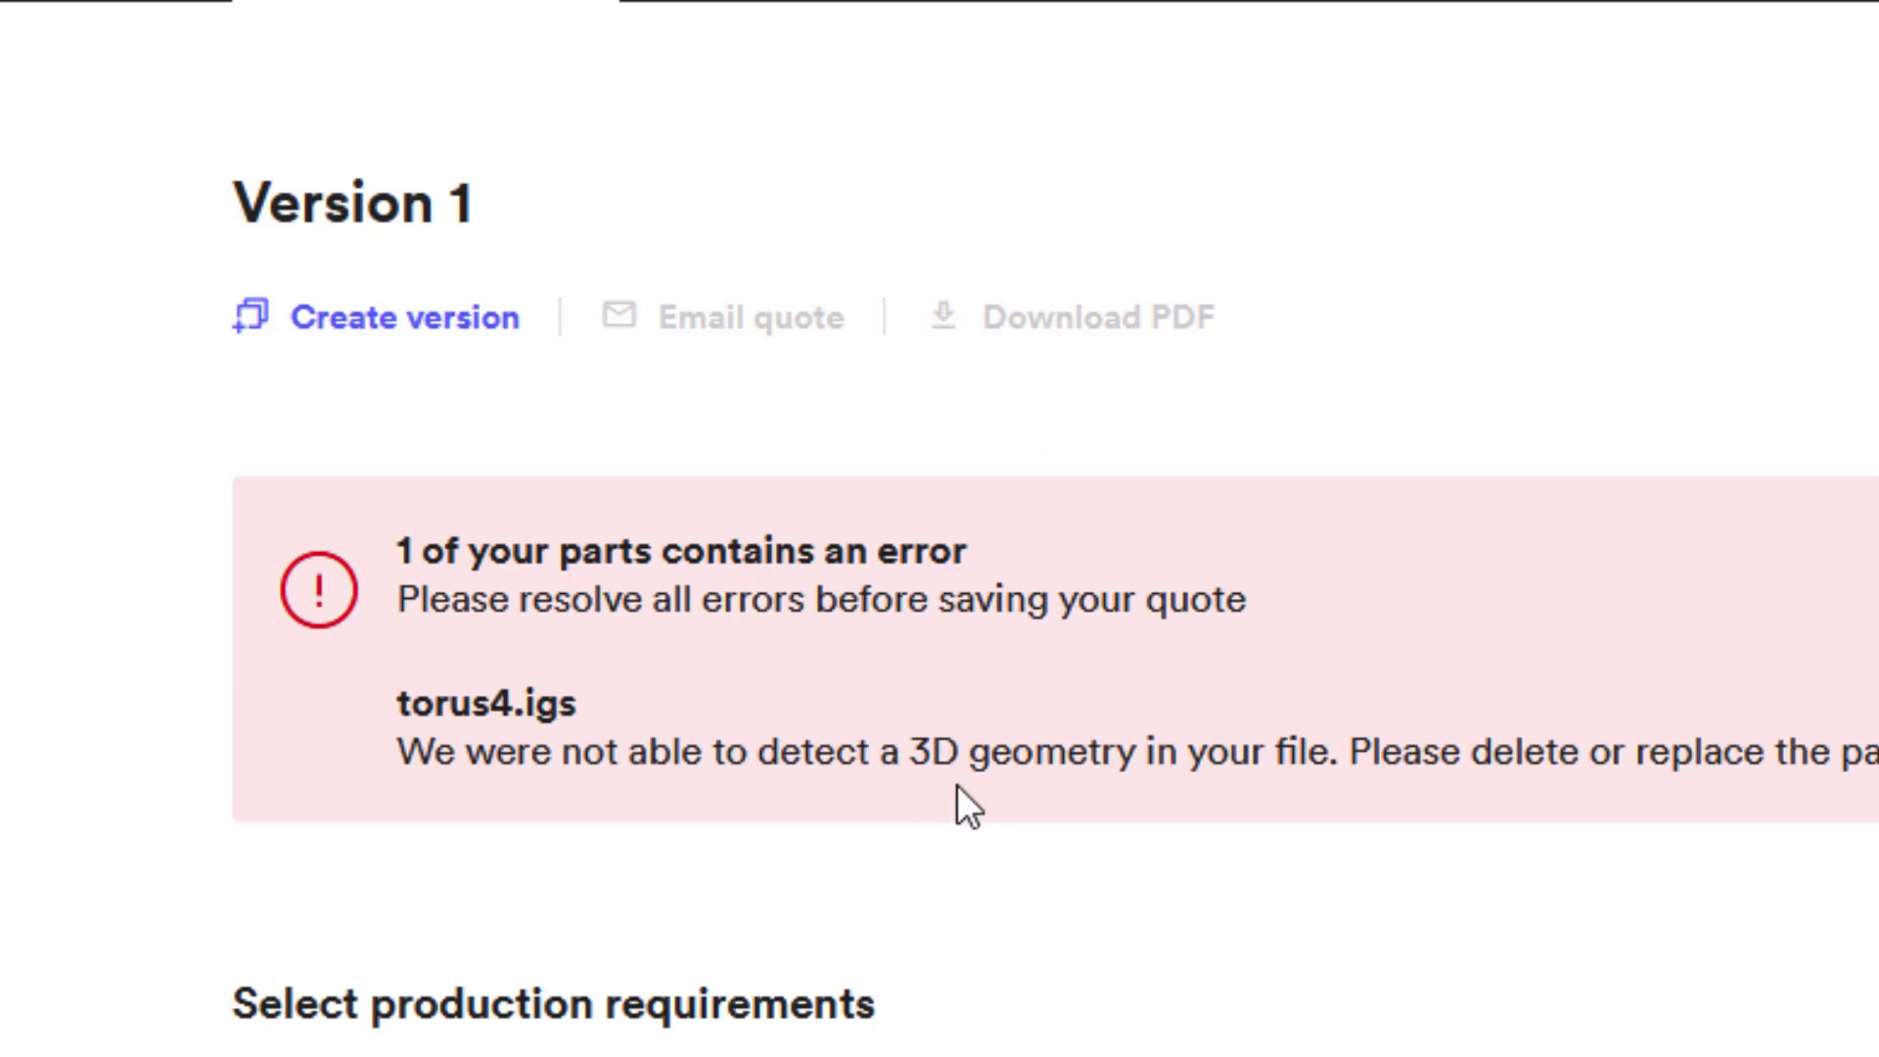
pyautogui.moveTo(976, 845)
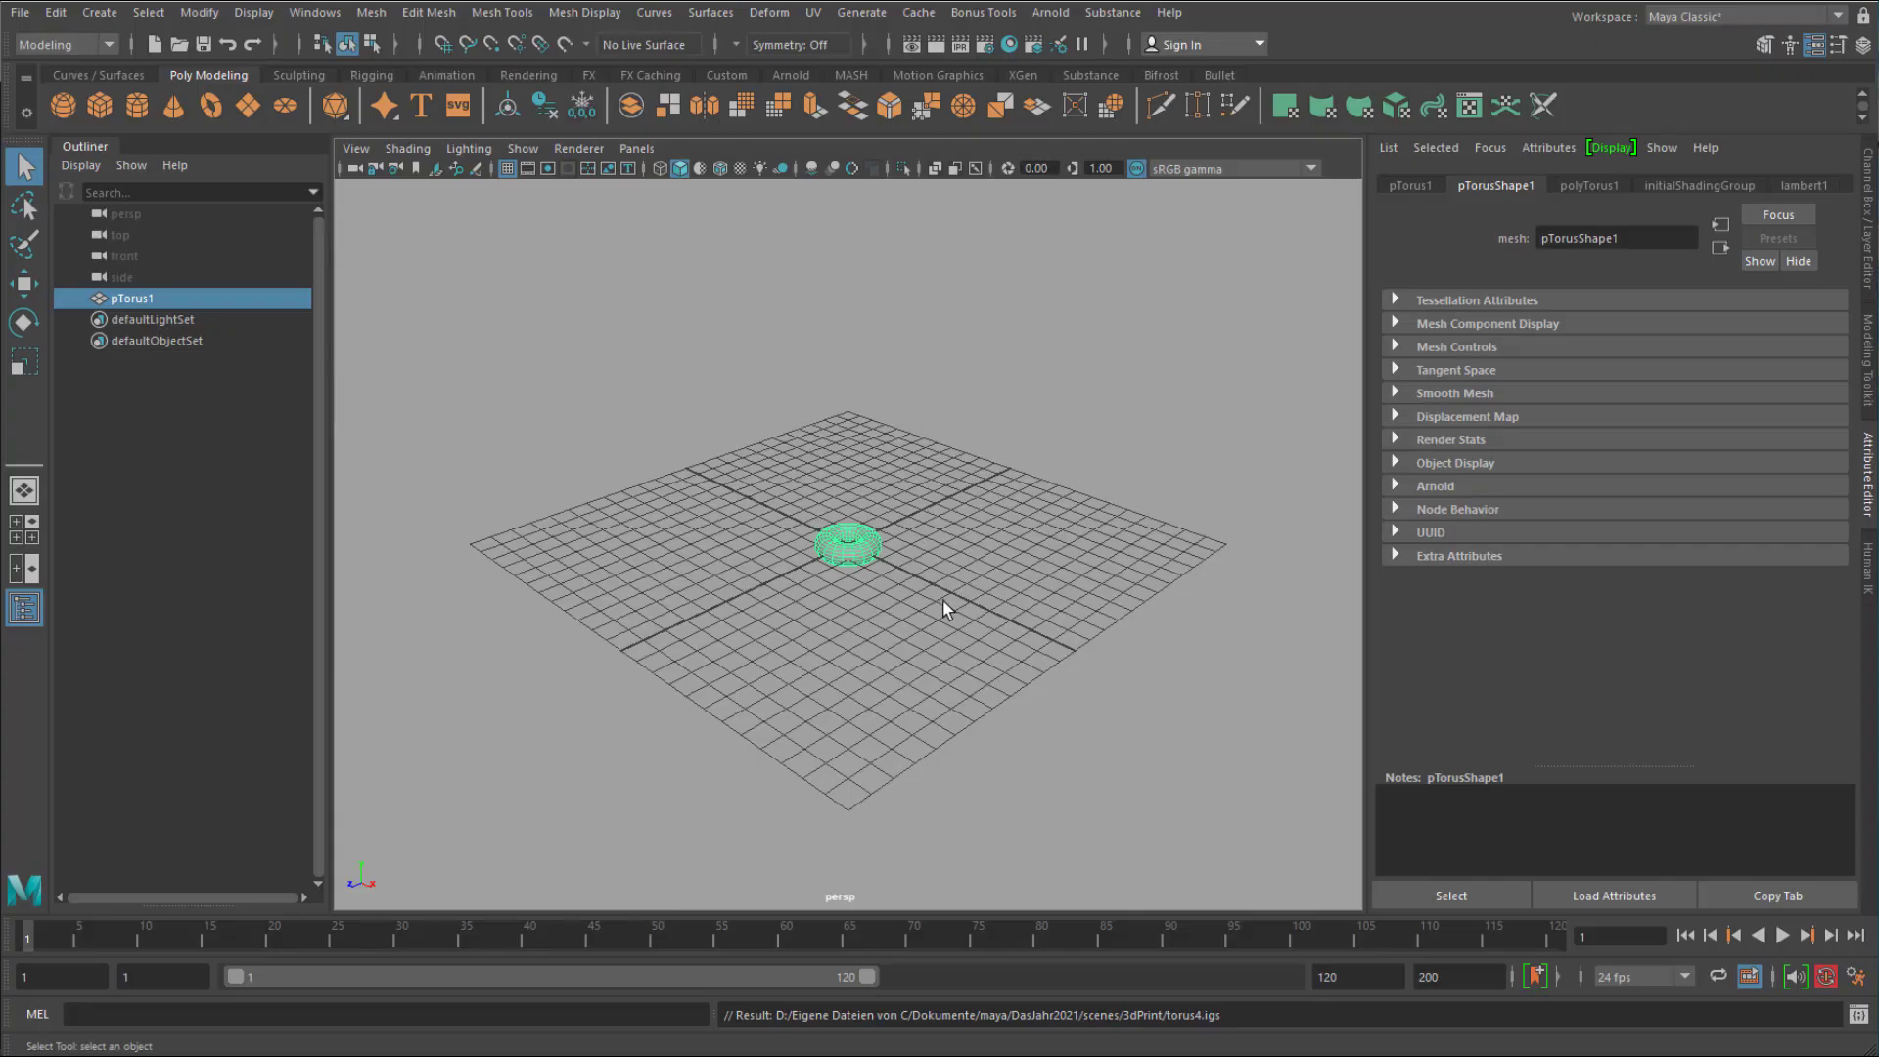
pyautogui.moveTo(1024, 579)
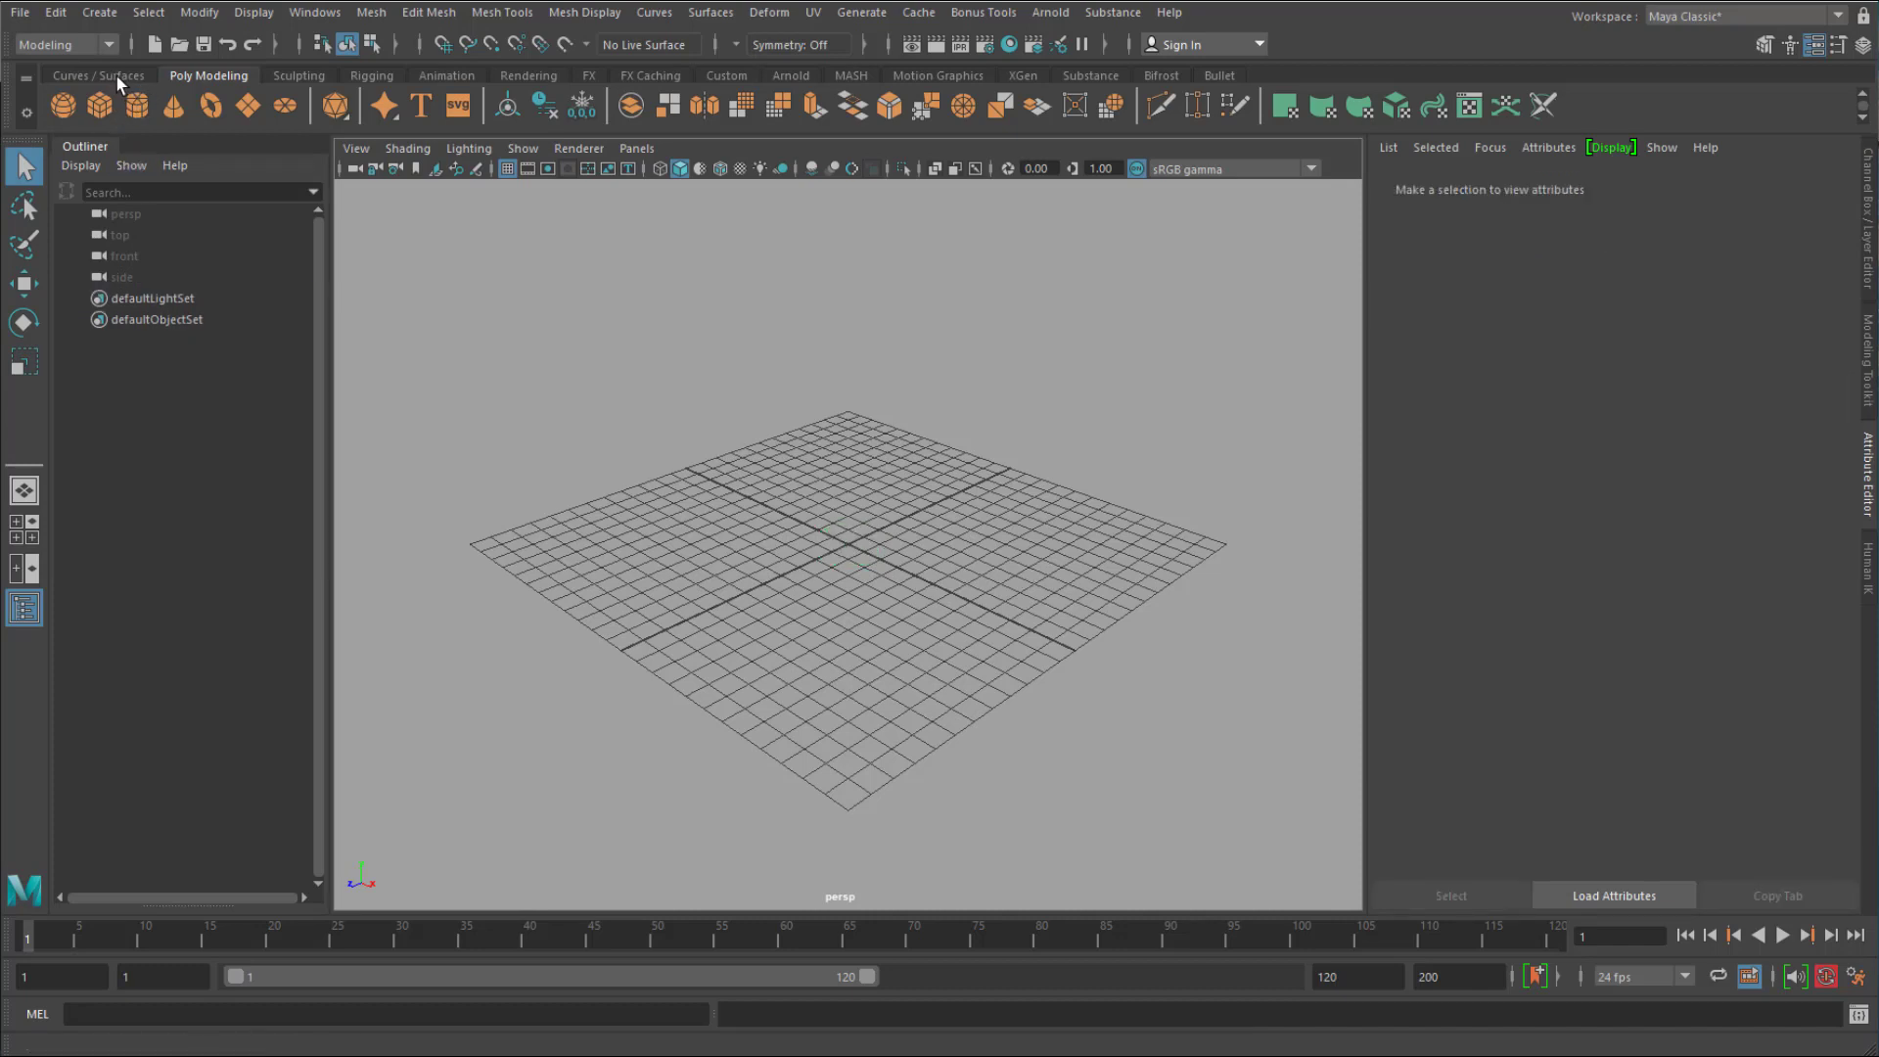
# Draw curves with the EP Curve Tool in front view and loft them into a surface.
pyautogui.click(97, 74)
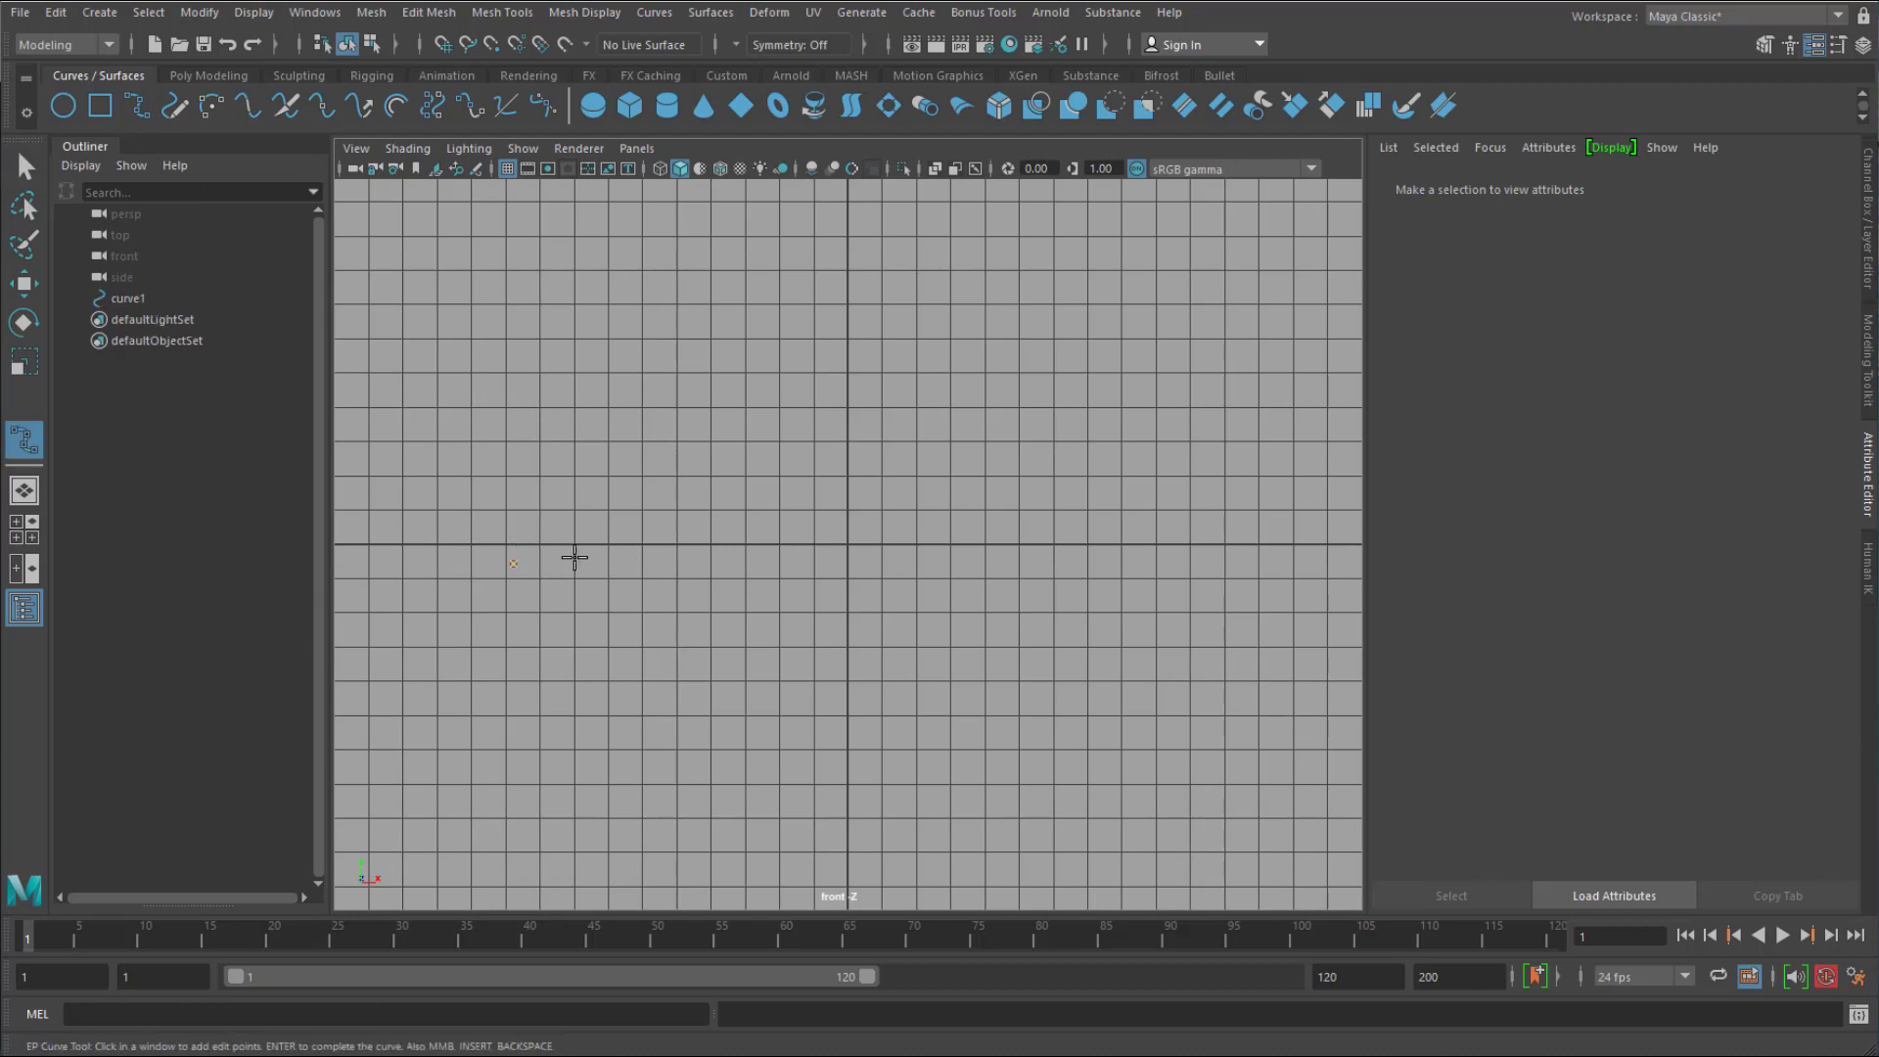
pyautogui.click(595, 554)
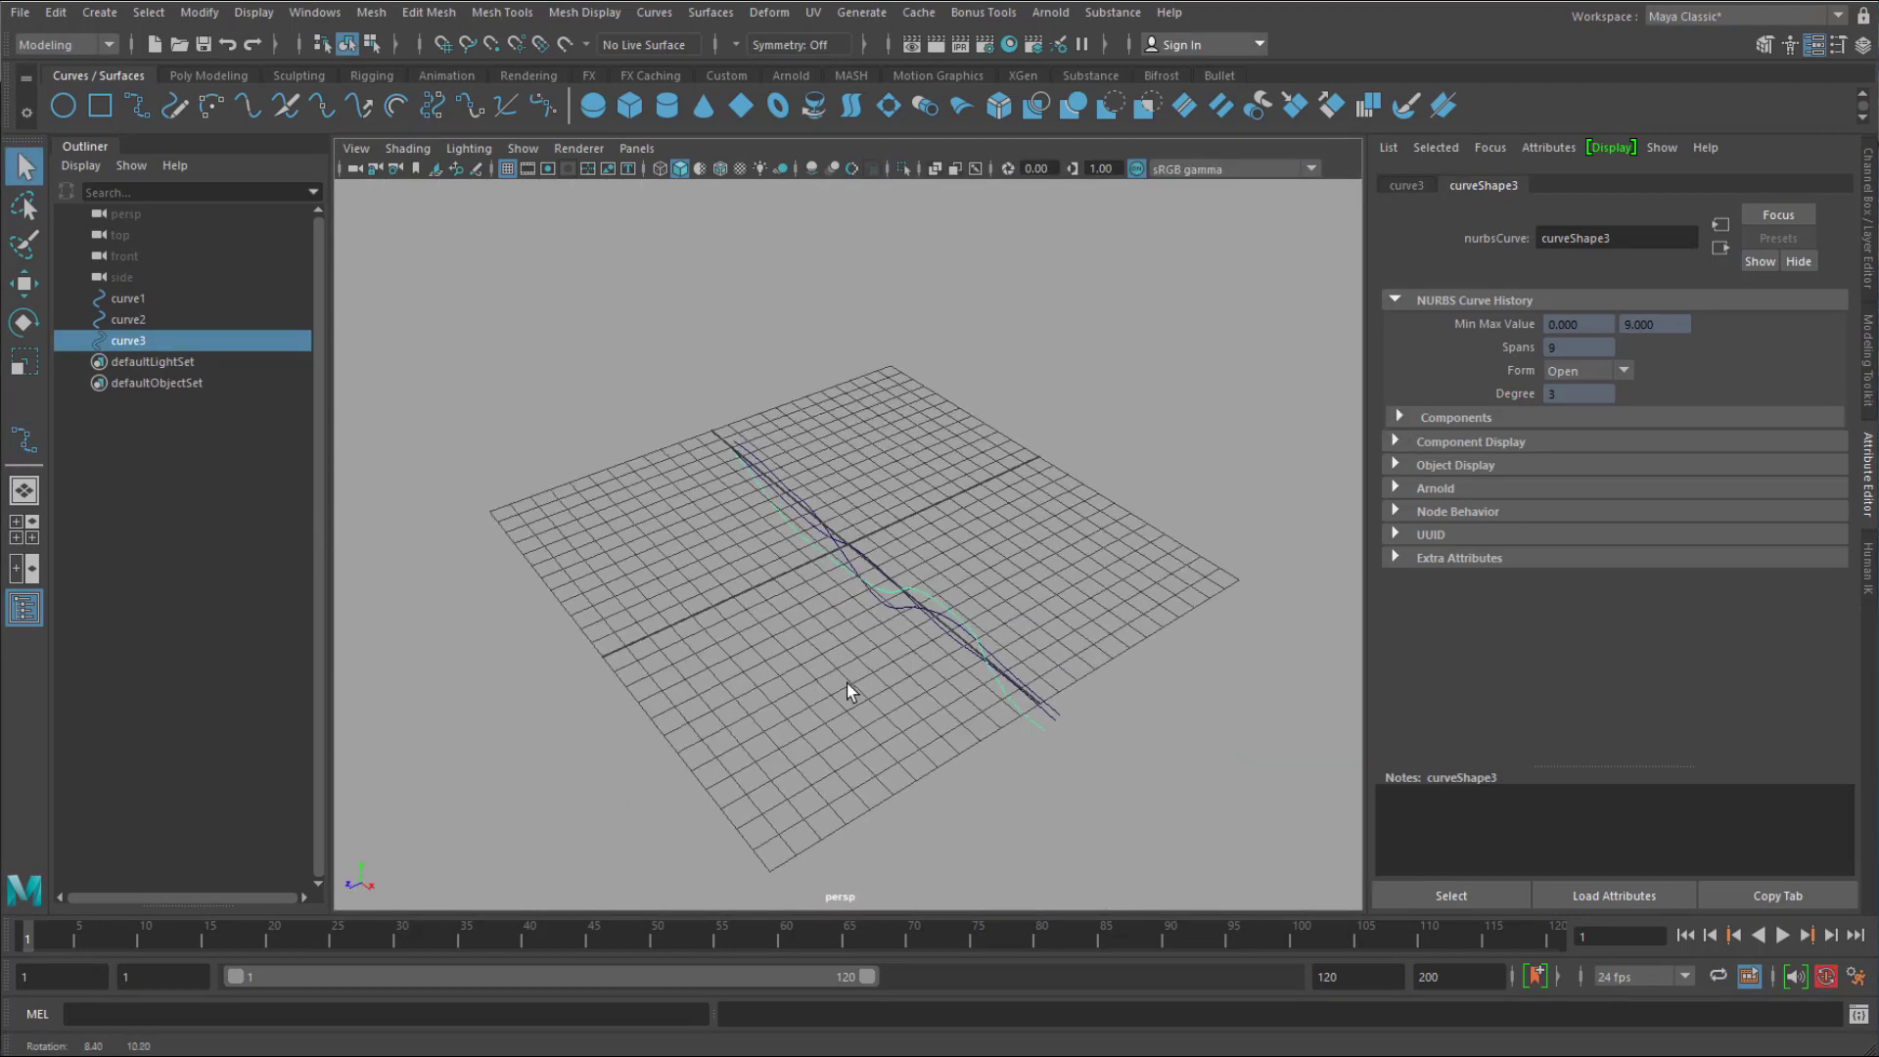
pyautogui.click(127, 319)
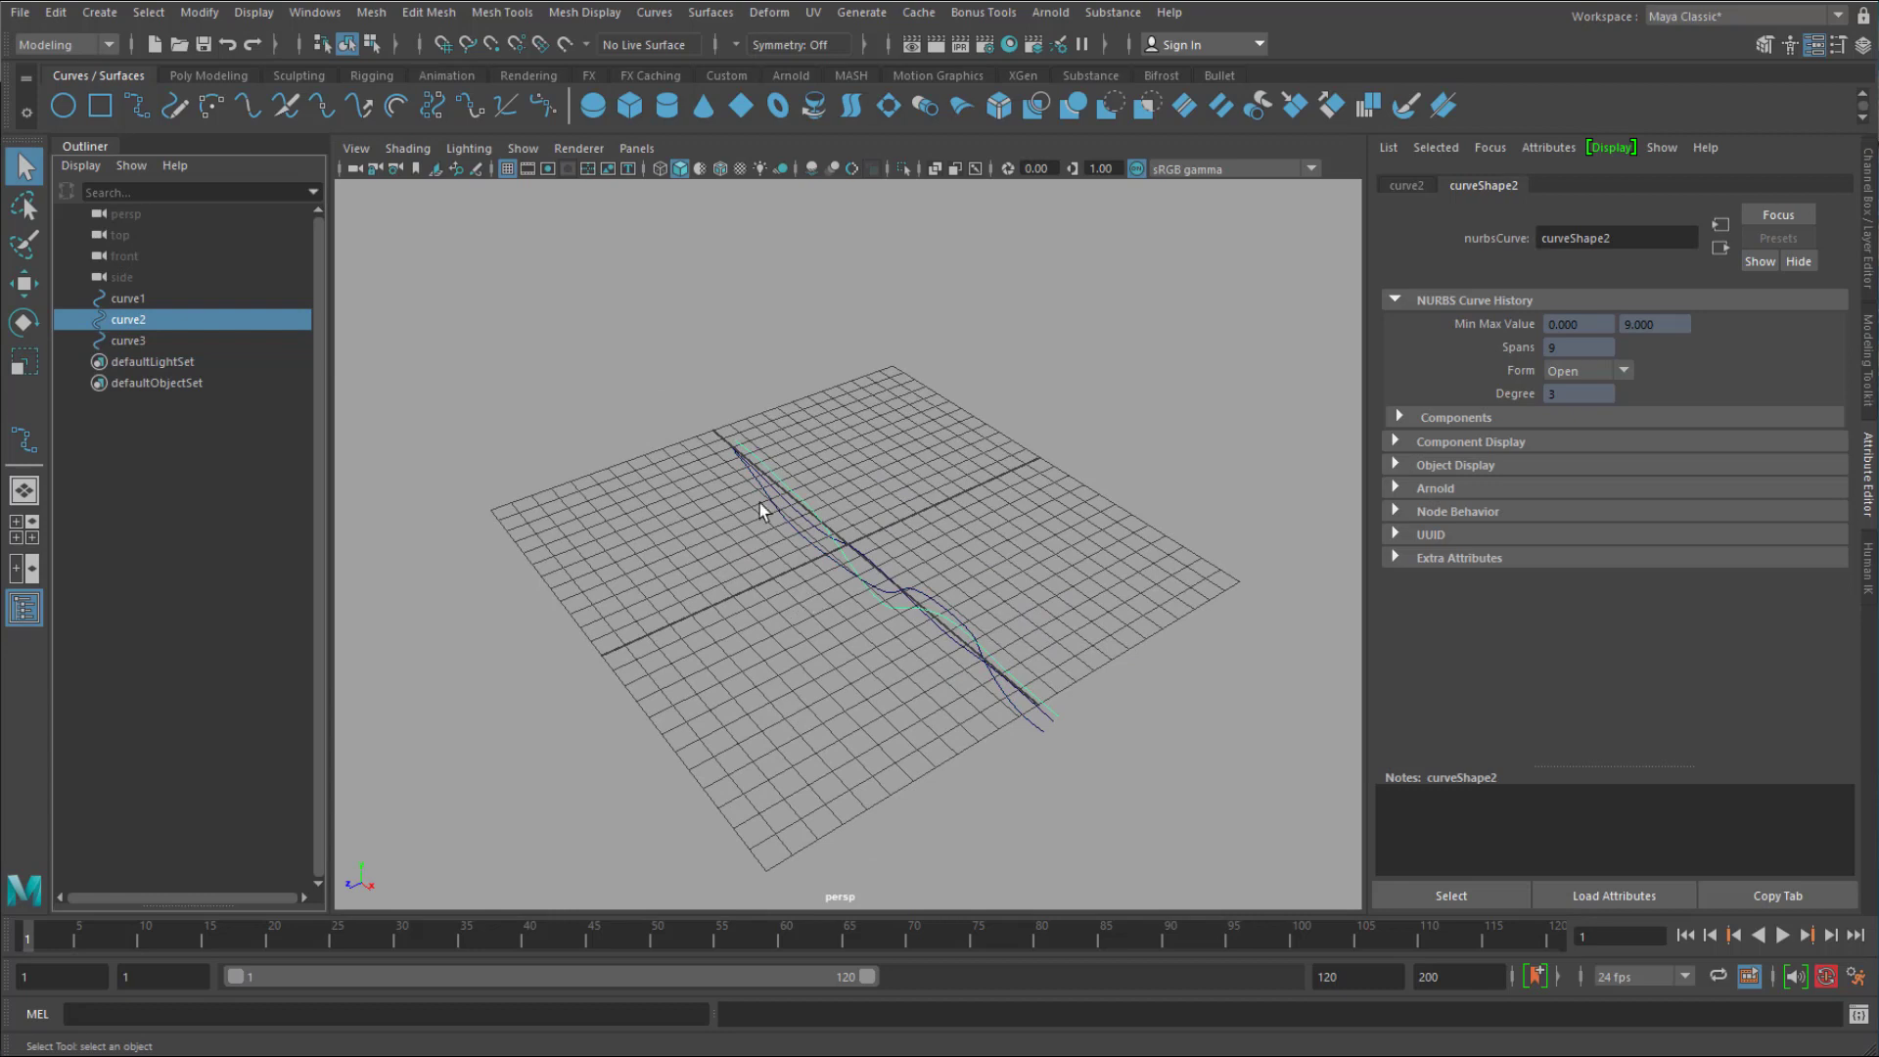
pyautogui.click(129, 298)
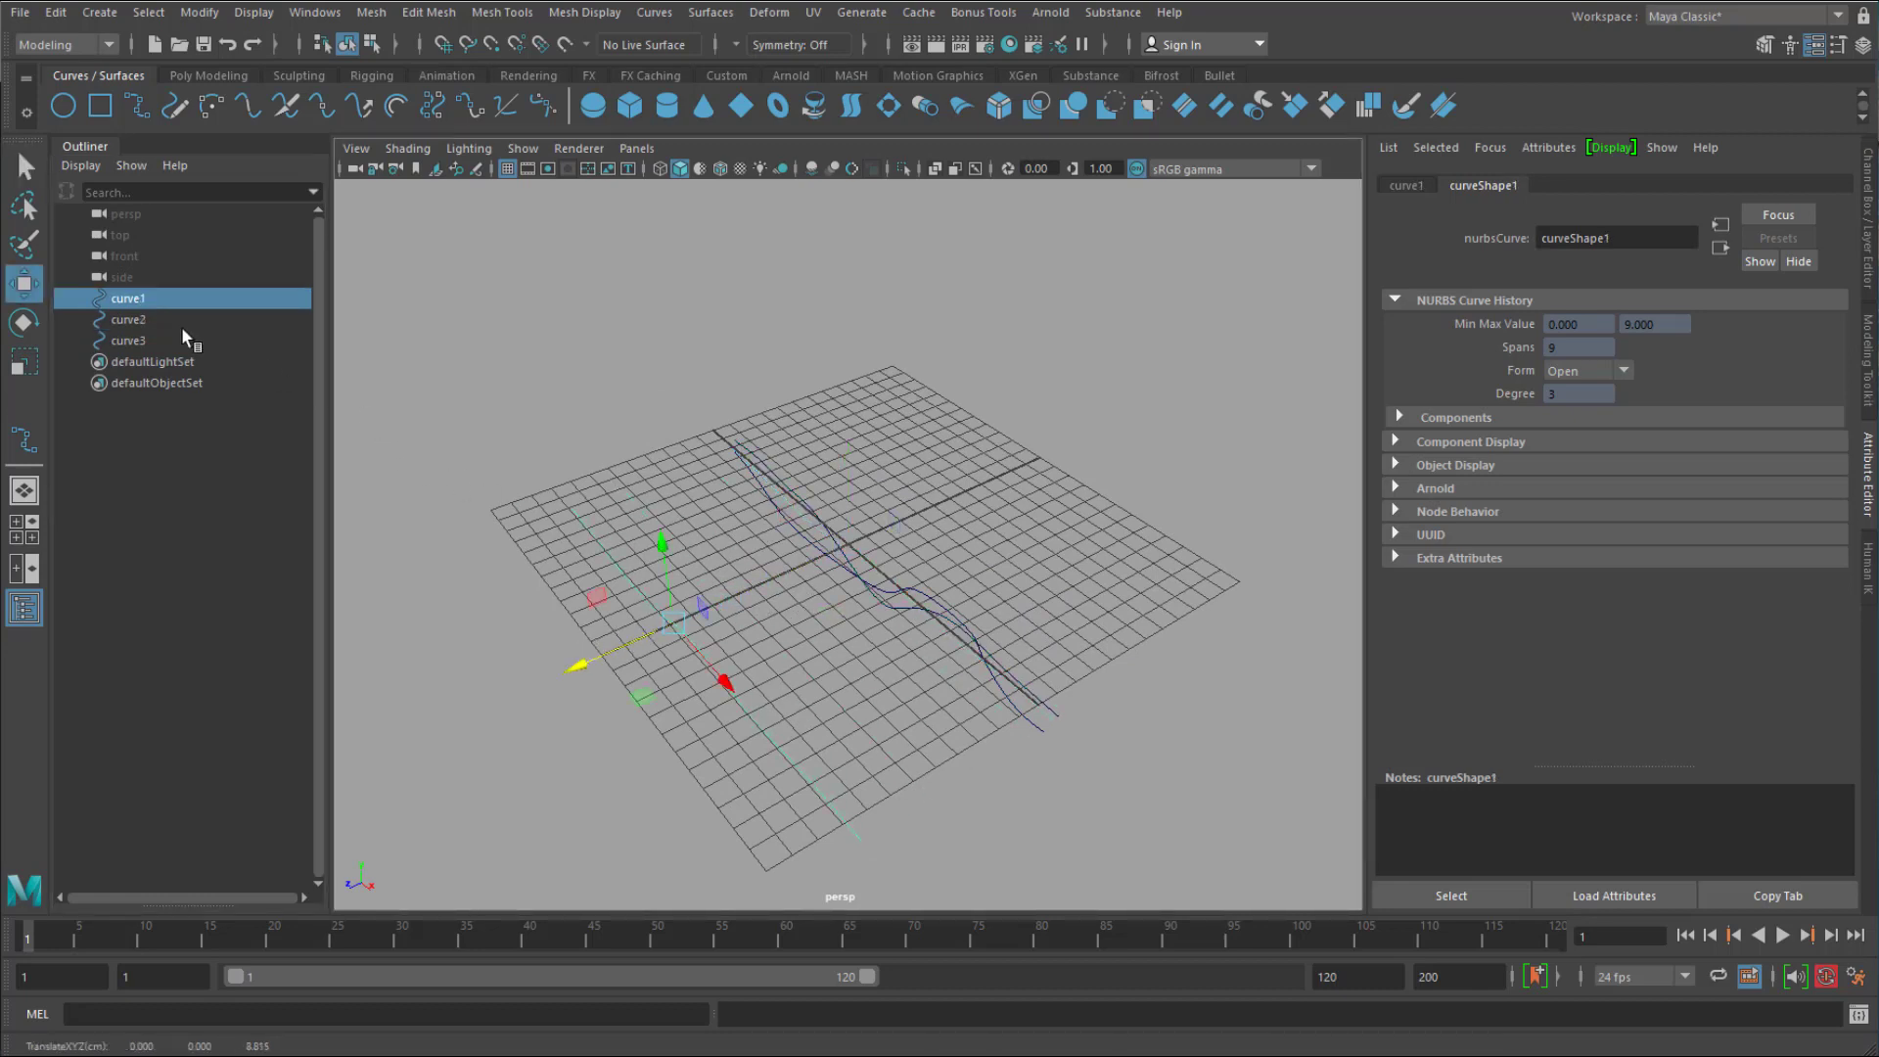
pyautogui.click(129, 340)
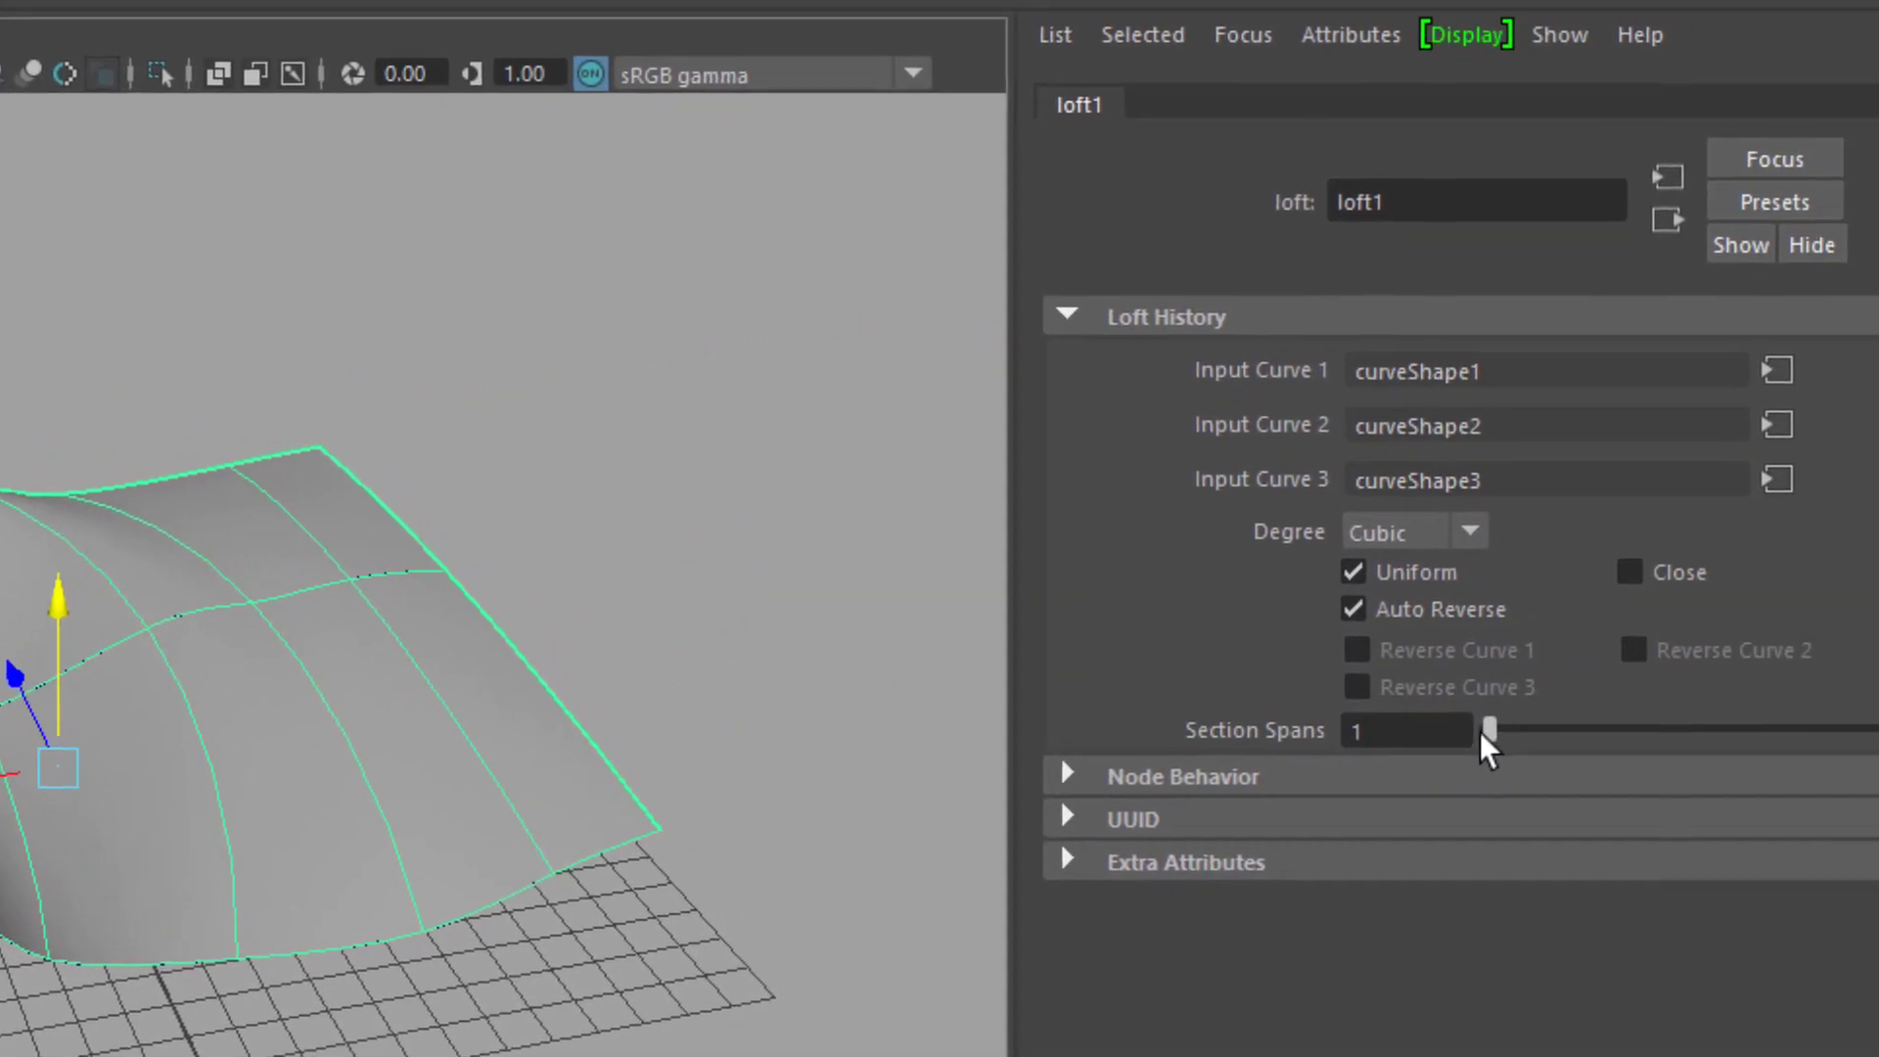
# Raise the loft's Section Spans to make the wavy surface denser.
pyautogui.moveTo(1489, 730); pyautogui.dragTo(1647, 732)
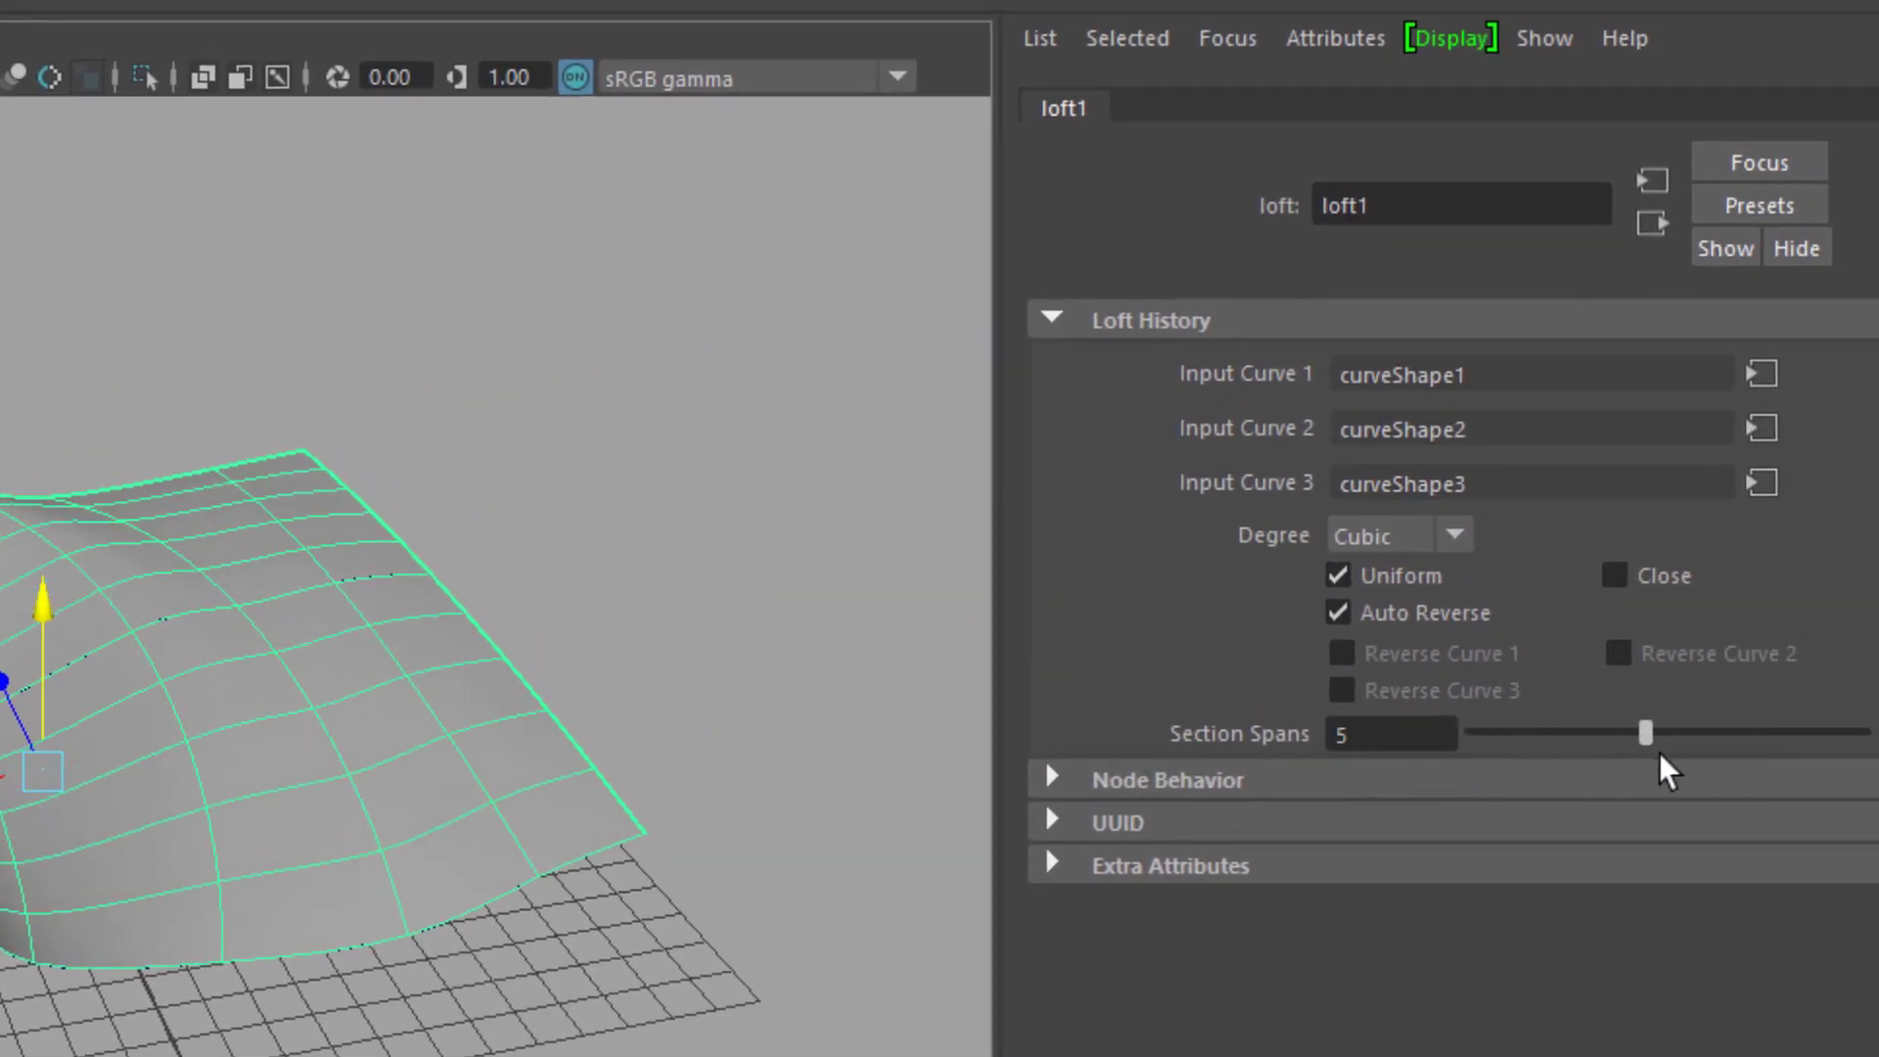
pyautogui.moveTo(1647, 732); pyautogui.dragTo(1860, 726)
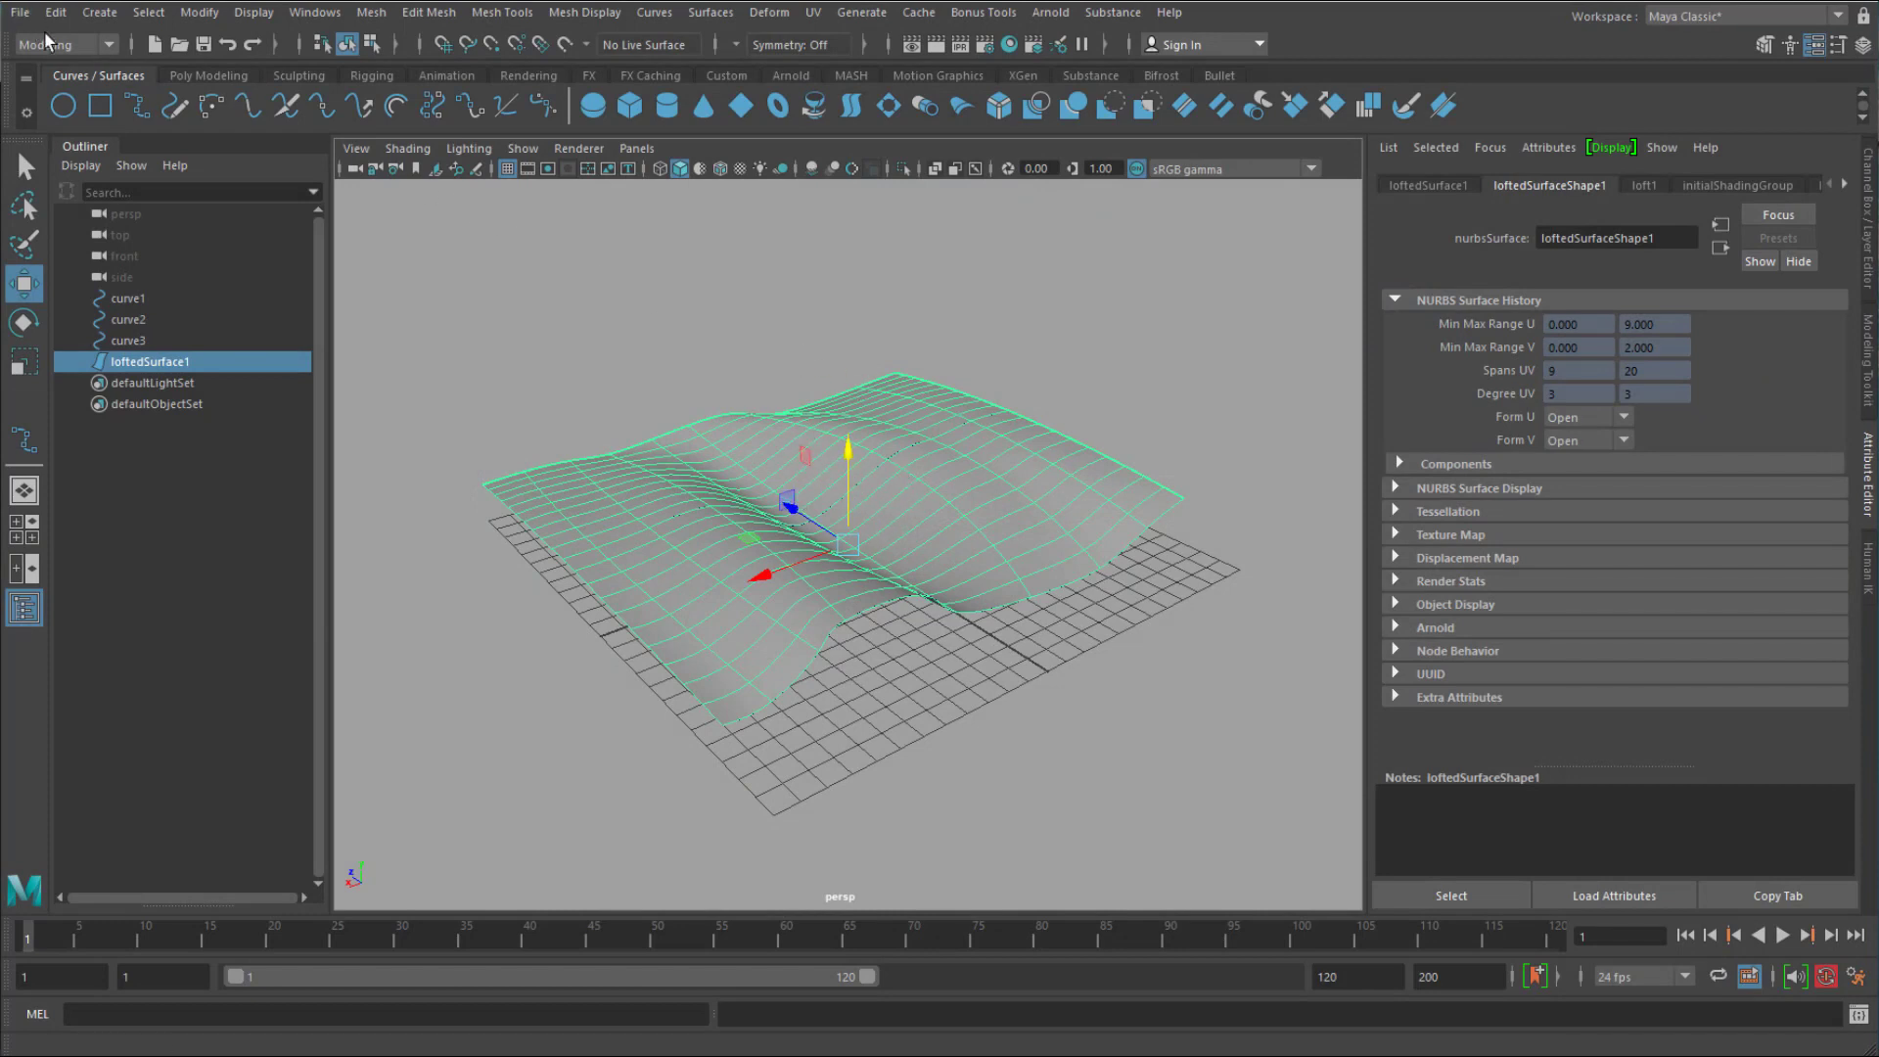
# Convert the lofted NURBS surface to a quad polygon mesh via Modify > Convert.
pyautogui.click(199, 12)
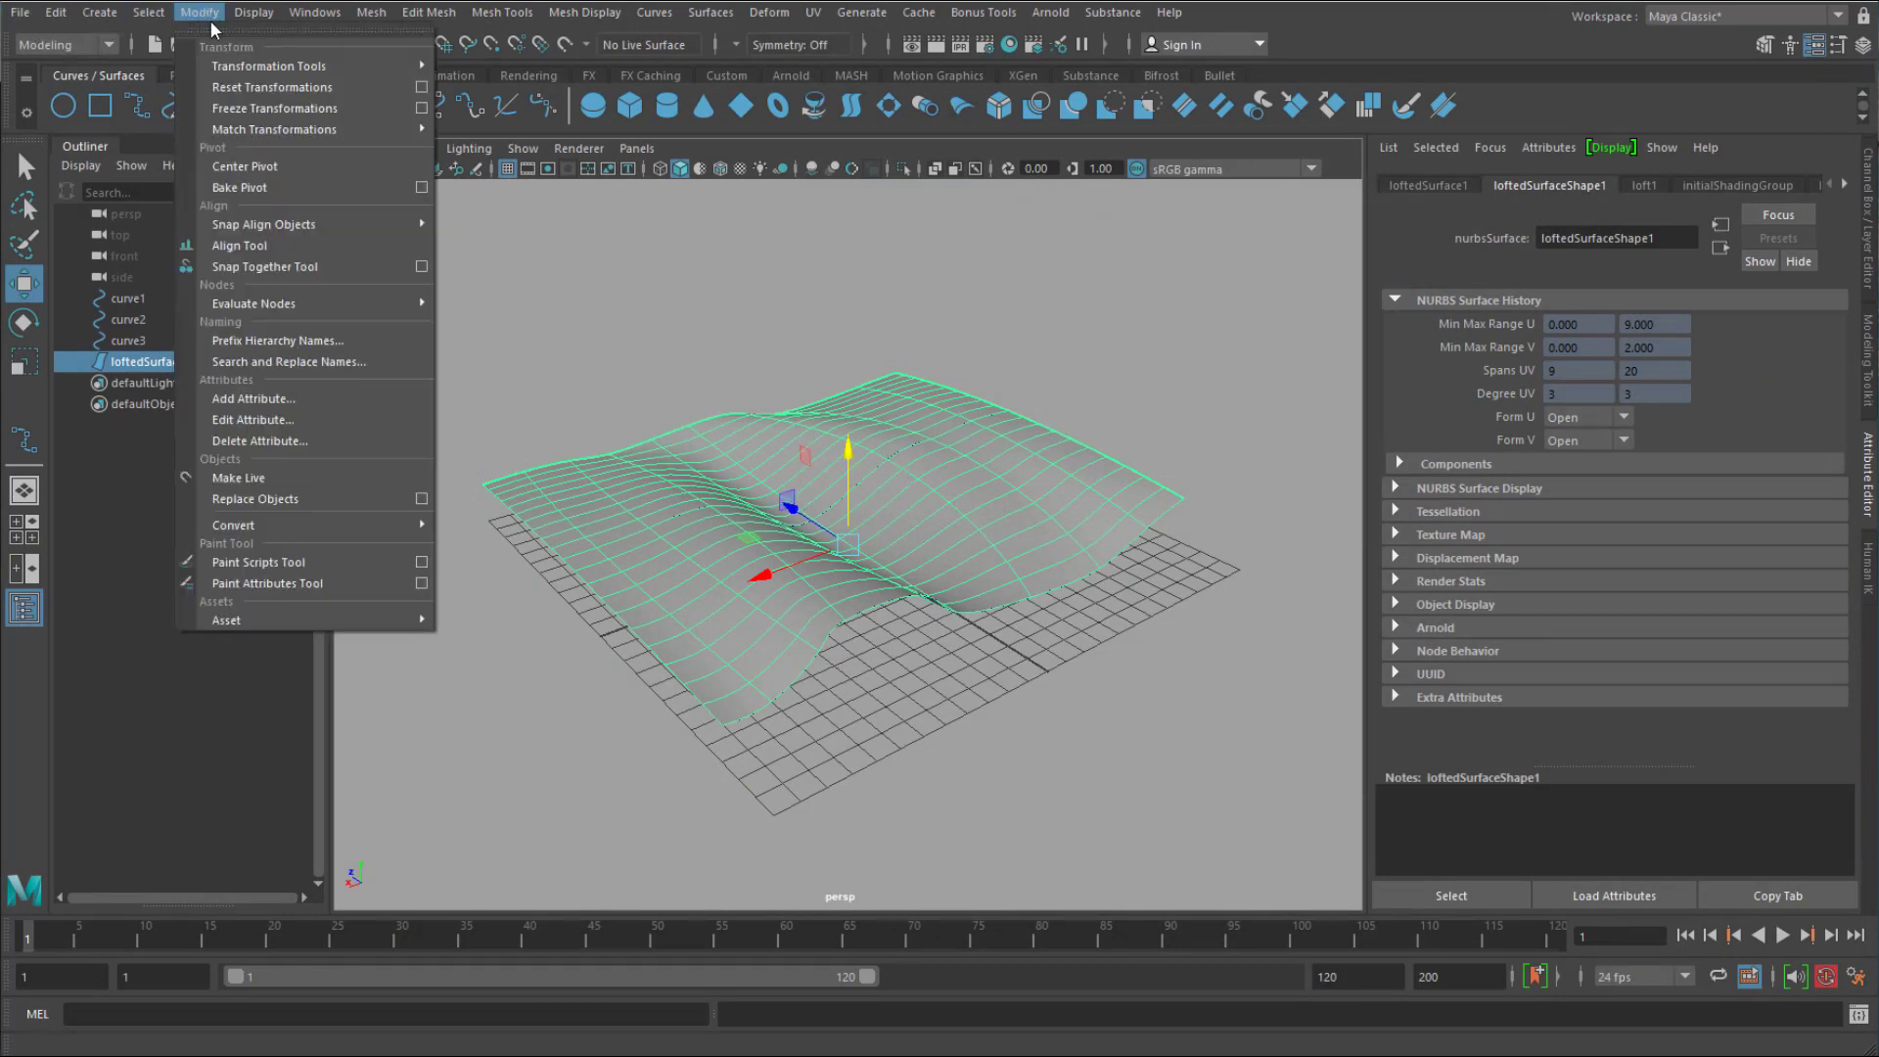
pyautogui.moveTo(255, 500)
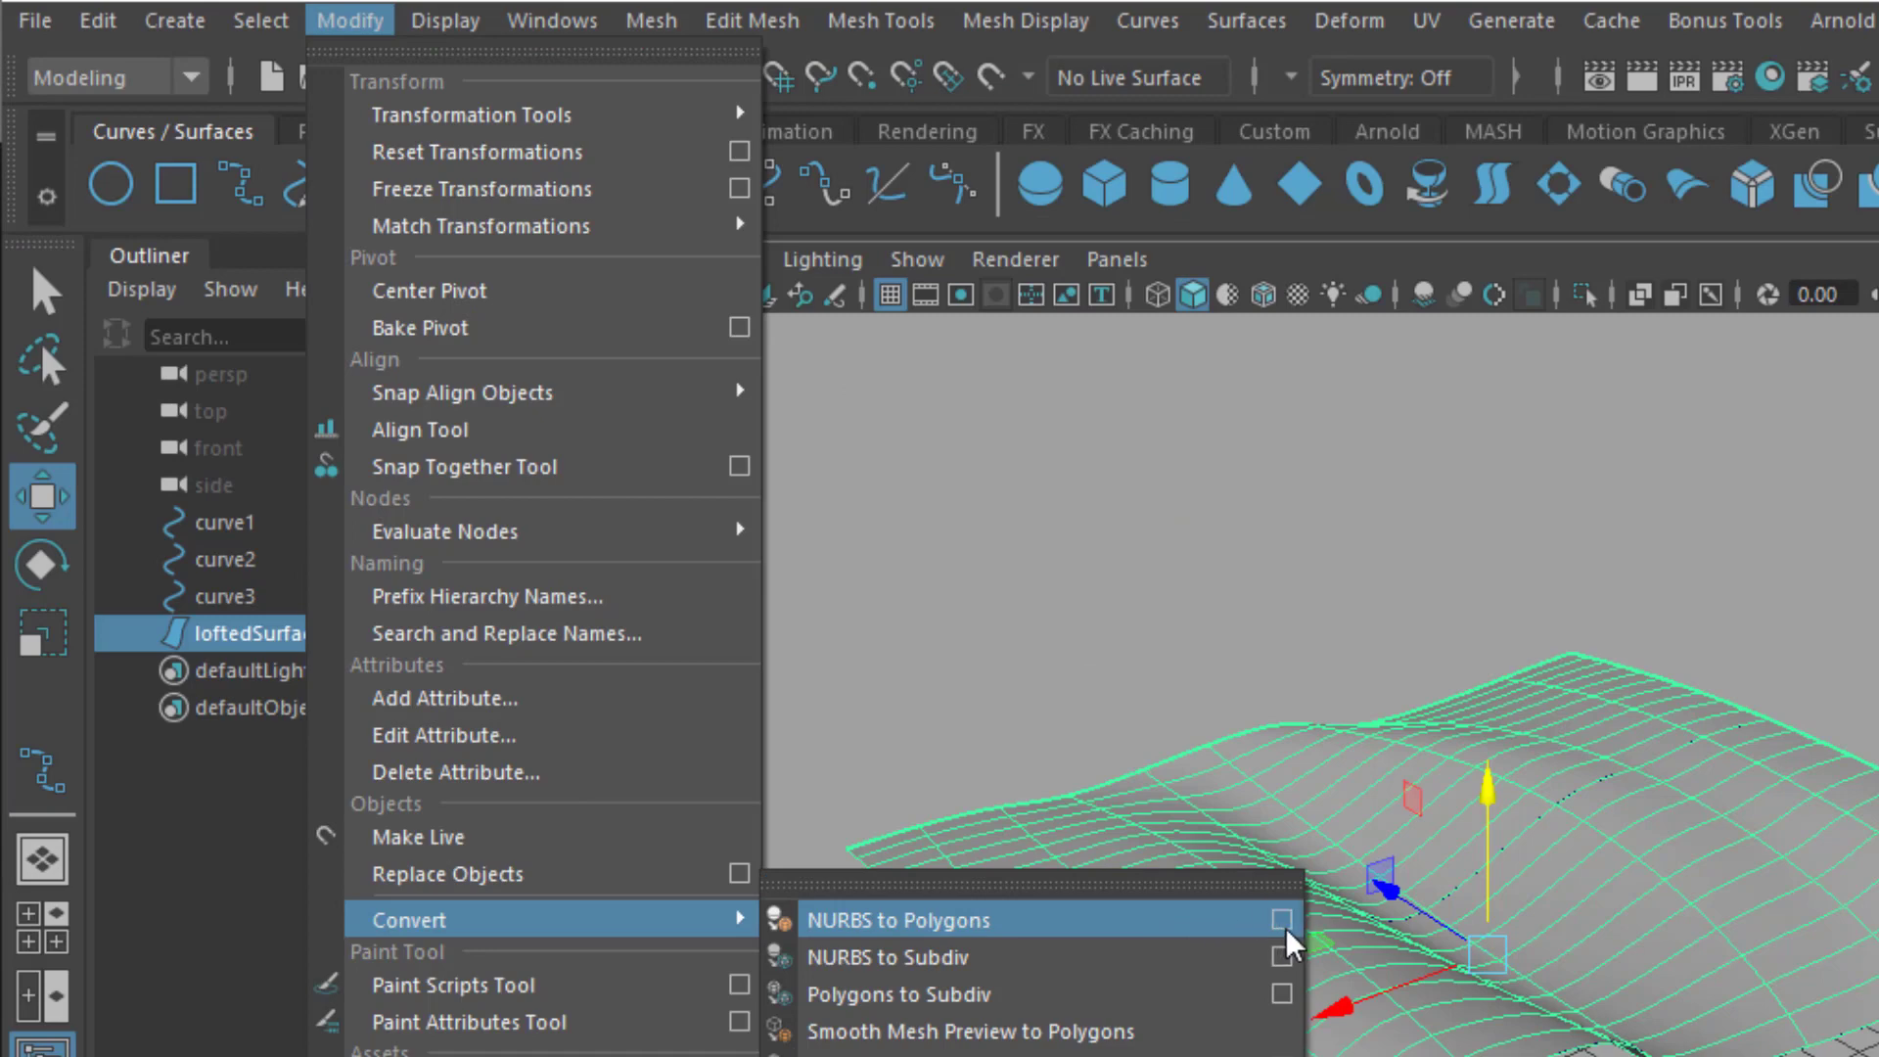
pyautogui.click(1280, 920)
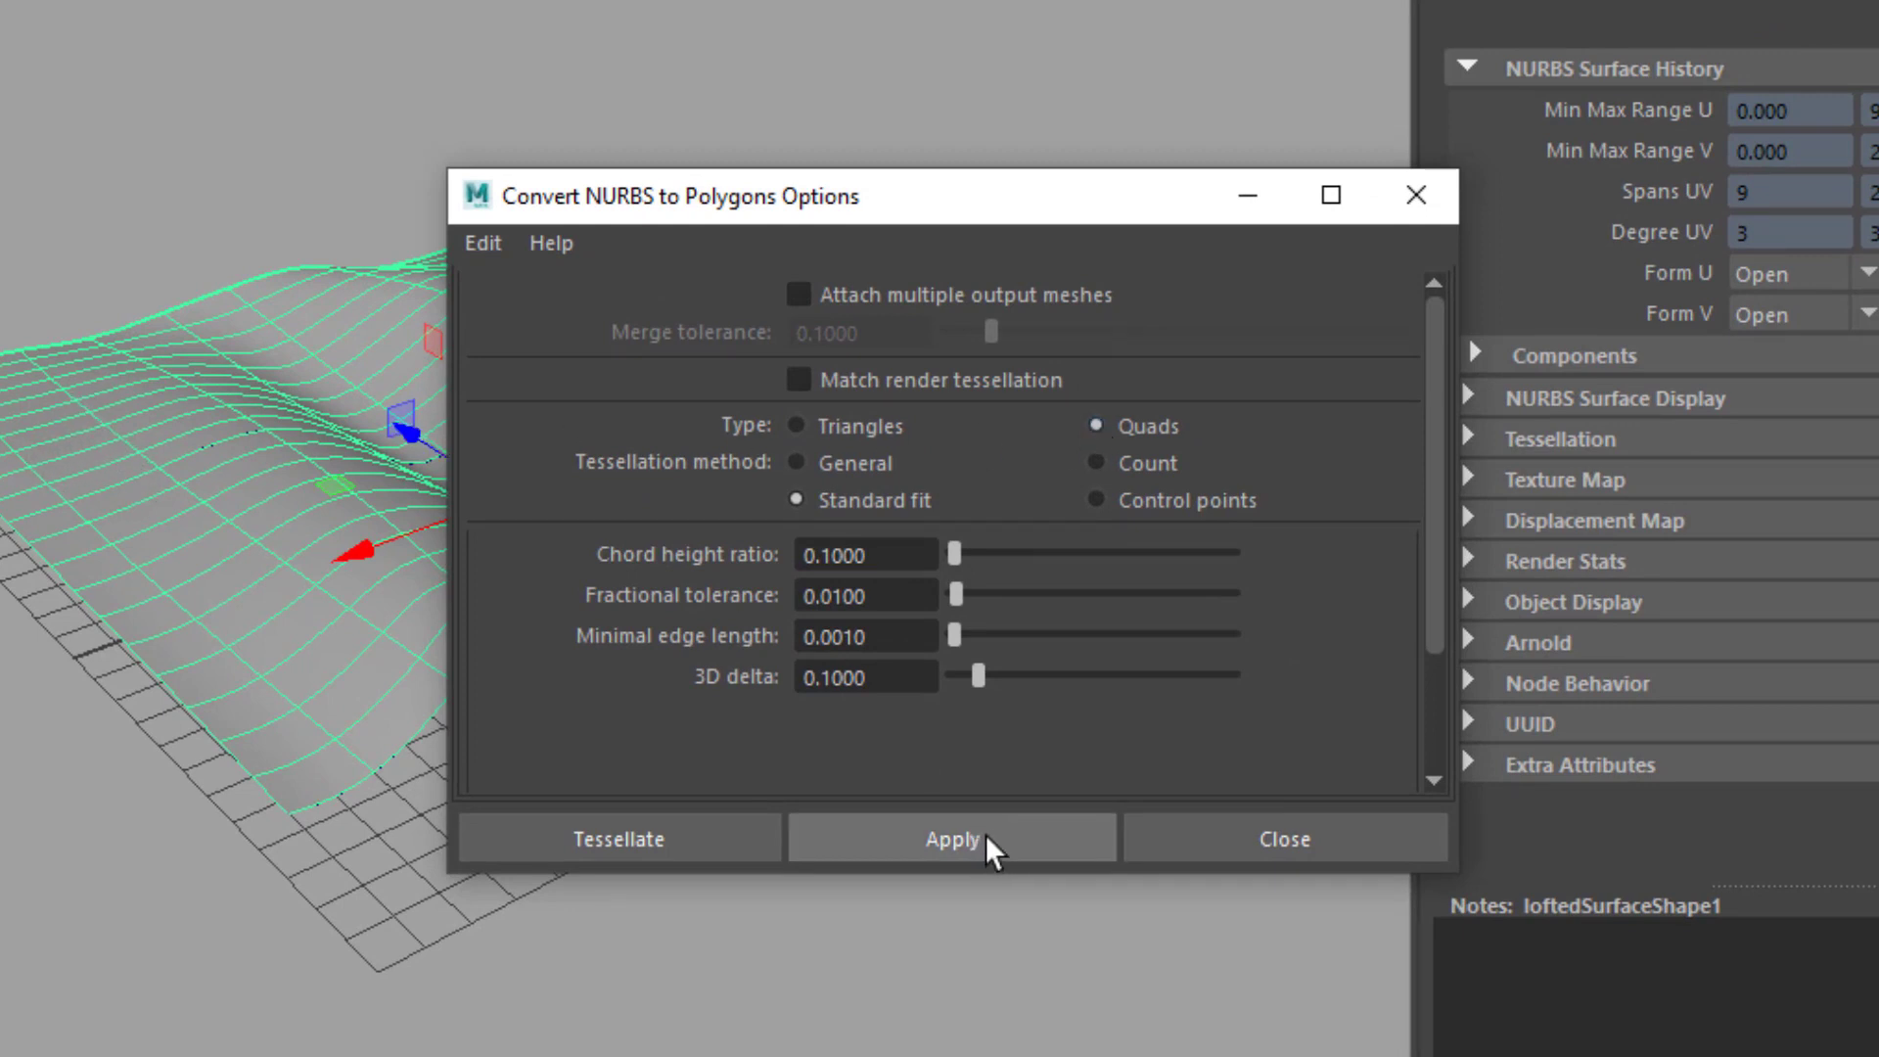
pyautogui.click(951, 837)
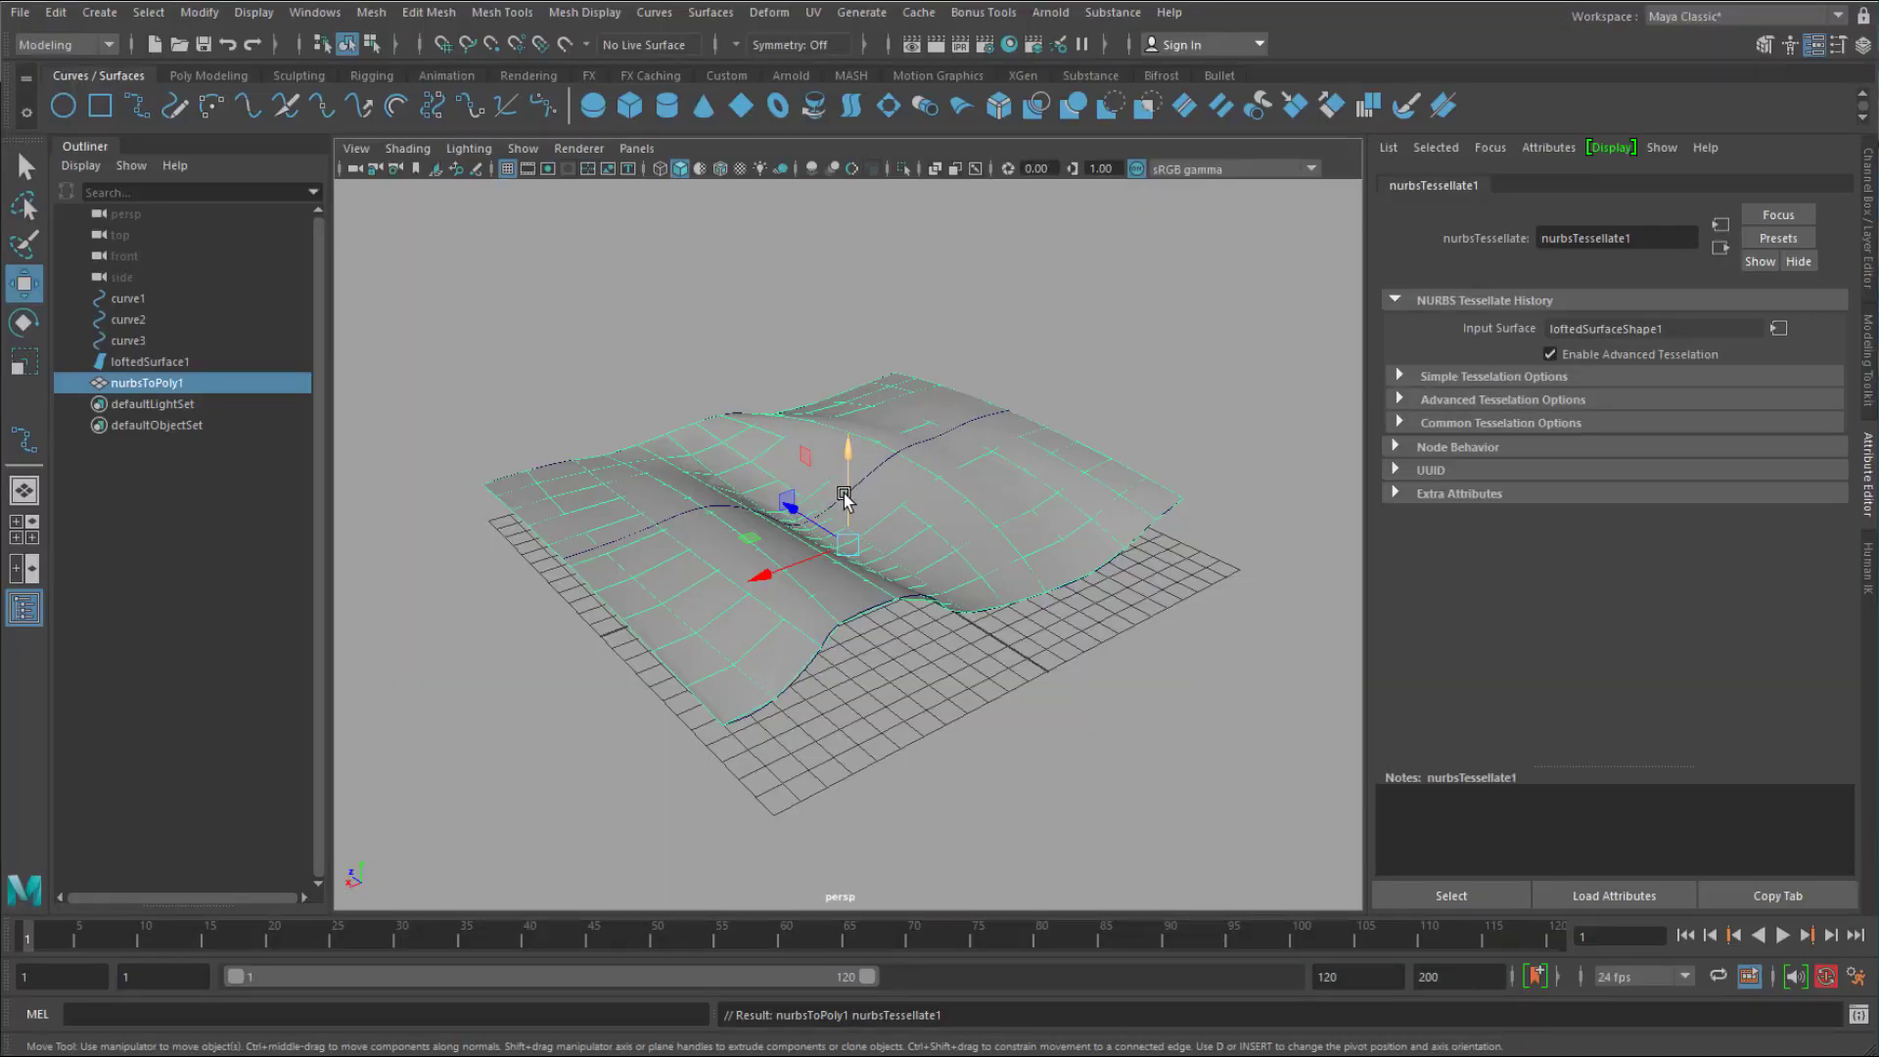
pyautogui.click(130, 297)
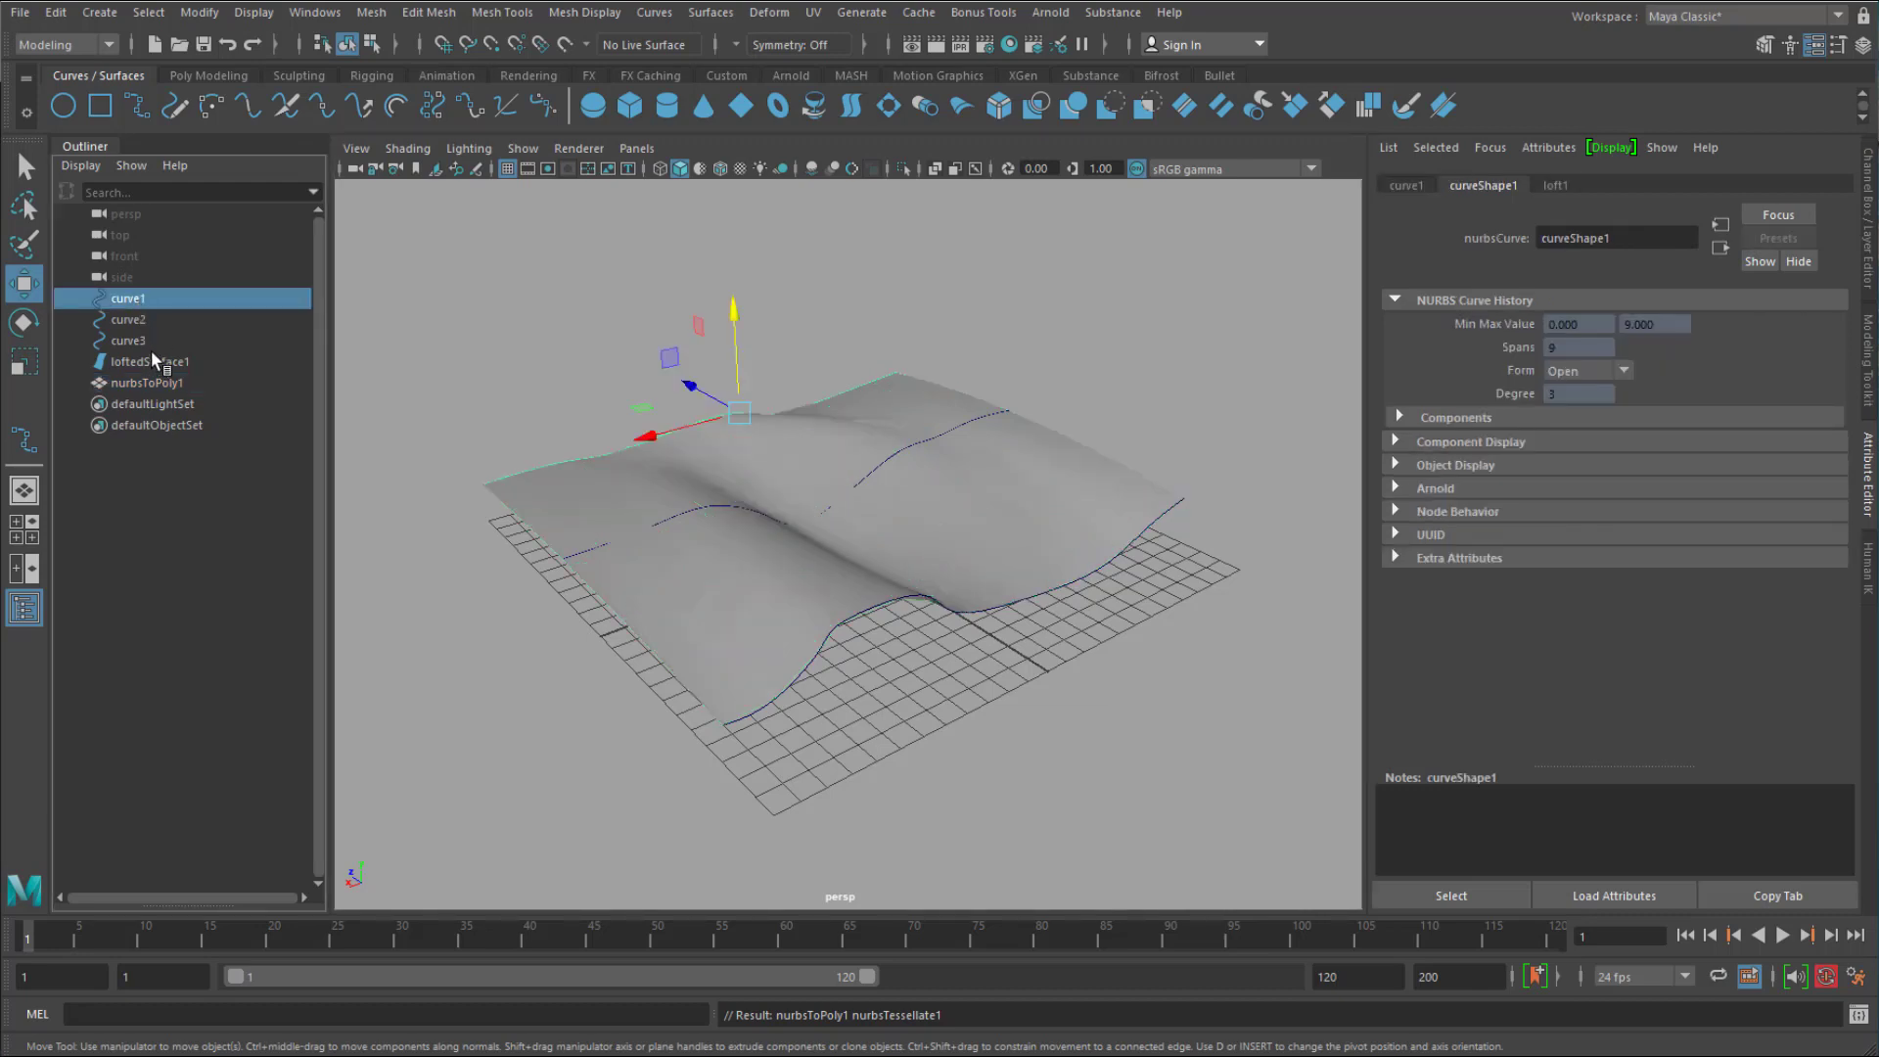
# Delete the curves and lofted surface, then smooth nurbsToPoly1 twice.
pyautogui.press('Delete')
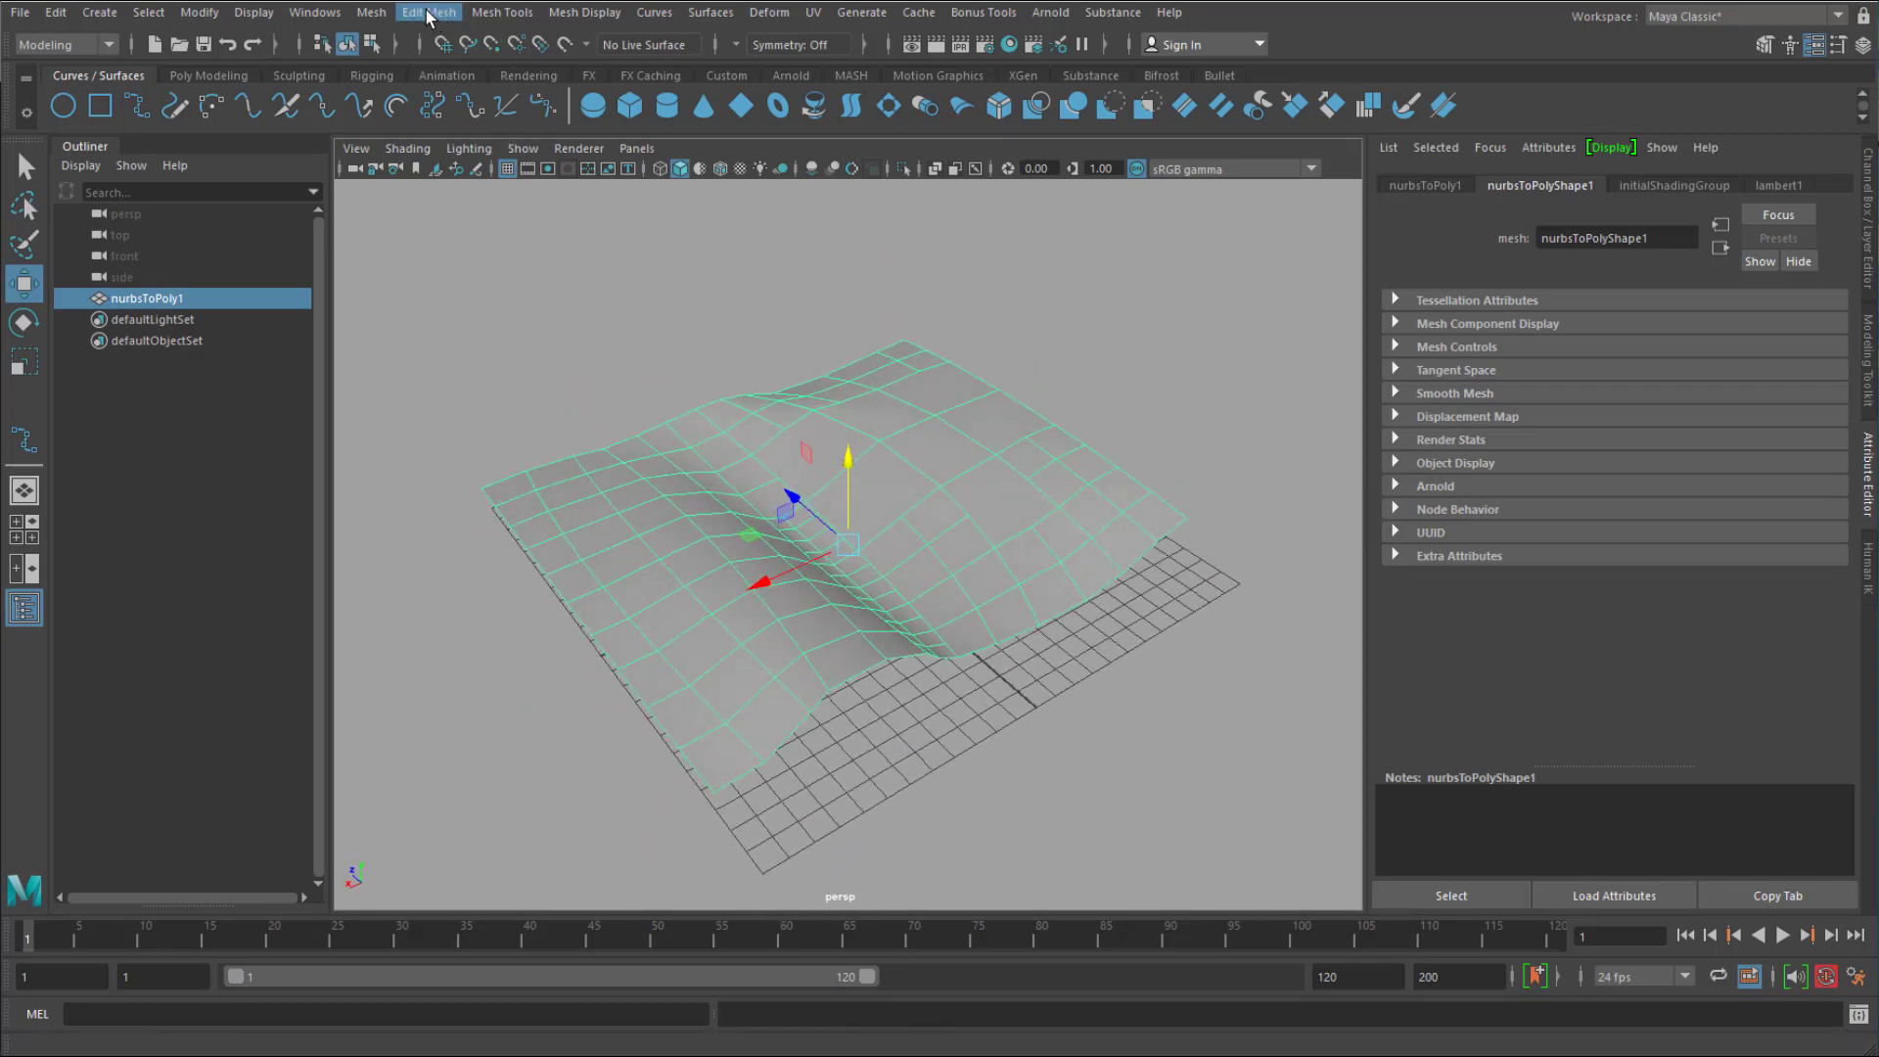
pyautogui.click(372, 13)
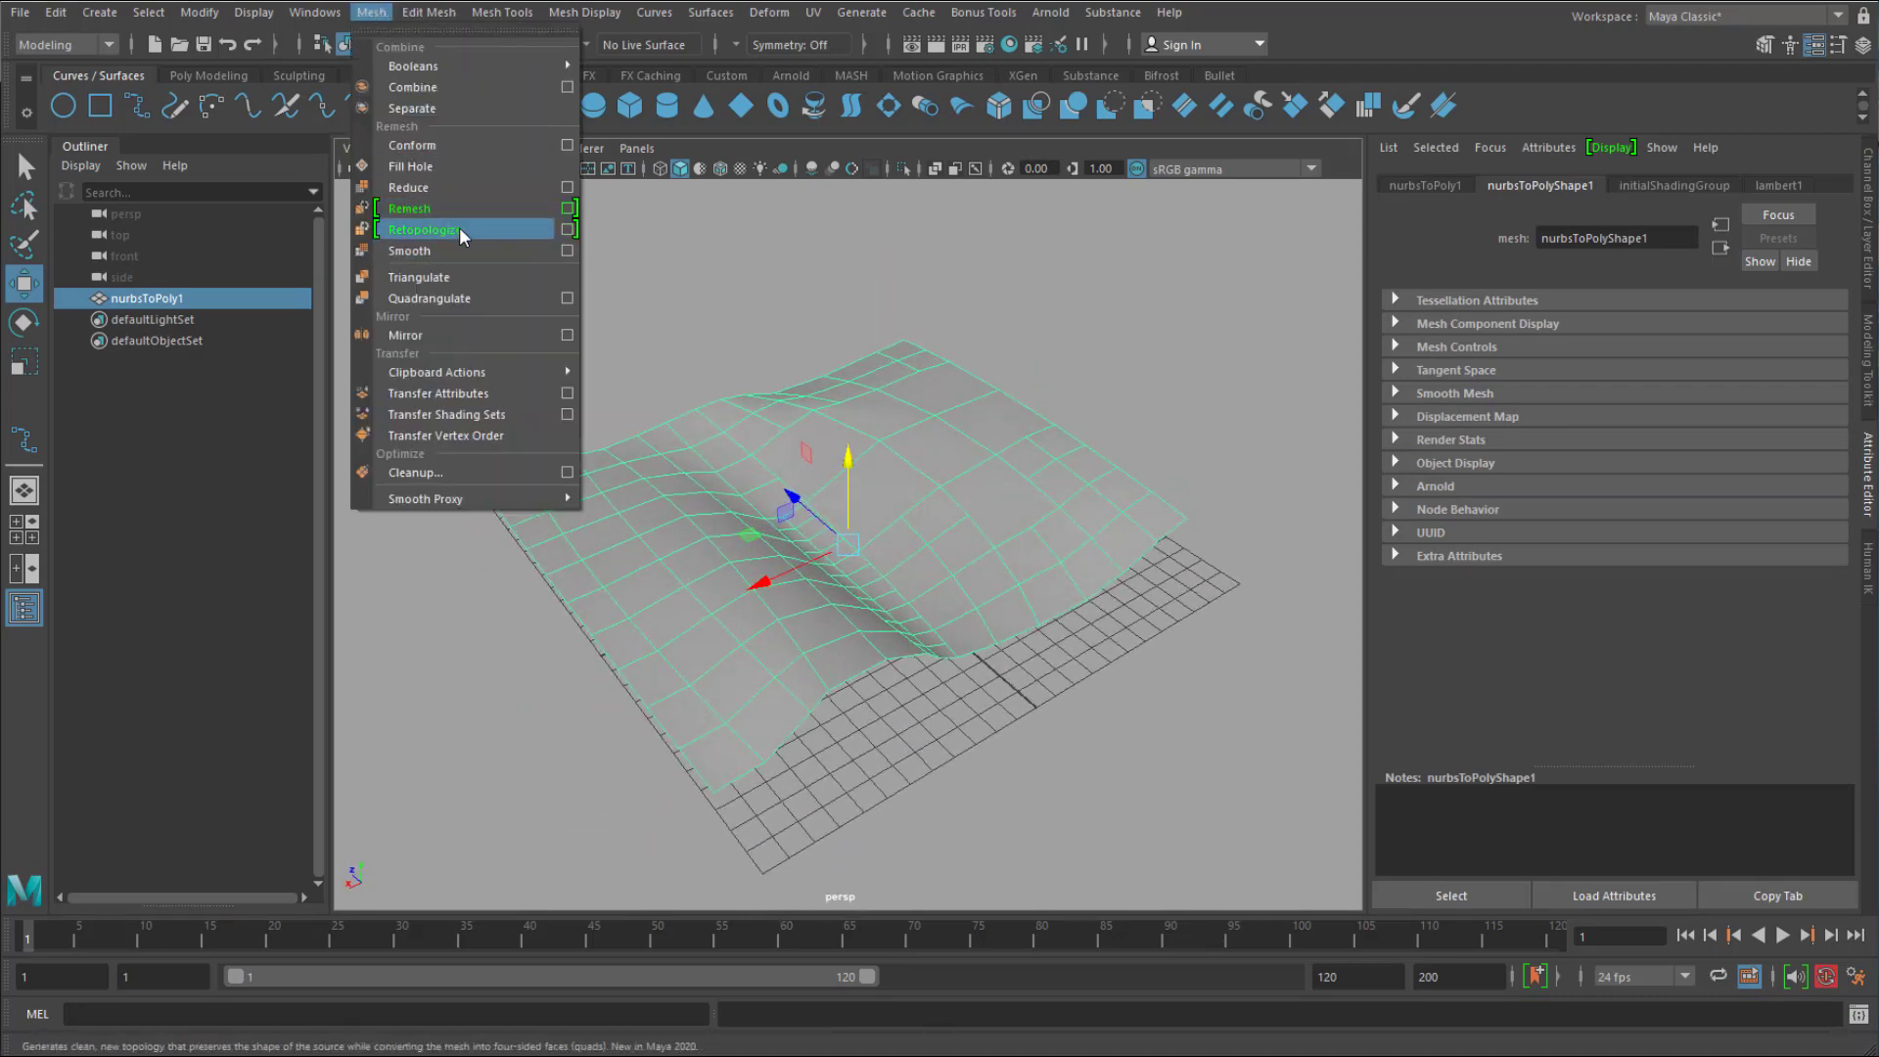
pyautogui.click(425, 229)
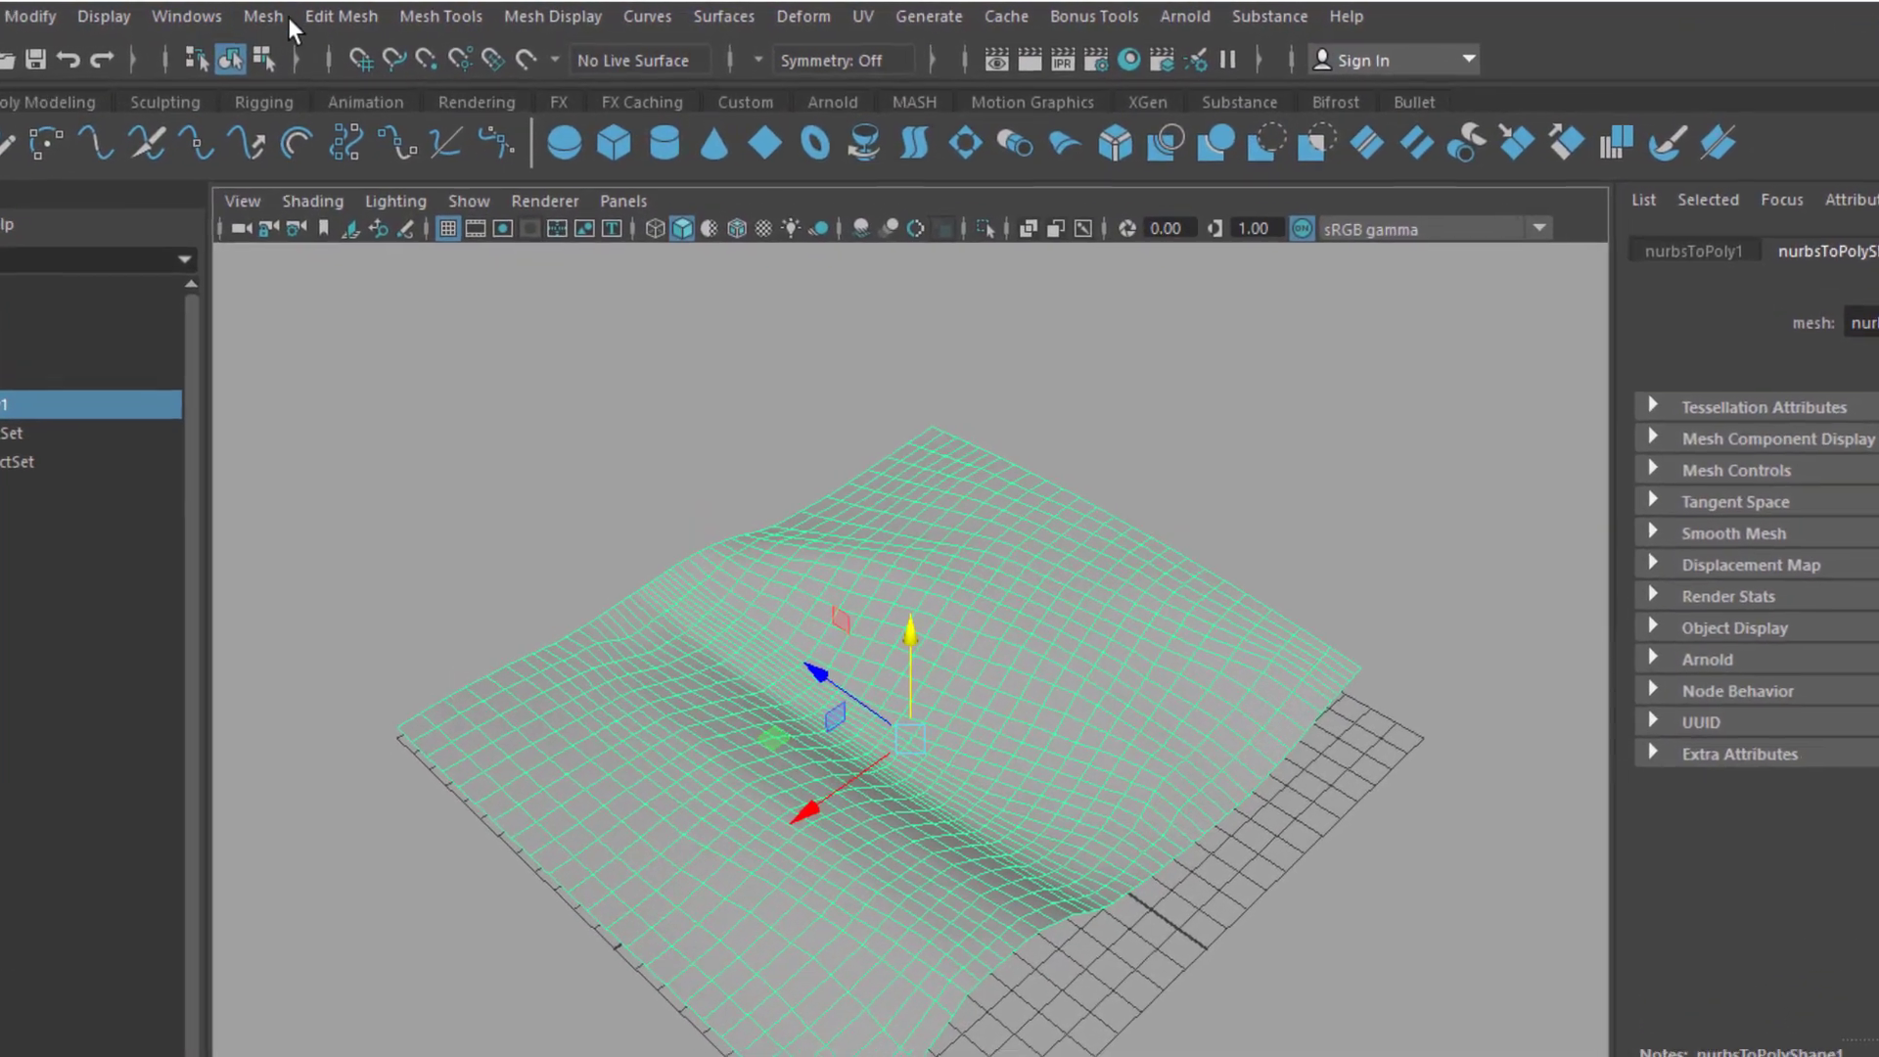
pyautogui.click(260, 15)
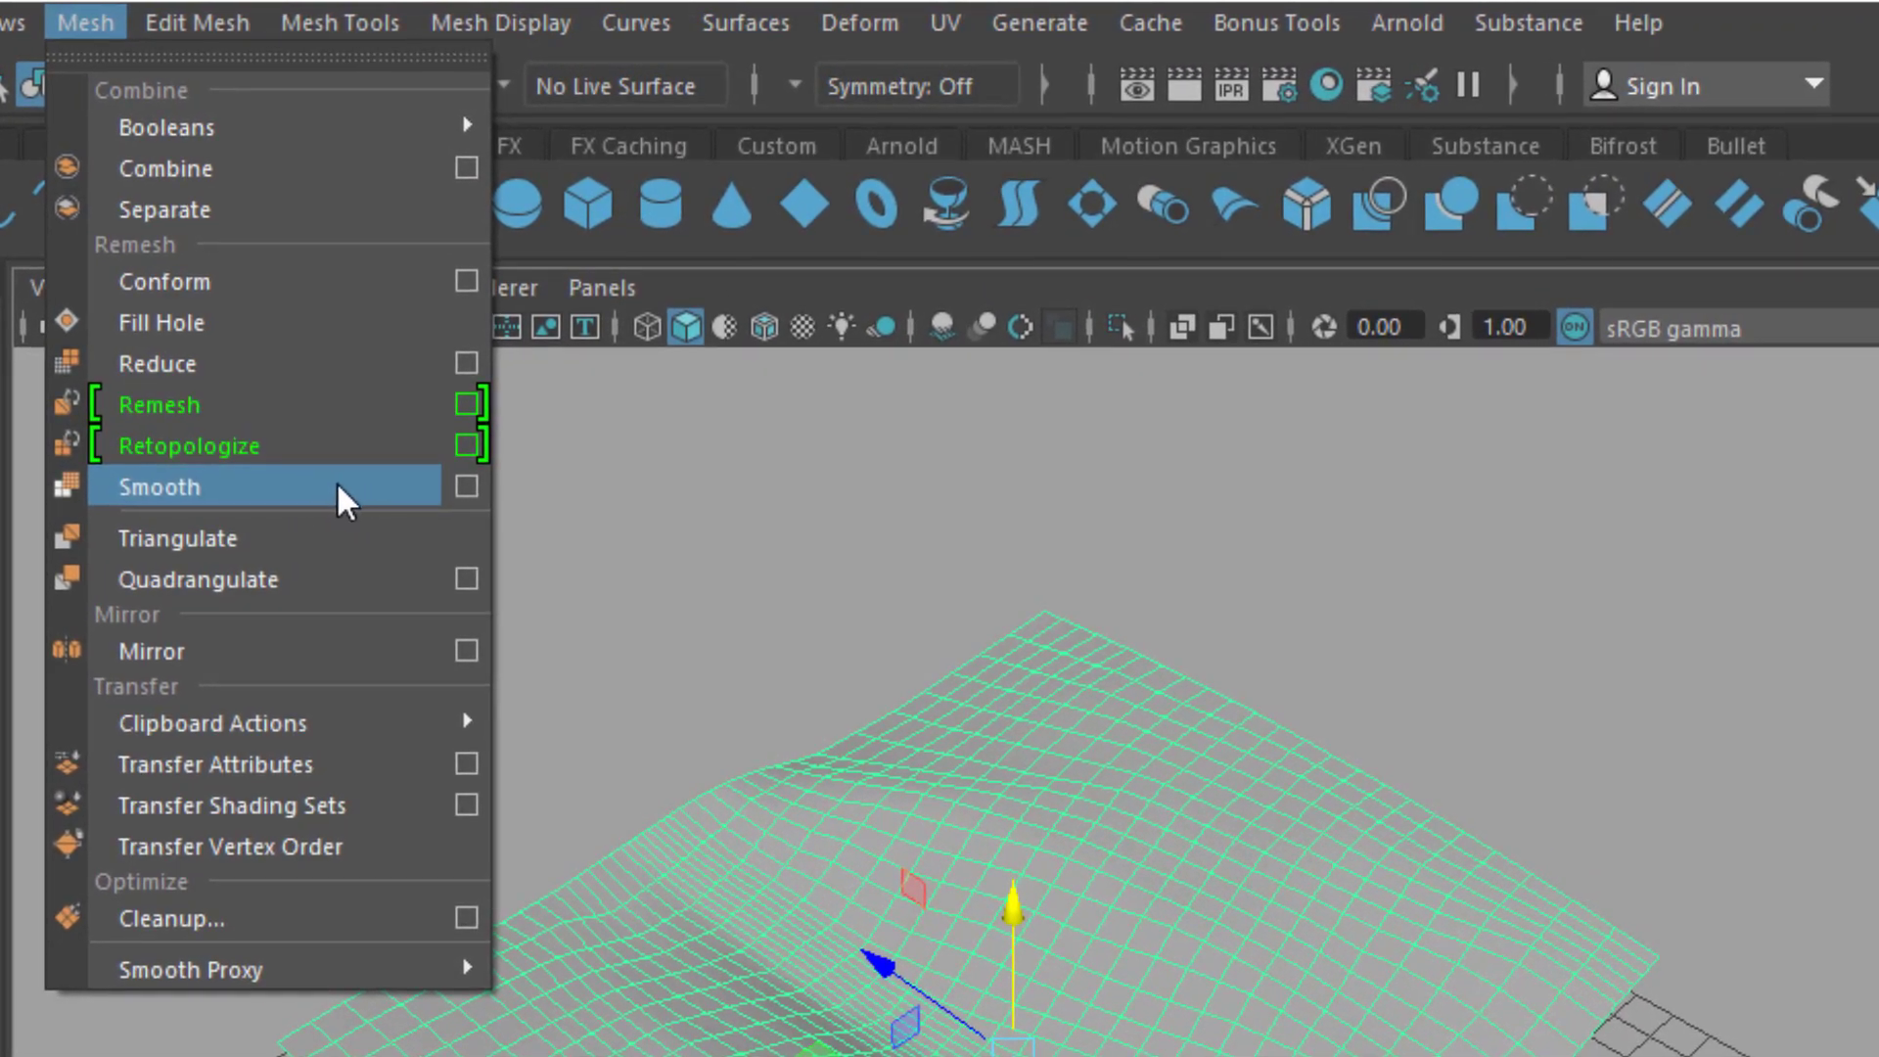
pyautogui.click(162, 485)
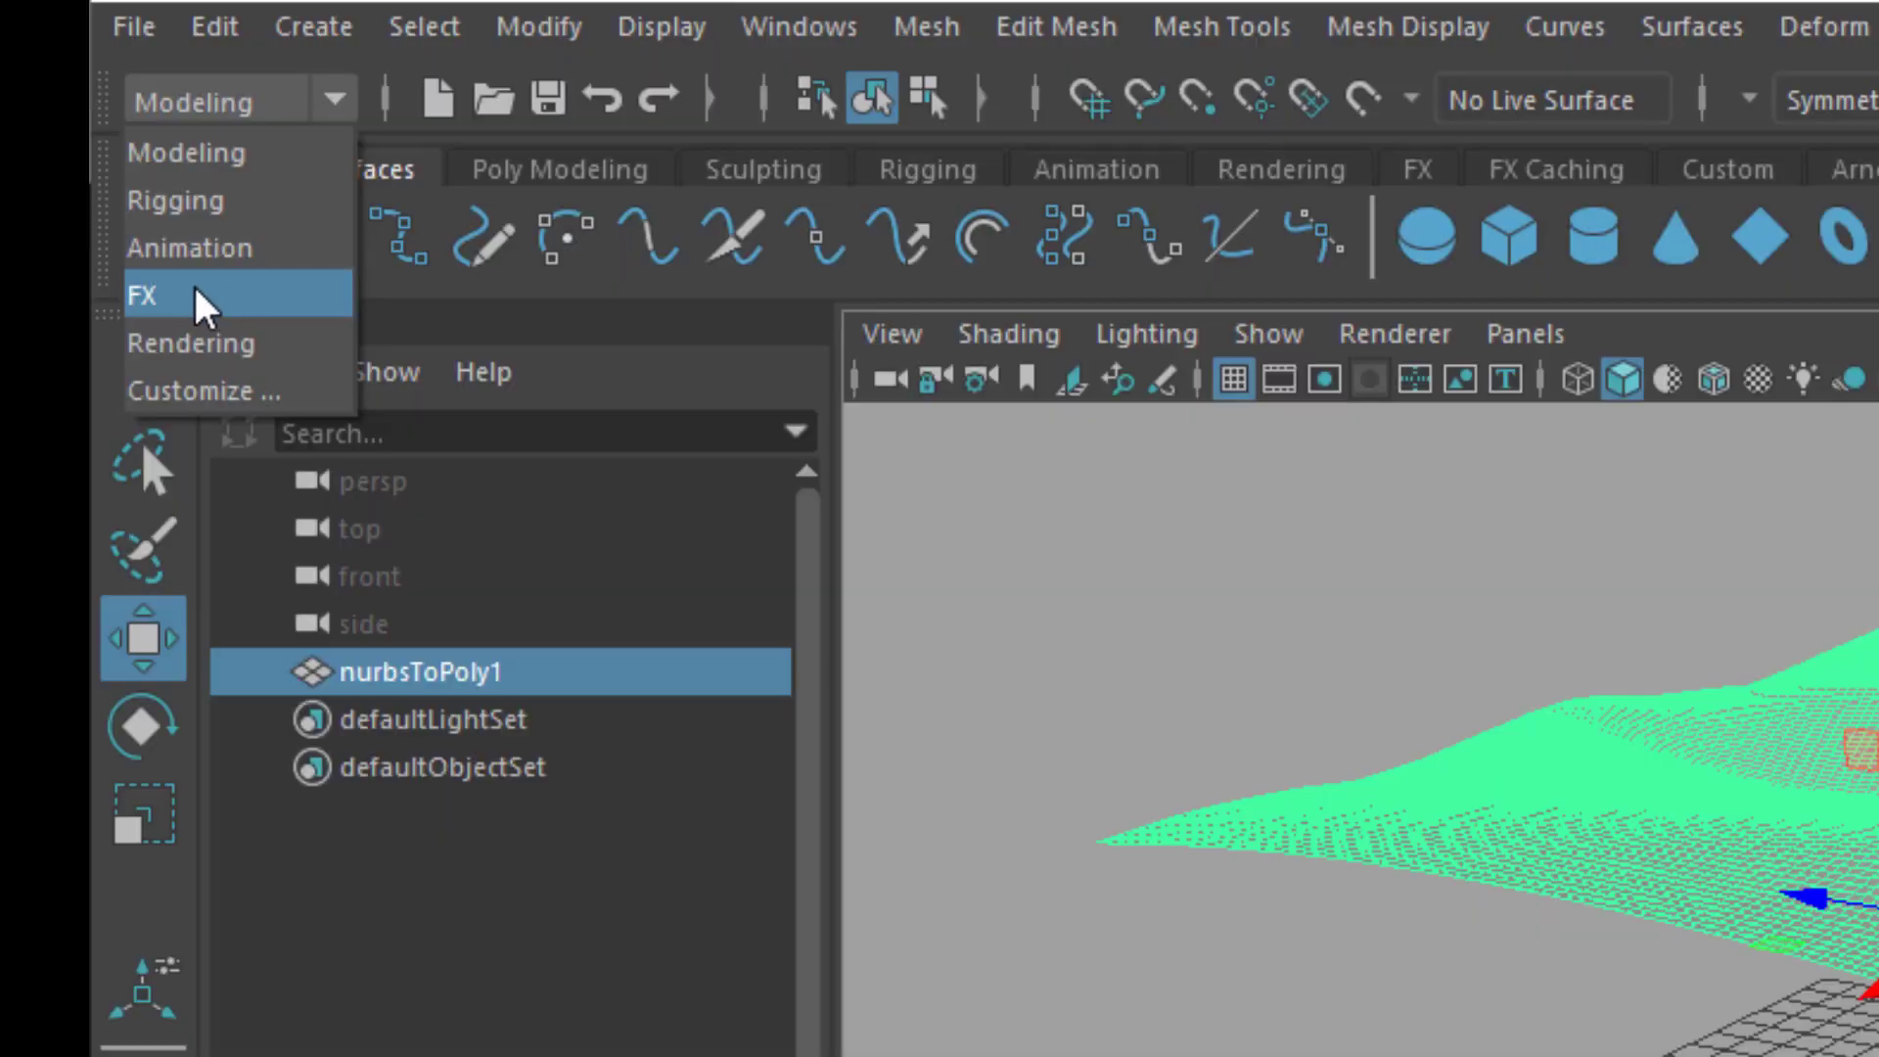
pyautogui.click(143, 296)
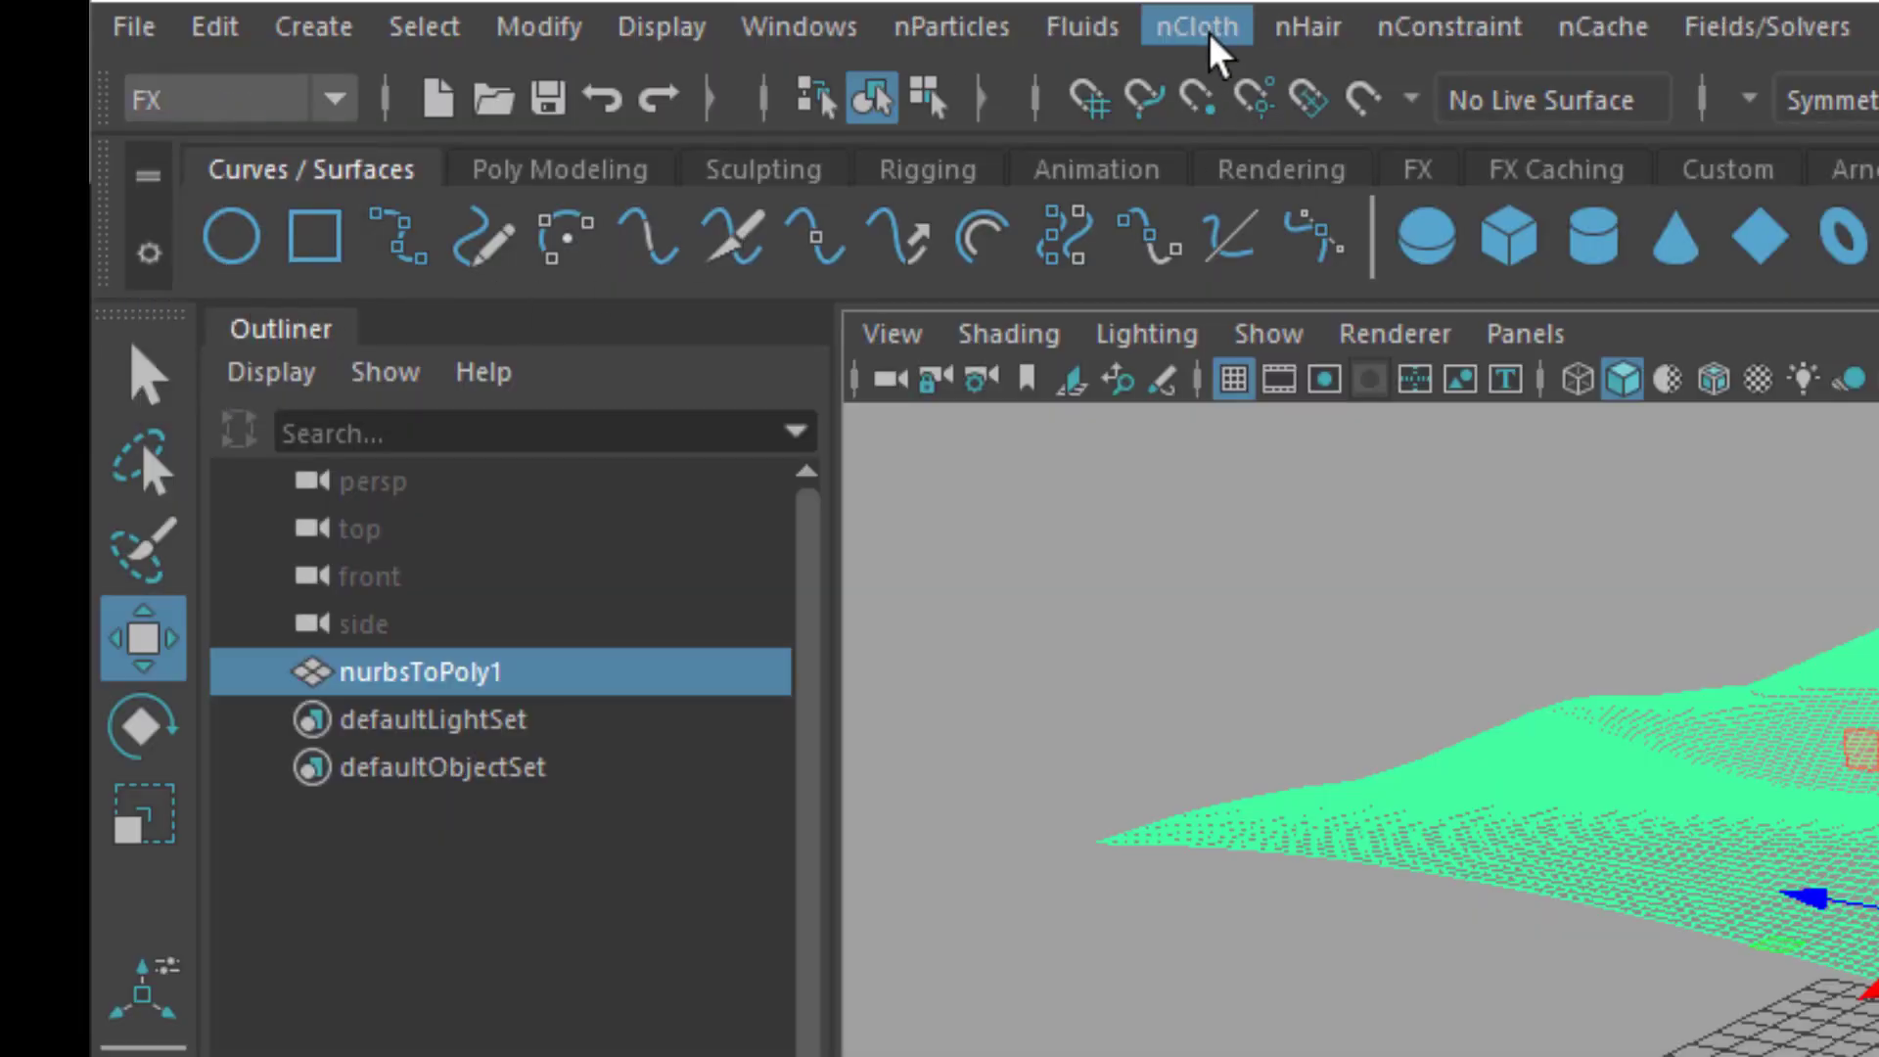
pyautogui.click(1194, 25)
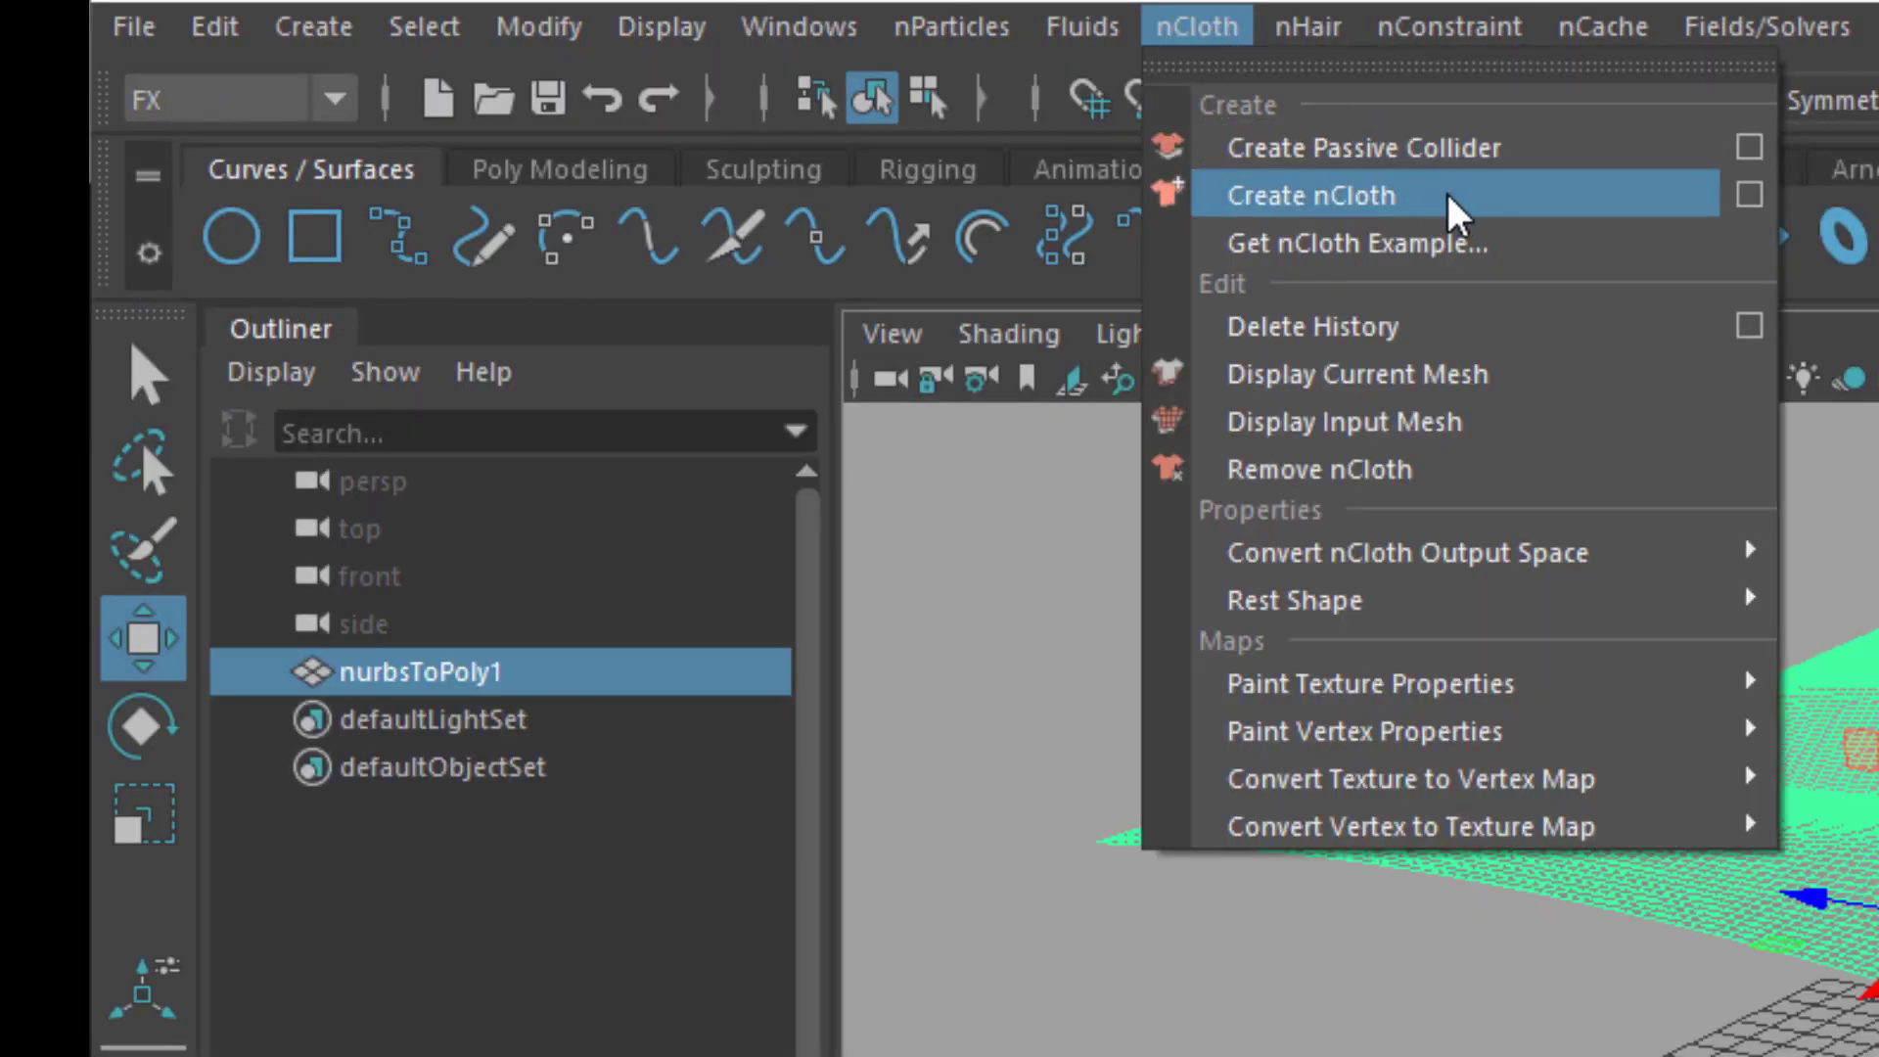
pyautogui.click(1312, 196)
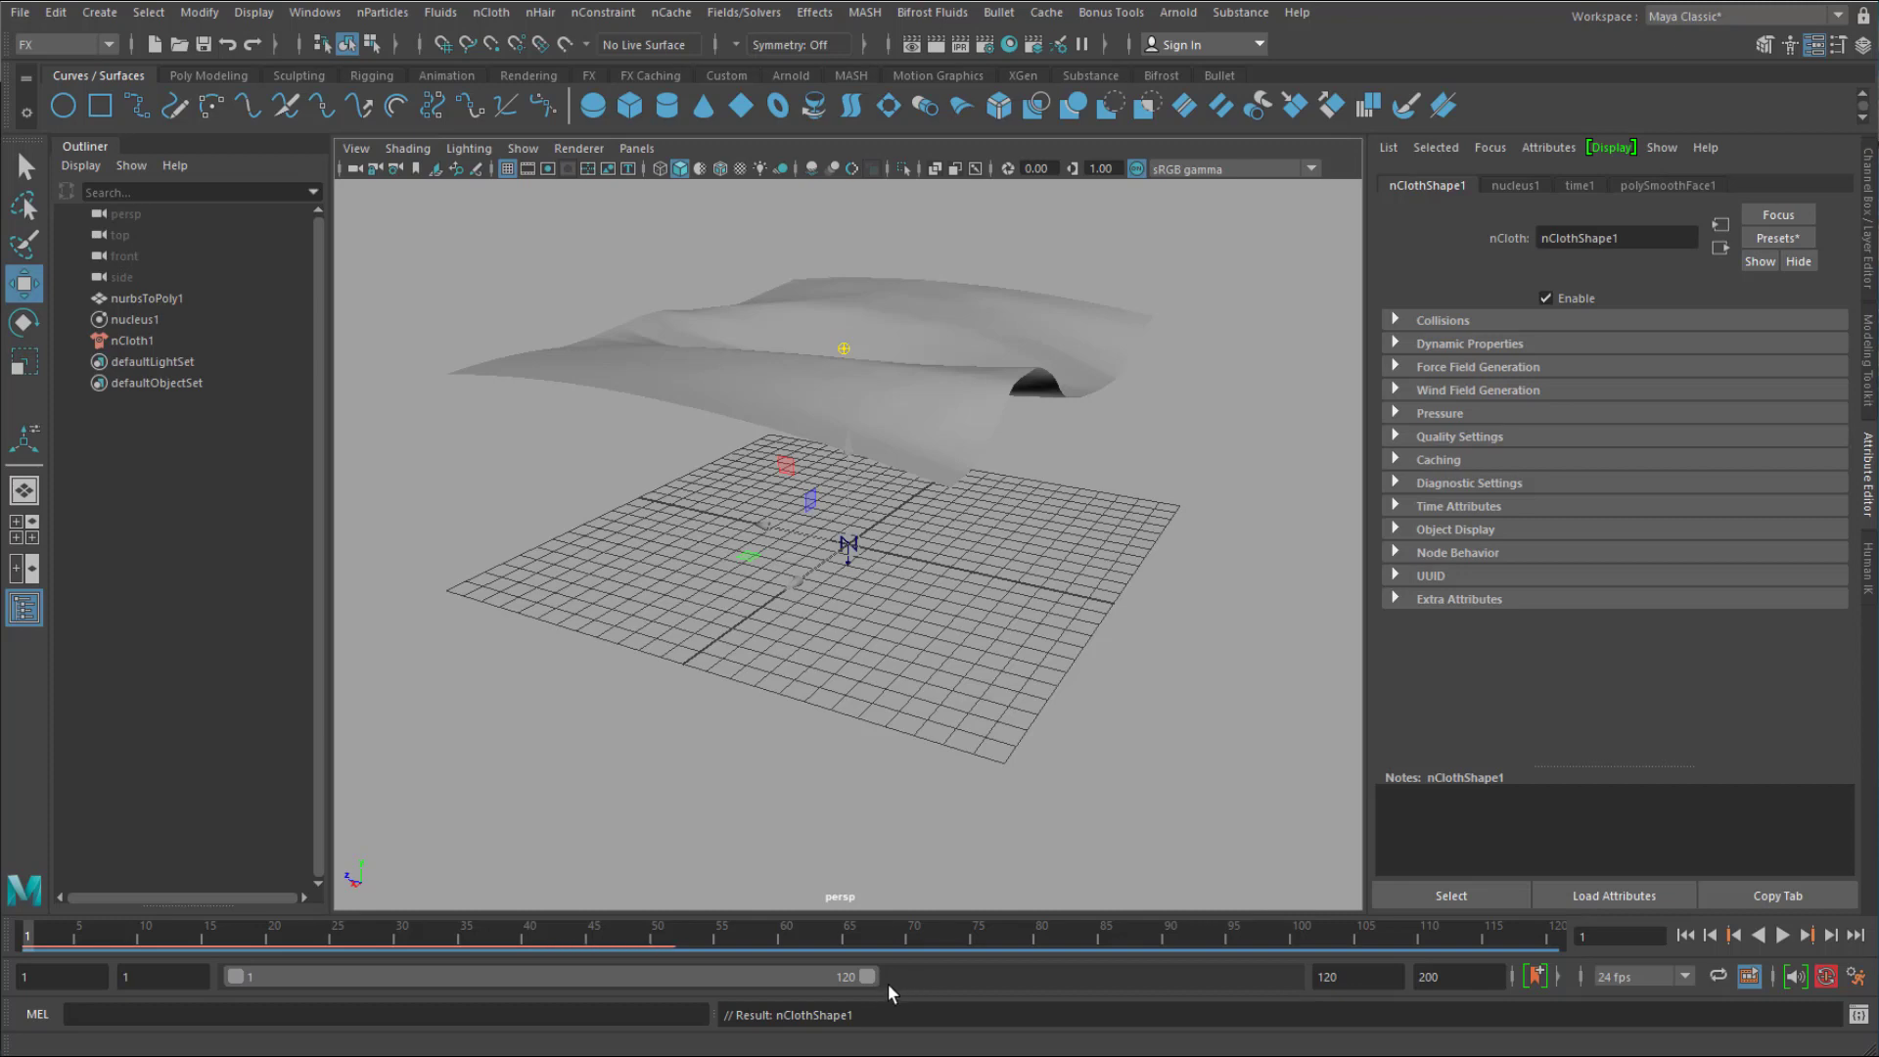
pyautogui.moveTo(898, 996)
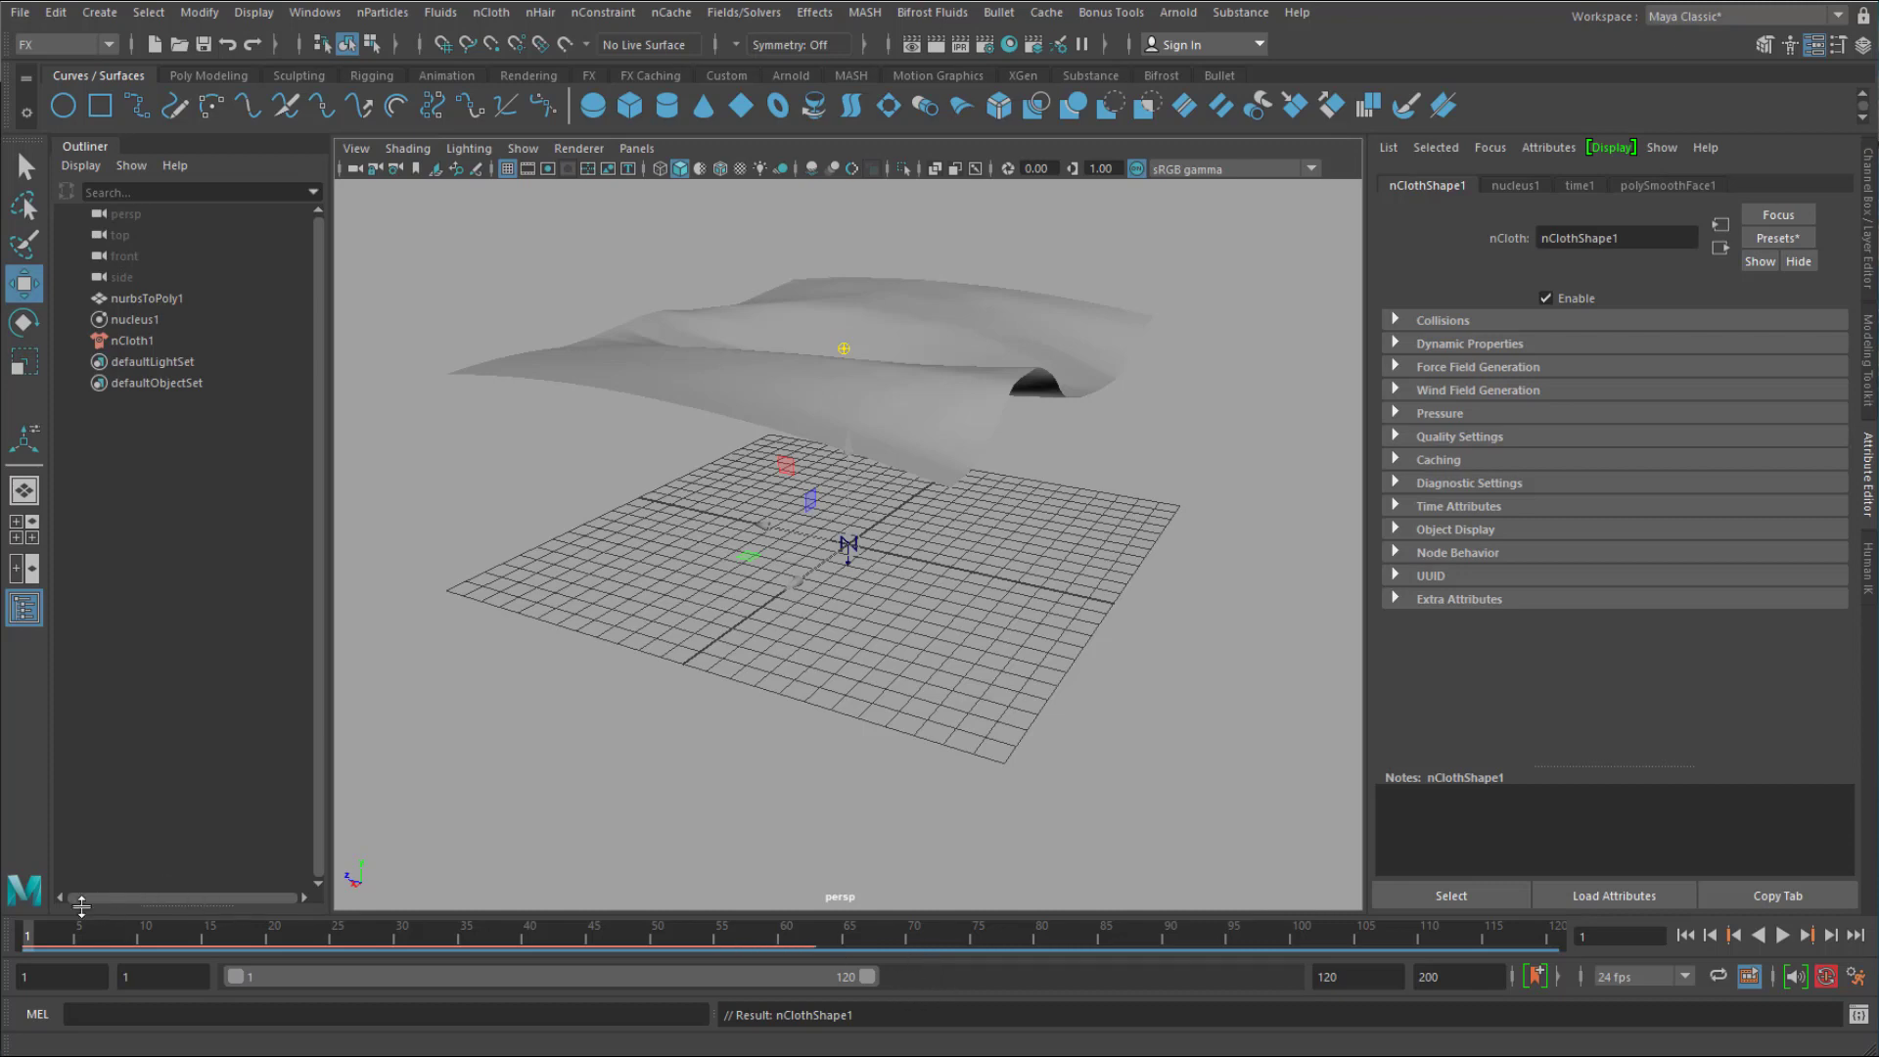
pyautogui.click(1803, 936)
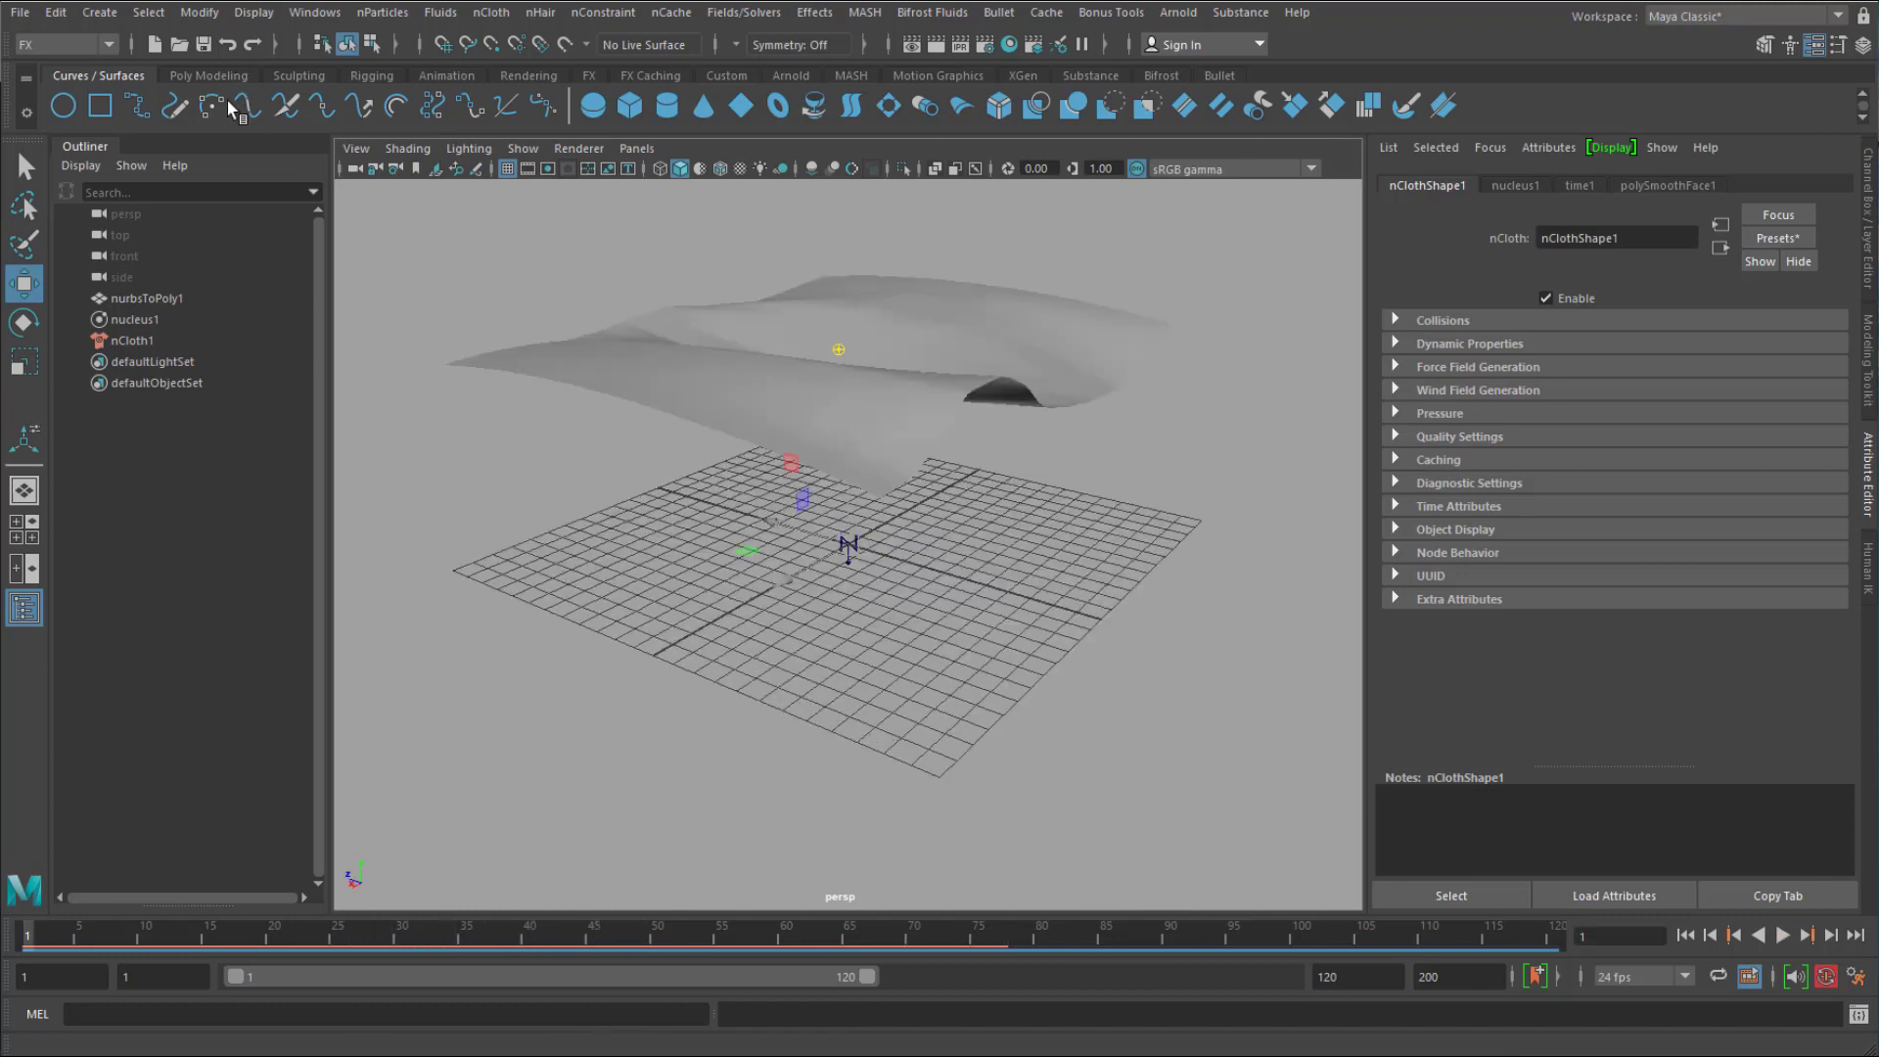
# Create a polygon torus and scale it up into a large ring under the cloth.
pyautogui.click(209, 74)
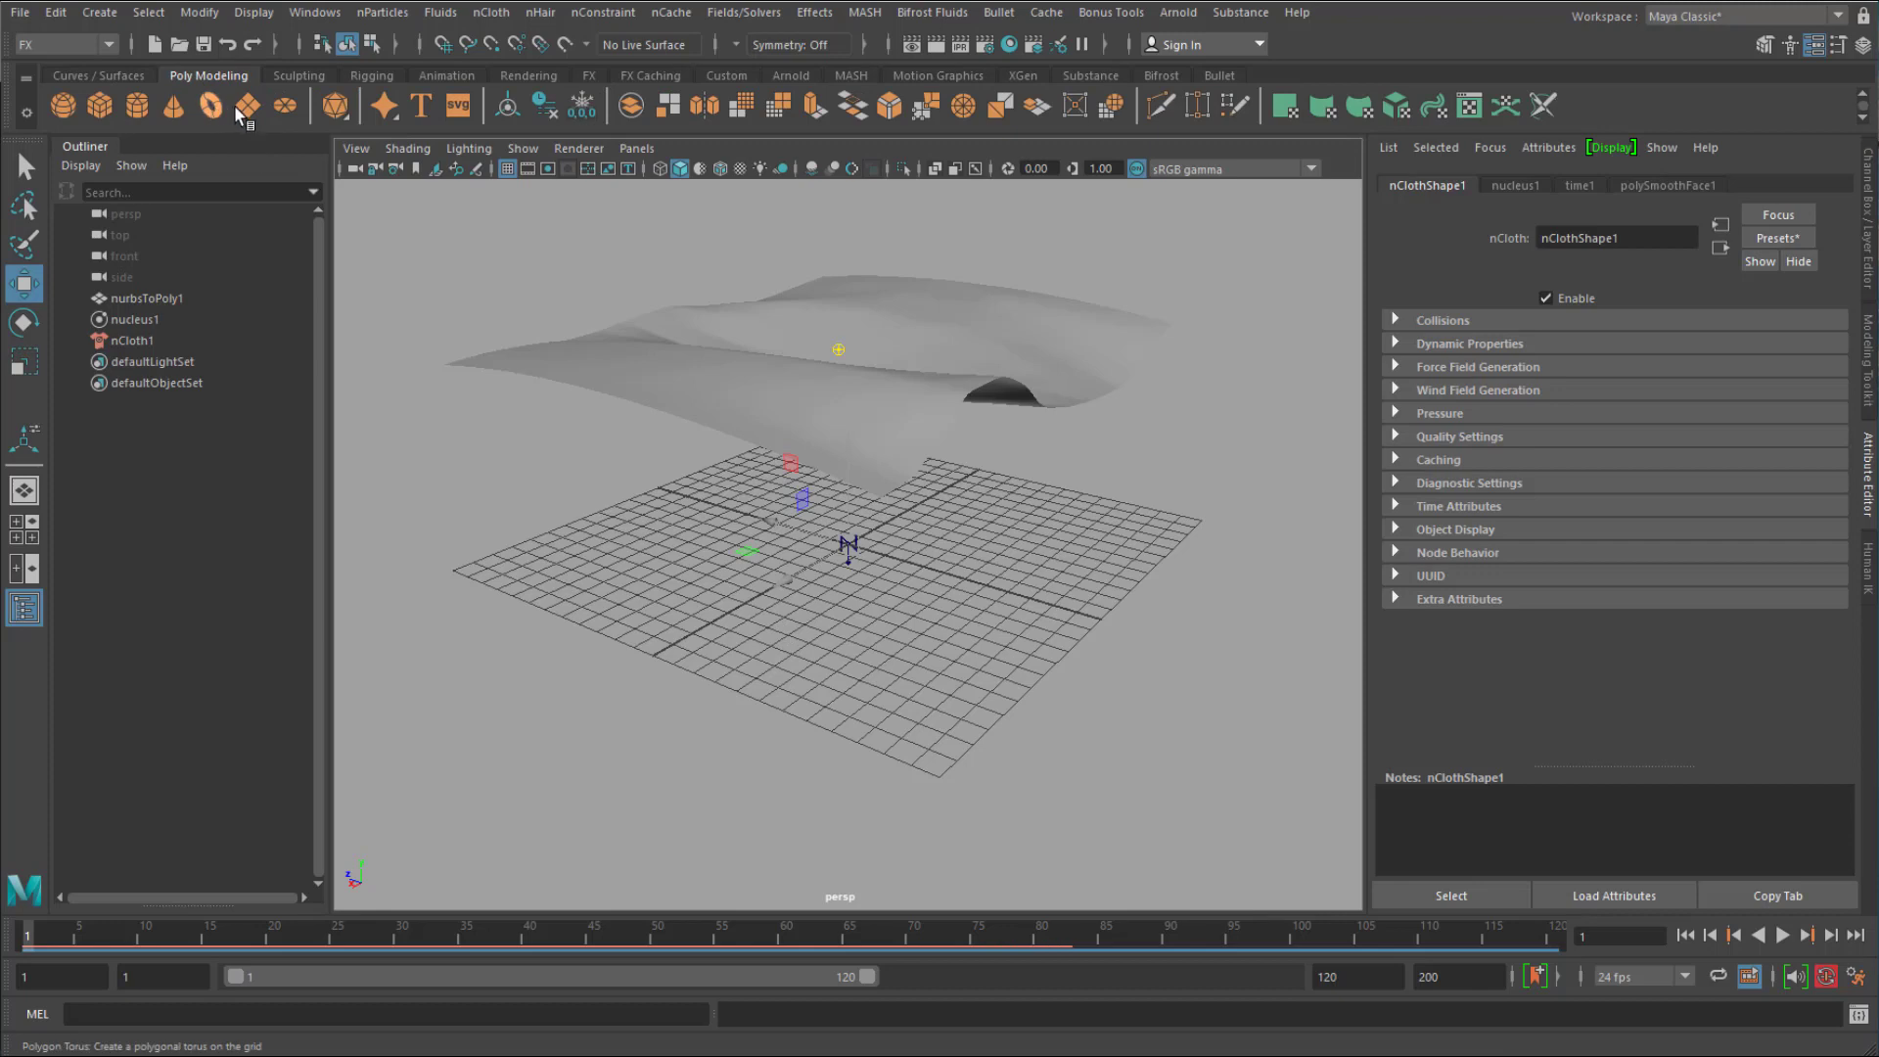
pyautogui.click(210, 106)
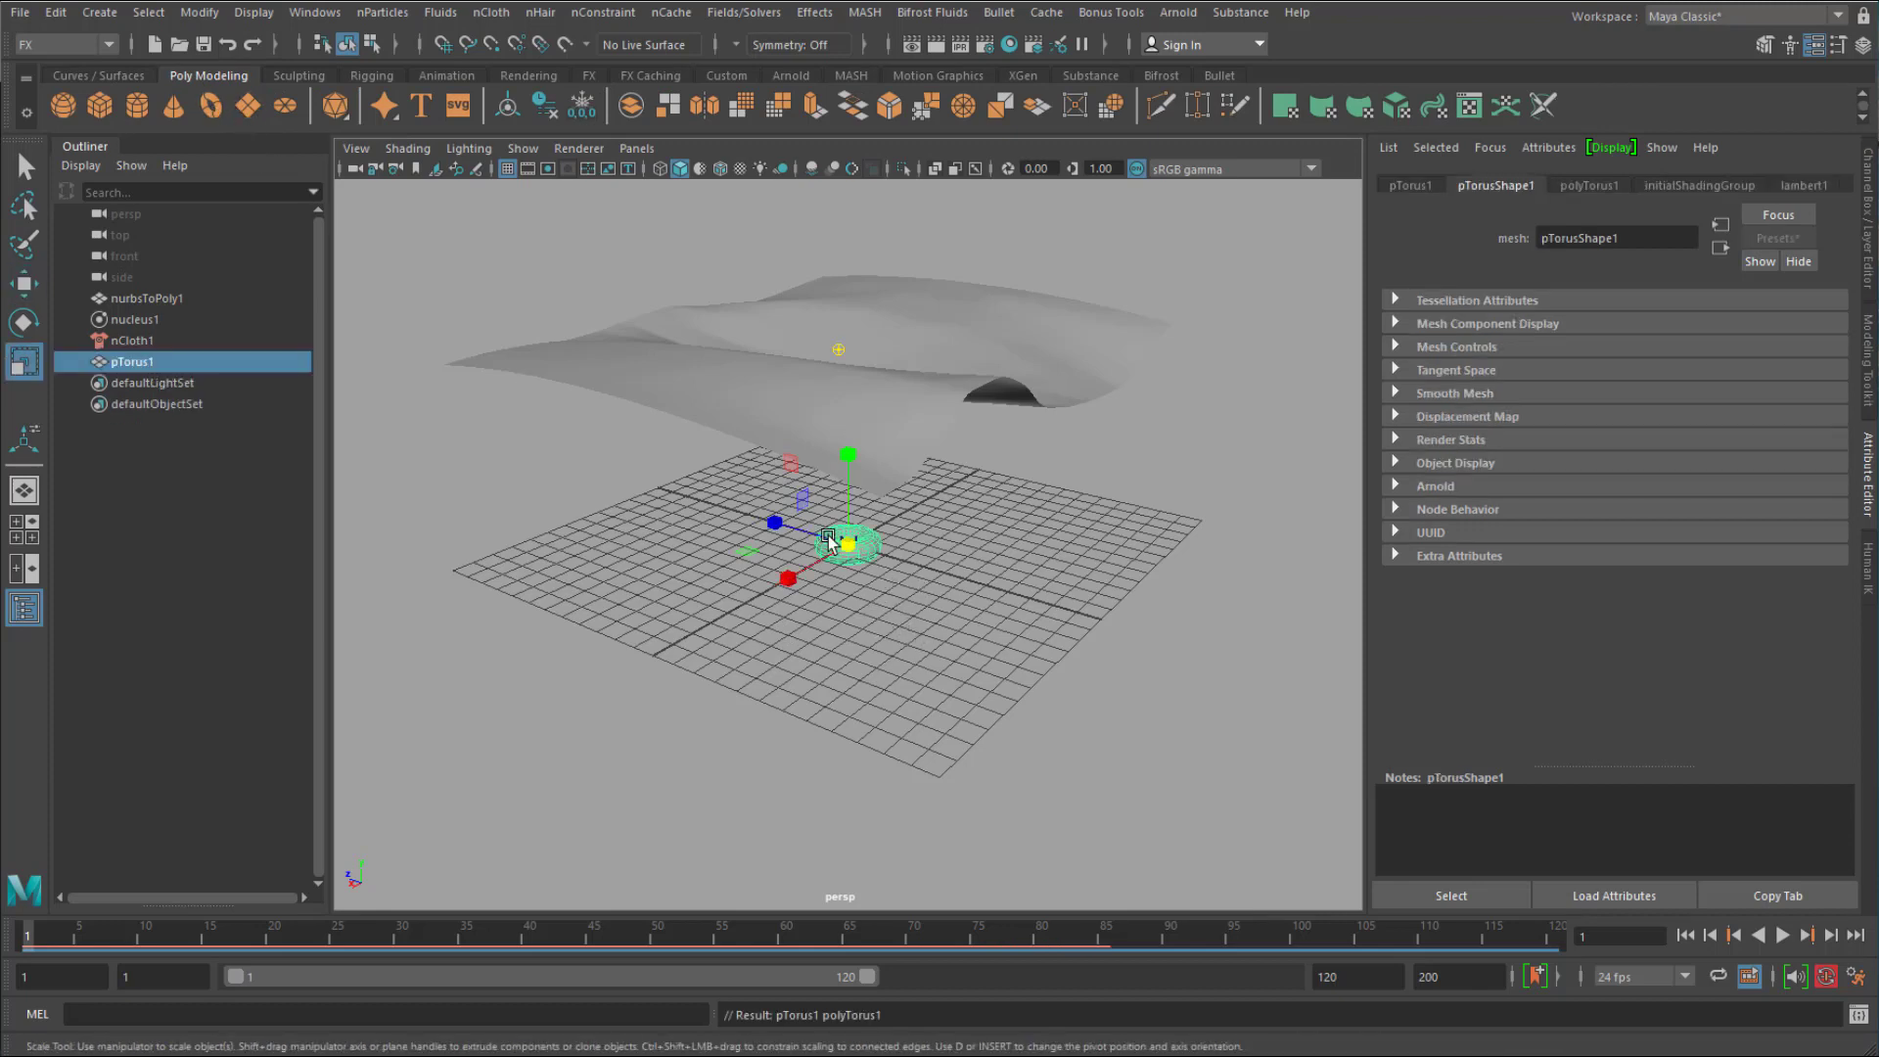
pyautogui.moveTo(830, 540); pyautogui.dragTo(881, 570)
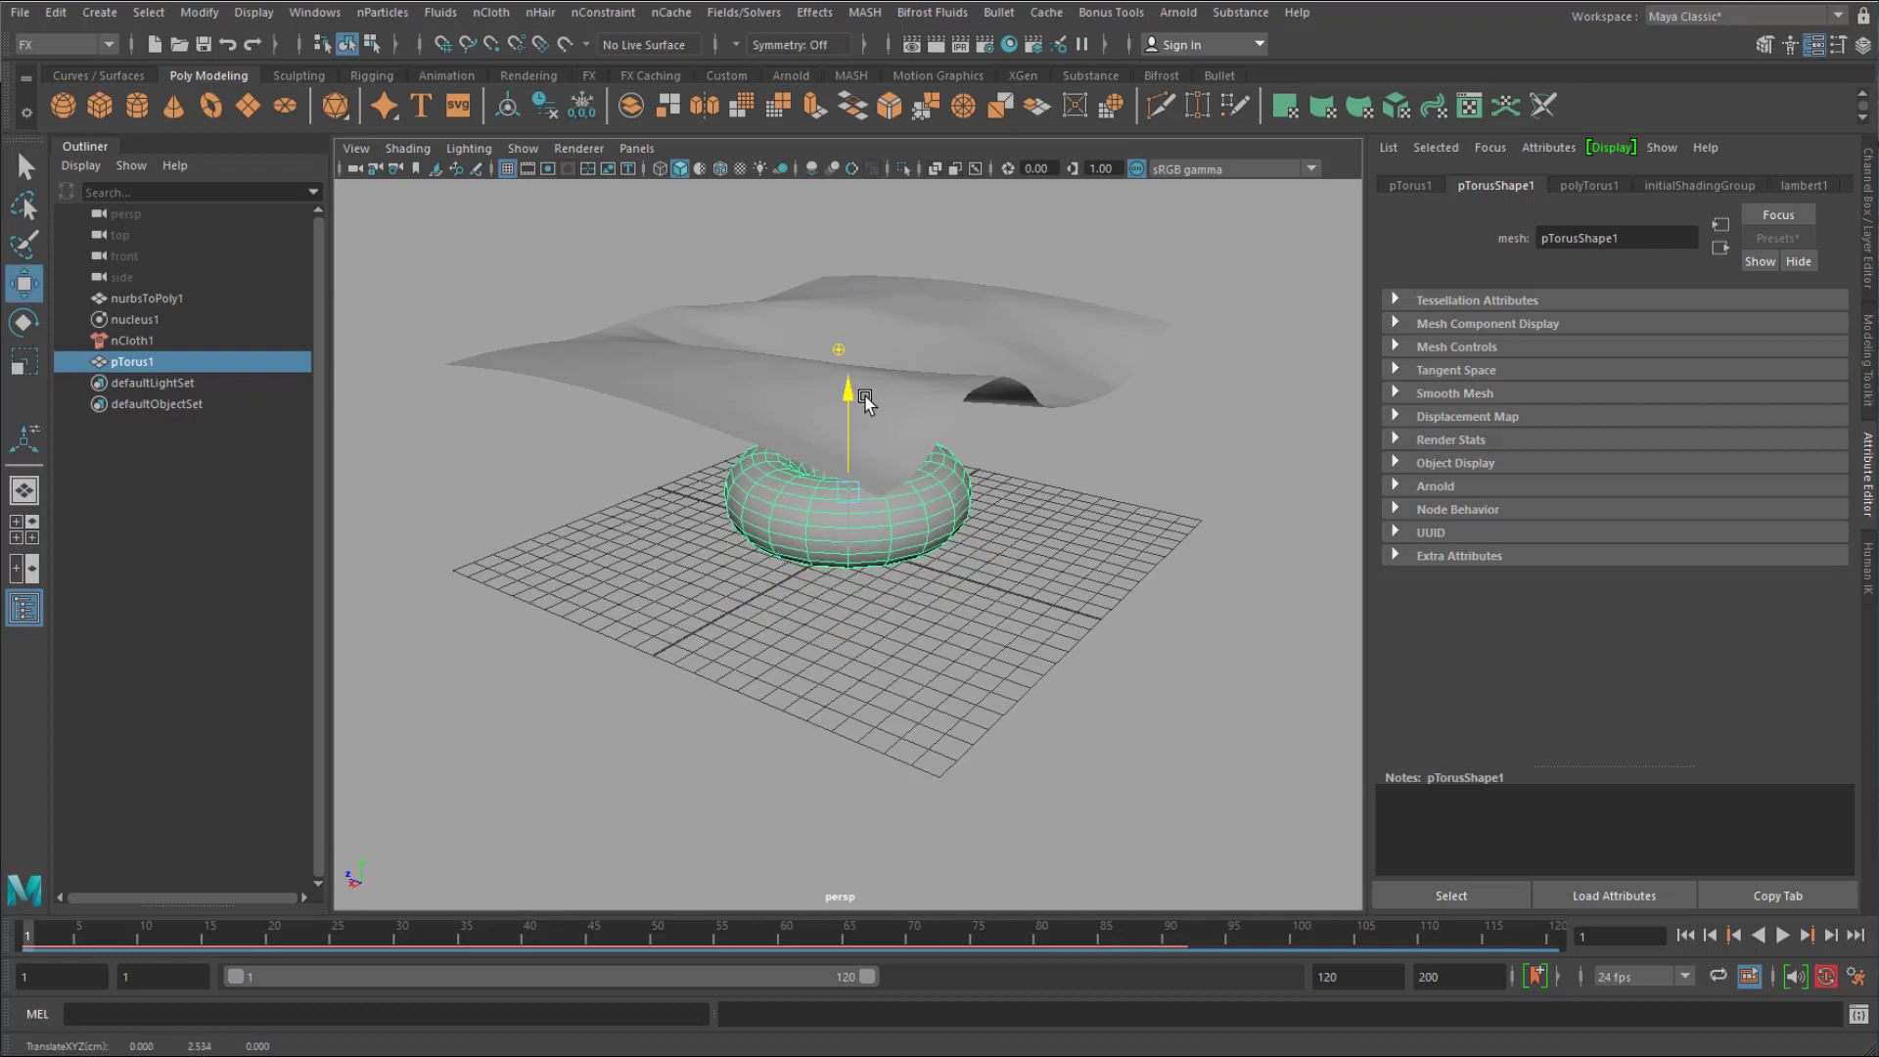
pyautogui.moveTo(847, 418); pyautogui.dragTo(845, 395)
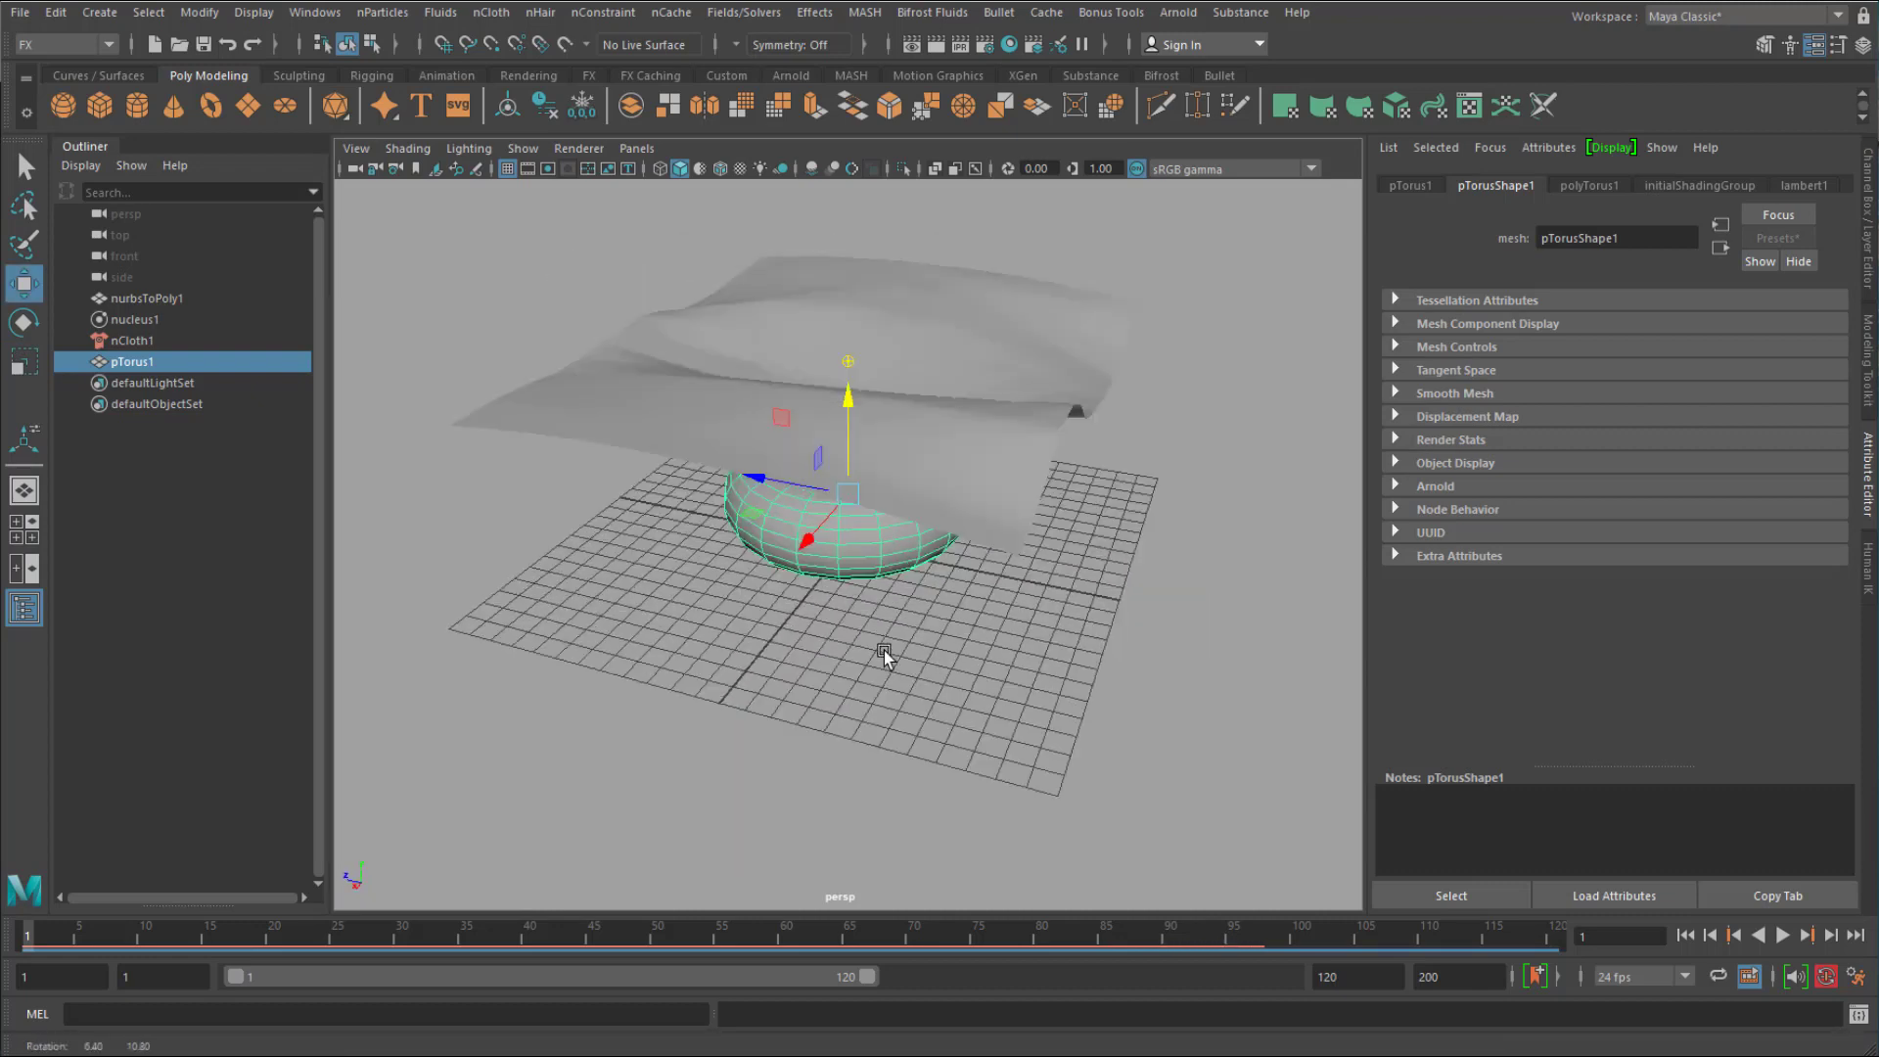
# Make pTorus1 a passive collider for nCloth1.
pyautogui.click(129, 340)
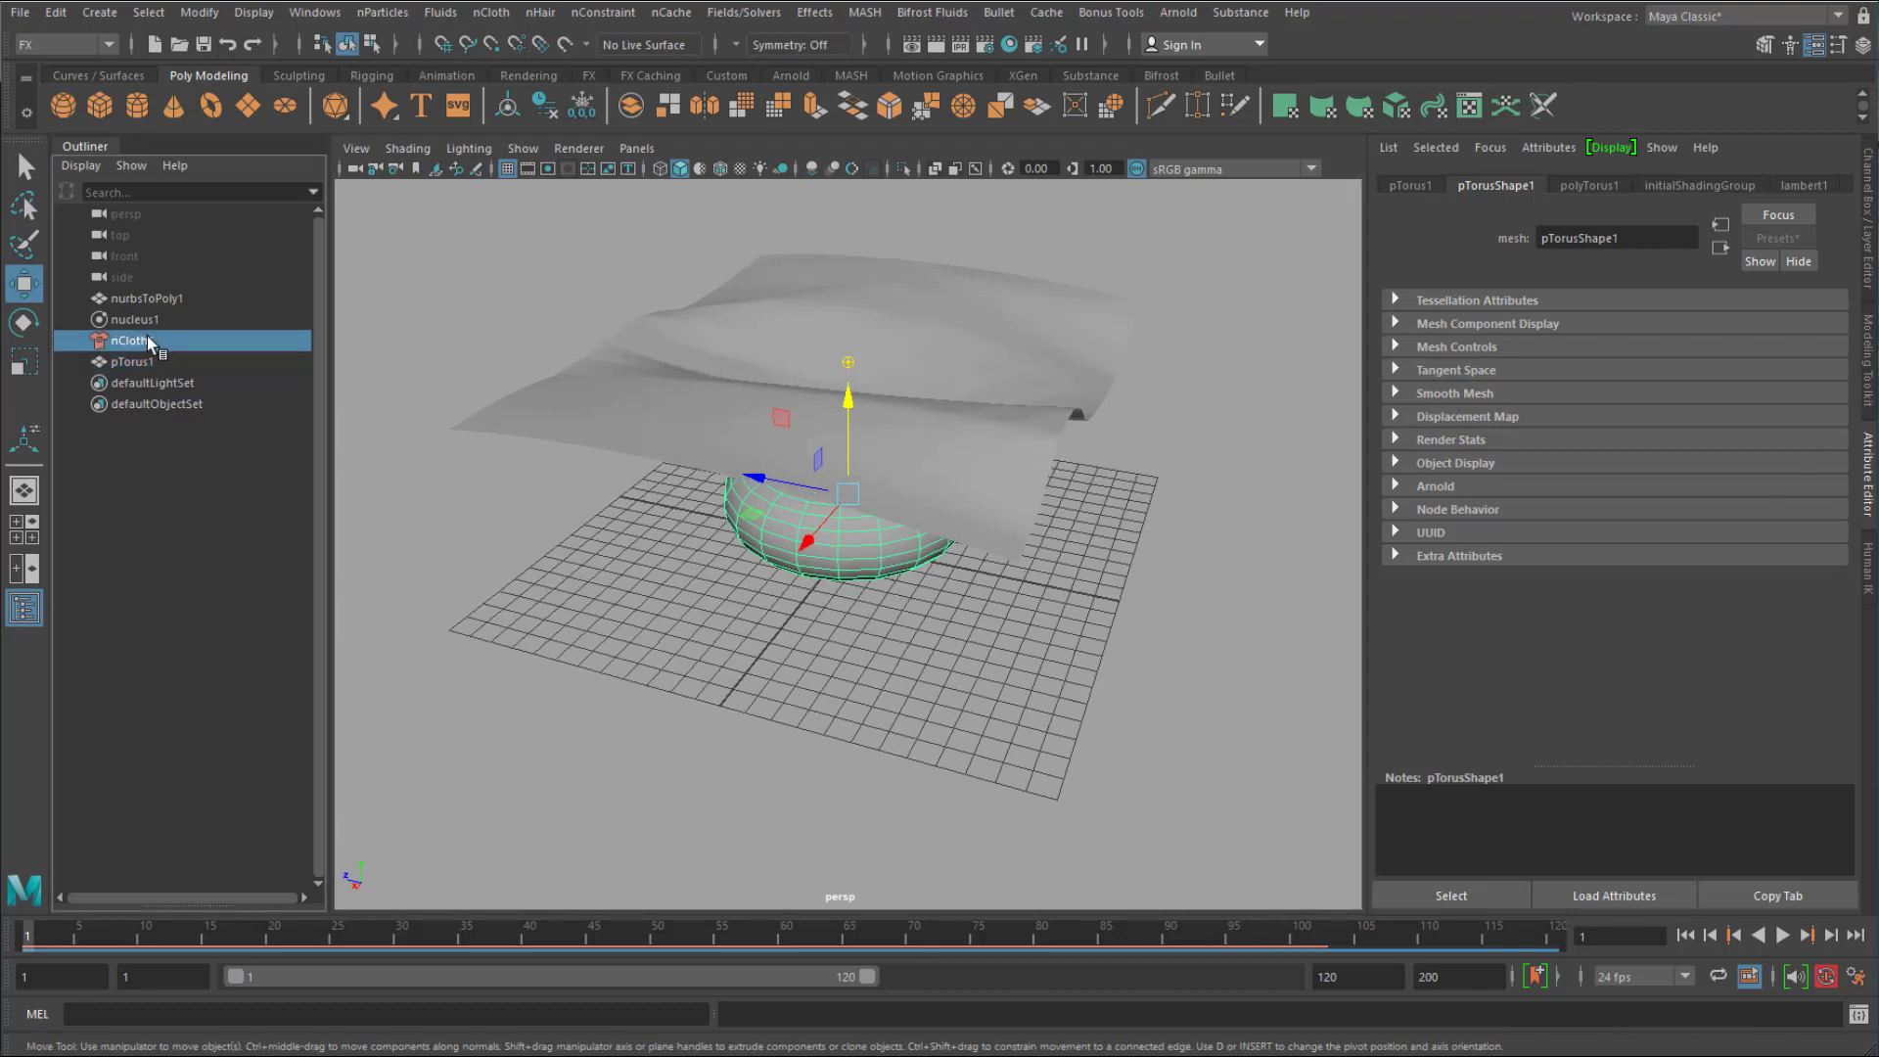
pyautogui.click(133, 363)
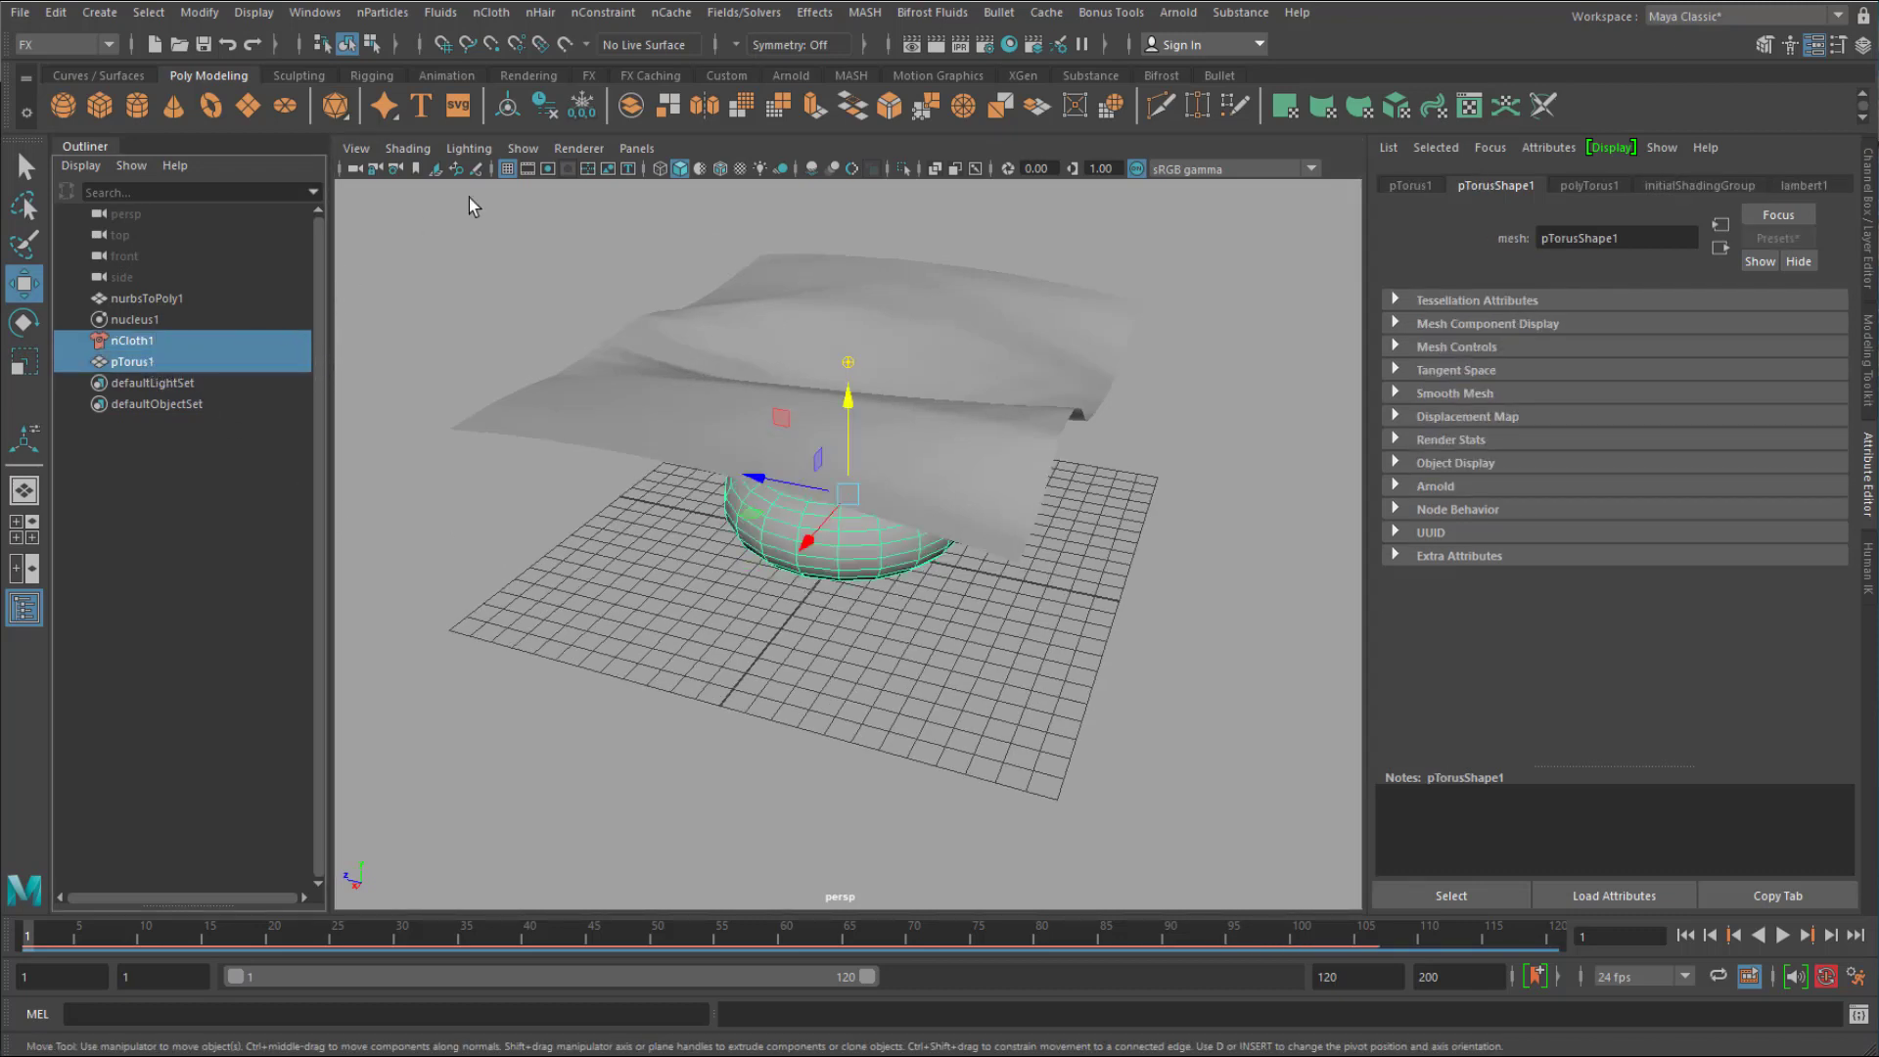
pyautogui.click(489, 12)
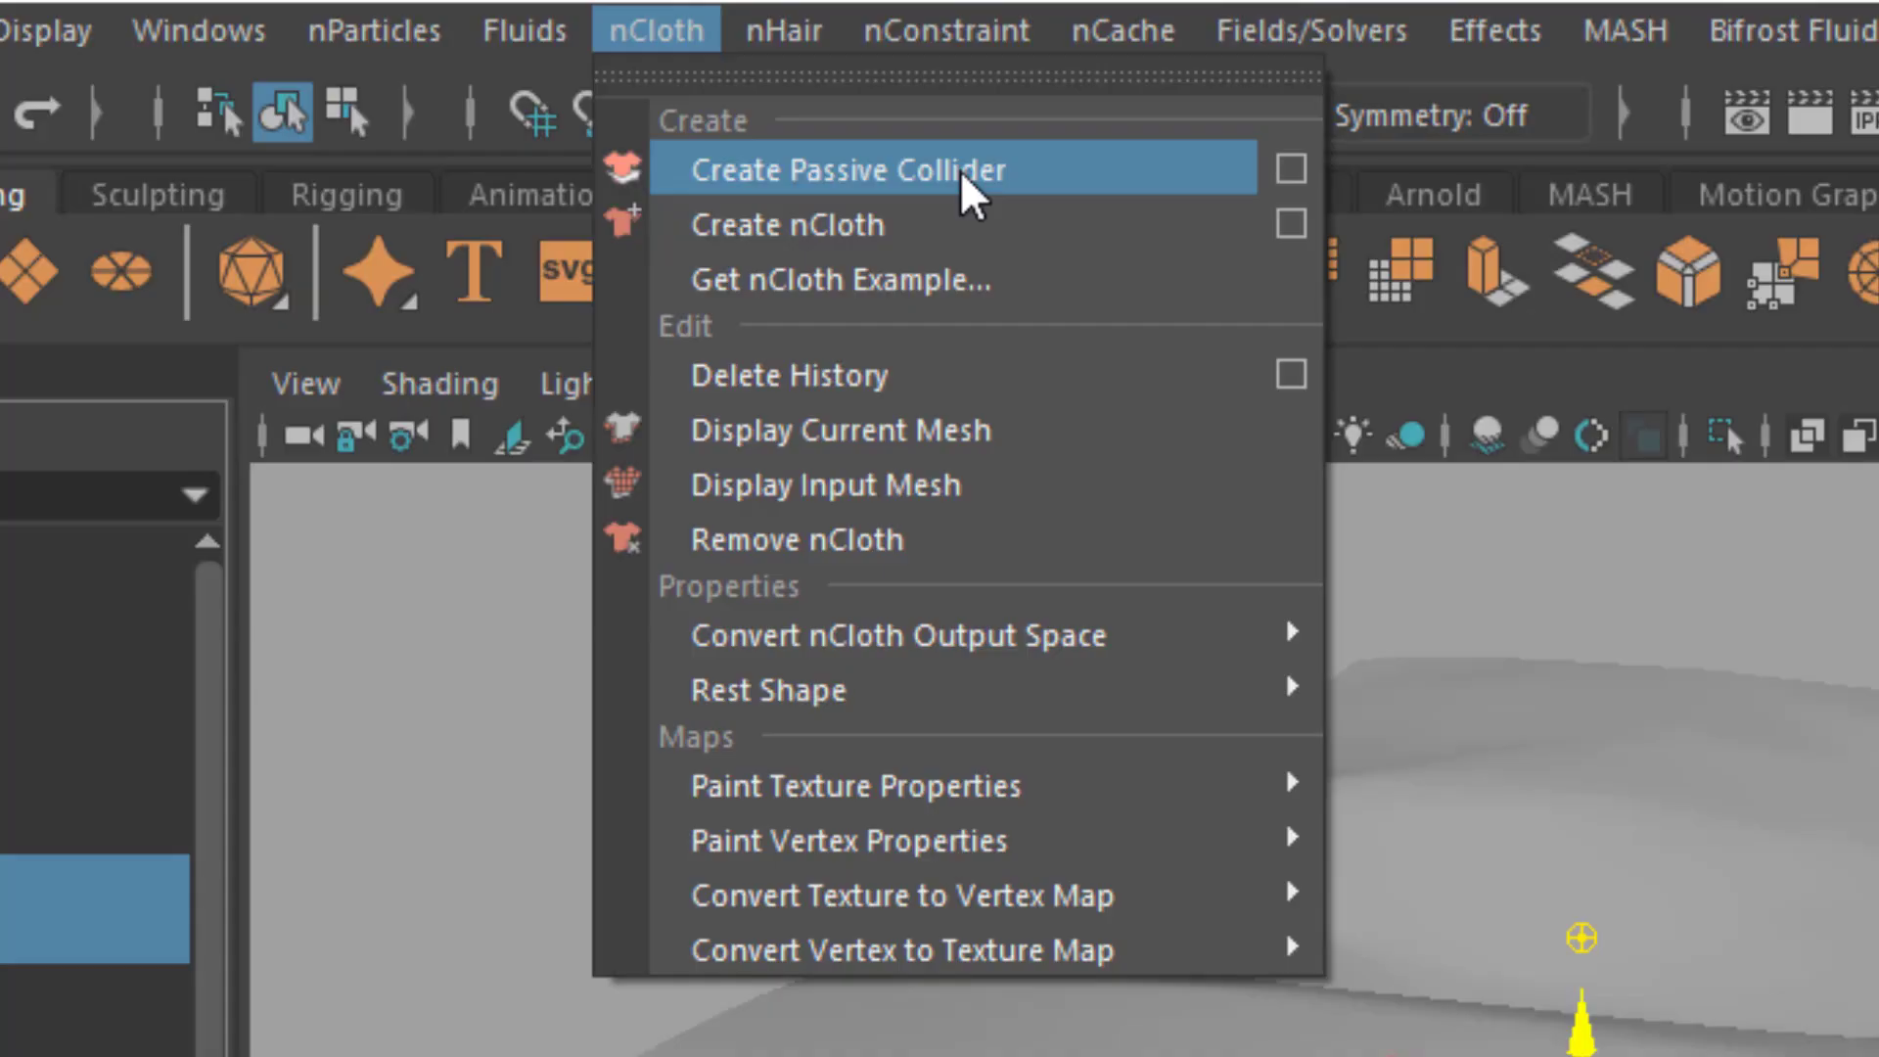
pyautogui.moveTo(1071, 192)
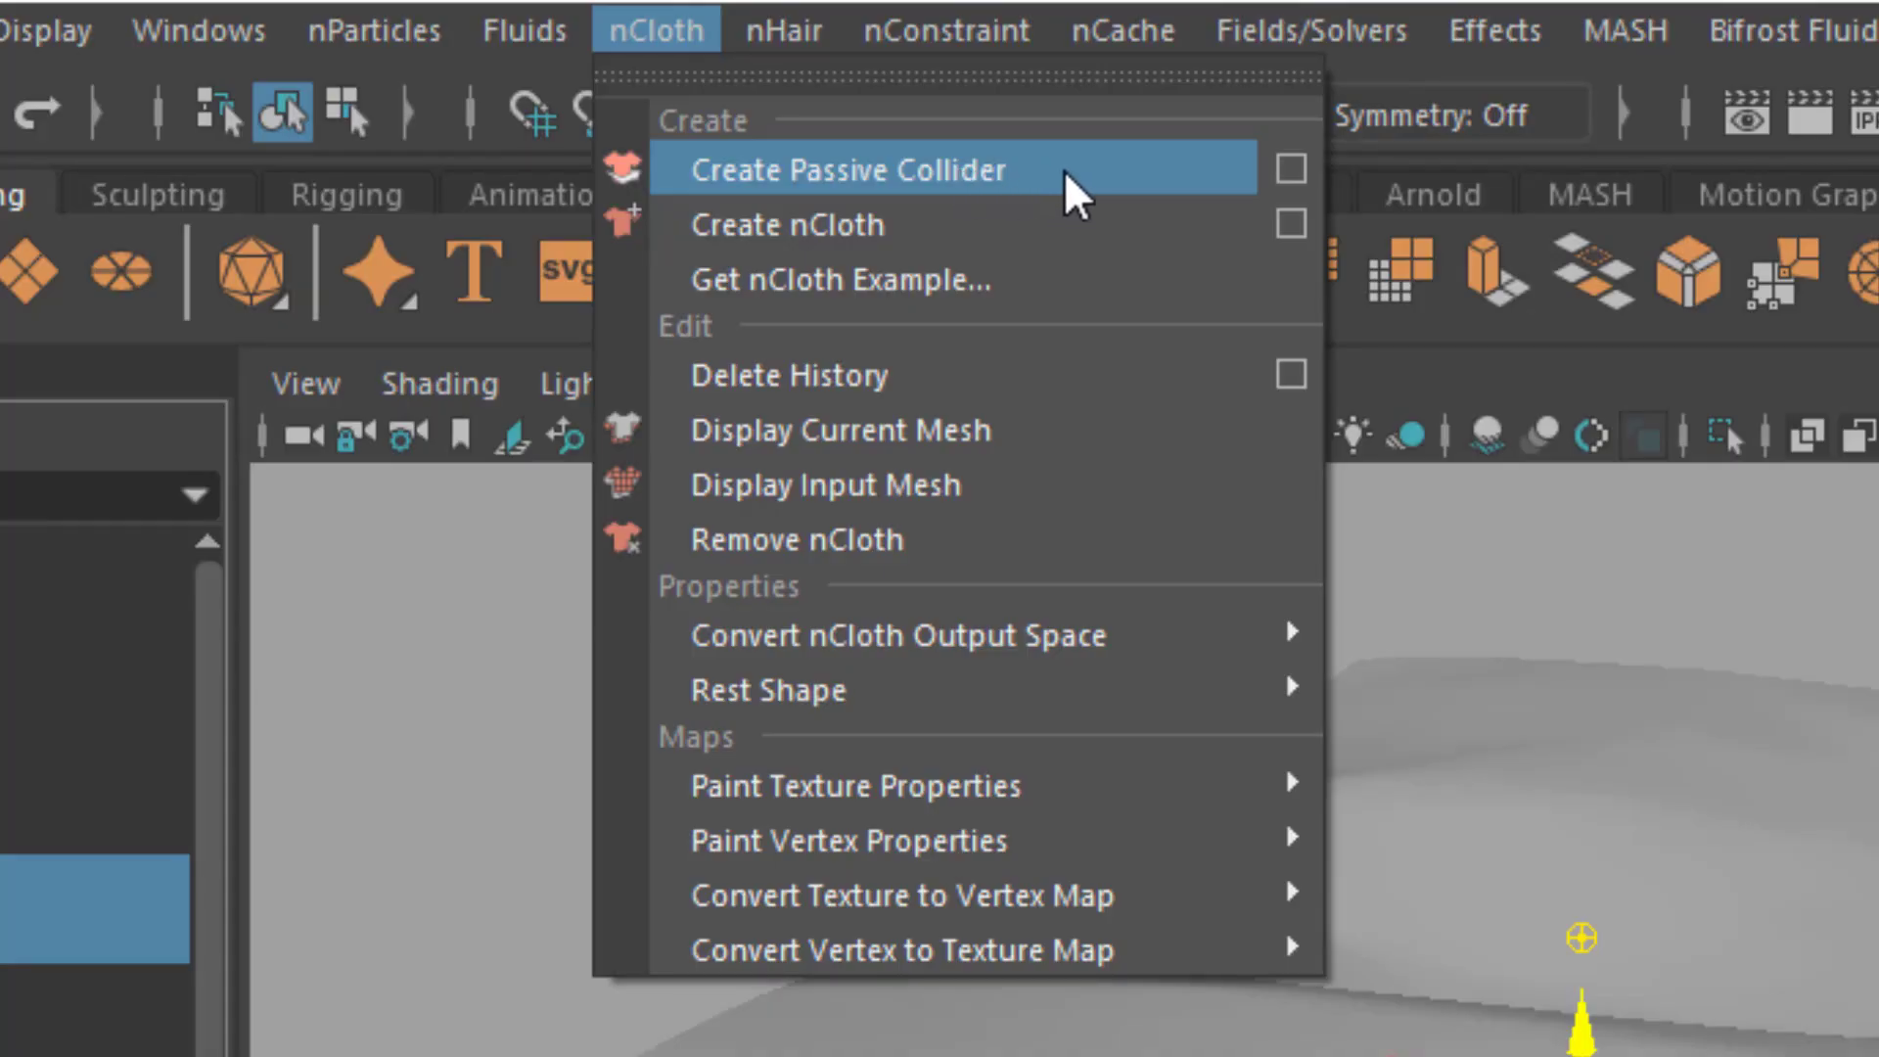
pyautogui.click(846, 169)
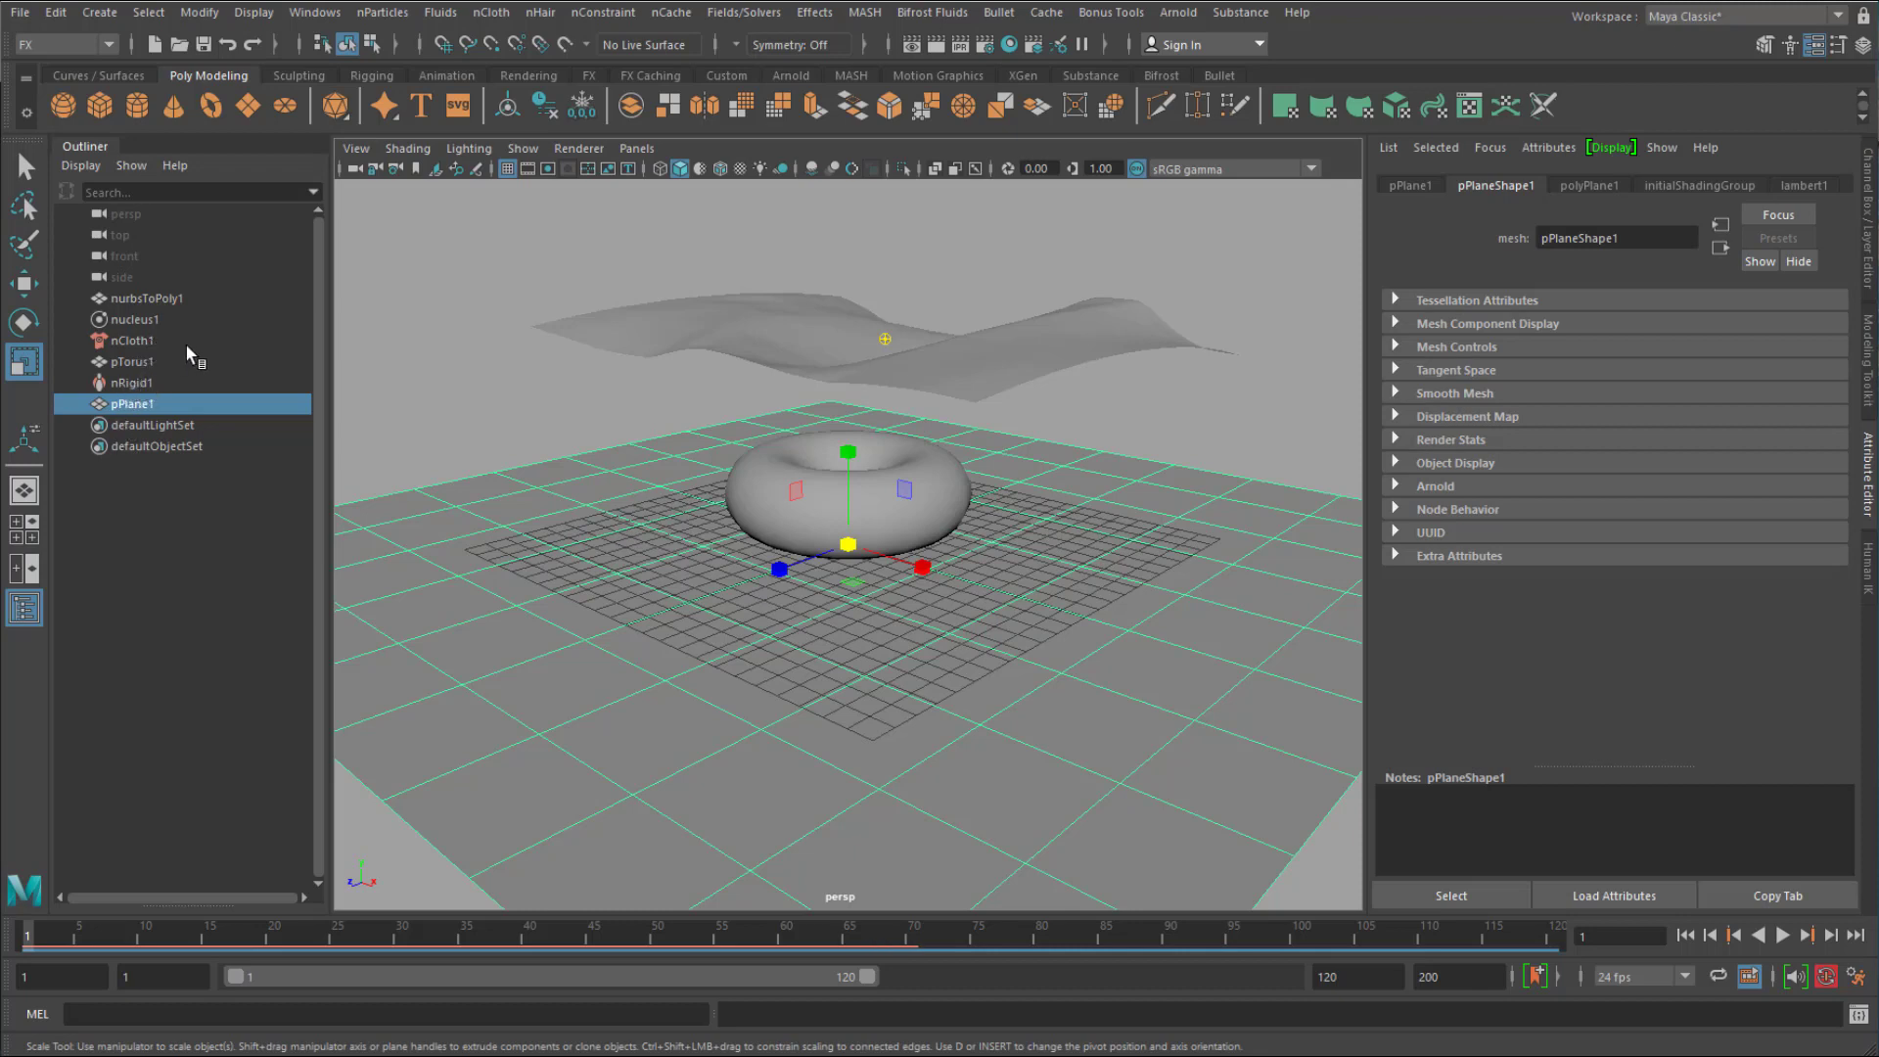
# Make pPlane1 a passive collider for nCloth1 and advance the simulation so the cloth drapes over the torus.
pyautogui.click(132, 340)
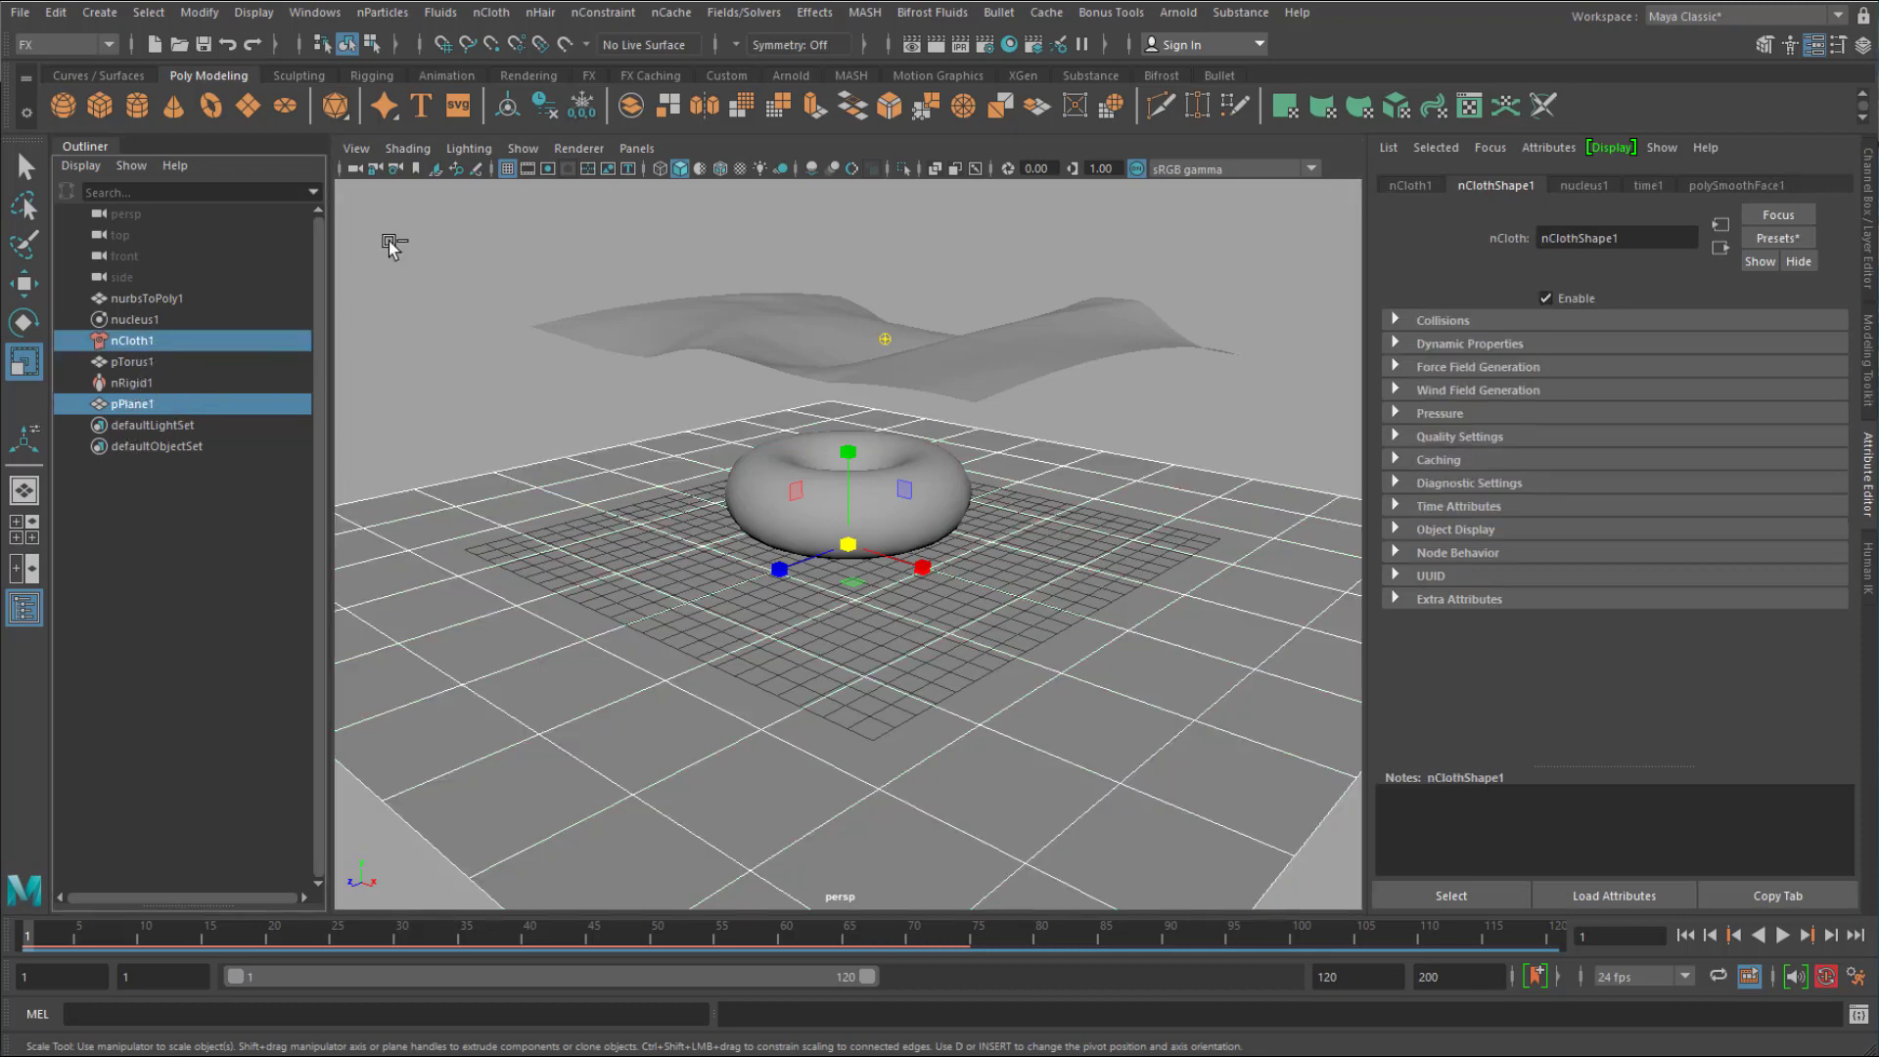
pyautogui.click(489, 12)
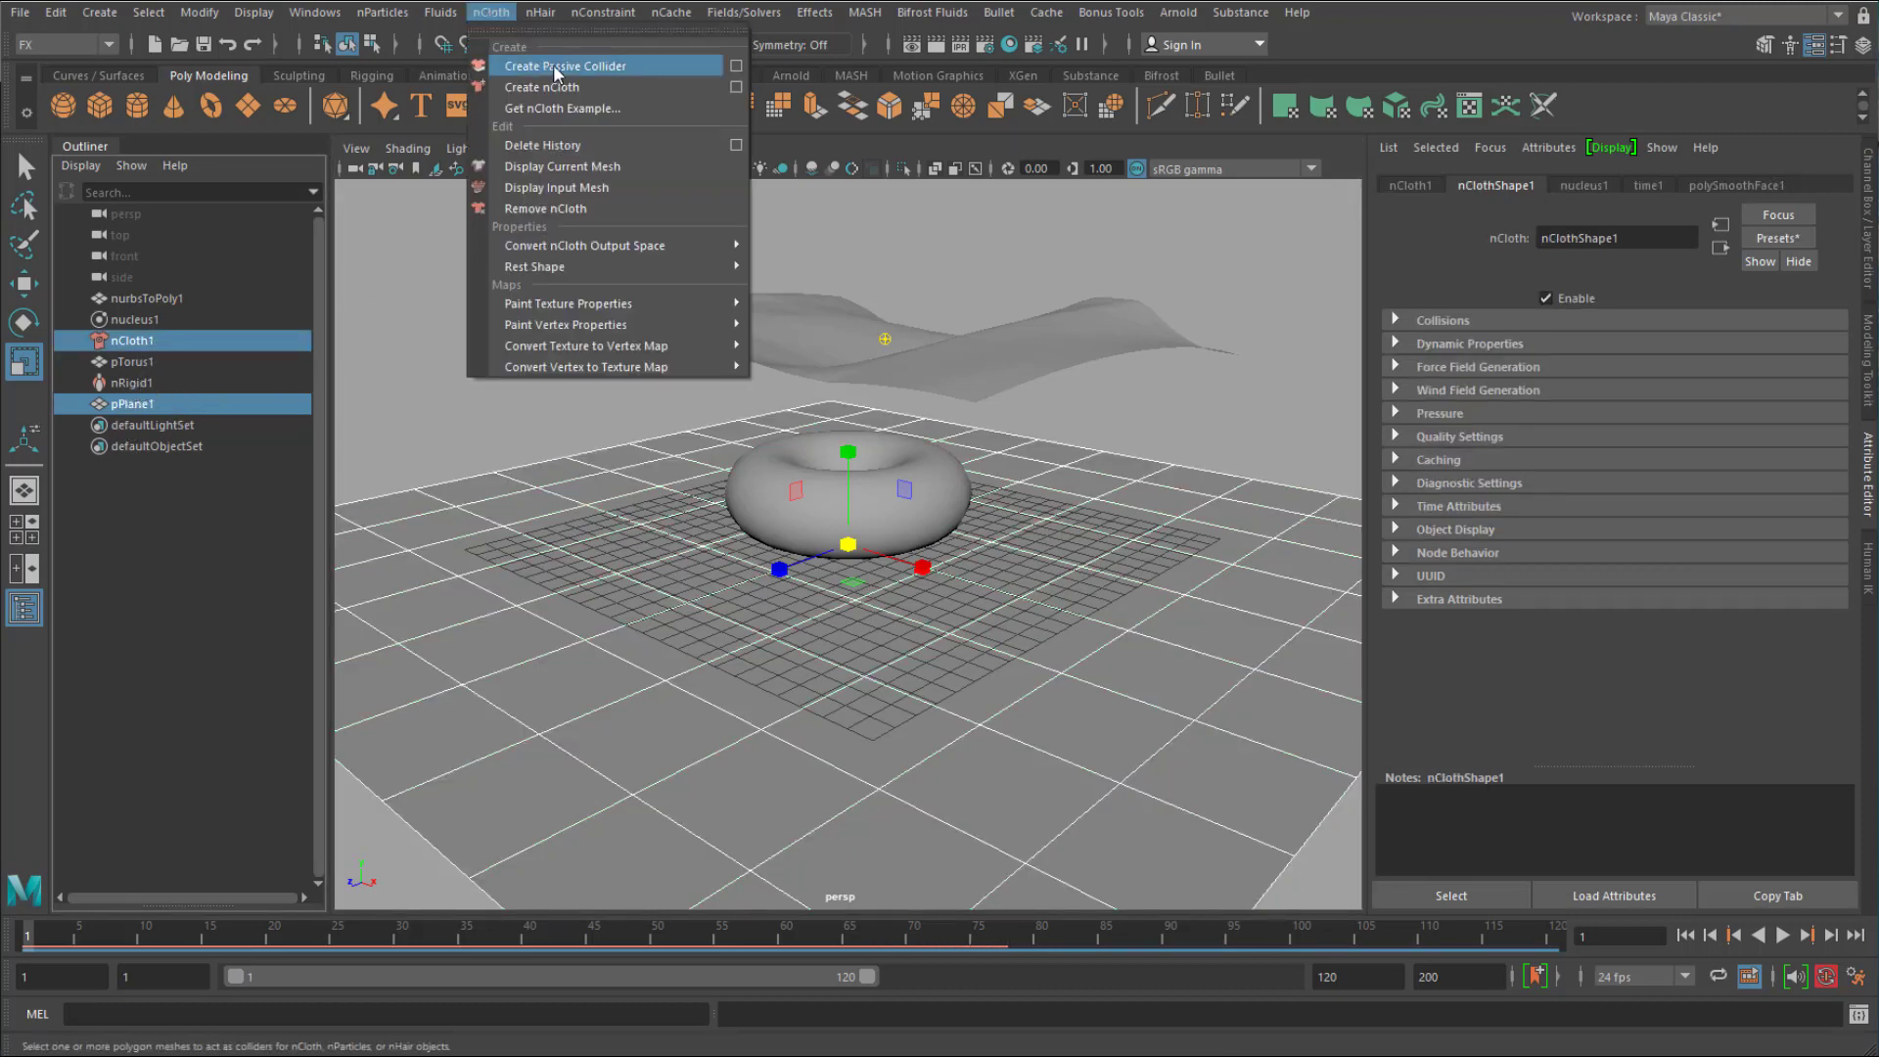
pyautogui.click(564, 67)
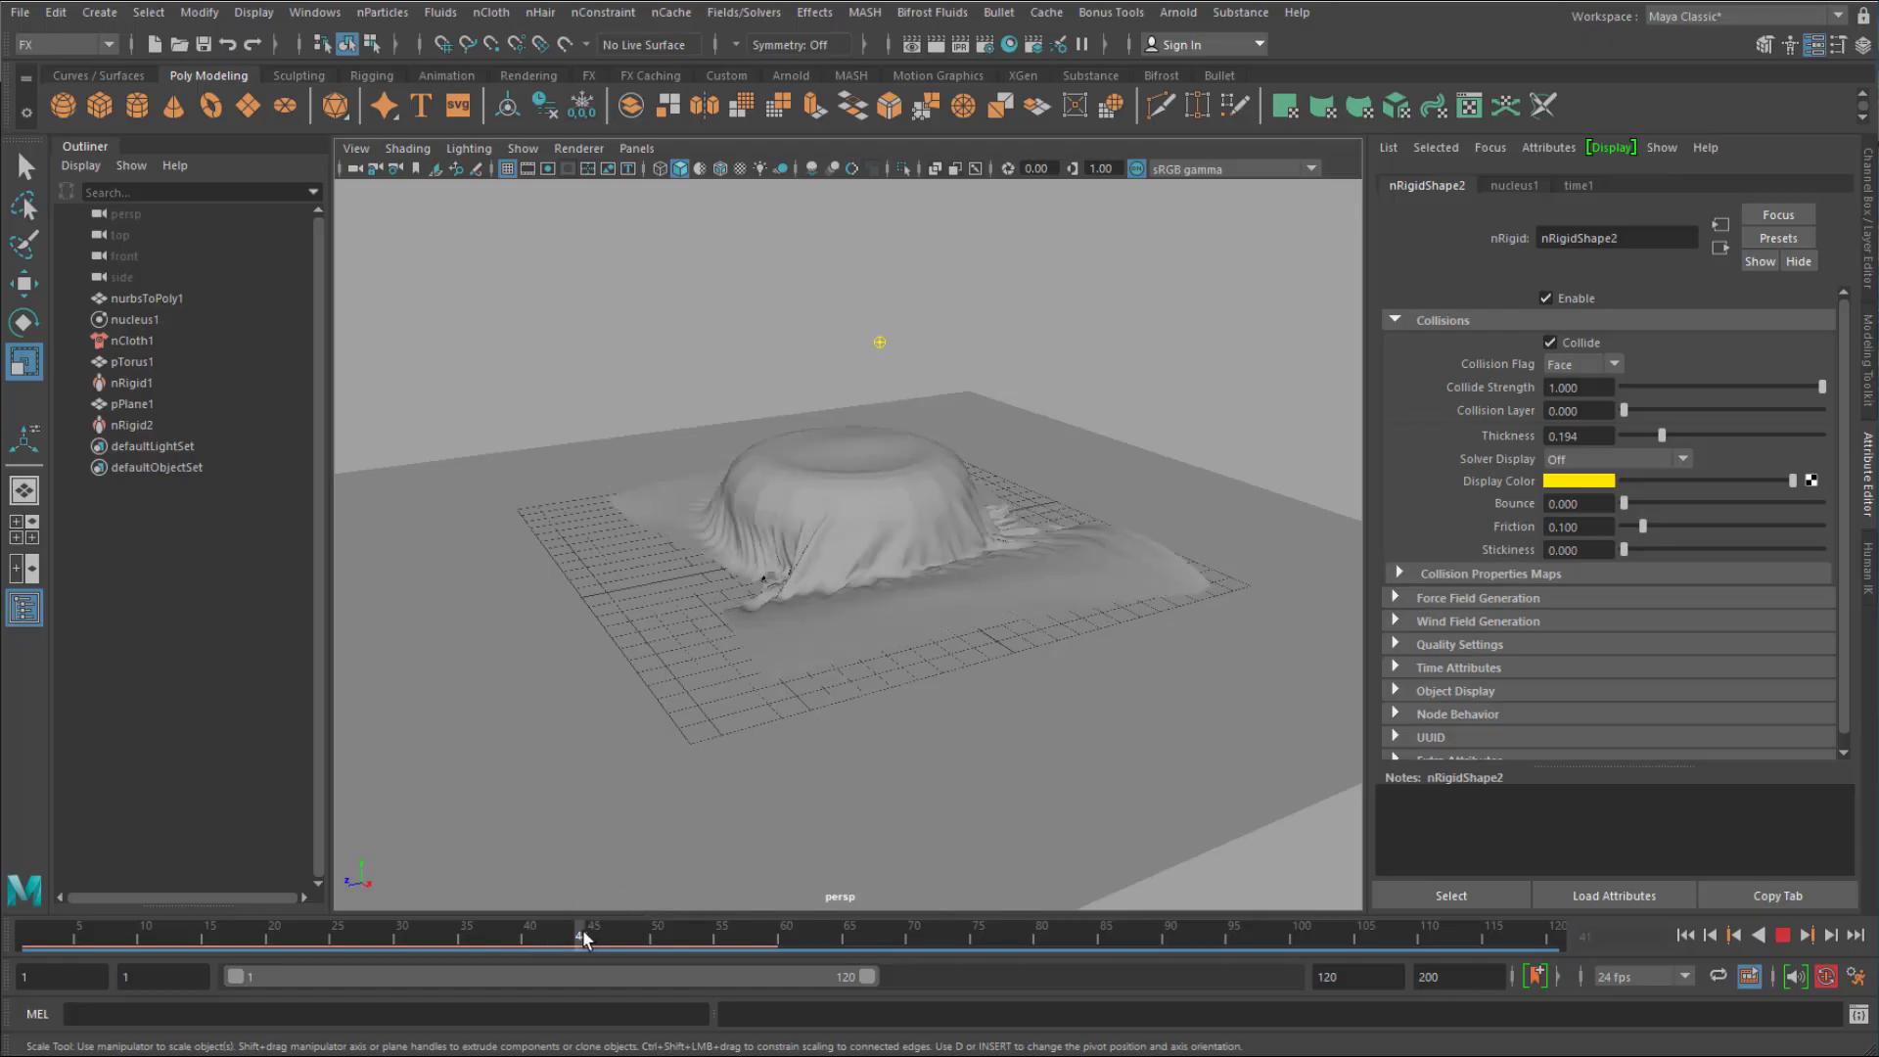
pyautogui.moveTo(585, 938); pyautogui.dragTo(671, 937)
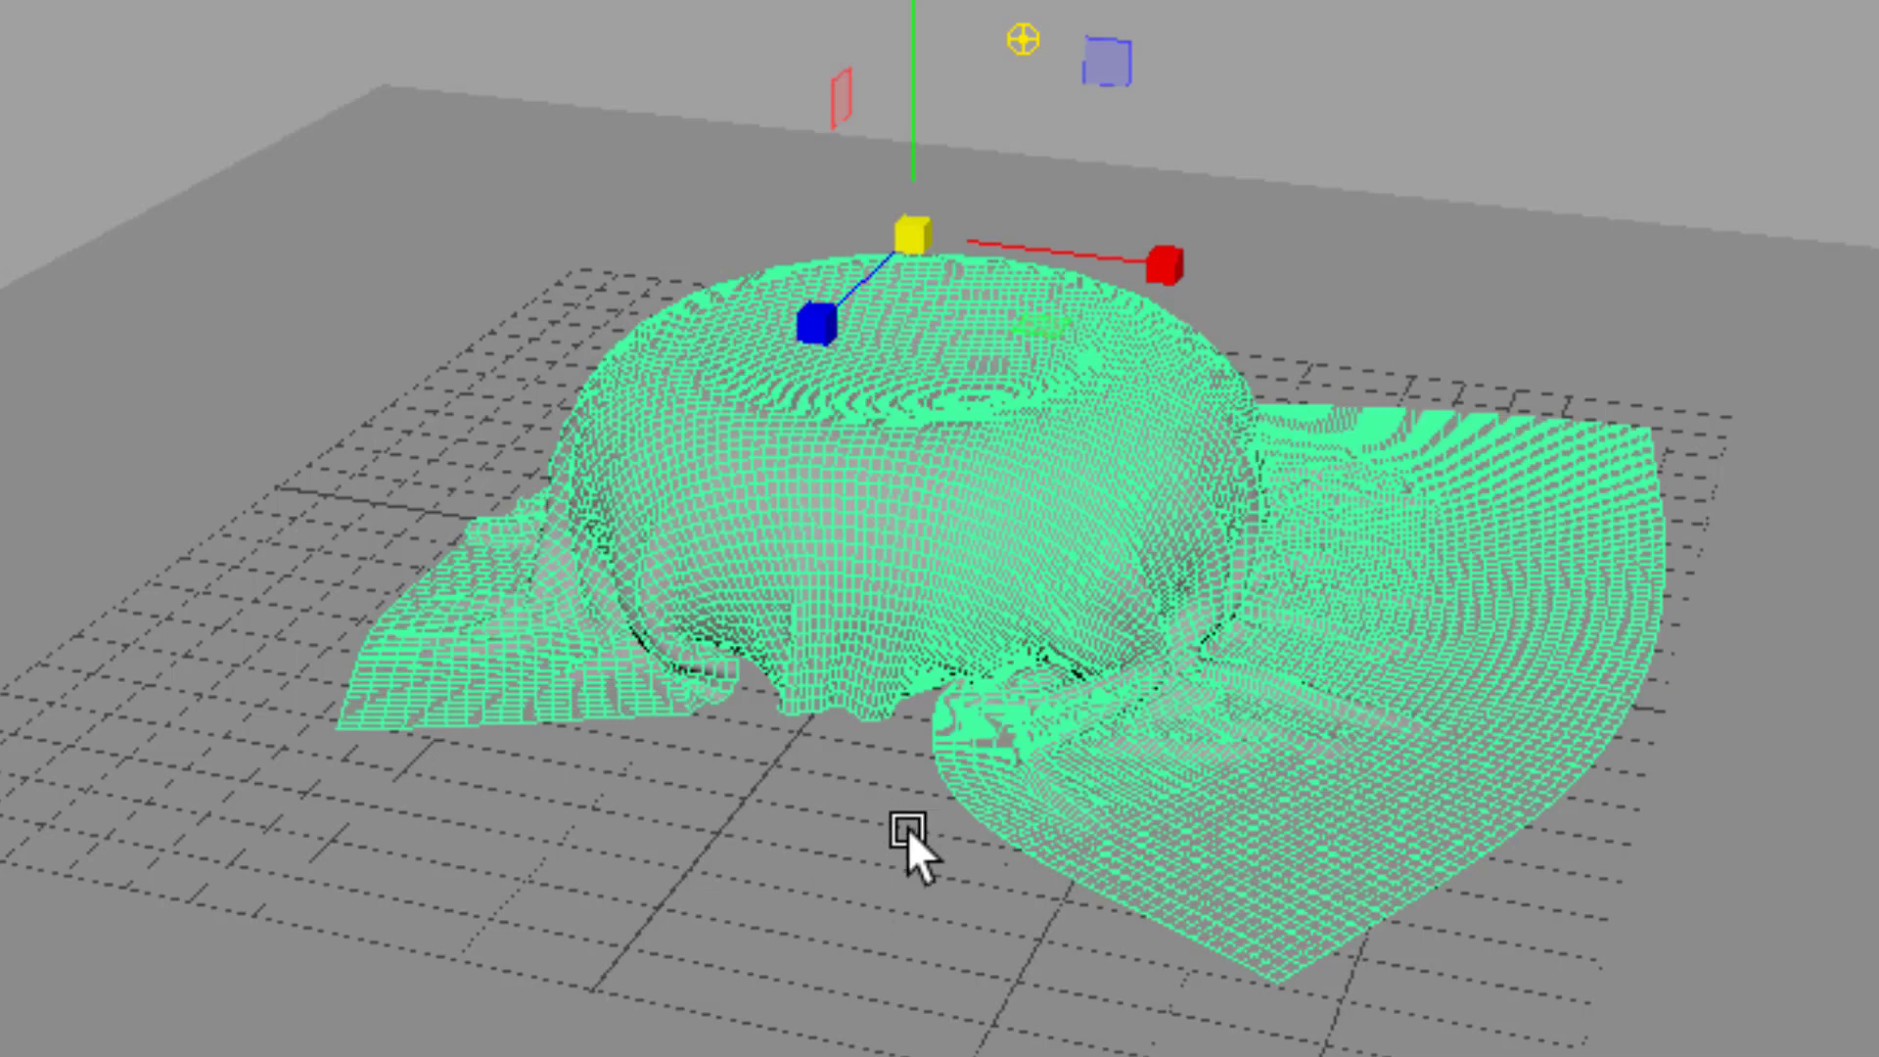
# Select the draped copy nurbsToPoly2 and inspect it from several angles.
pyautogui.click(403, 730)
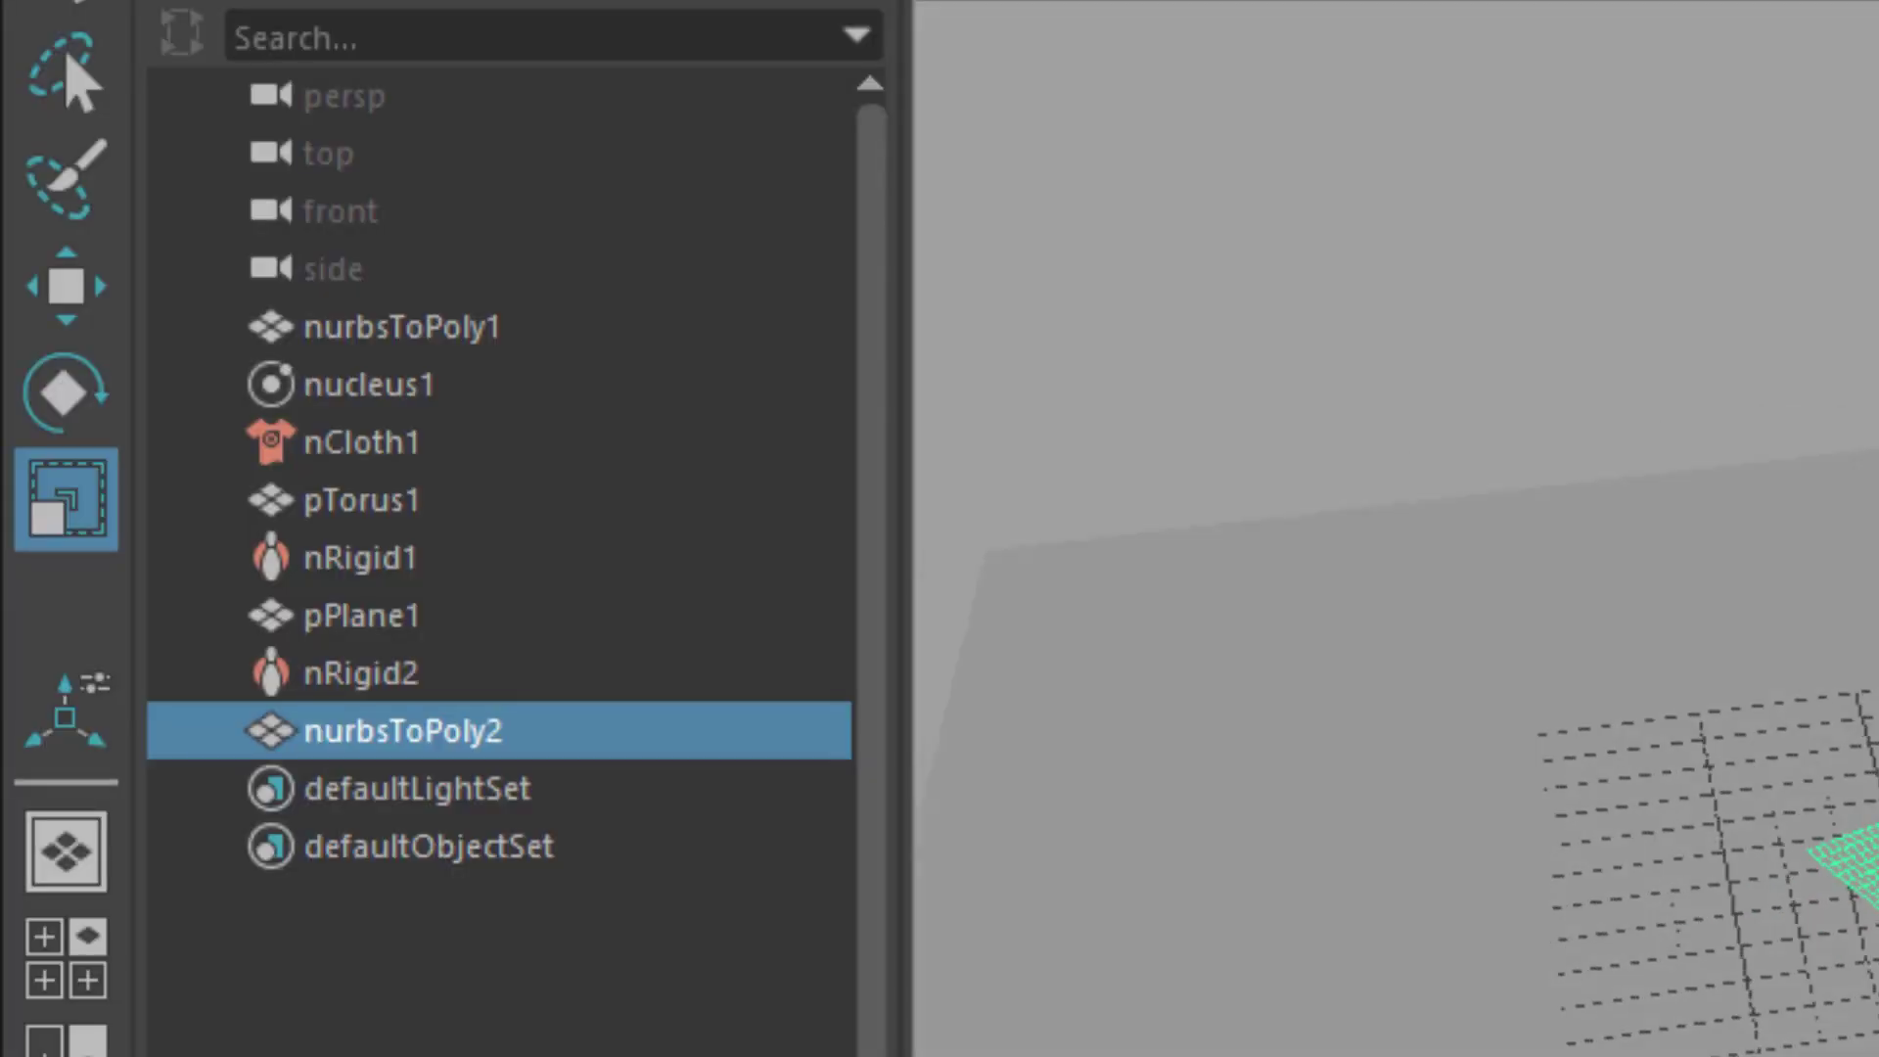
pyautogui.moveTo(466, 354)
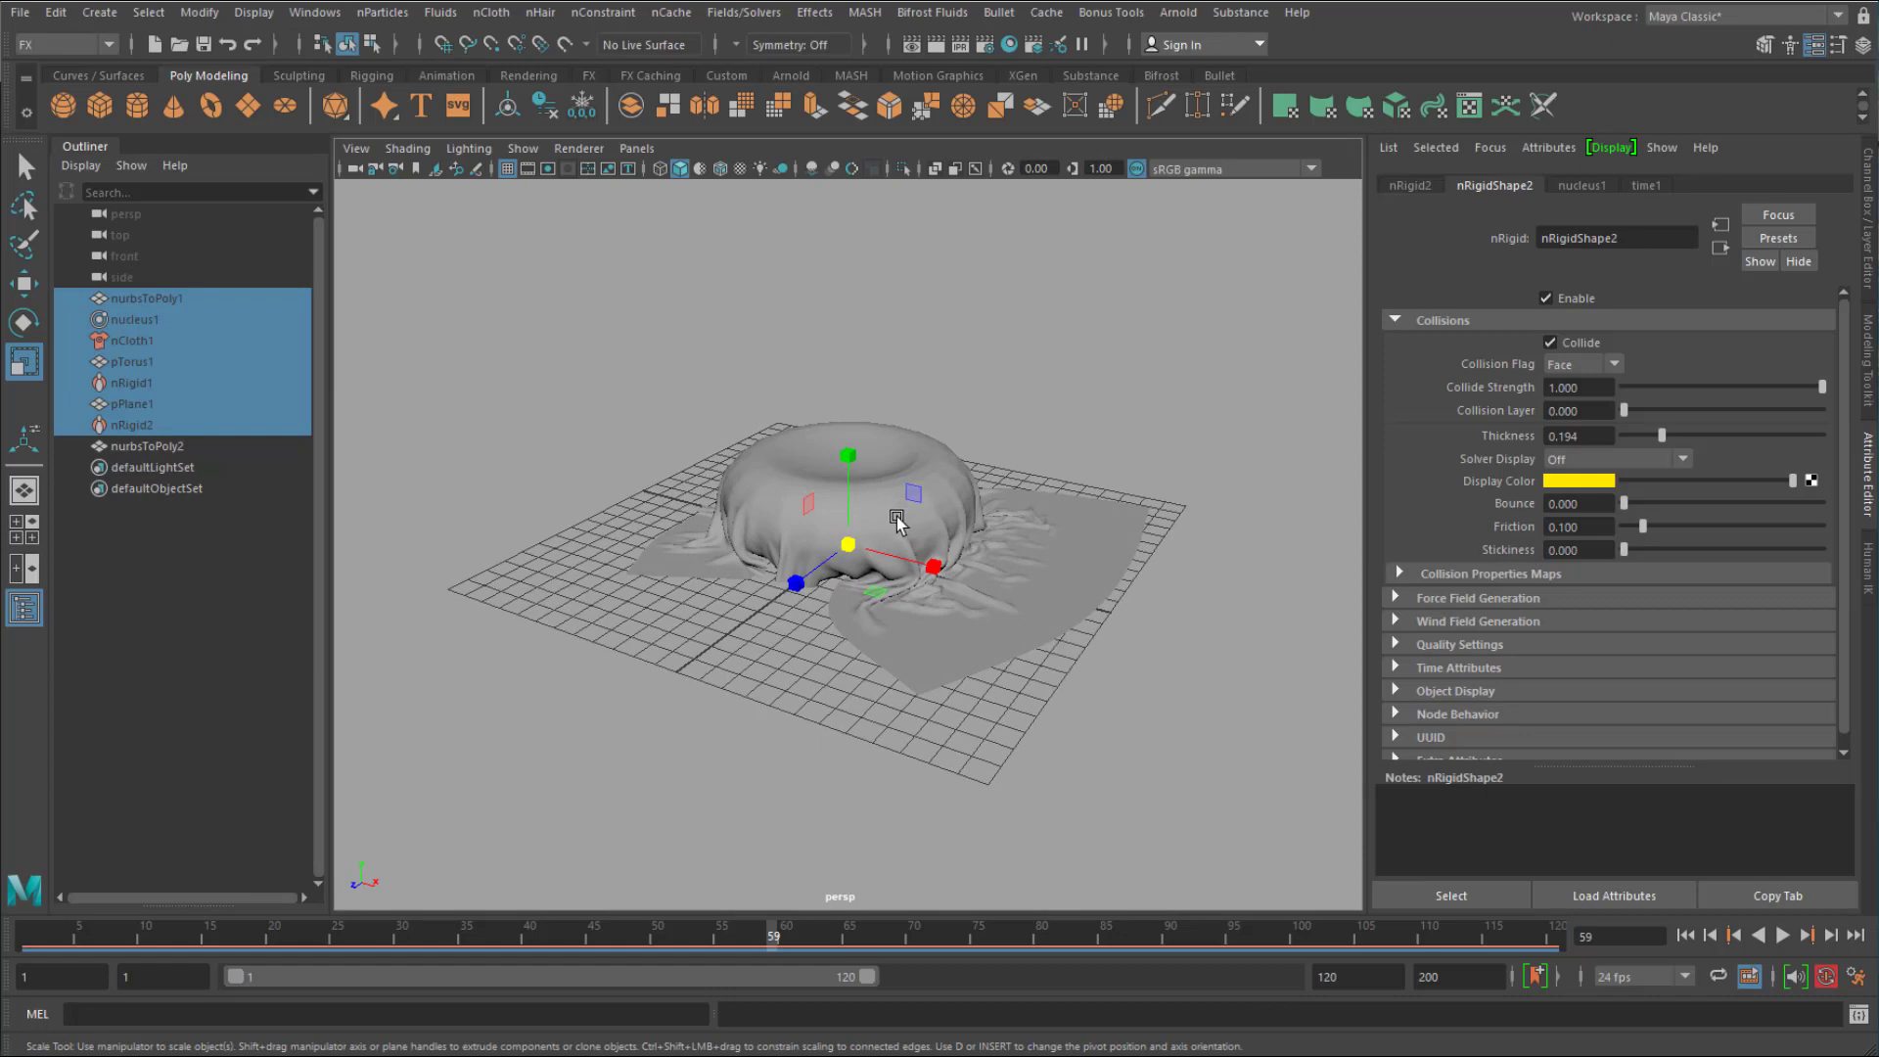
pyautogui.moveTo(899, 521); pyautogui.dragTo(1102, 695)
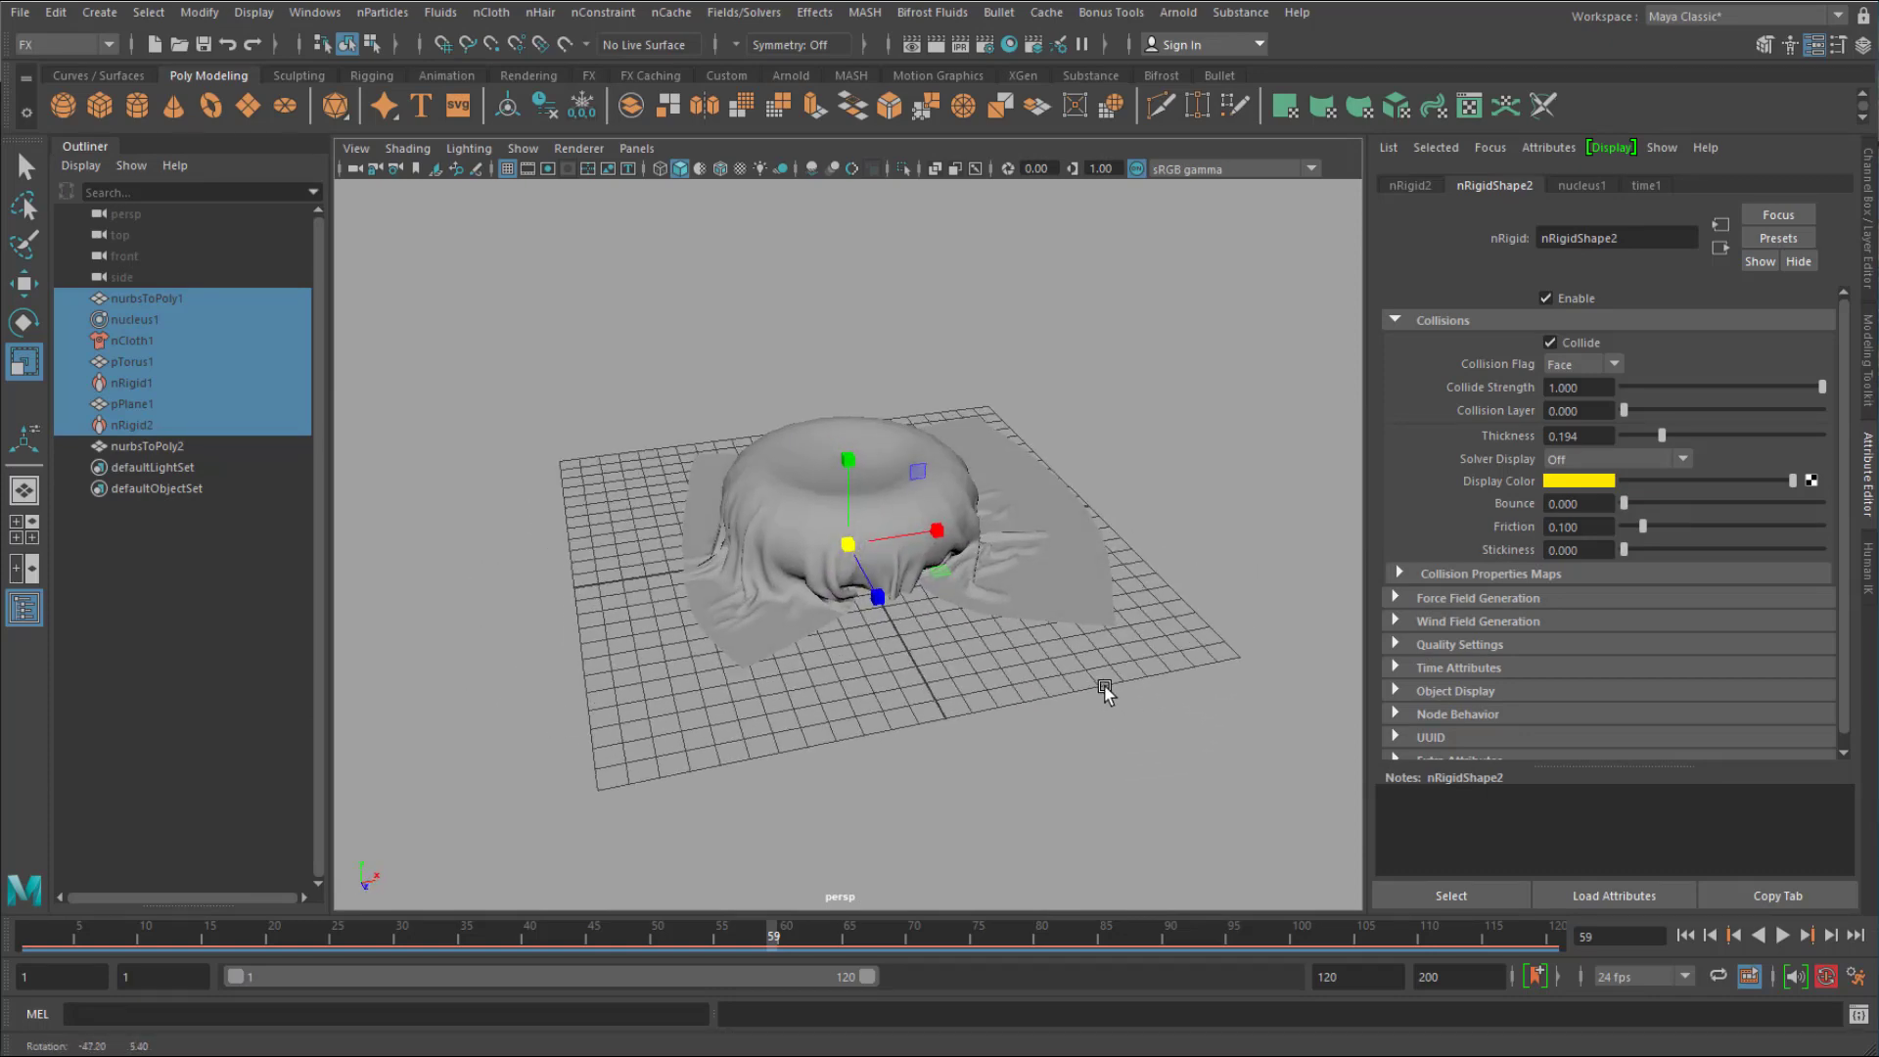
pyautogui.moveTo(1104, 693); pyautogui.dragTo(1035, 674)
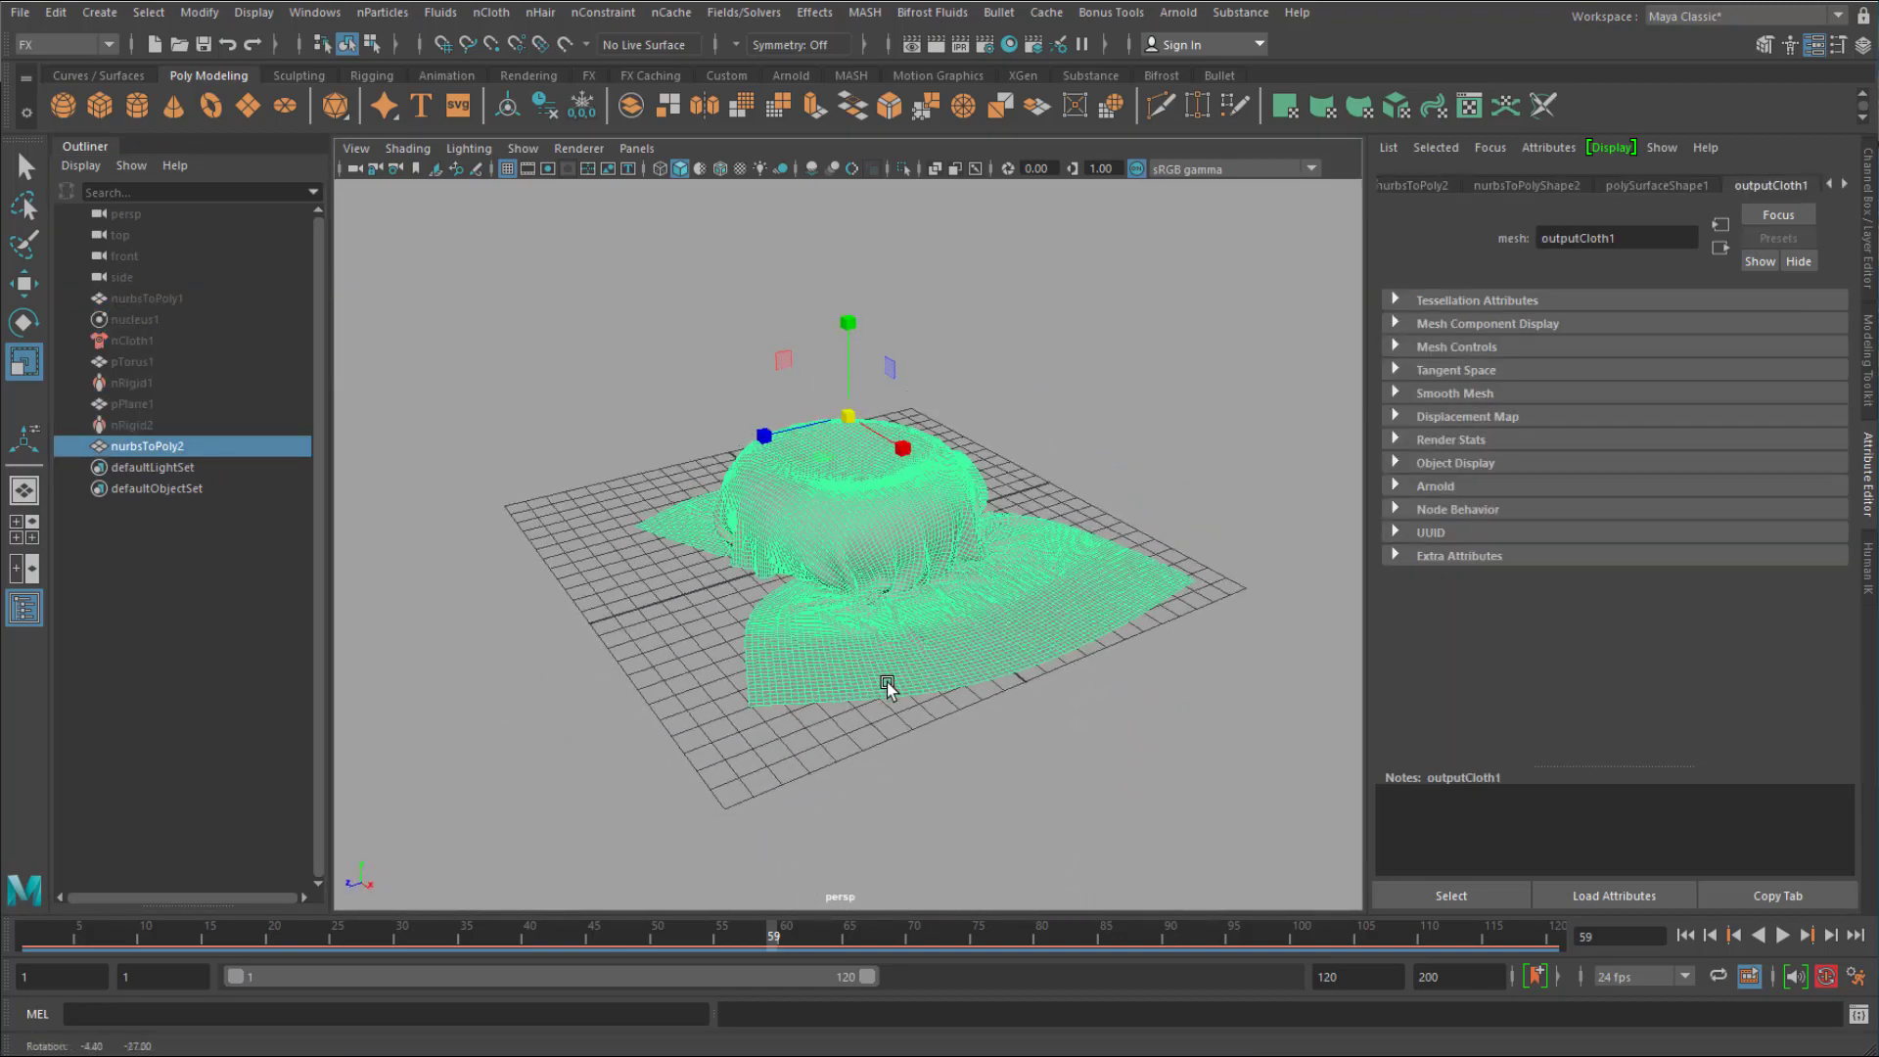
pyautogui.moveTo(887, 689); pyautogui.dragTo(983, 672)
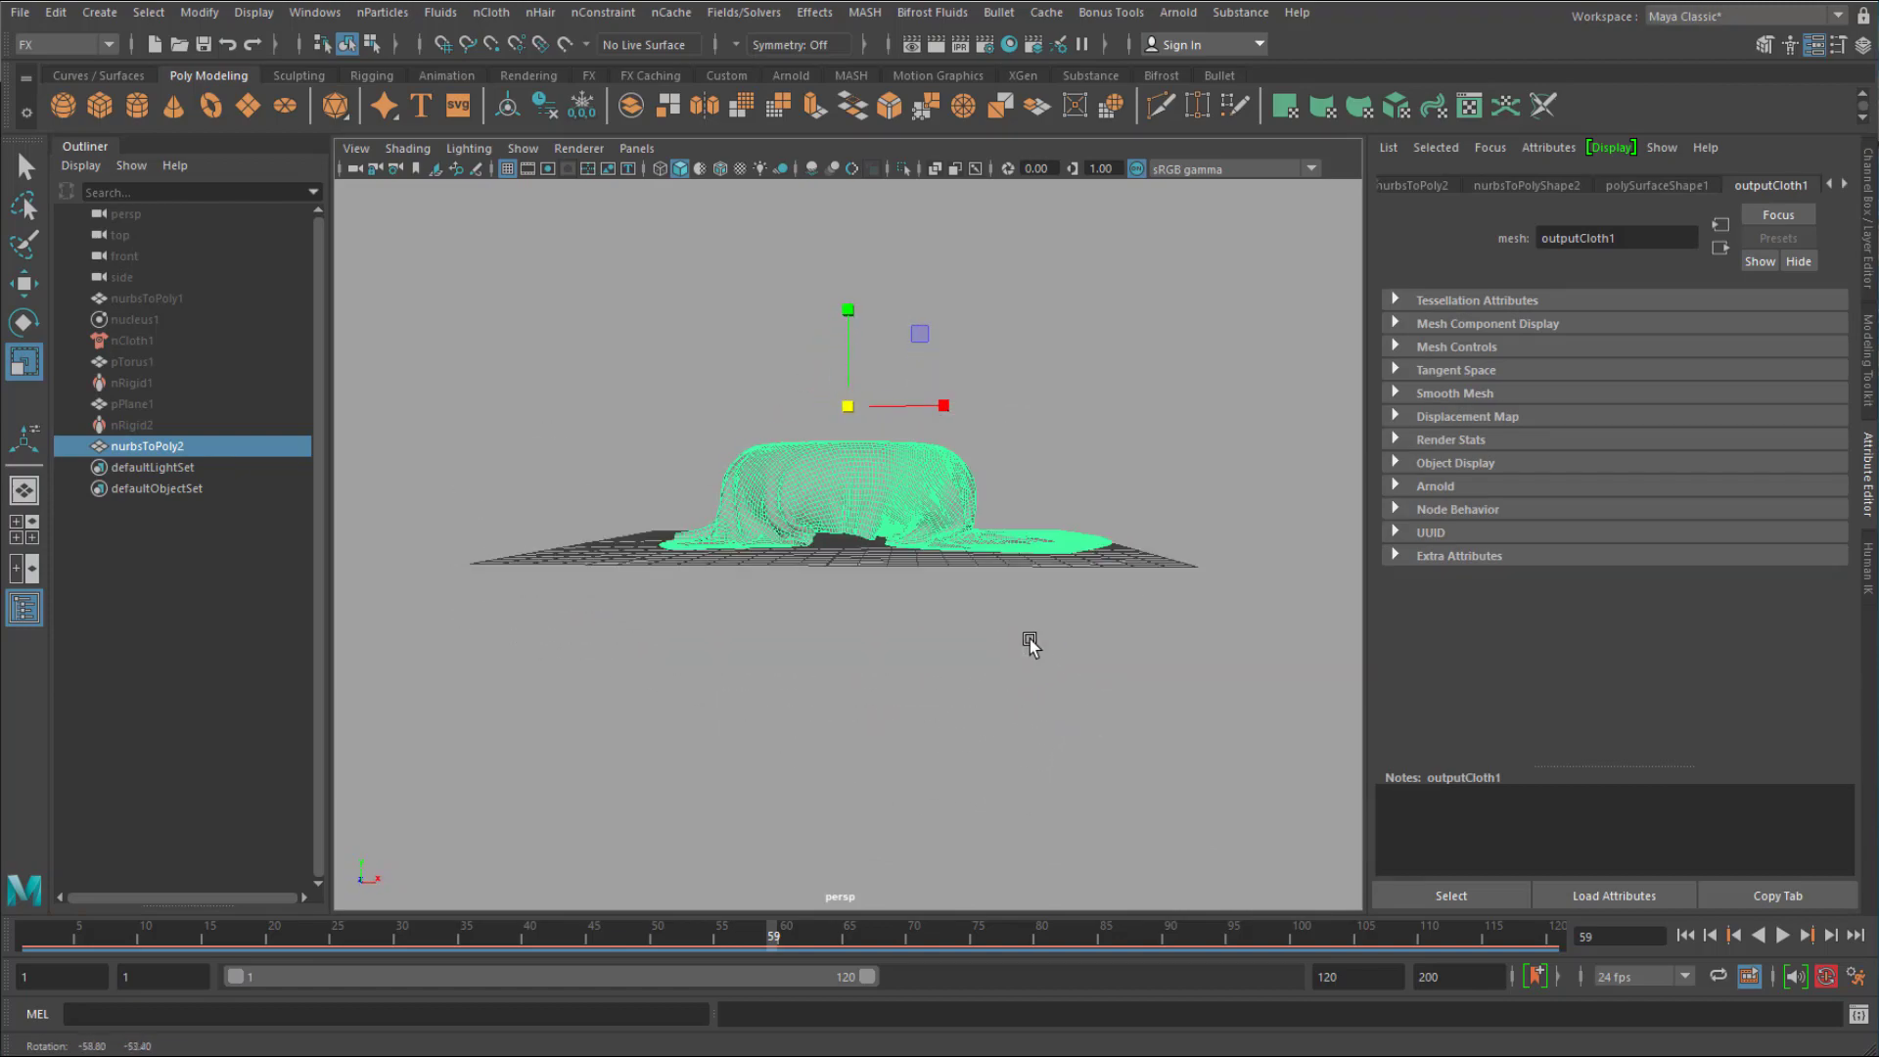
pyautogui.moveTo(1027, 638); pyautogui.dragTo(1038, 689)
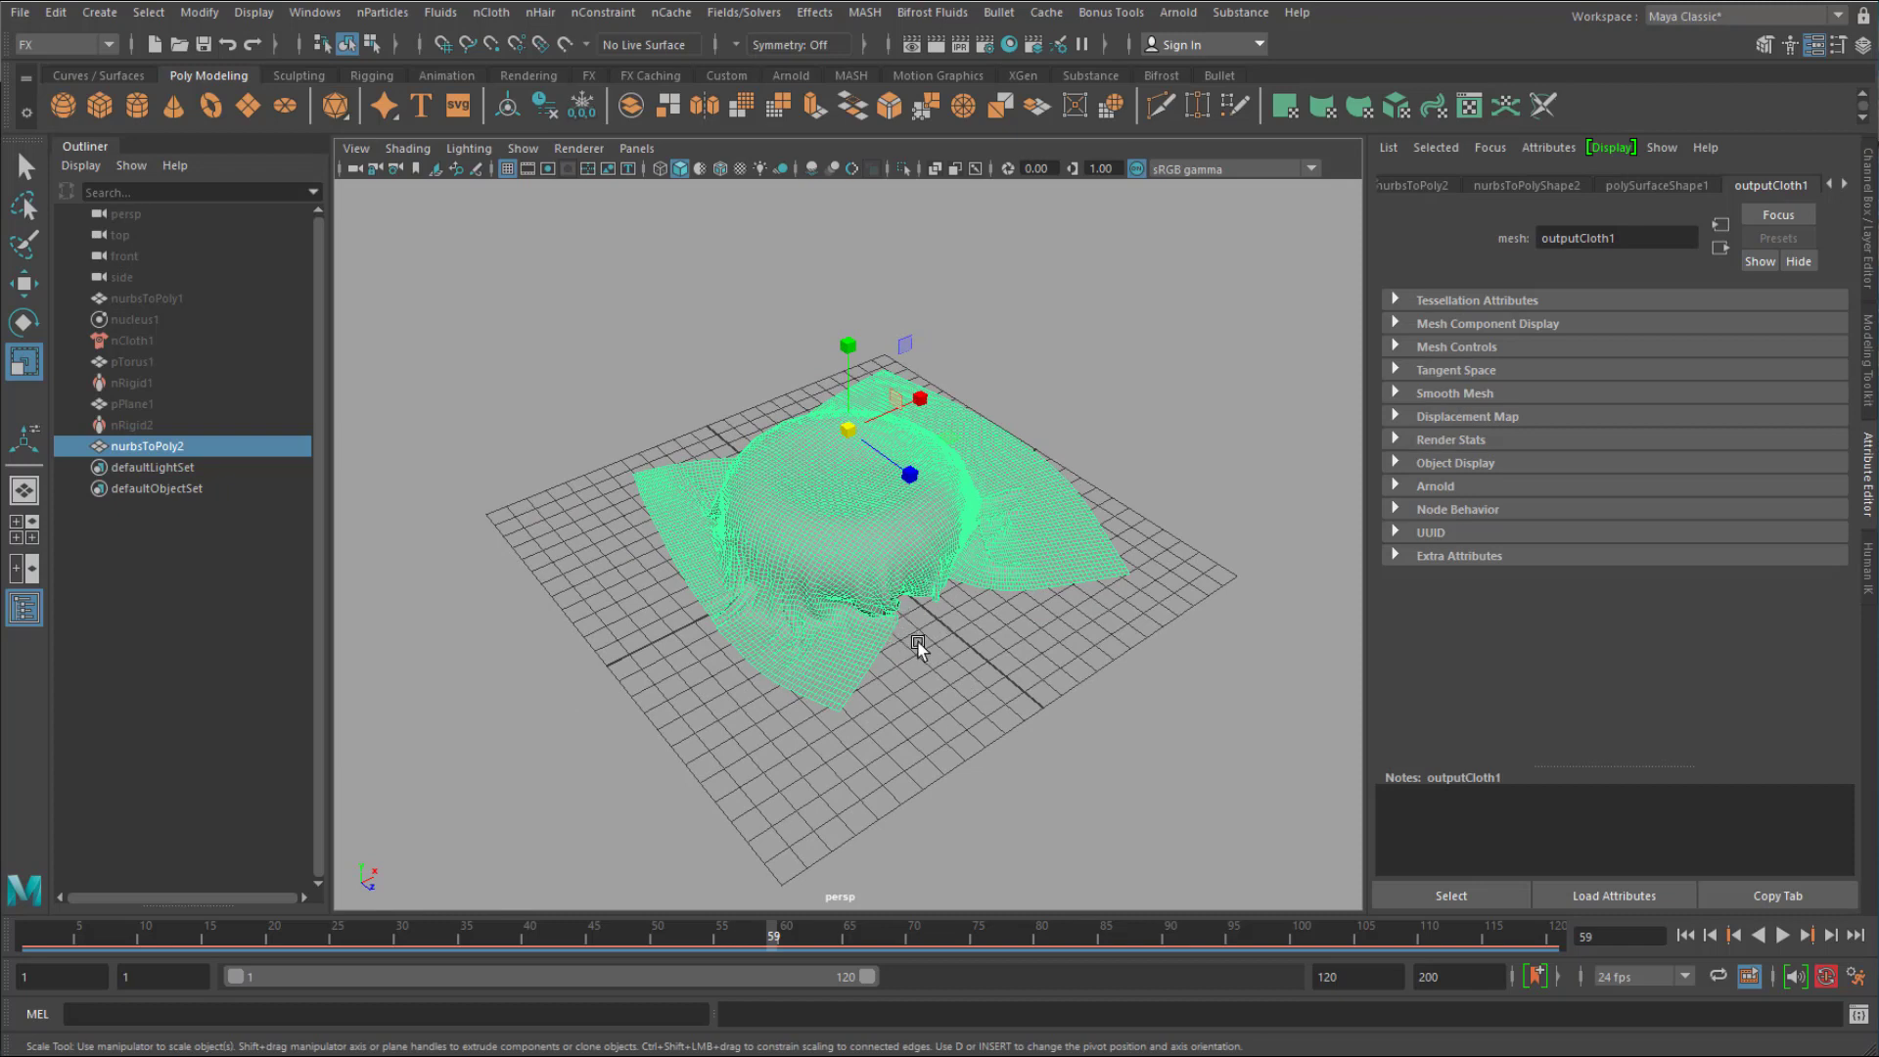
pyautogui.moveTo(908, 669)
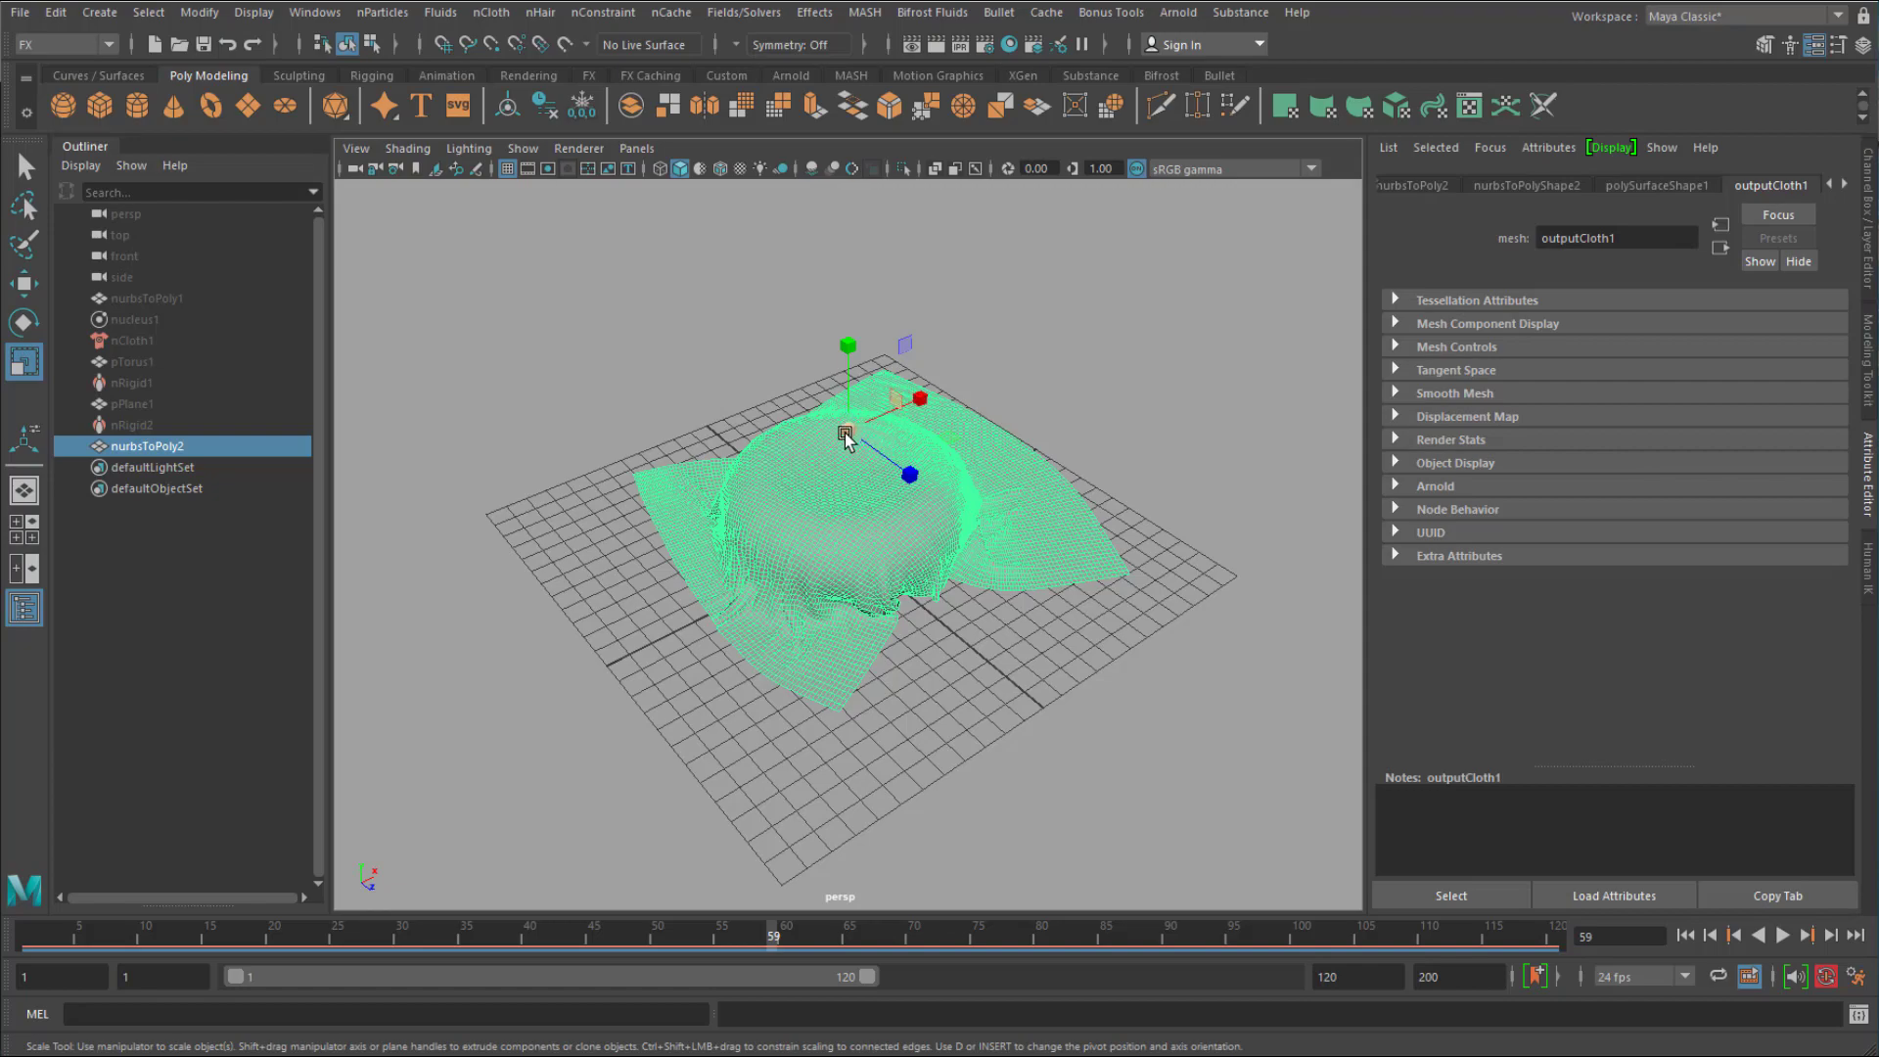
# Scale nurbsToPoly2 up uniformly about 1.8 times so it extends well past the grid.
pyautogui.moveTo(845, 434); pyautogui.dragTo(1184, 407)
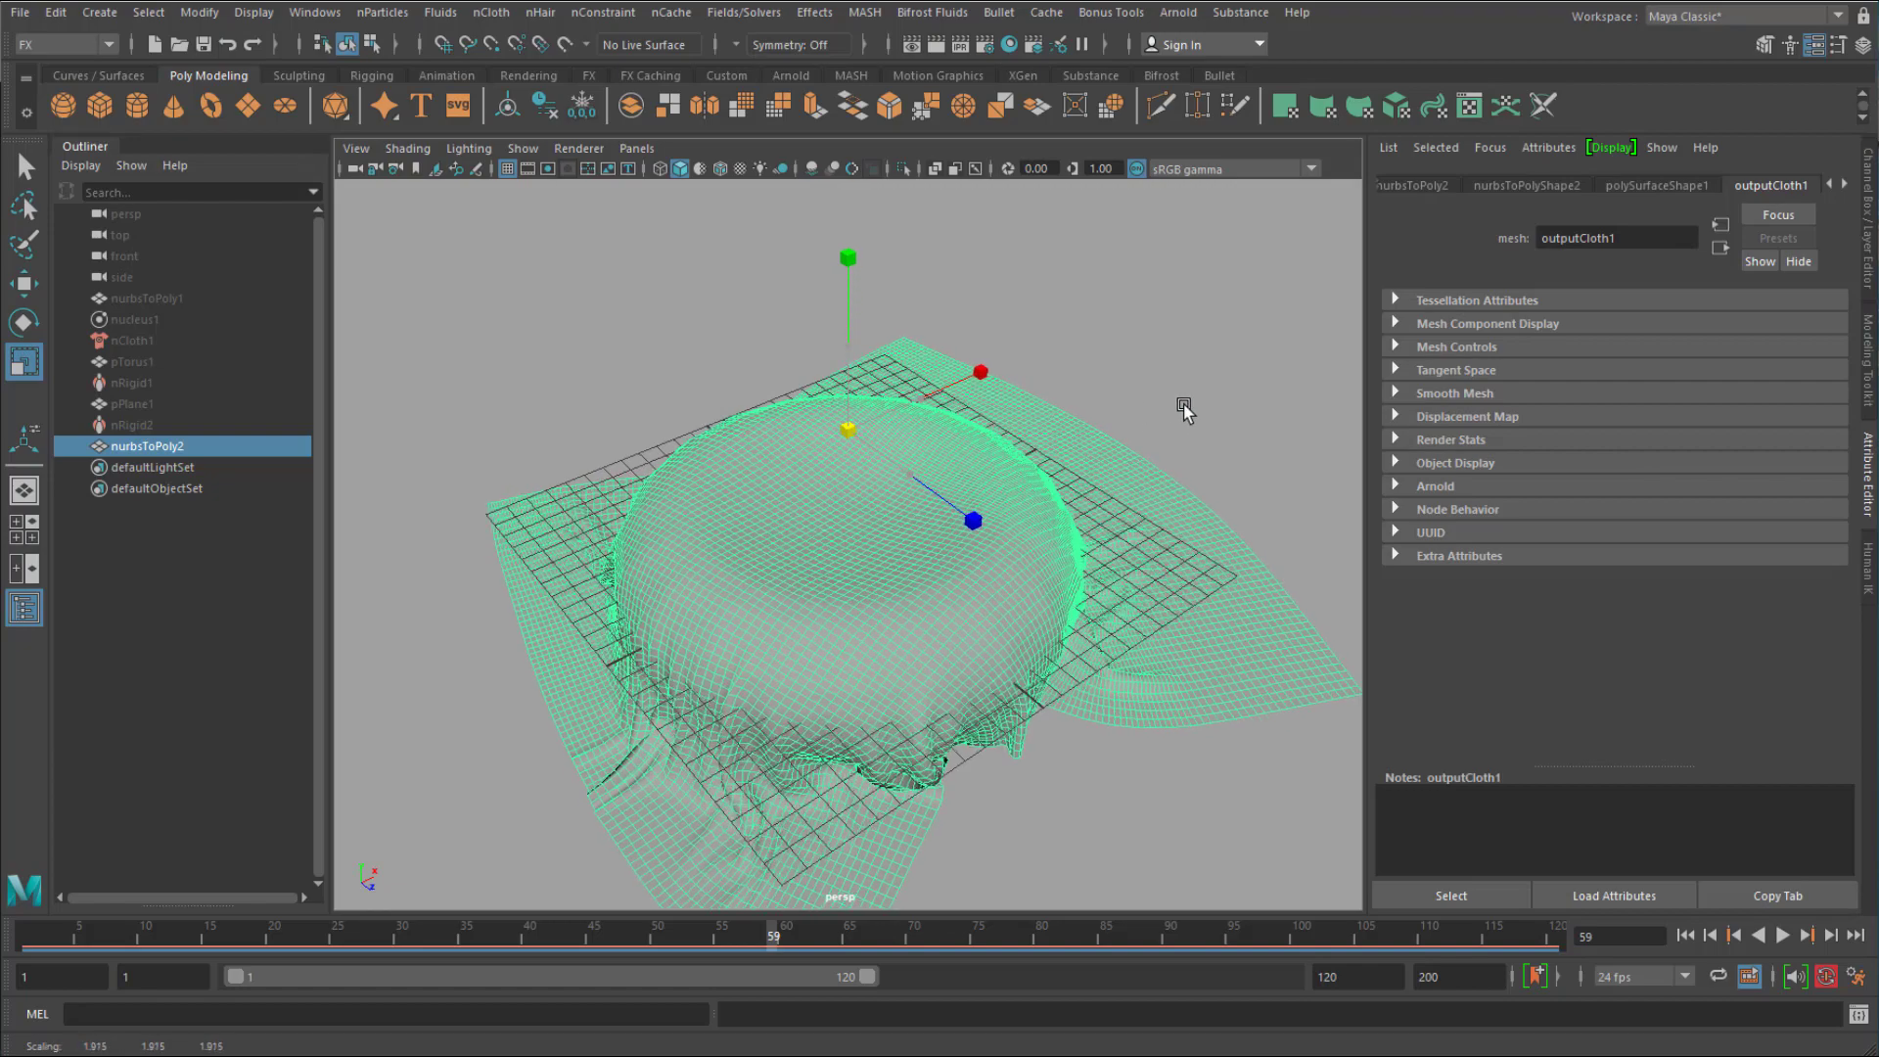
pyautogui.moveTo(1182, 407); pyautogui.dragTo(997, 675)
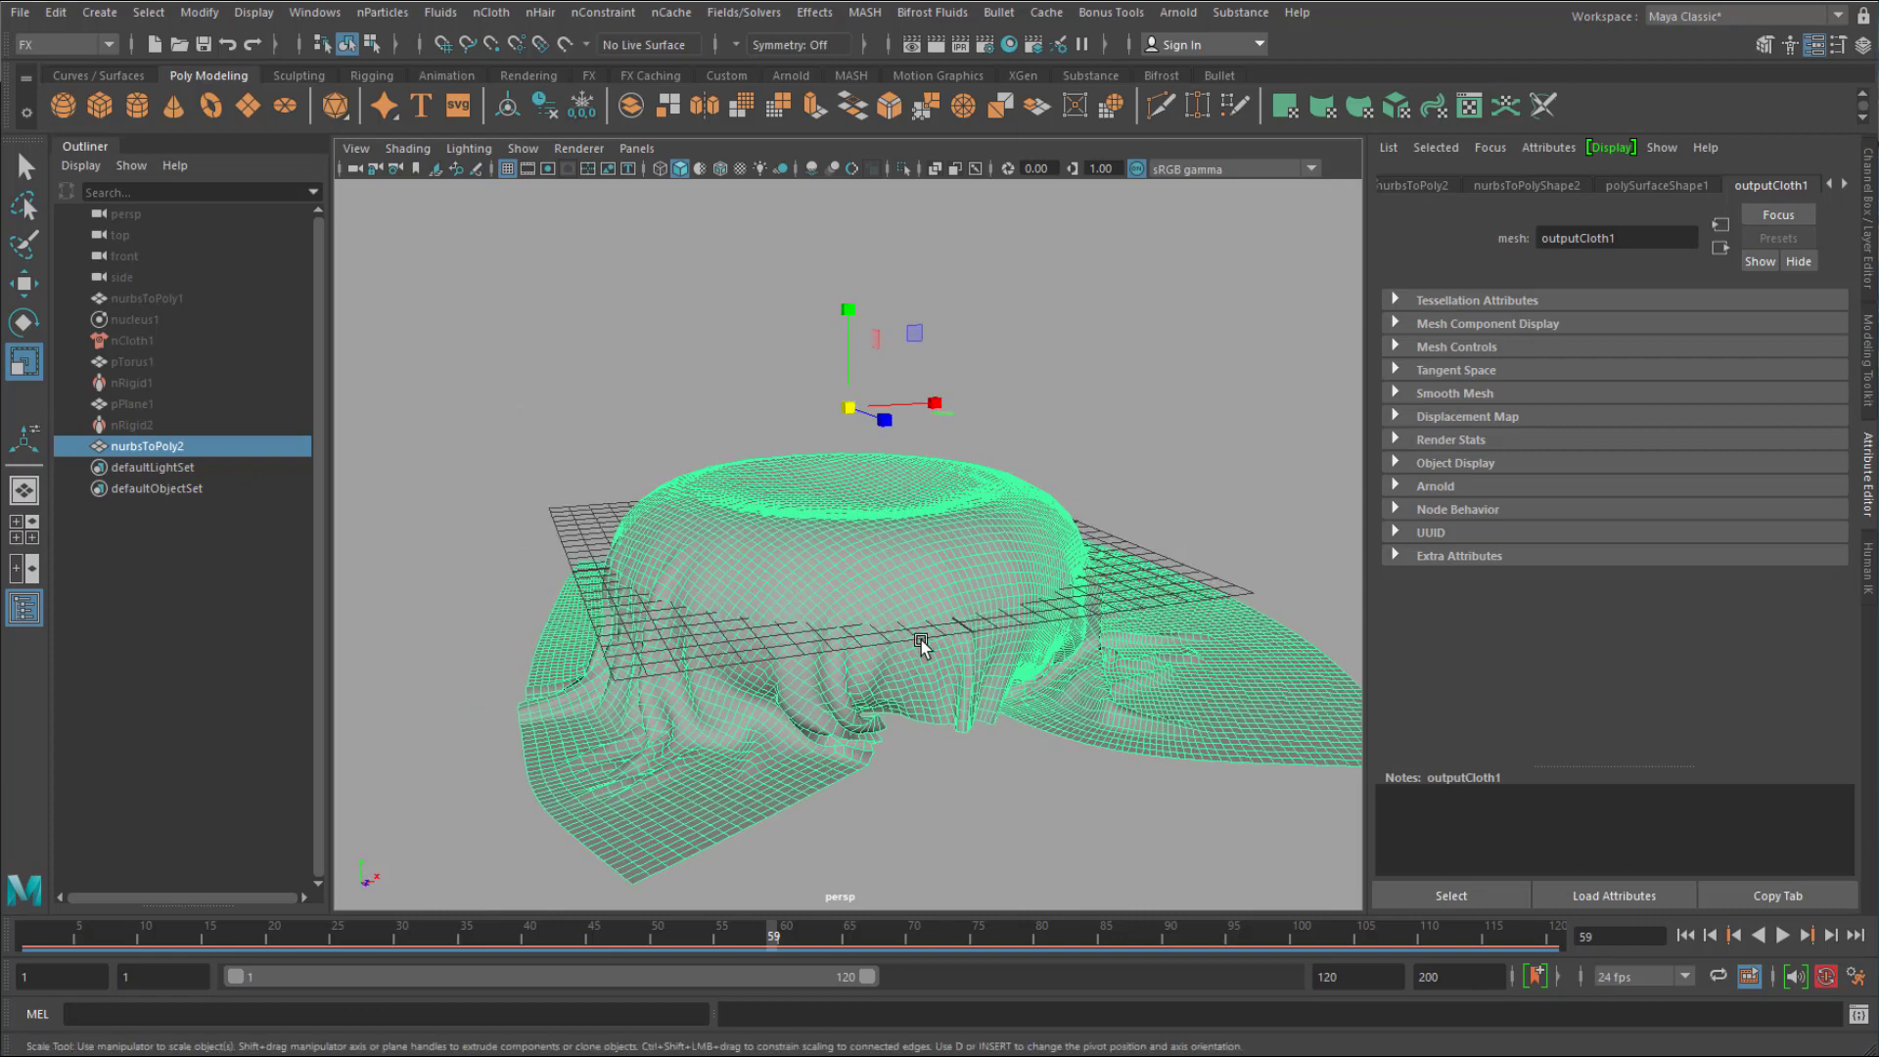
# Export the selected cloth mesh as an STL file named 'cloth'.
pyautogui.click(17, 11)
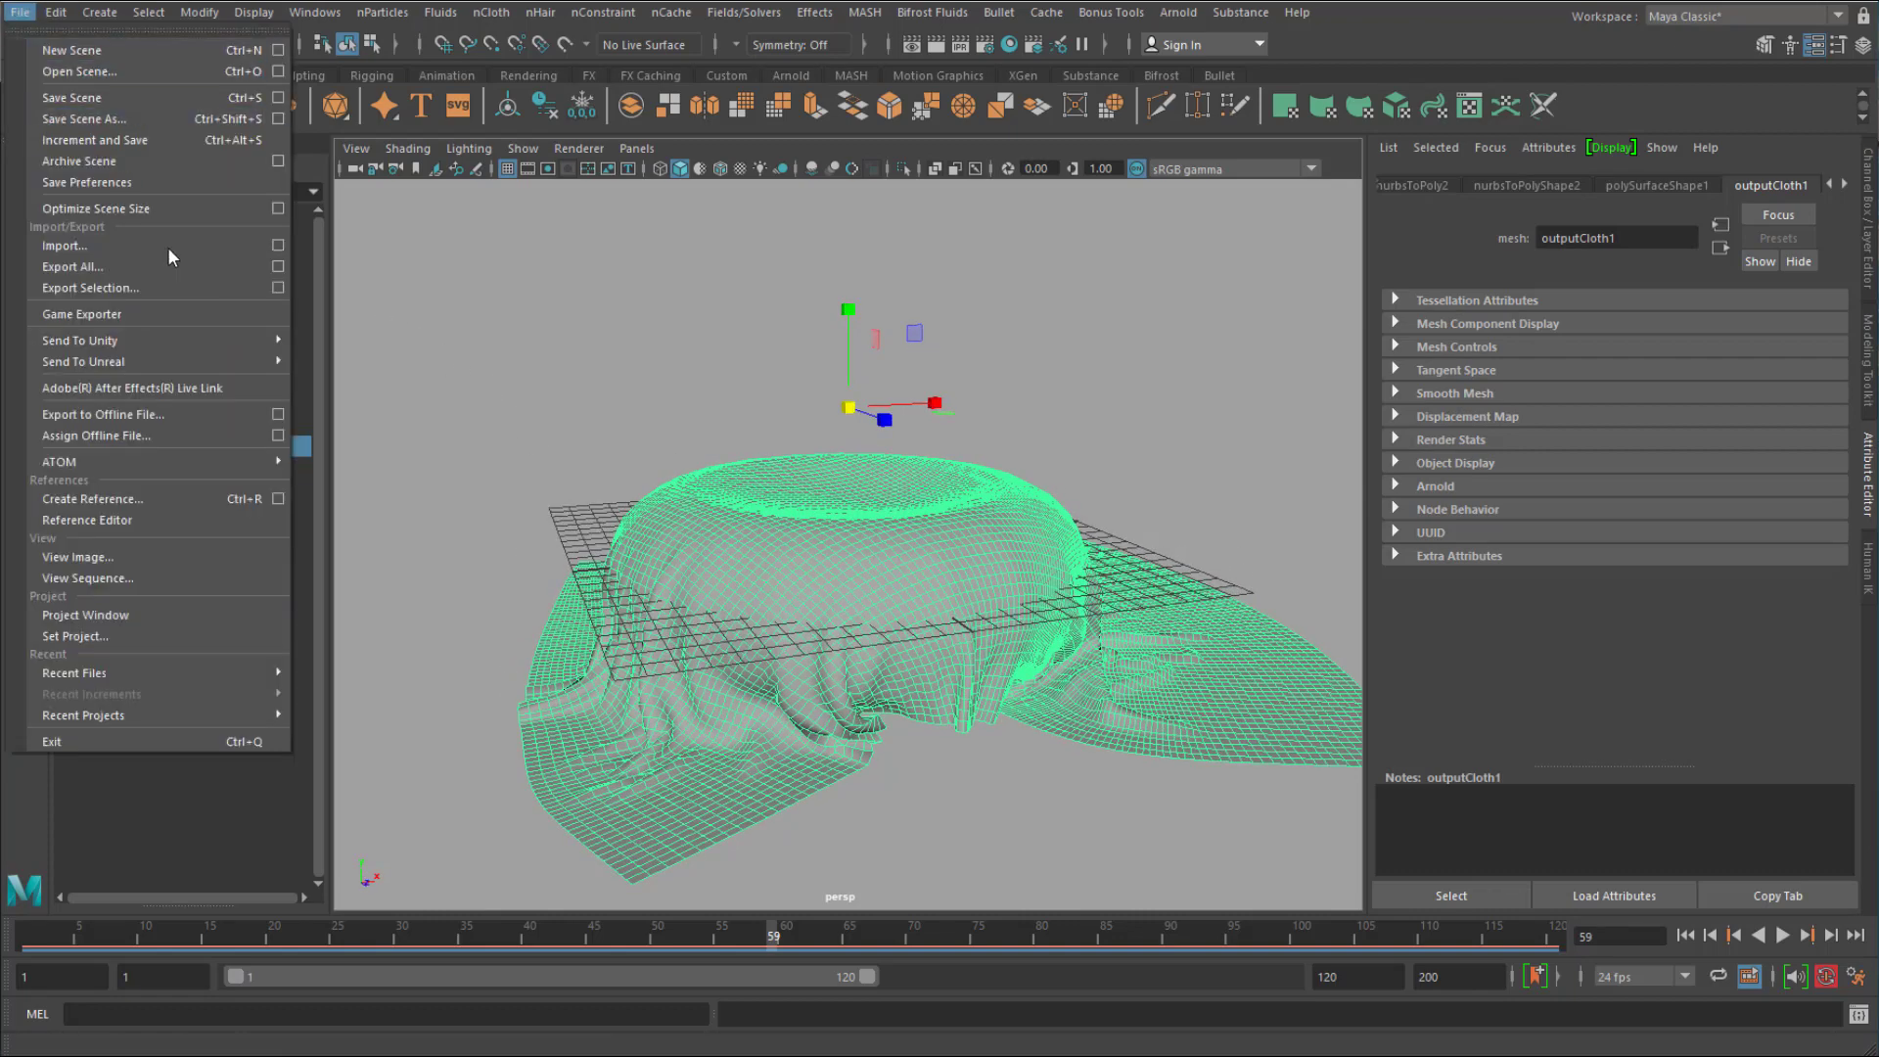
pyautogui.click(90, 286)
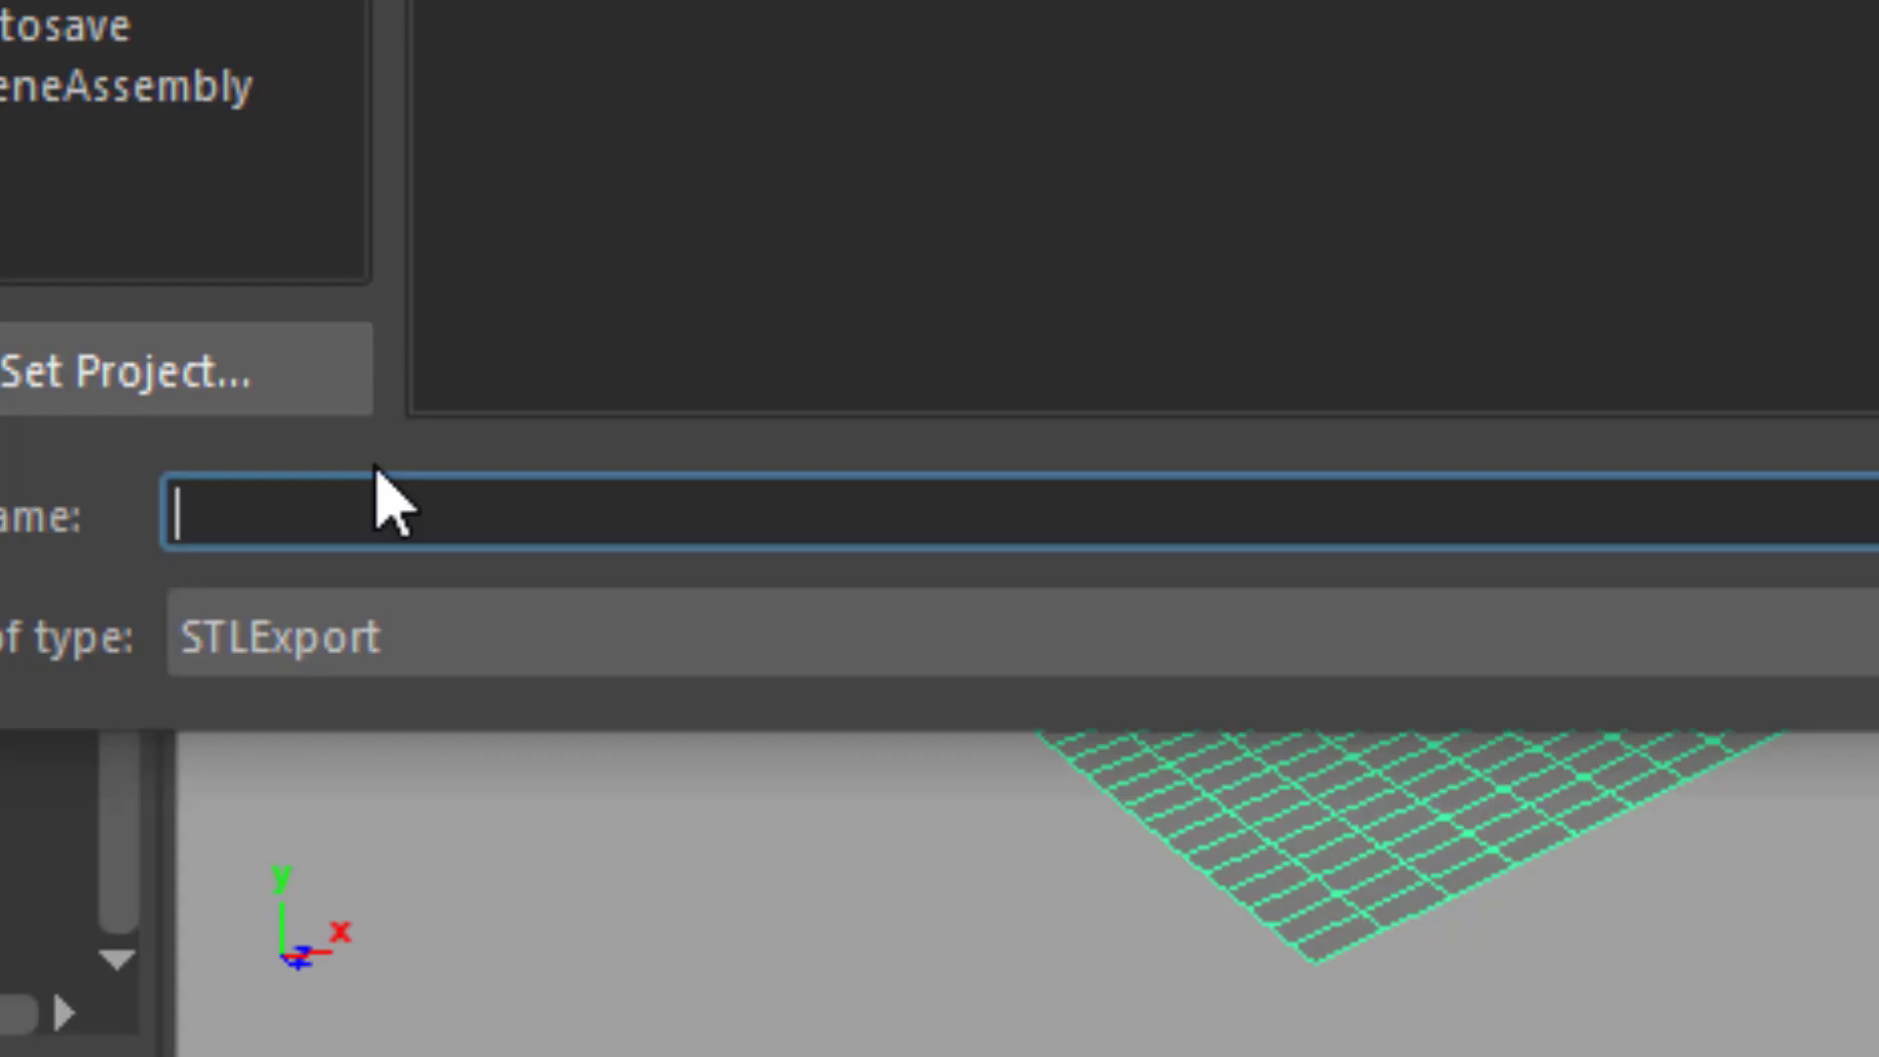
pyautogui.write('cloth')
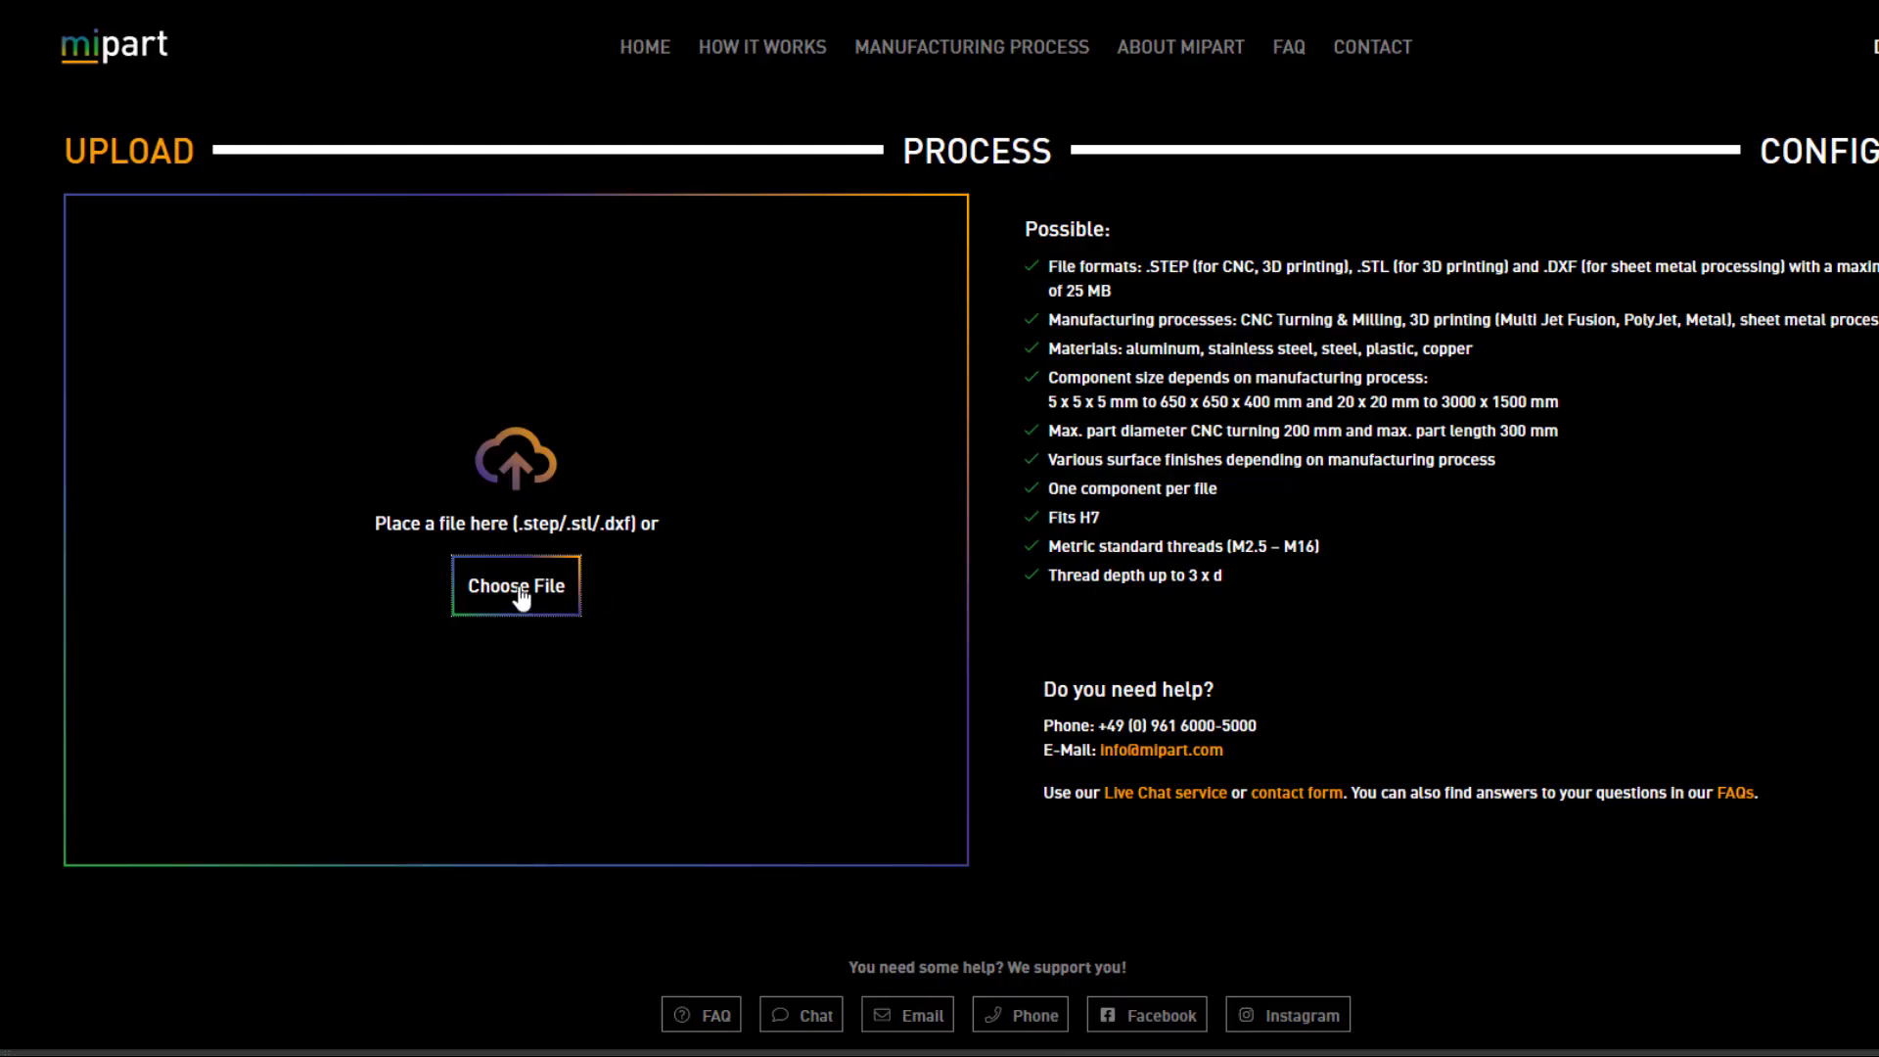
pyautogui.moveTo(575, 546)
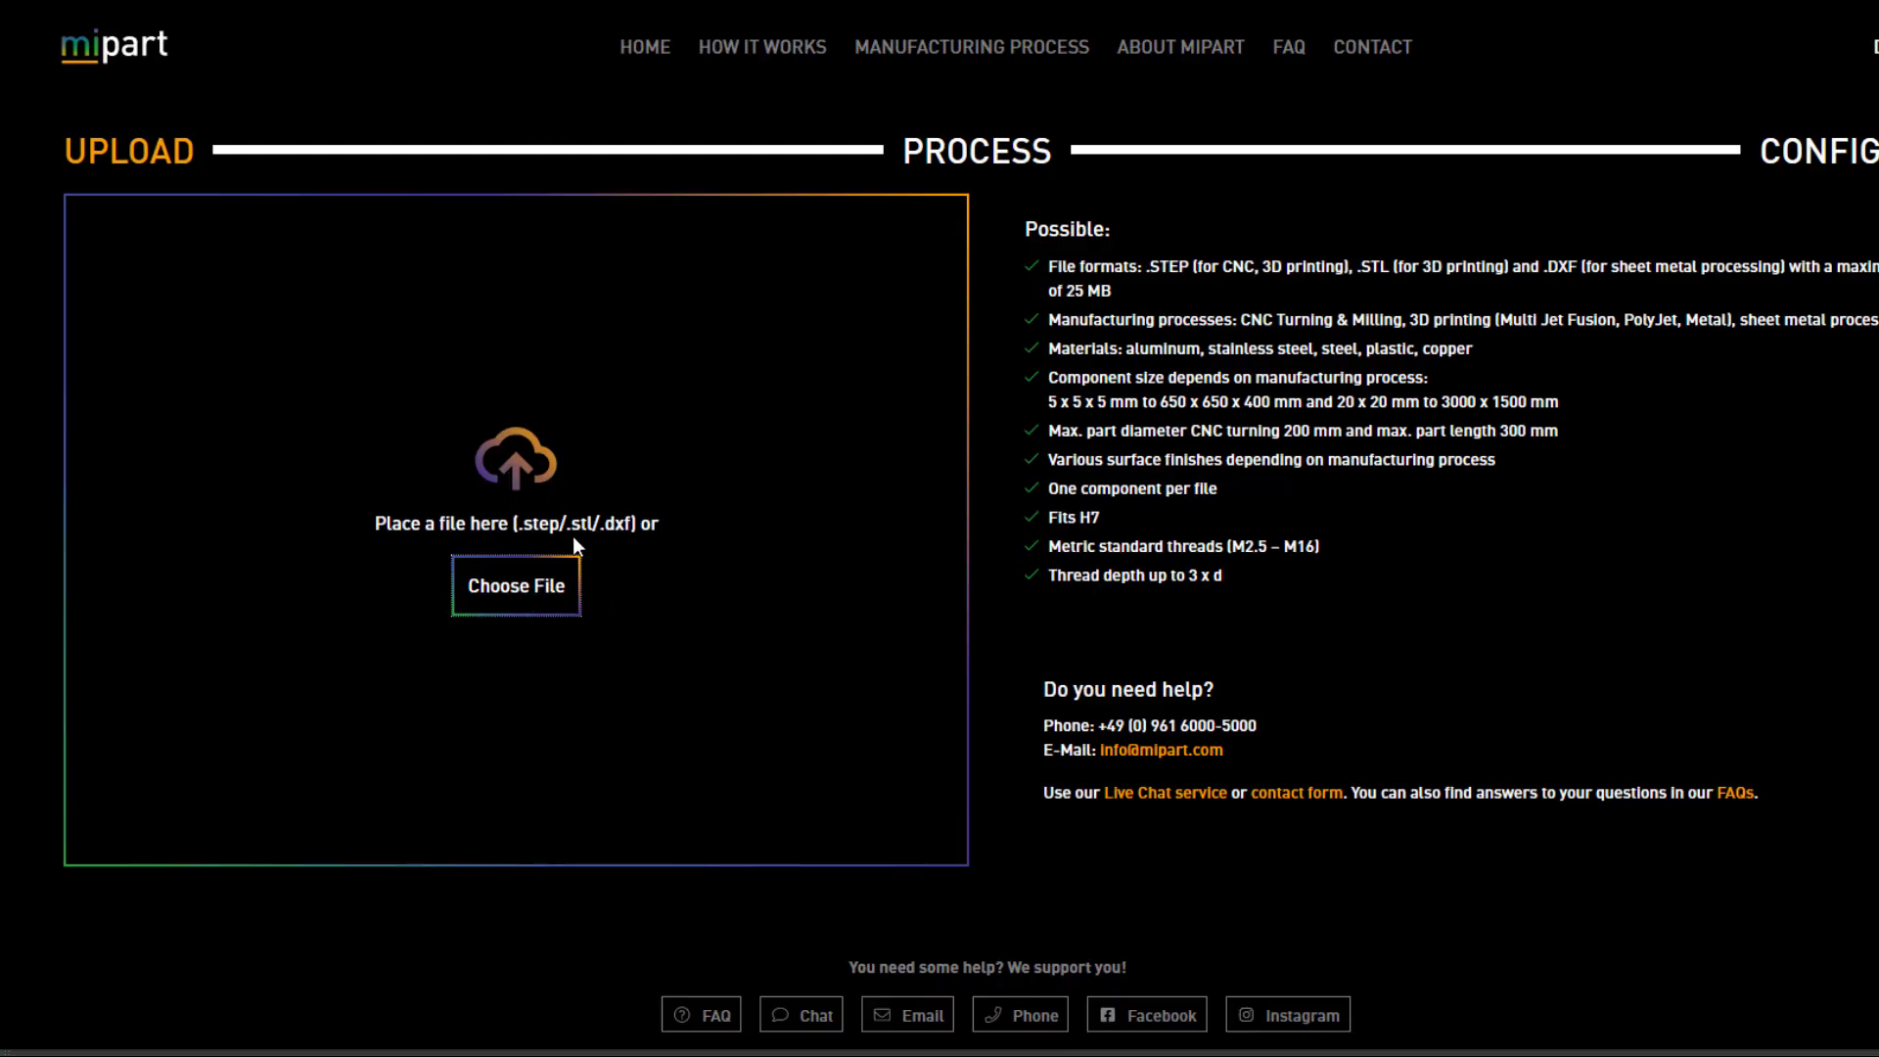
pyautogui.moveTo(554, 563)
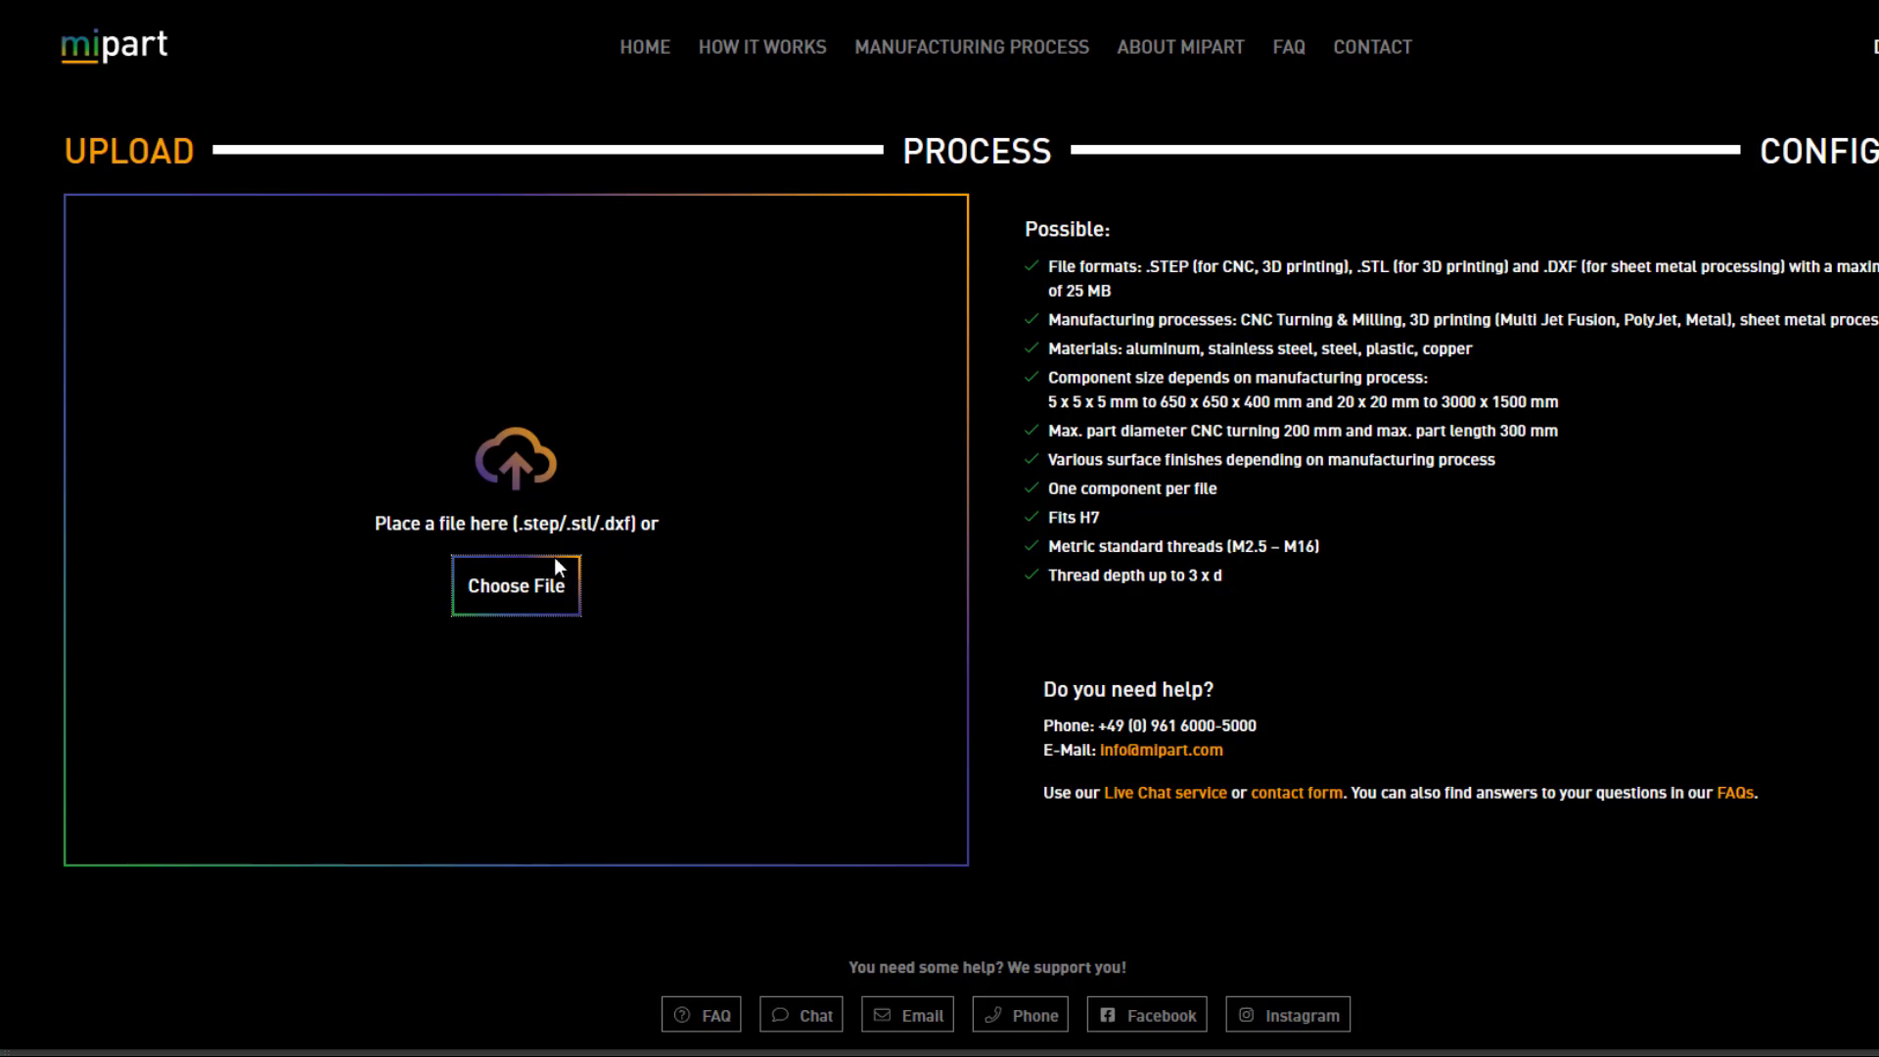
# Upload the exported cloth STL to Mipart to get printing prices for the 37×8×37 mm part.
pyautogui.click(515, 585)
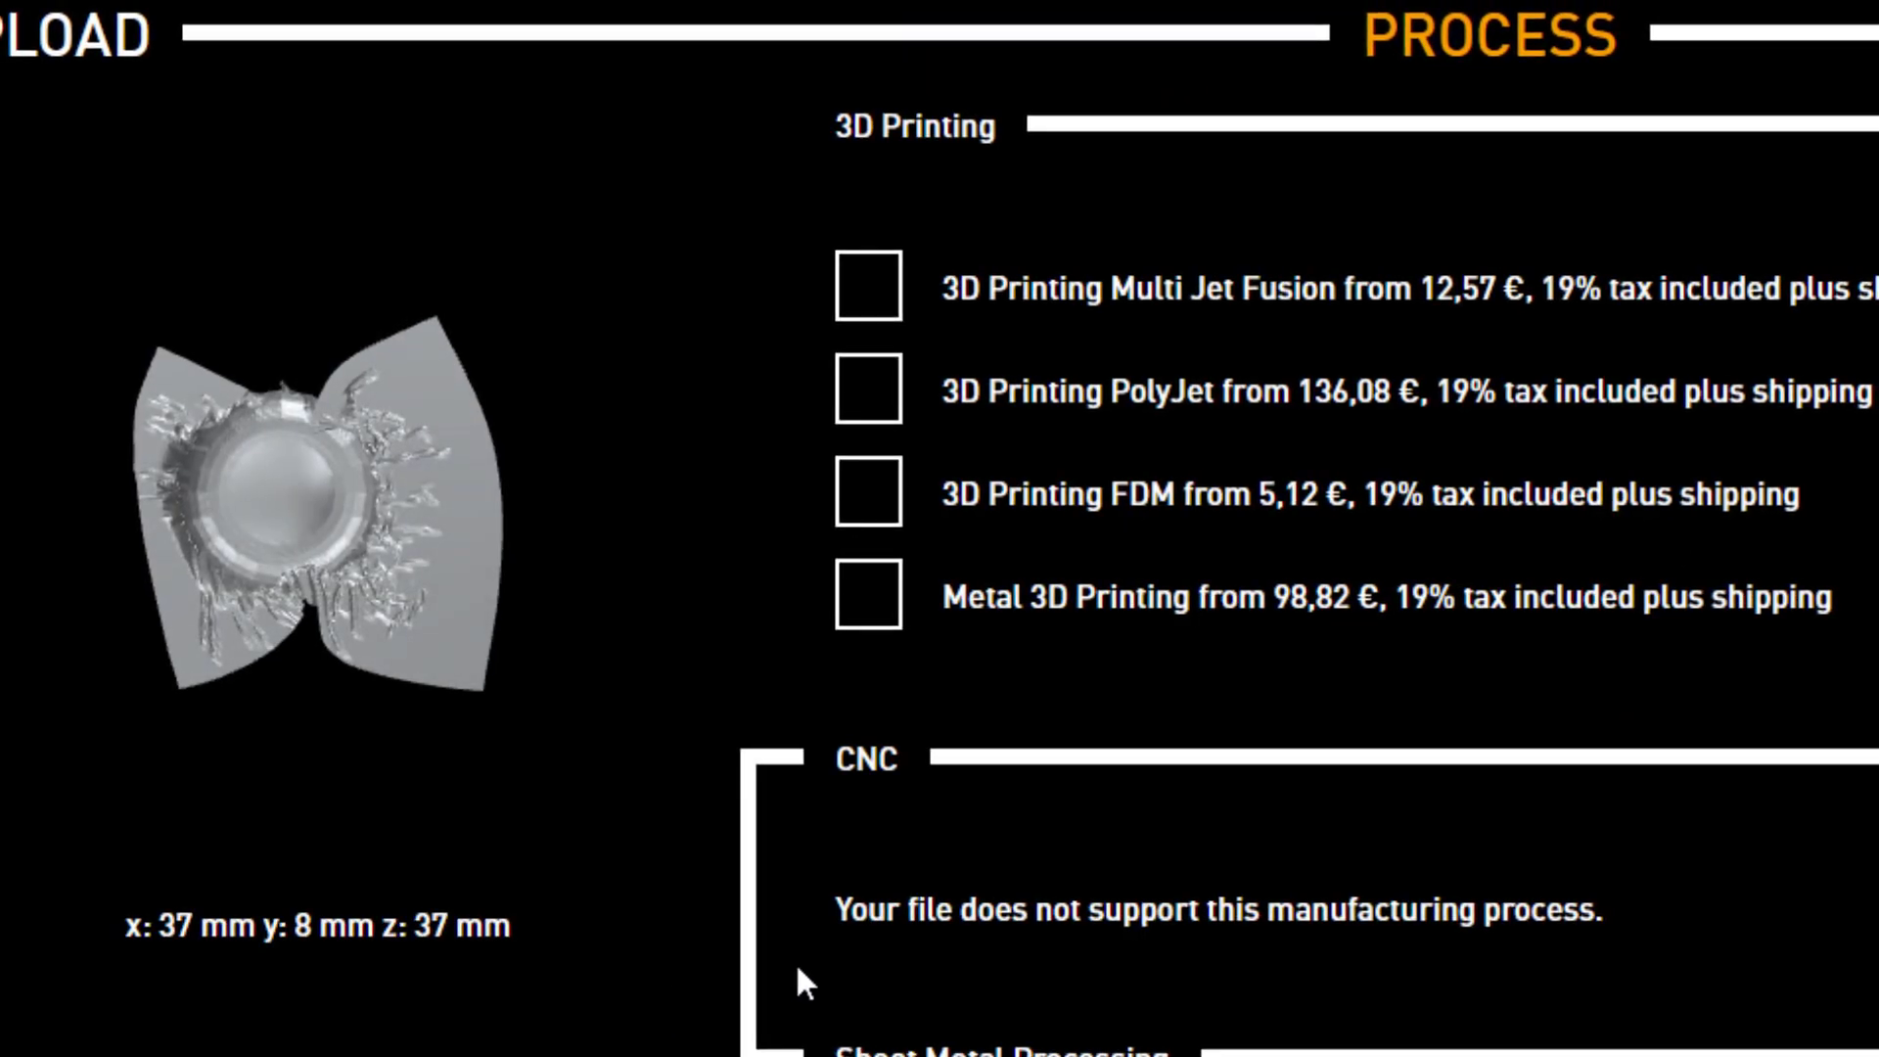
pyautogui.moveTo(173, 975)
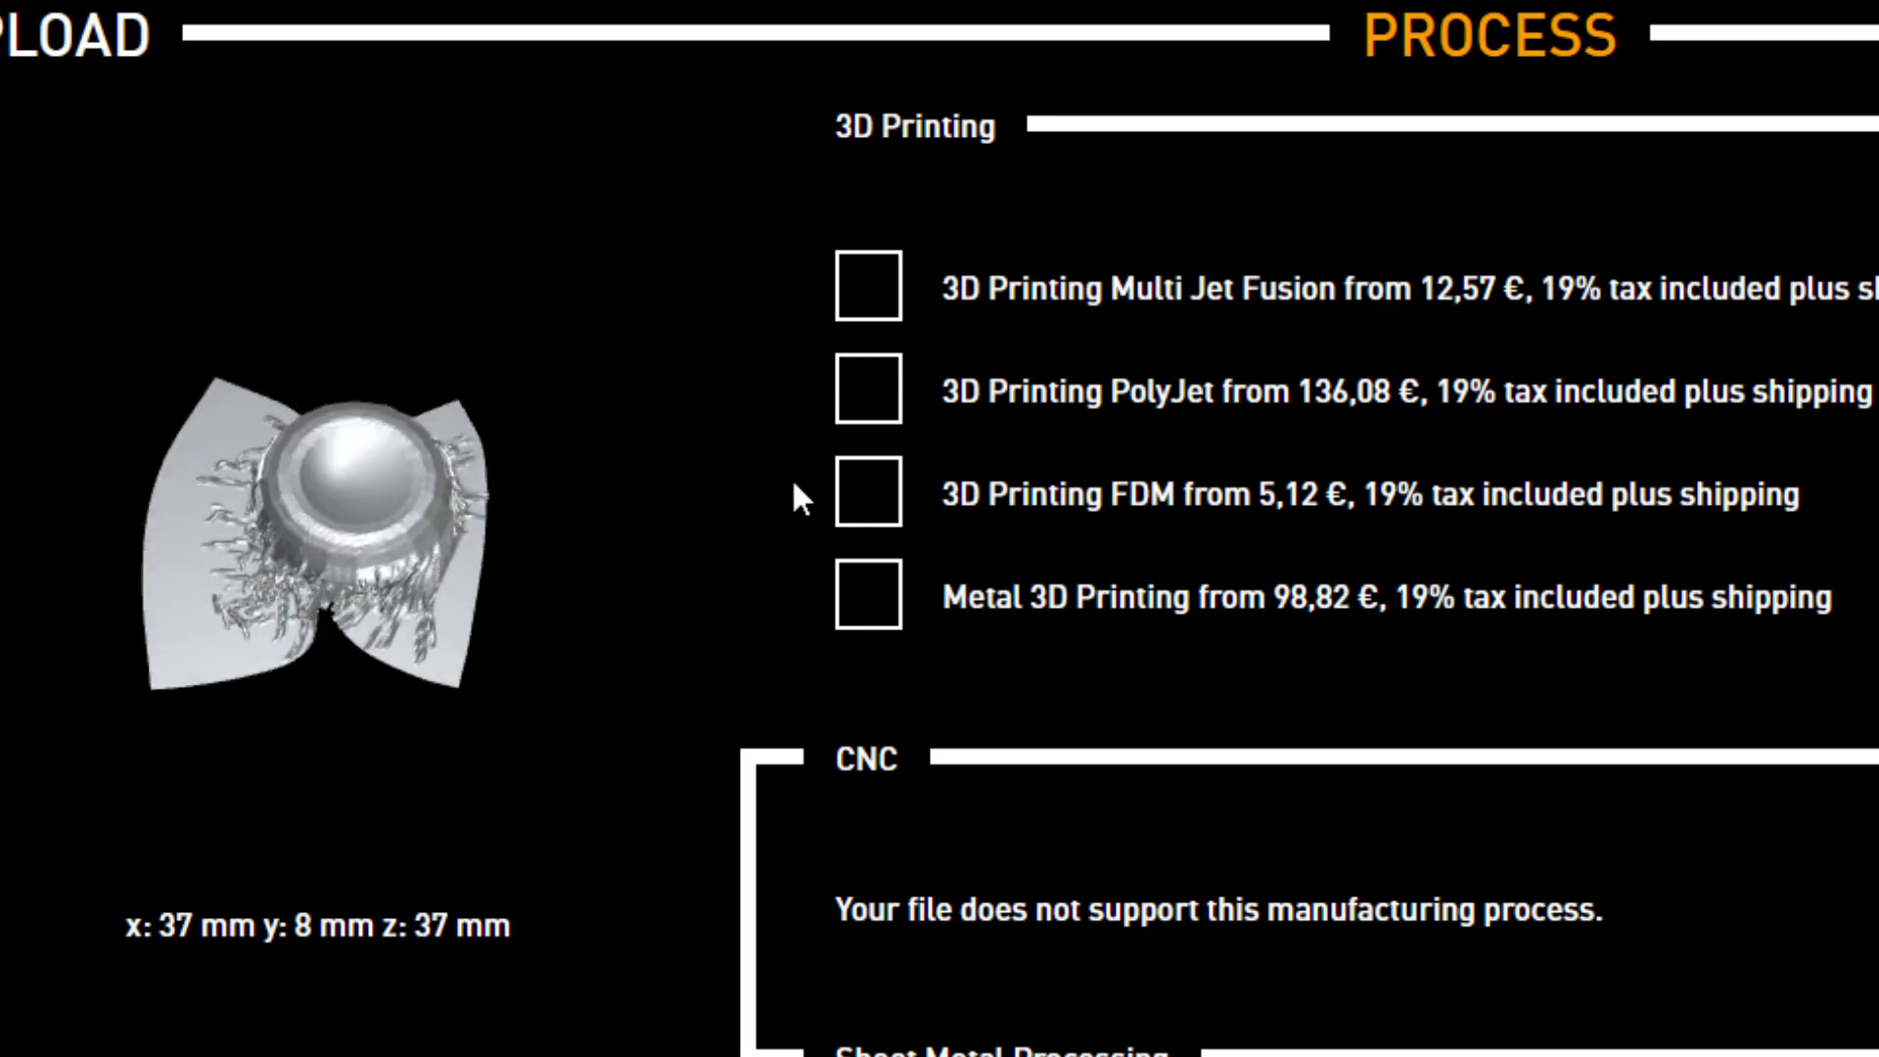
pyautogui.moveTo(797, 497); pyautogui.dragTo(520, 490)
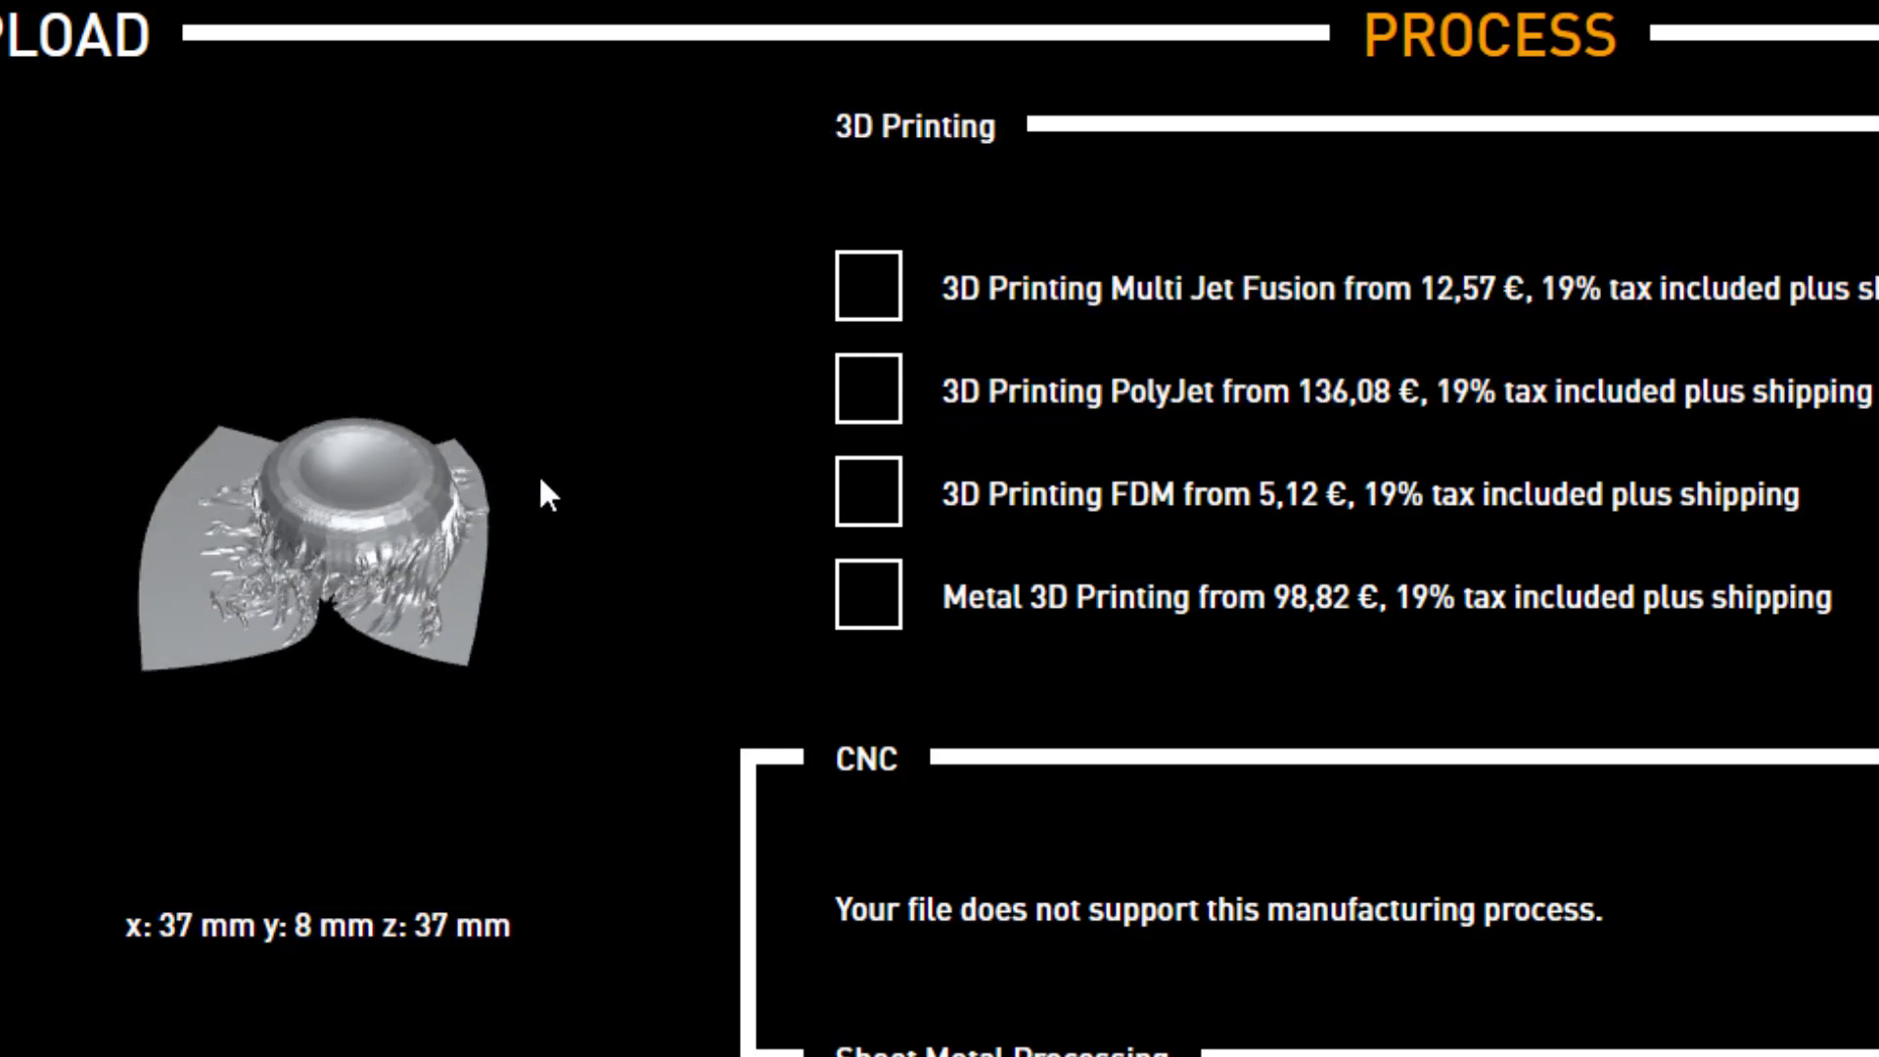
pyautogui.moveTo(546, 495); pyautogui.dragTo(354, 617)
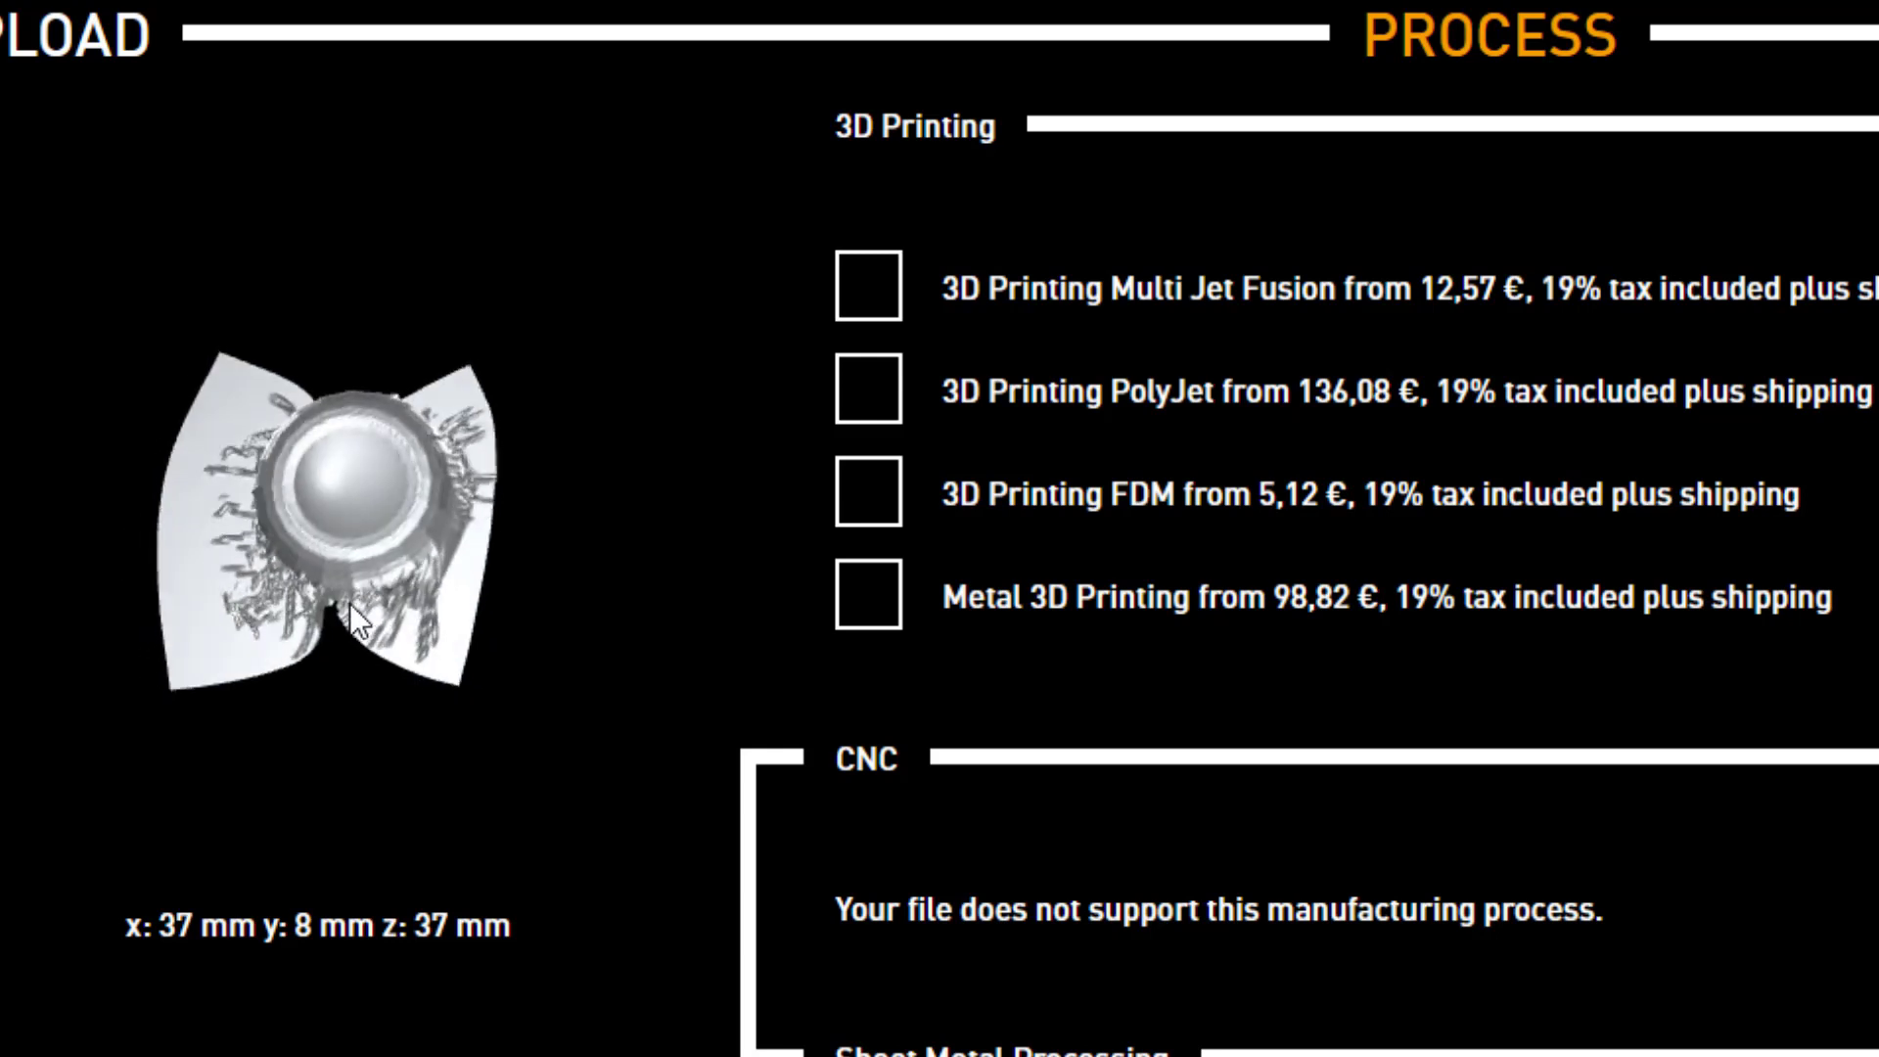
pyautogui.moveTo(348, 623); pyautogui.dragTo(430, 515)
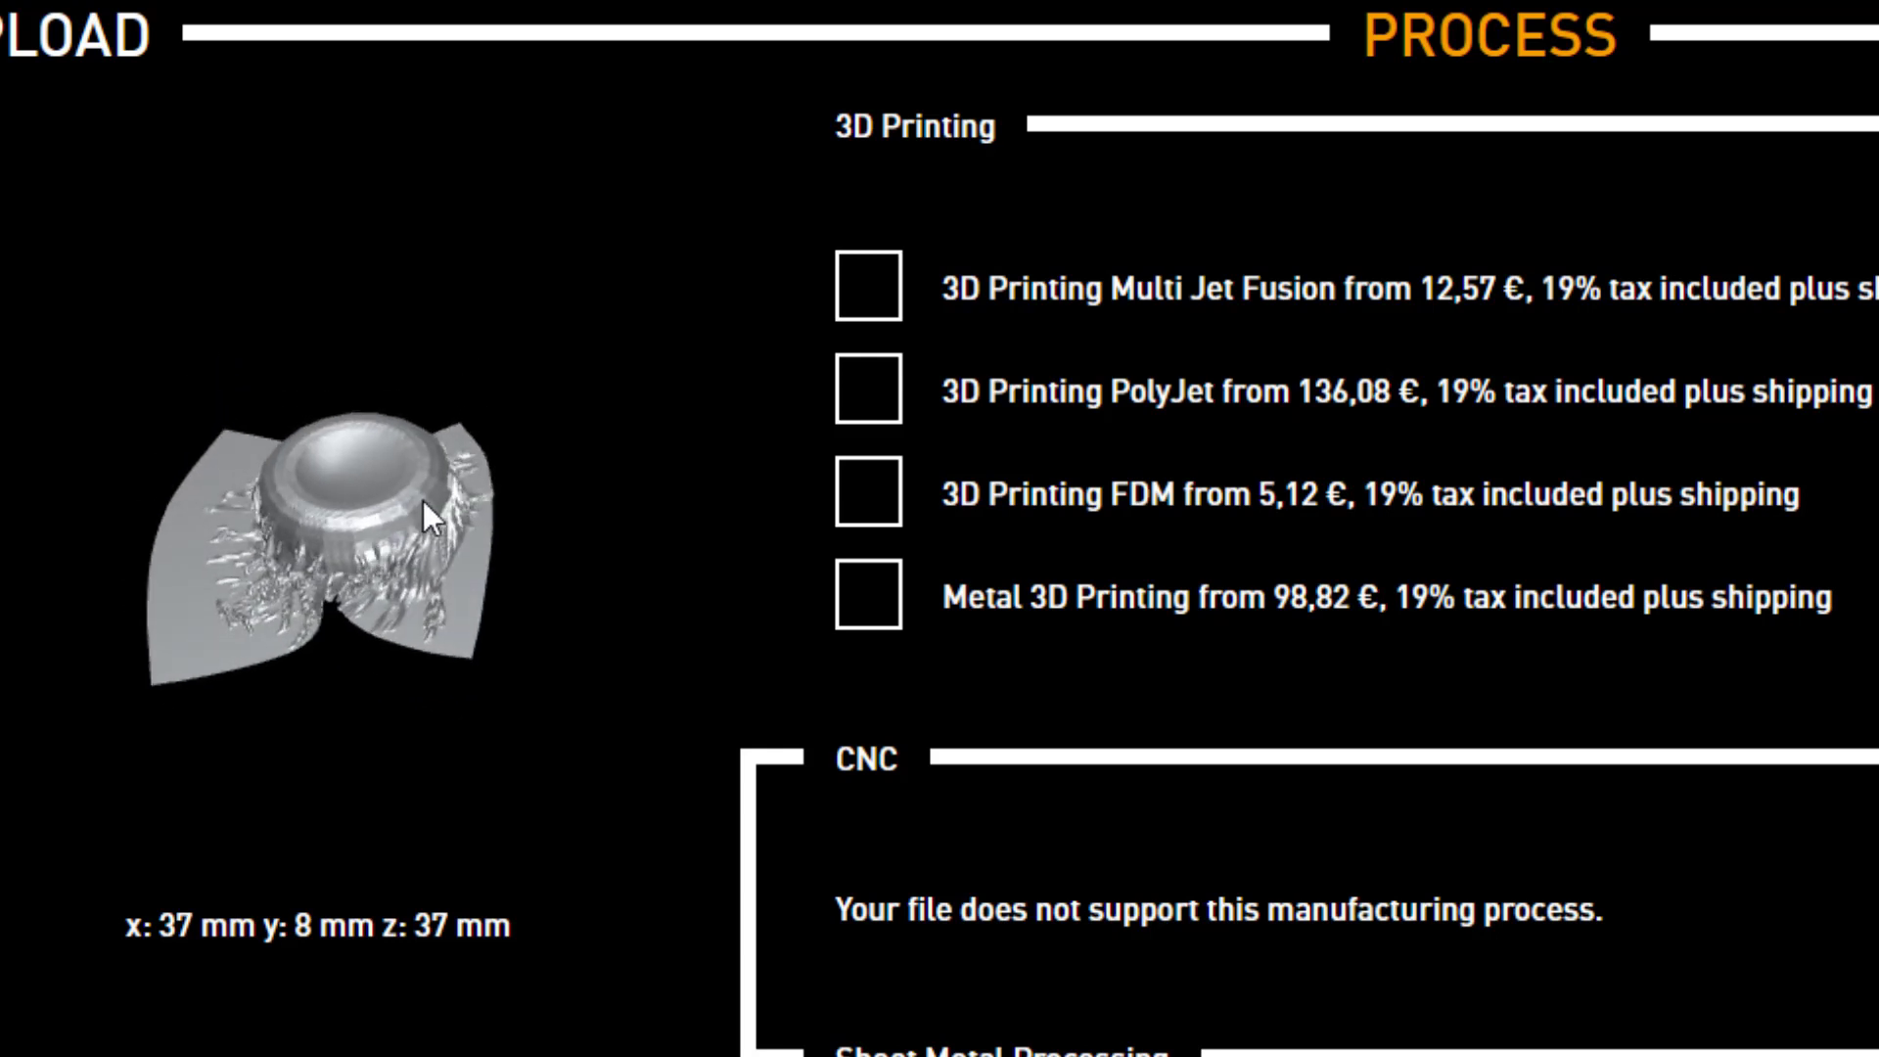
pyautogui.moveTo(1092, 344)
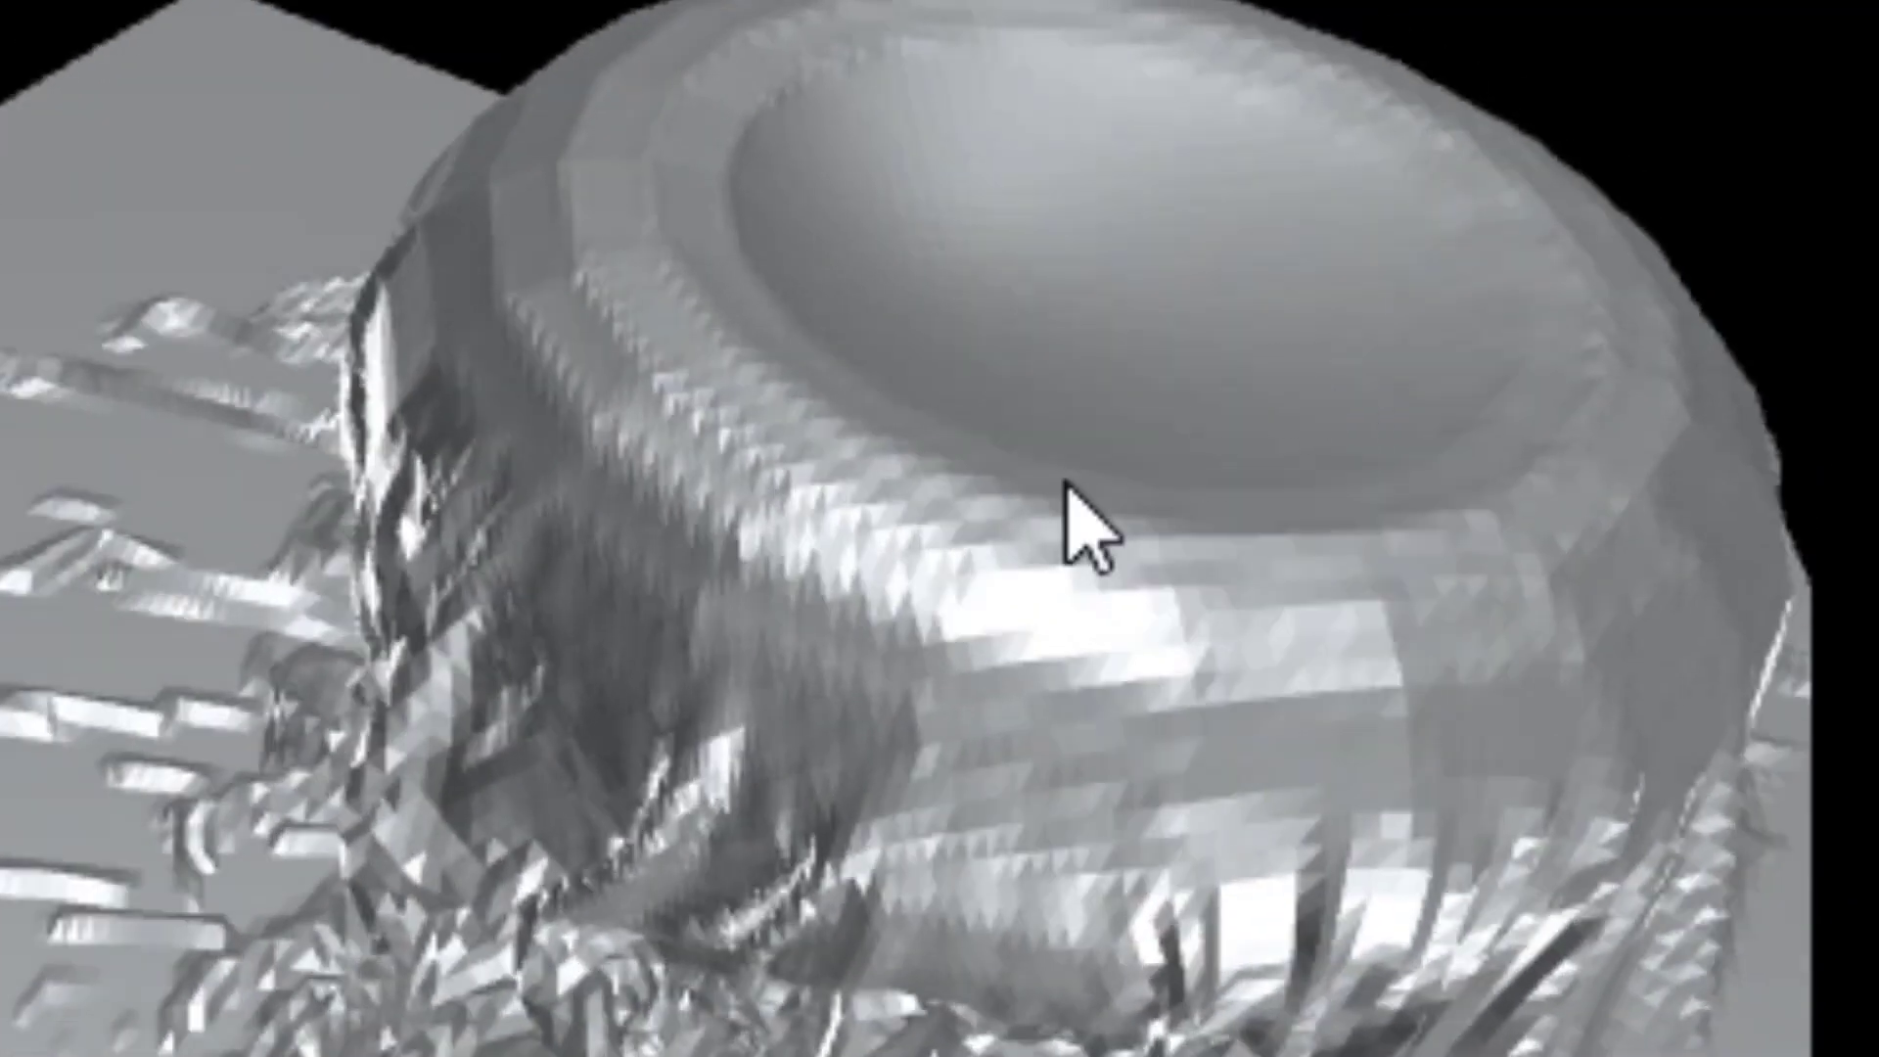
pyautogui.click(192, 390)
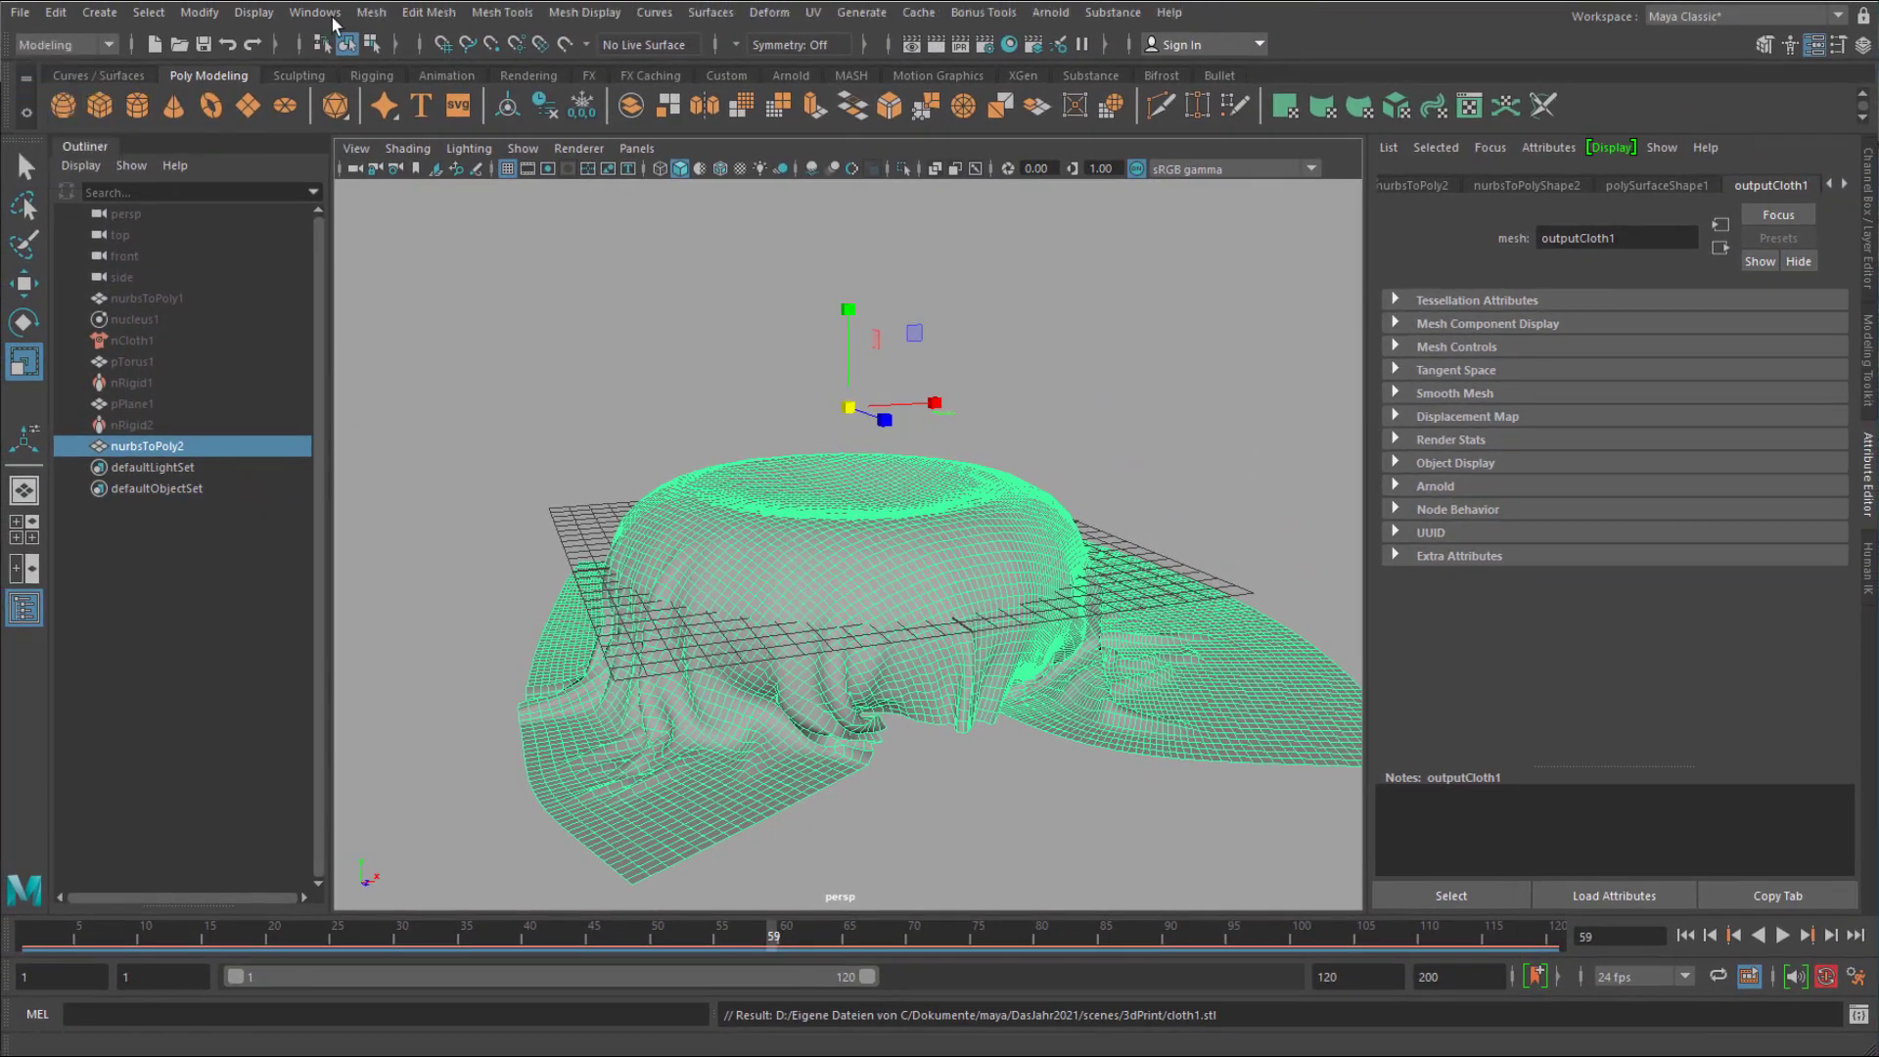
# Smooth nurbsToPoly2 with the smoothing divisions raised to 2.
pyautogui.click(372, 12)
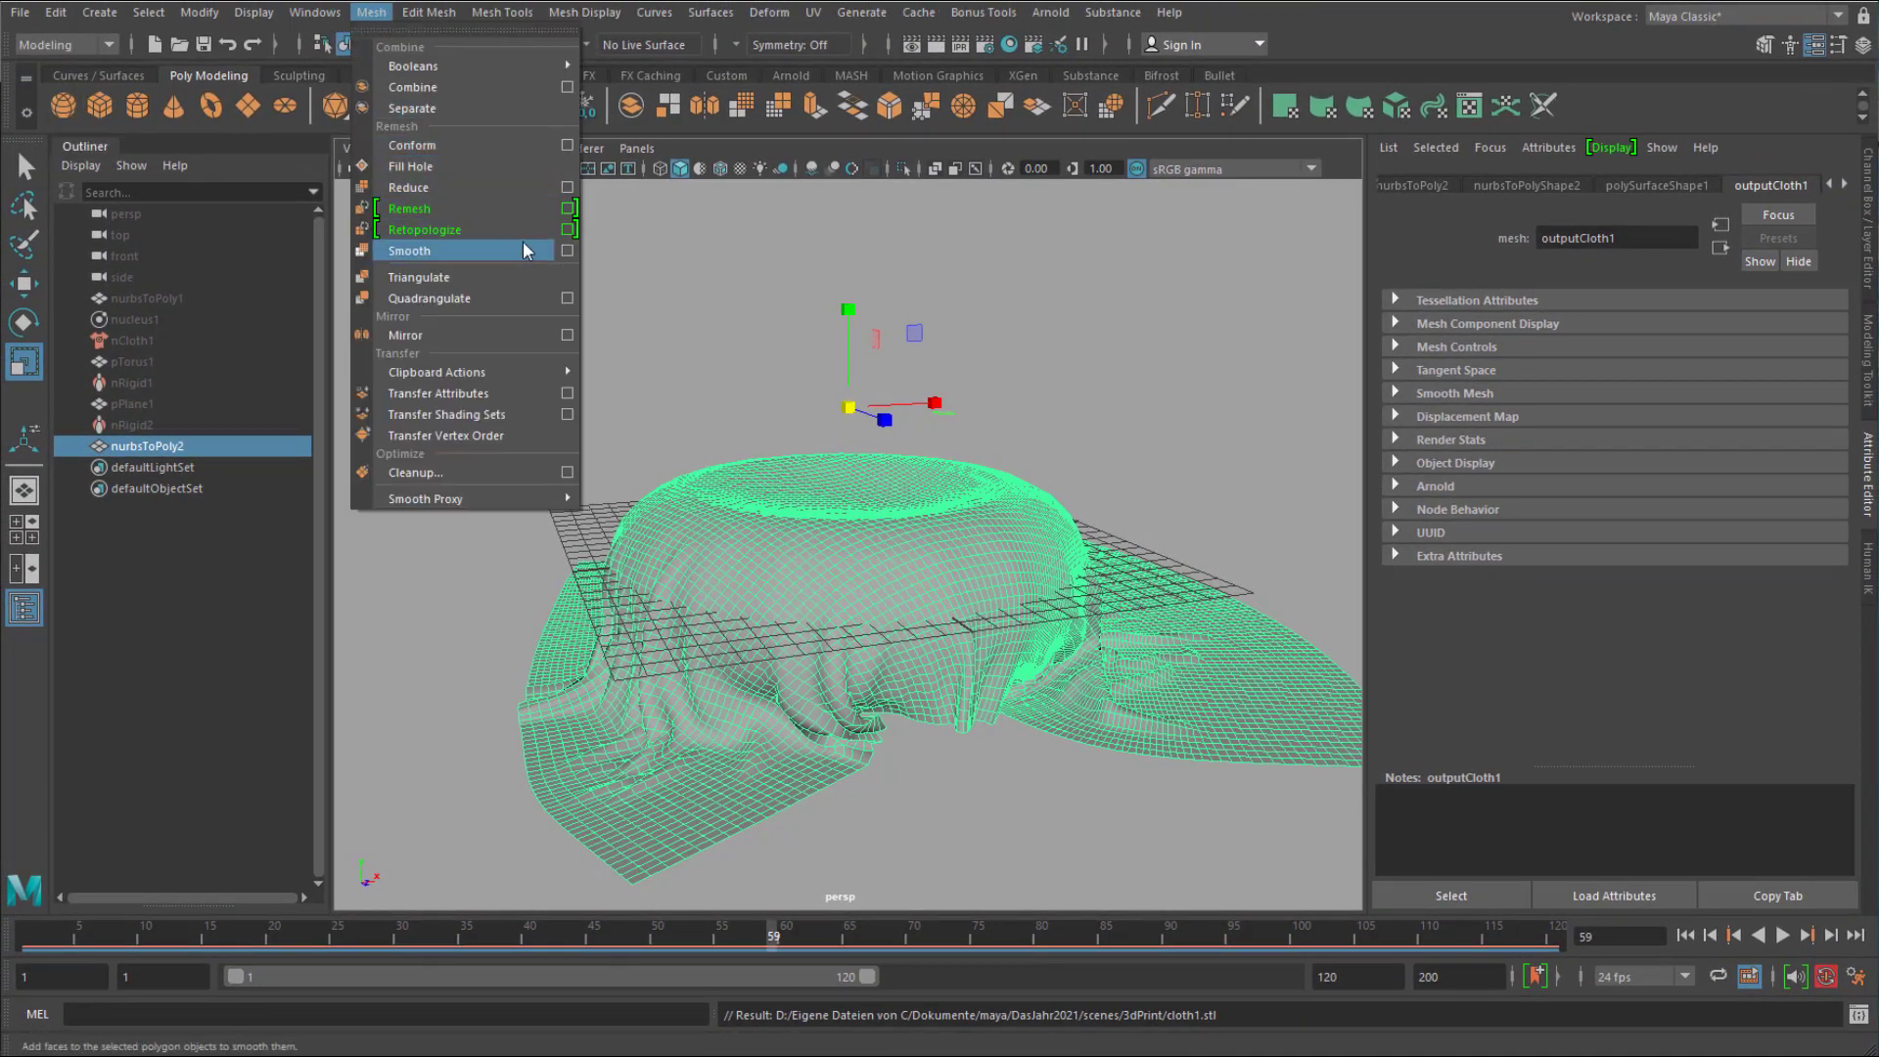
pyautogui.click(409, 251)
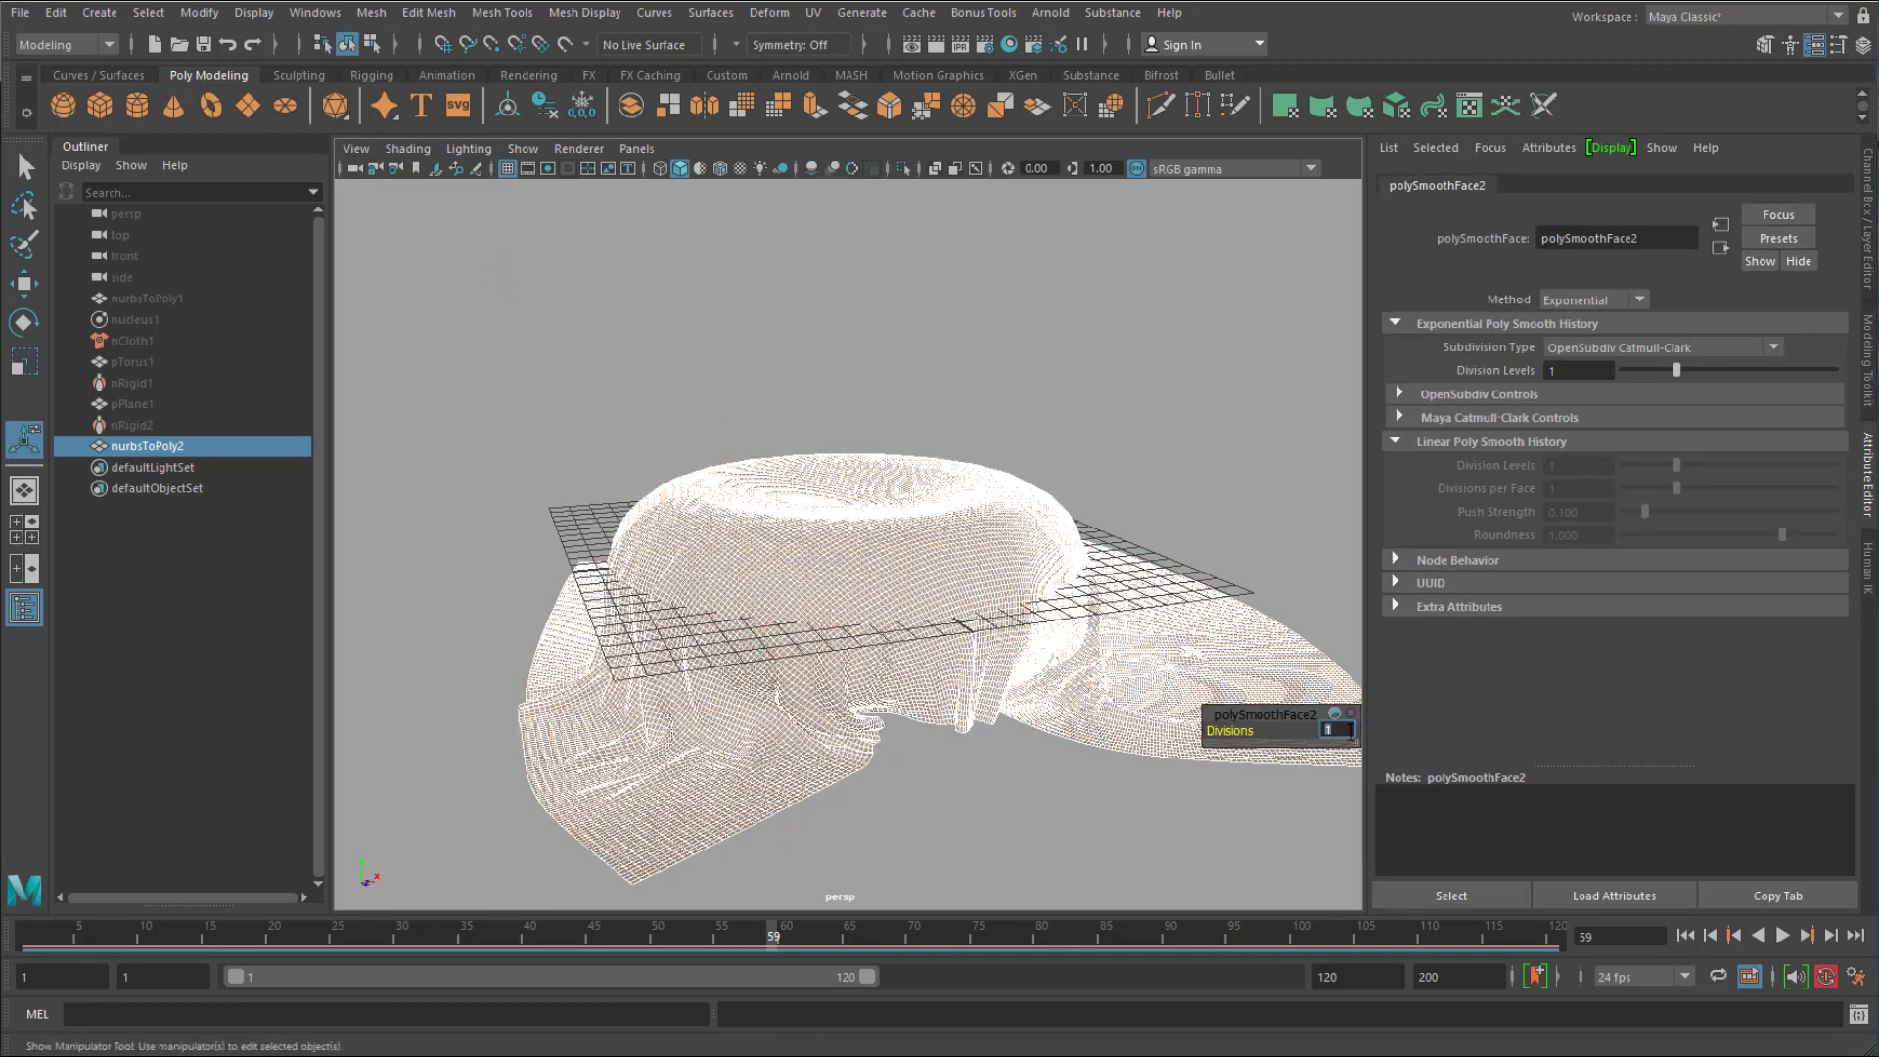
pyautogui.moveTo(1683, 370); pyautogui.dragTo(1731, 370)
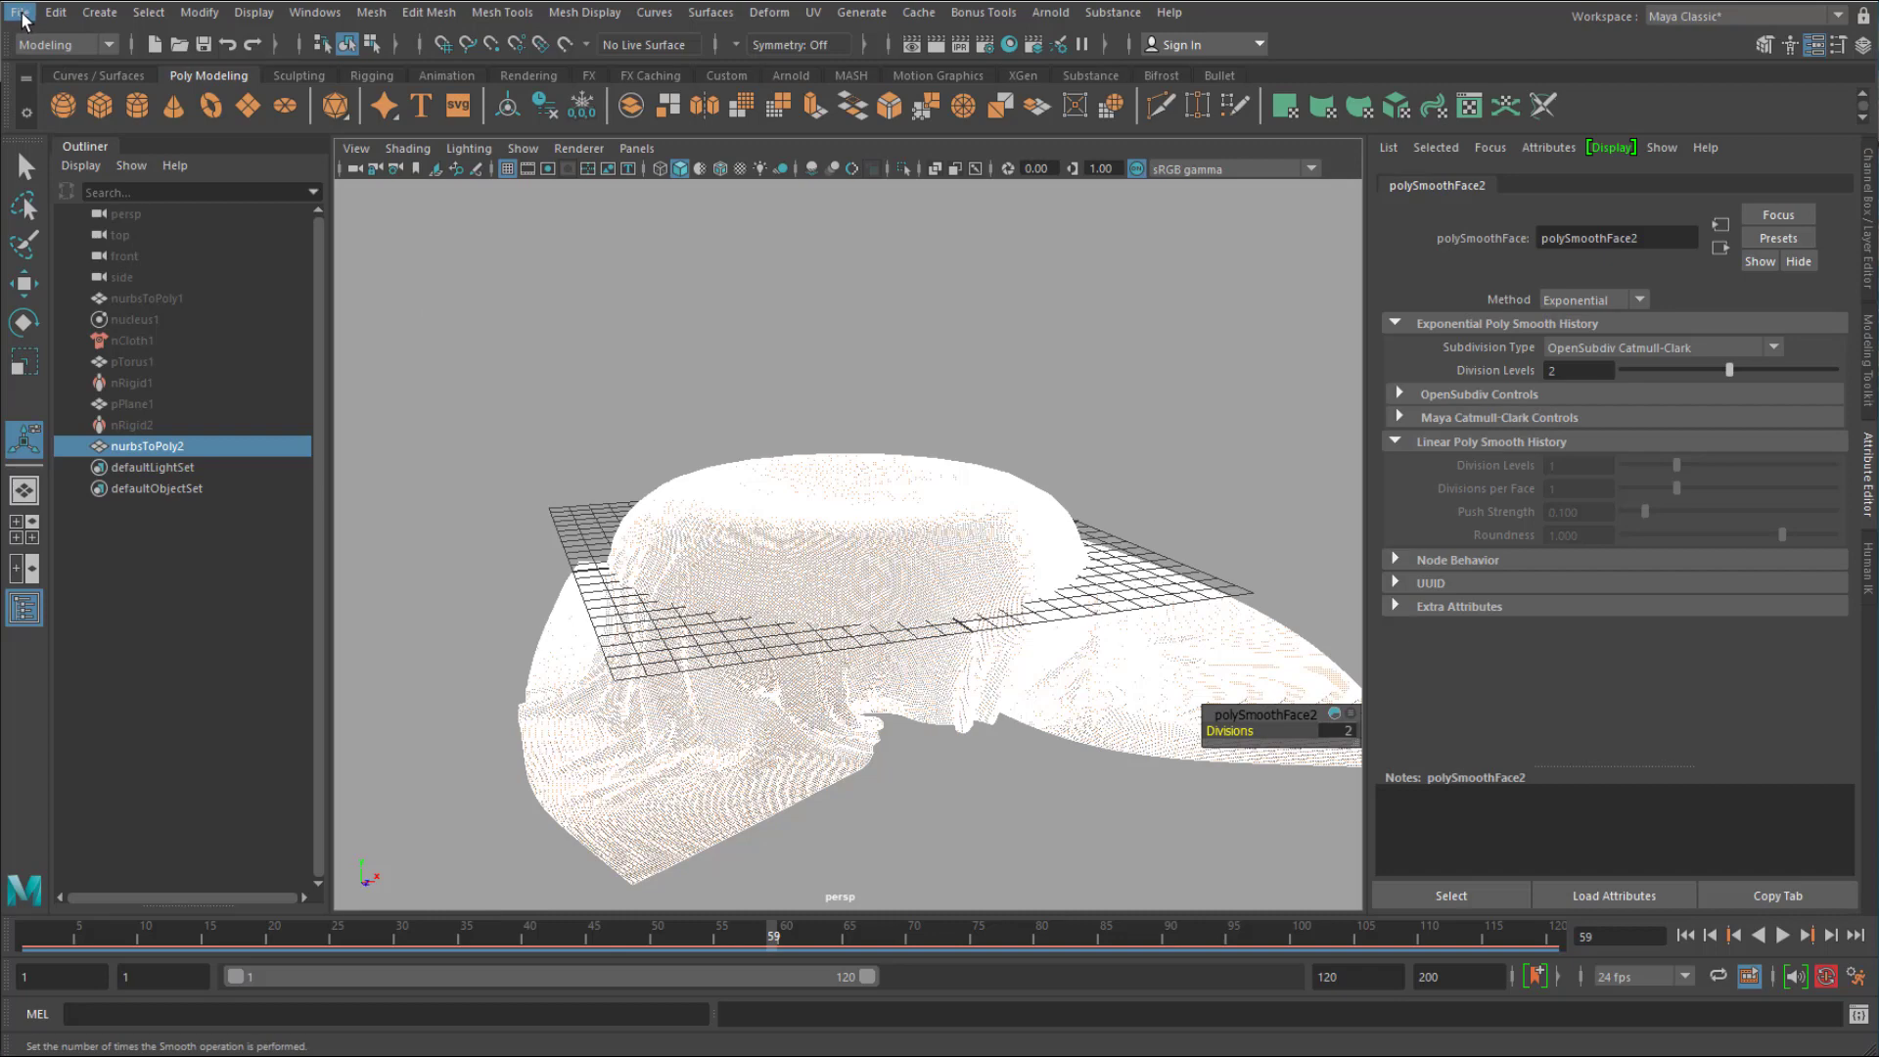
# Export the smoothed mesh as a binary STL named 'cloth2'.
pyautogui.click(17, 12)
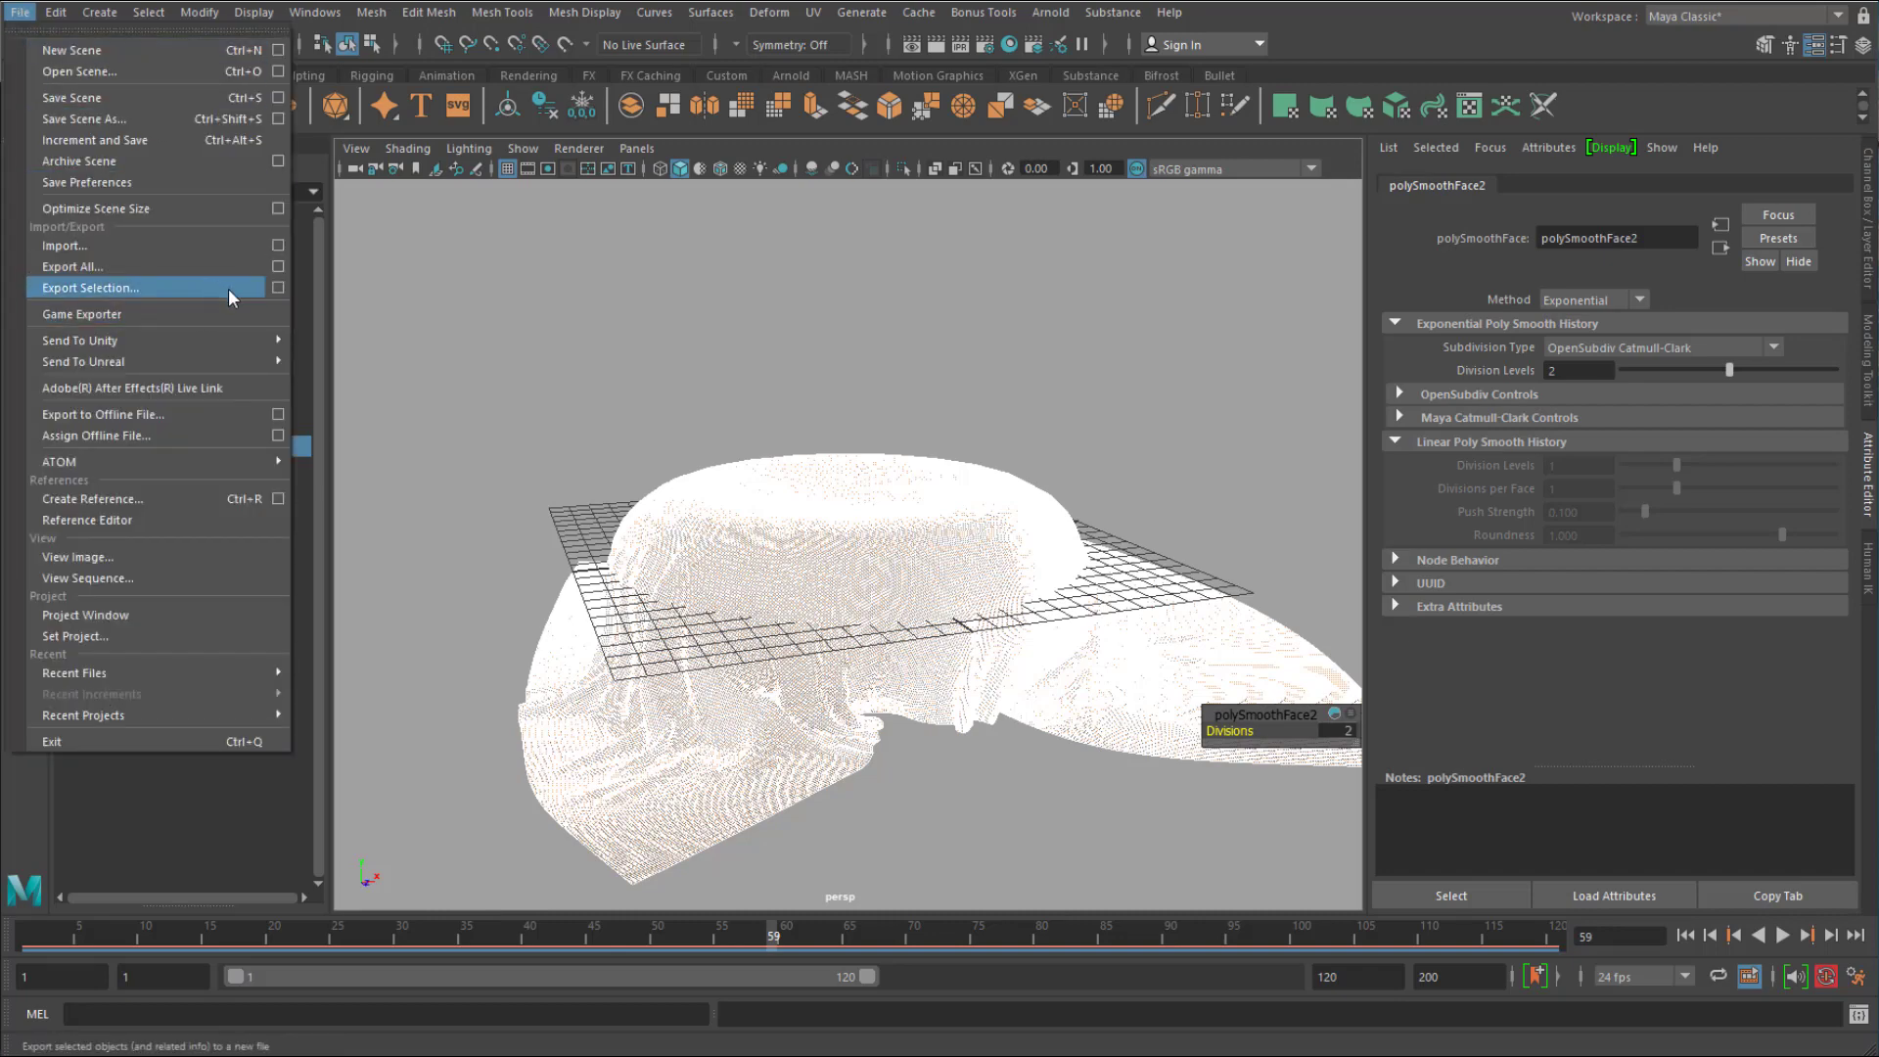
pyautogui.click(90, 285)
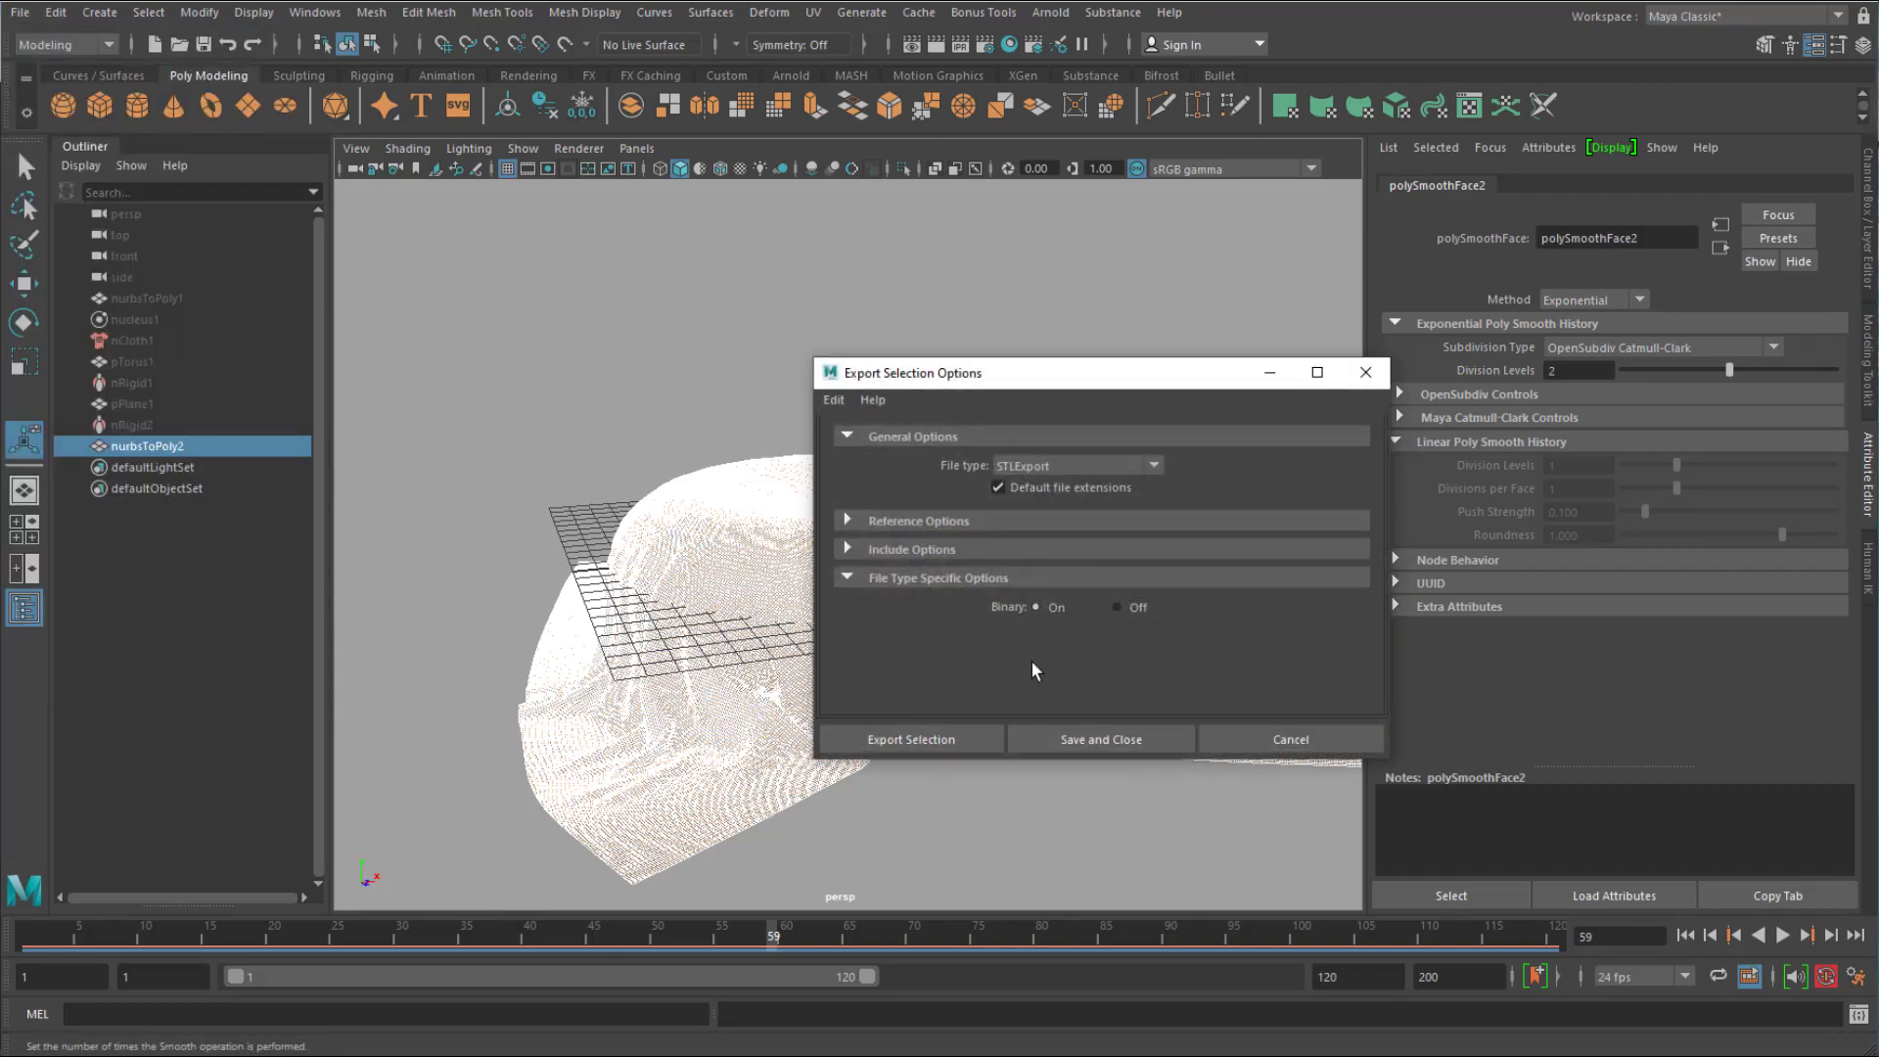
pyautogui.click(910, 738)
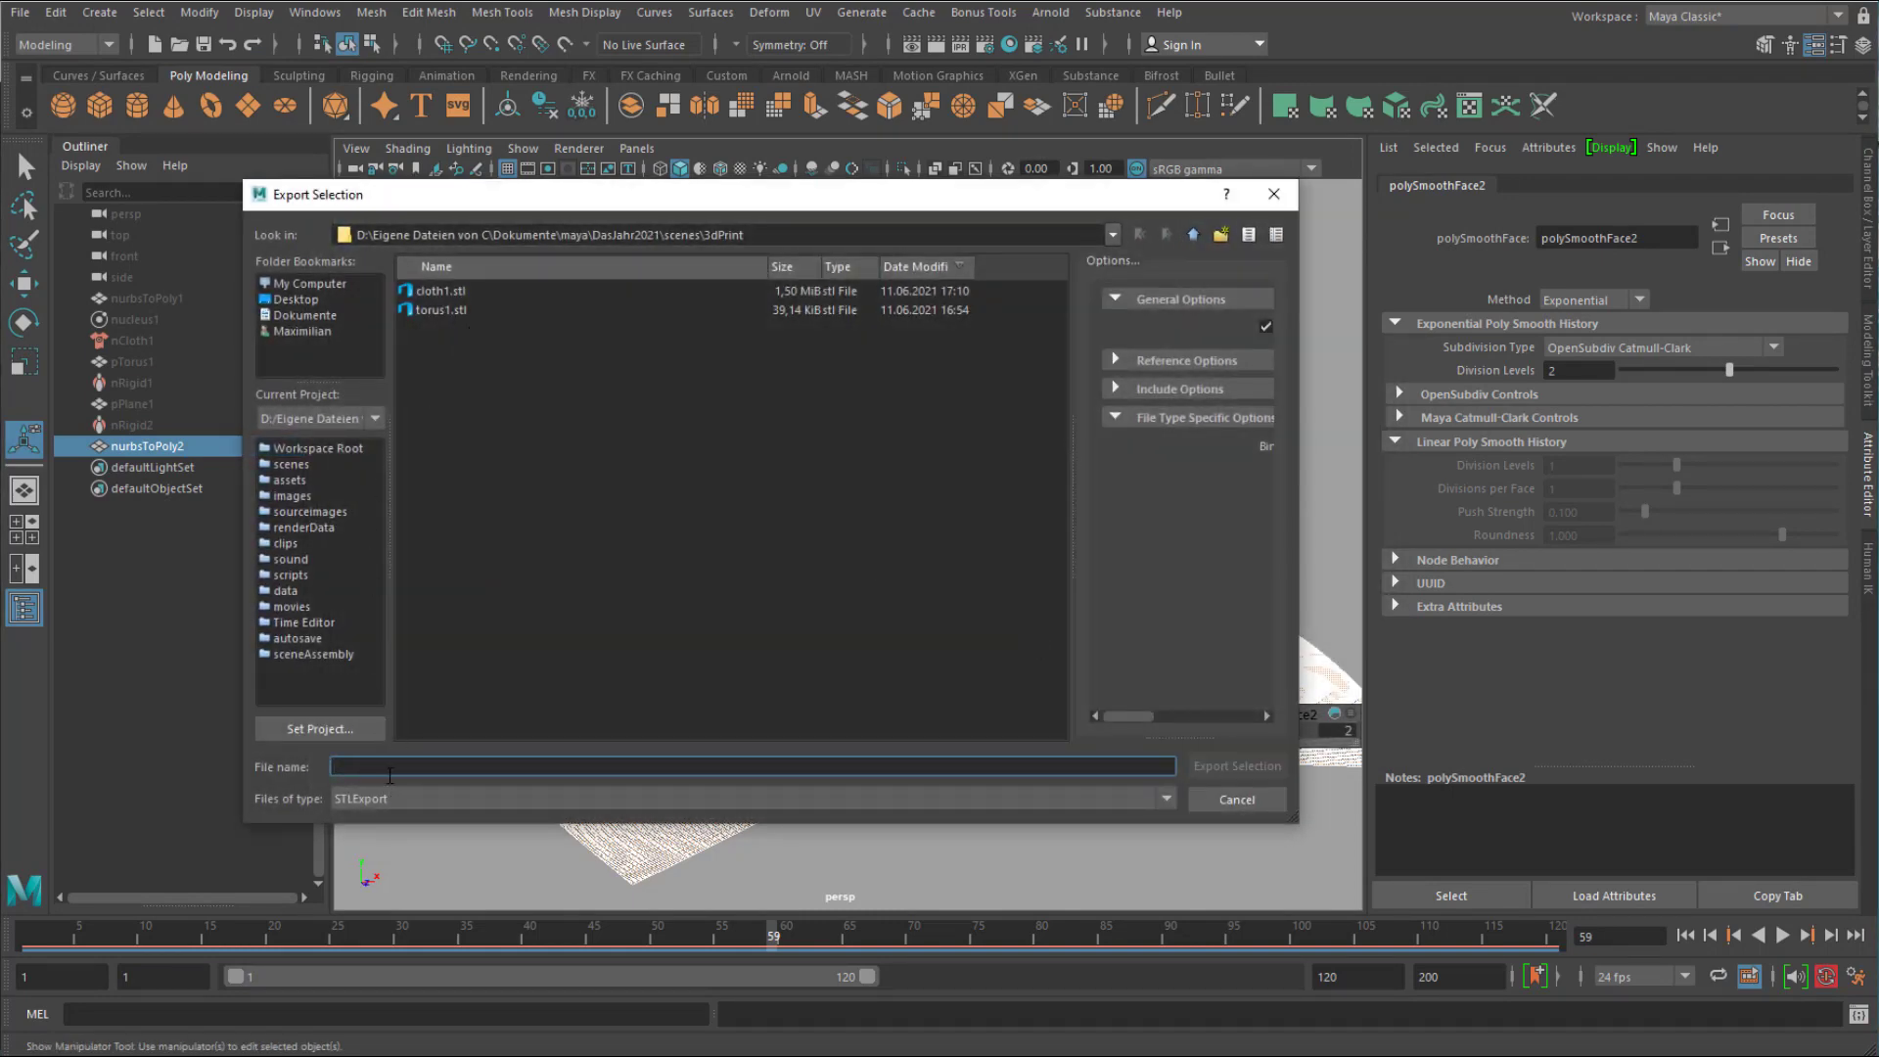
pyautogui.write('cloth2')
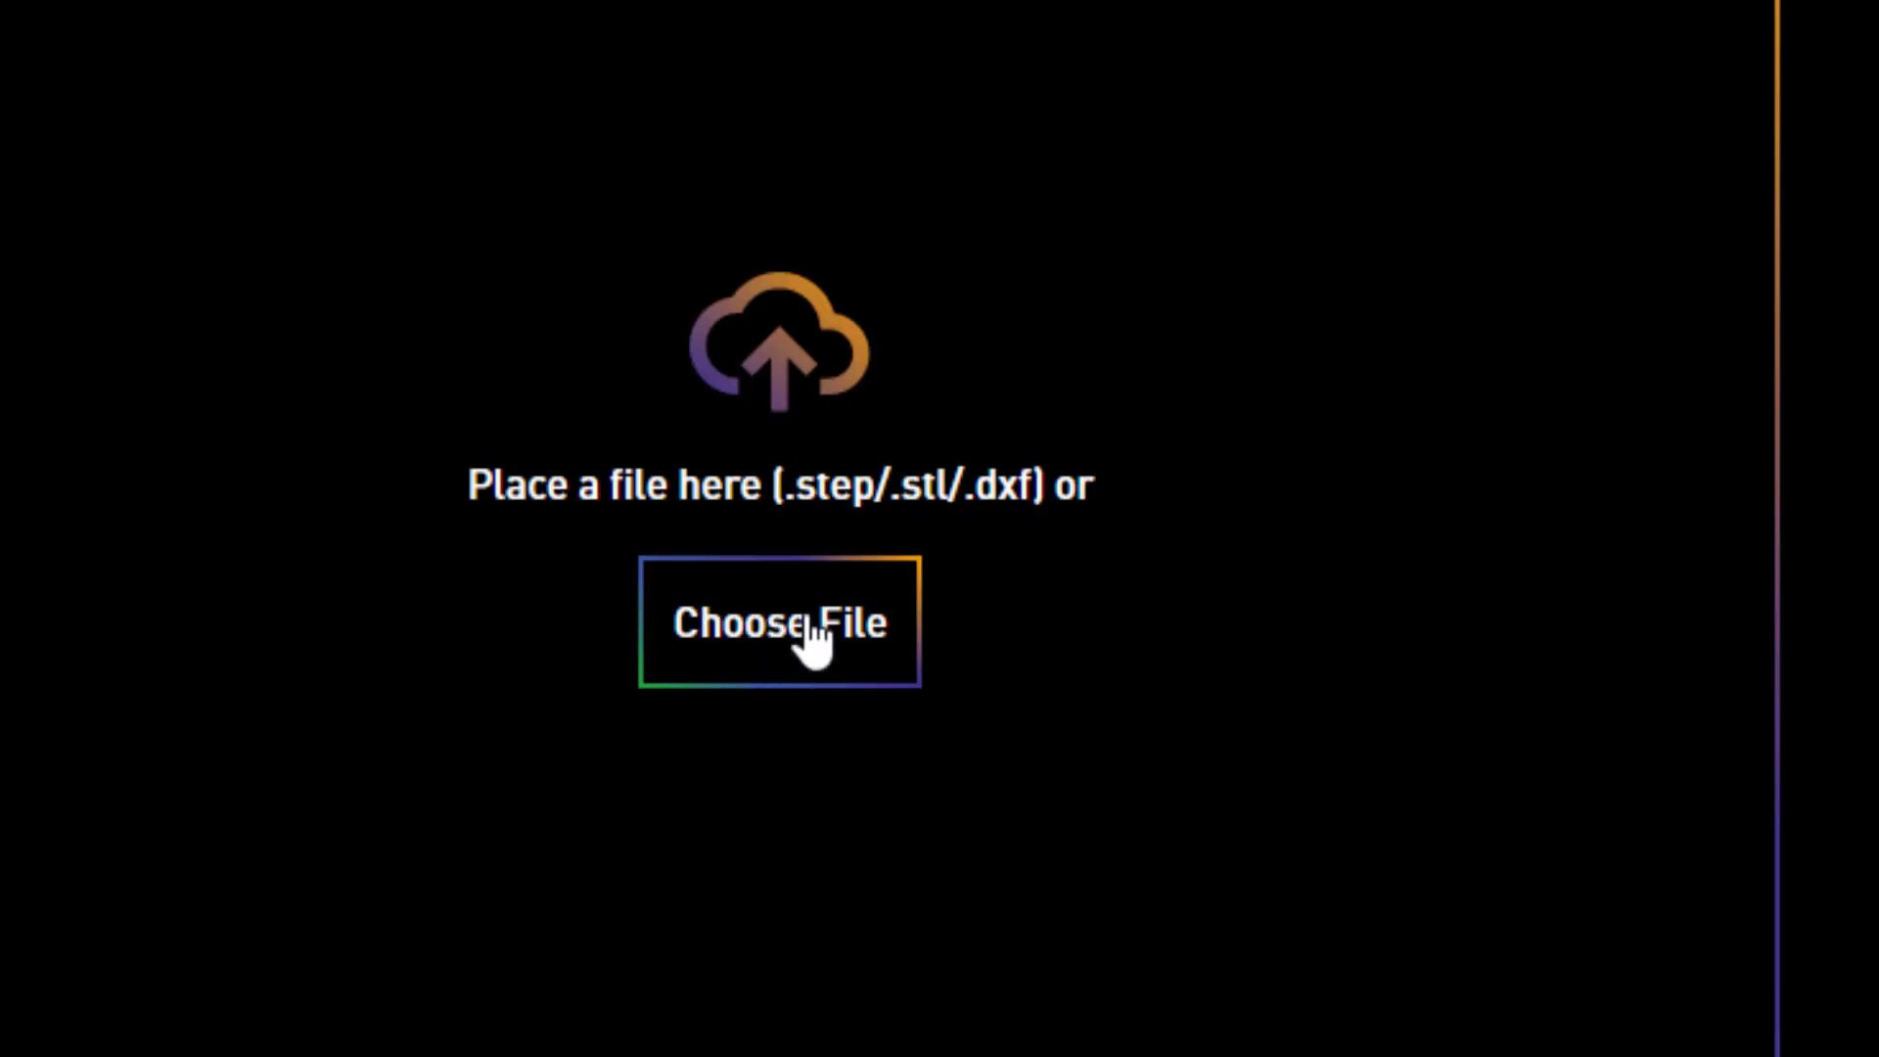
# Upload cloth2.stl to Mipart, dismissing the upload error so processing continues.
pyautogui.click(779, 621)
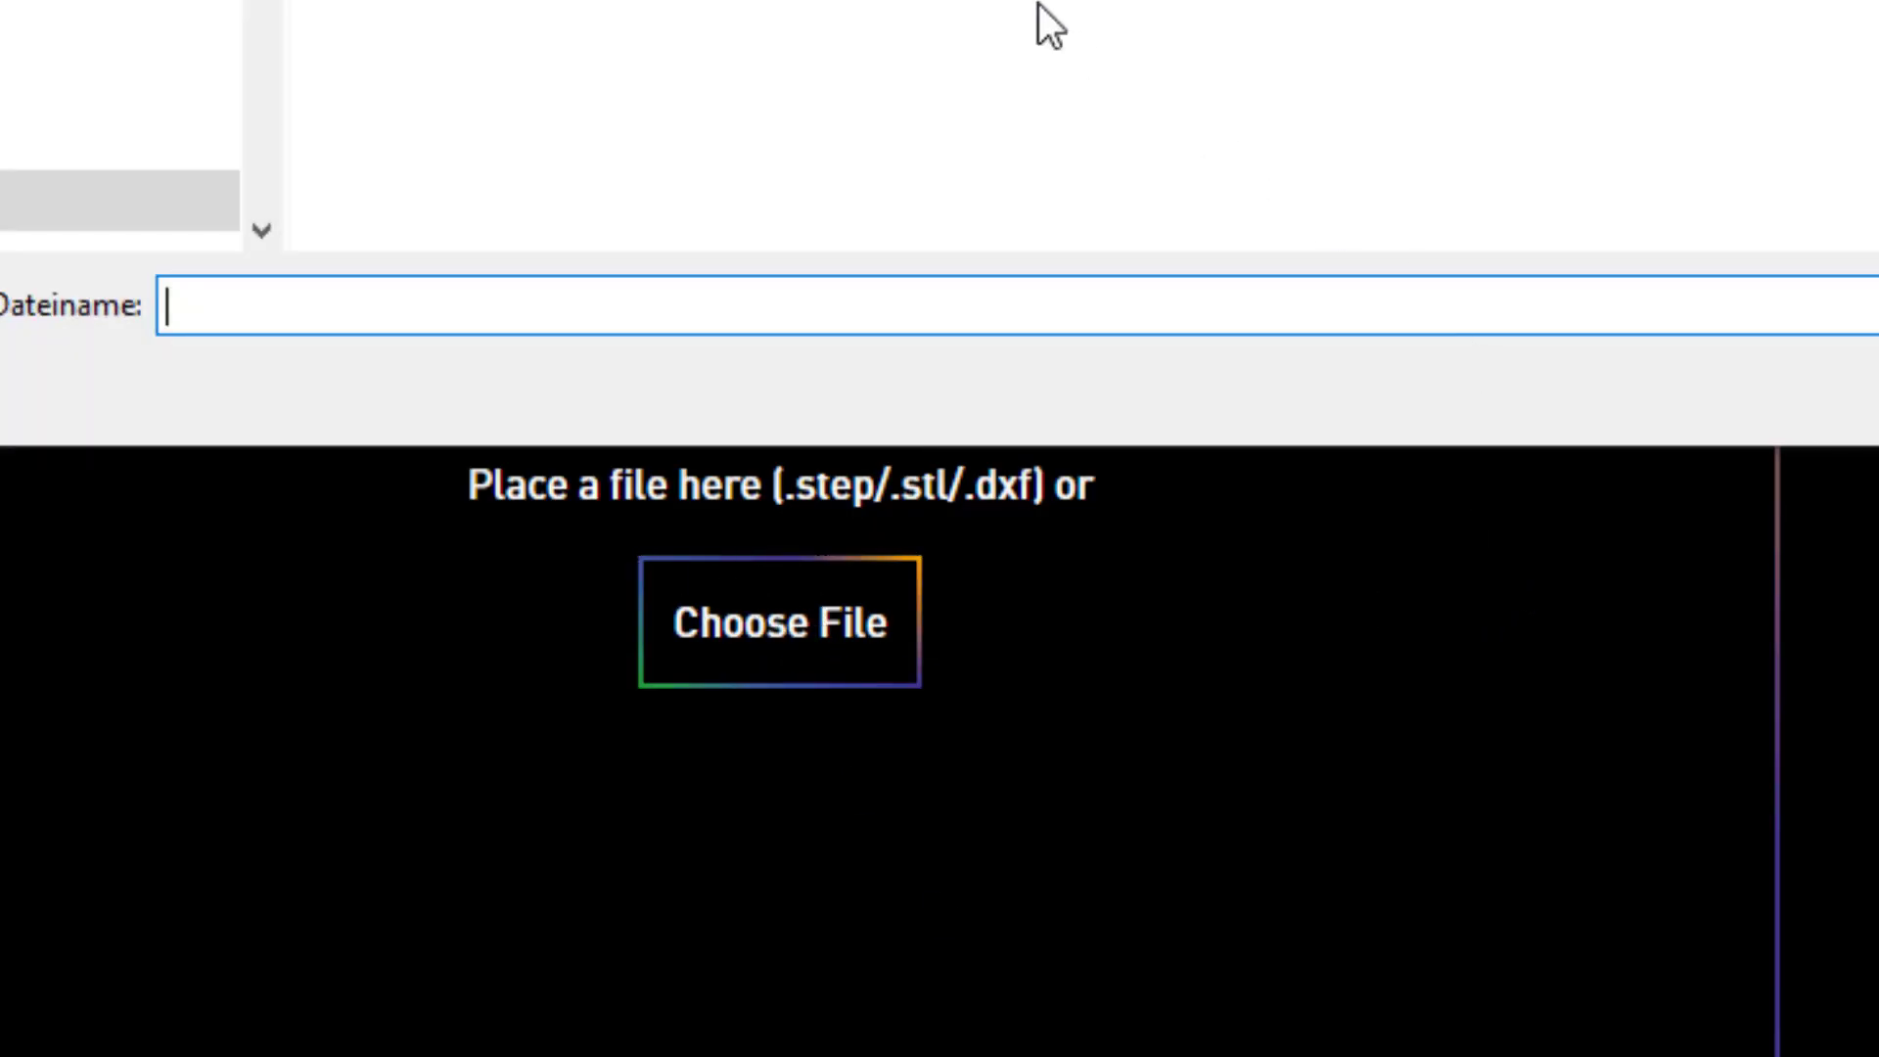
pyautogui.write('cloth2.stl')
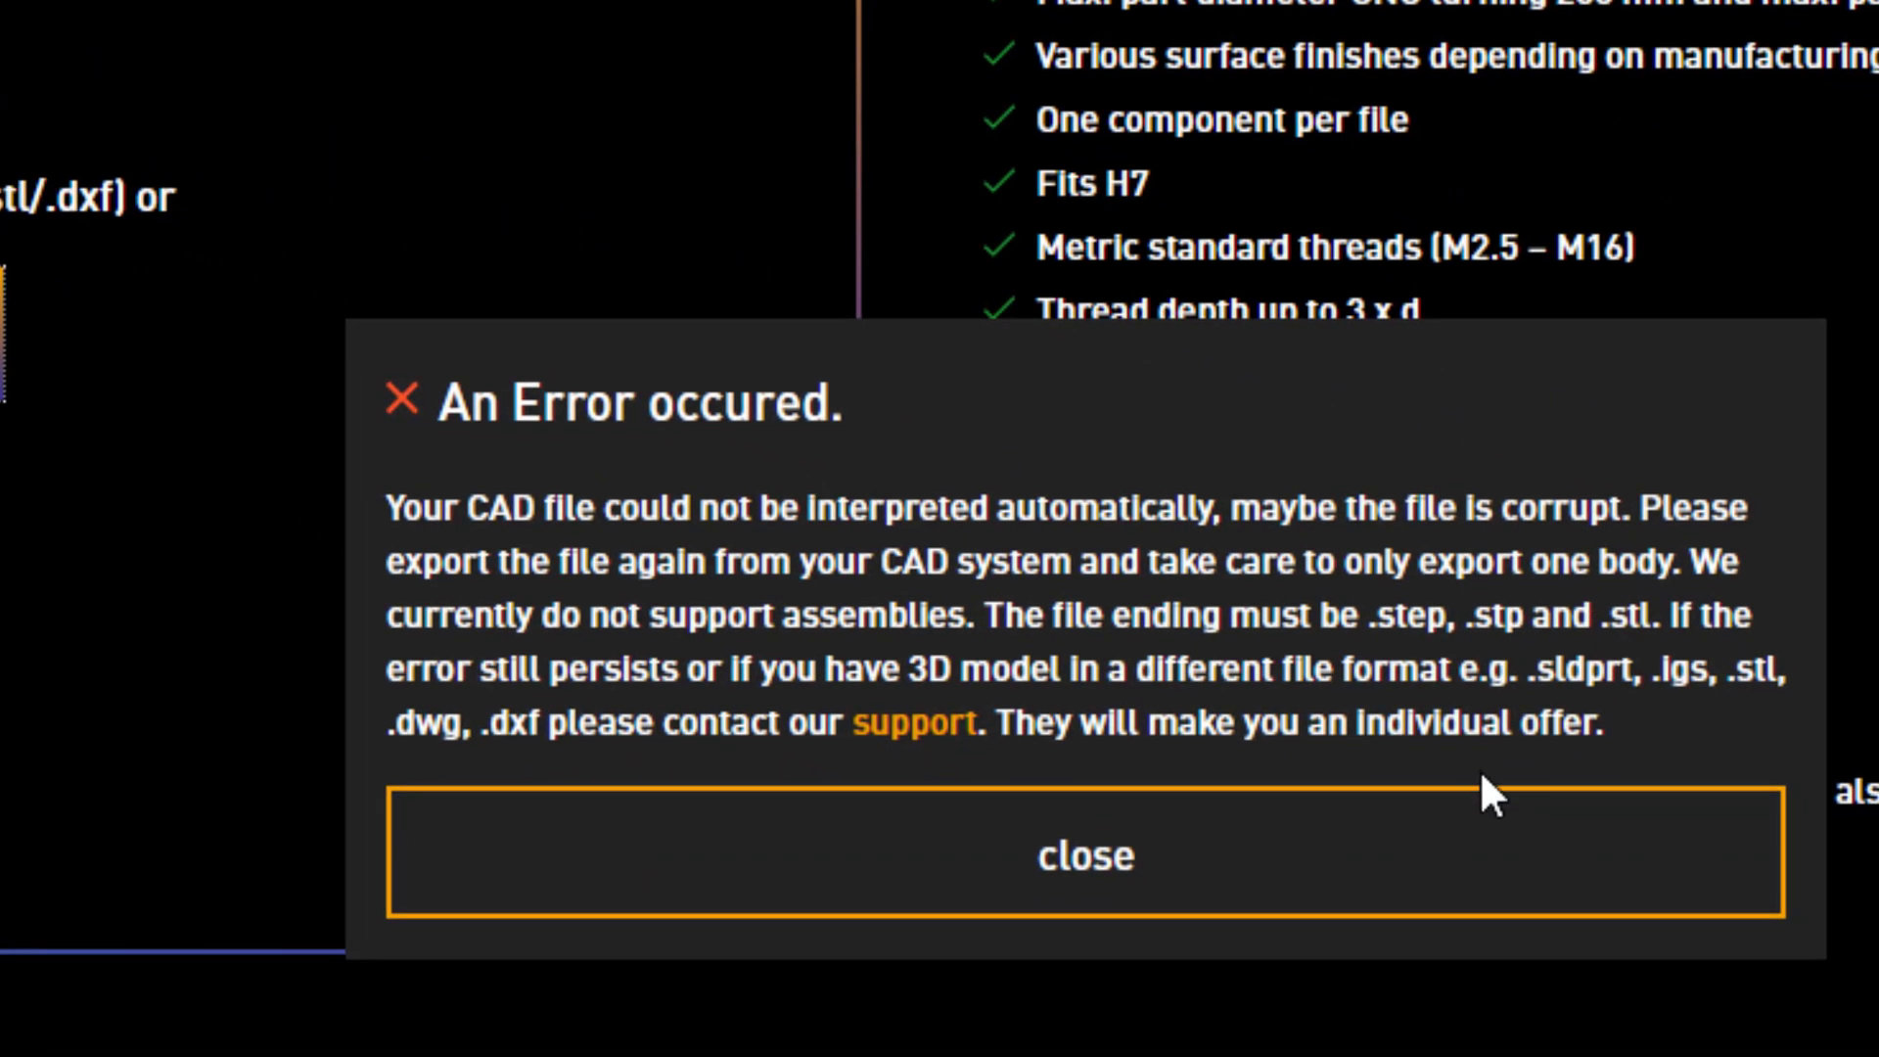
pyautogui.click(1082, 856)
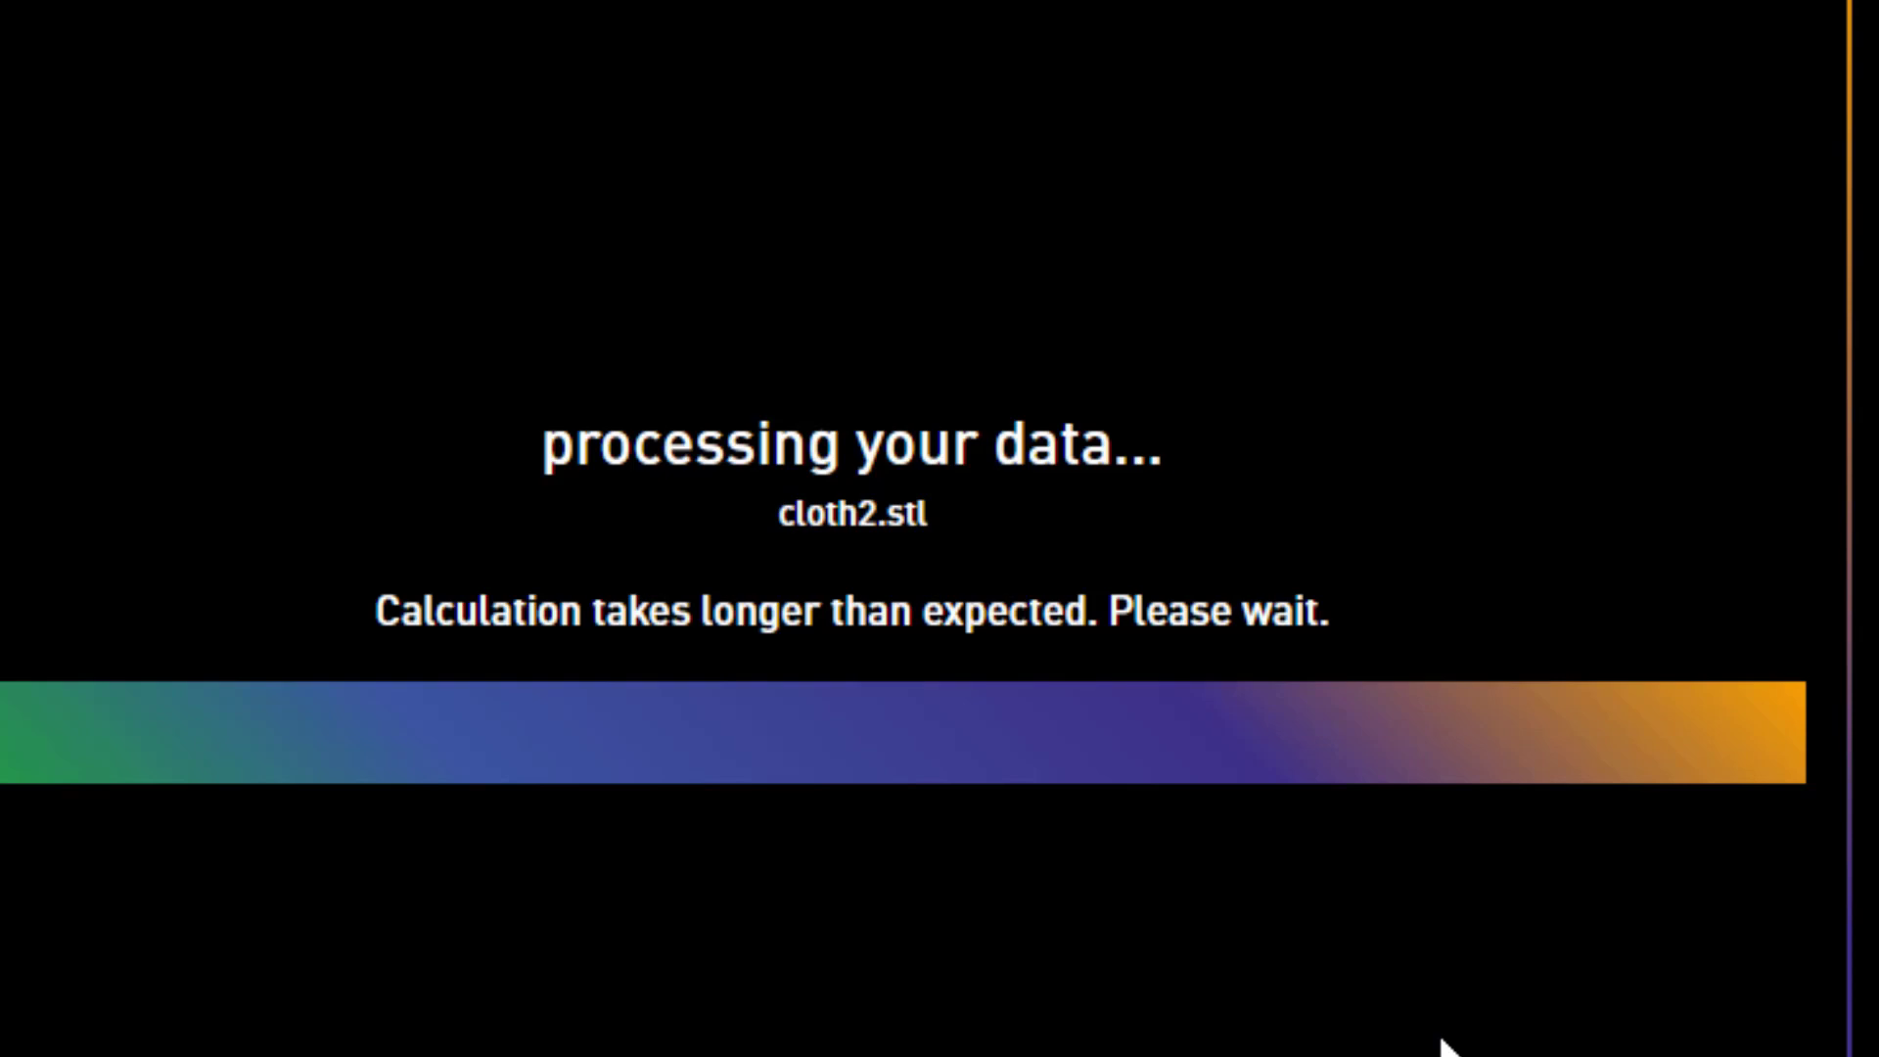
pyautogui.moveTo(1433, 1038)
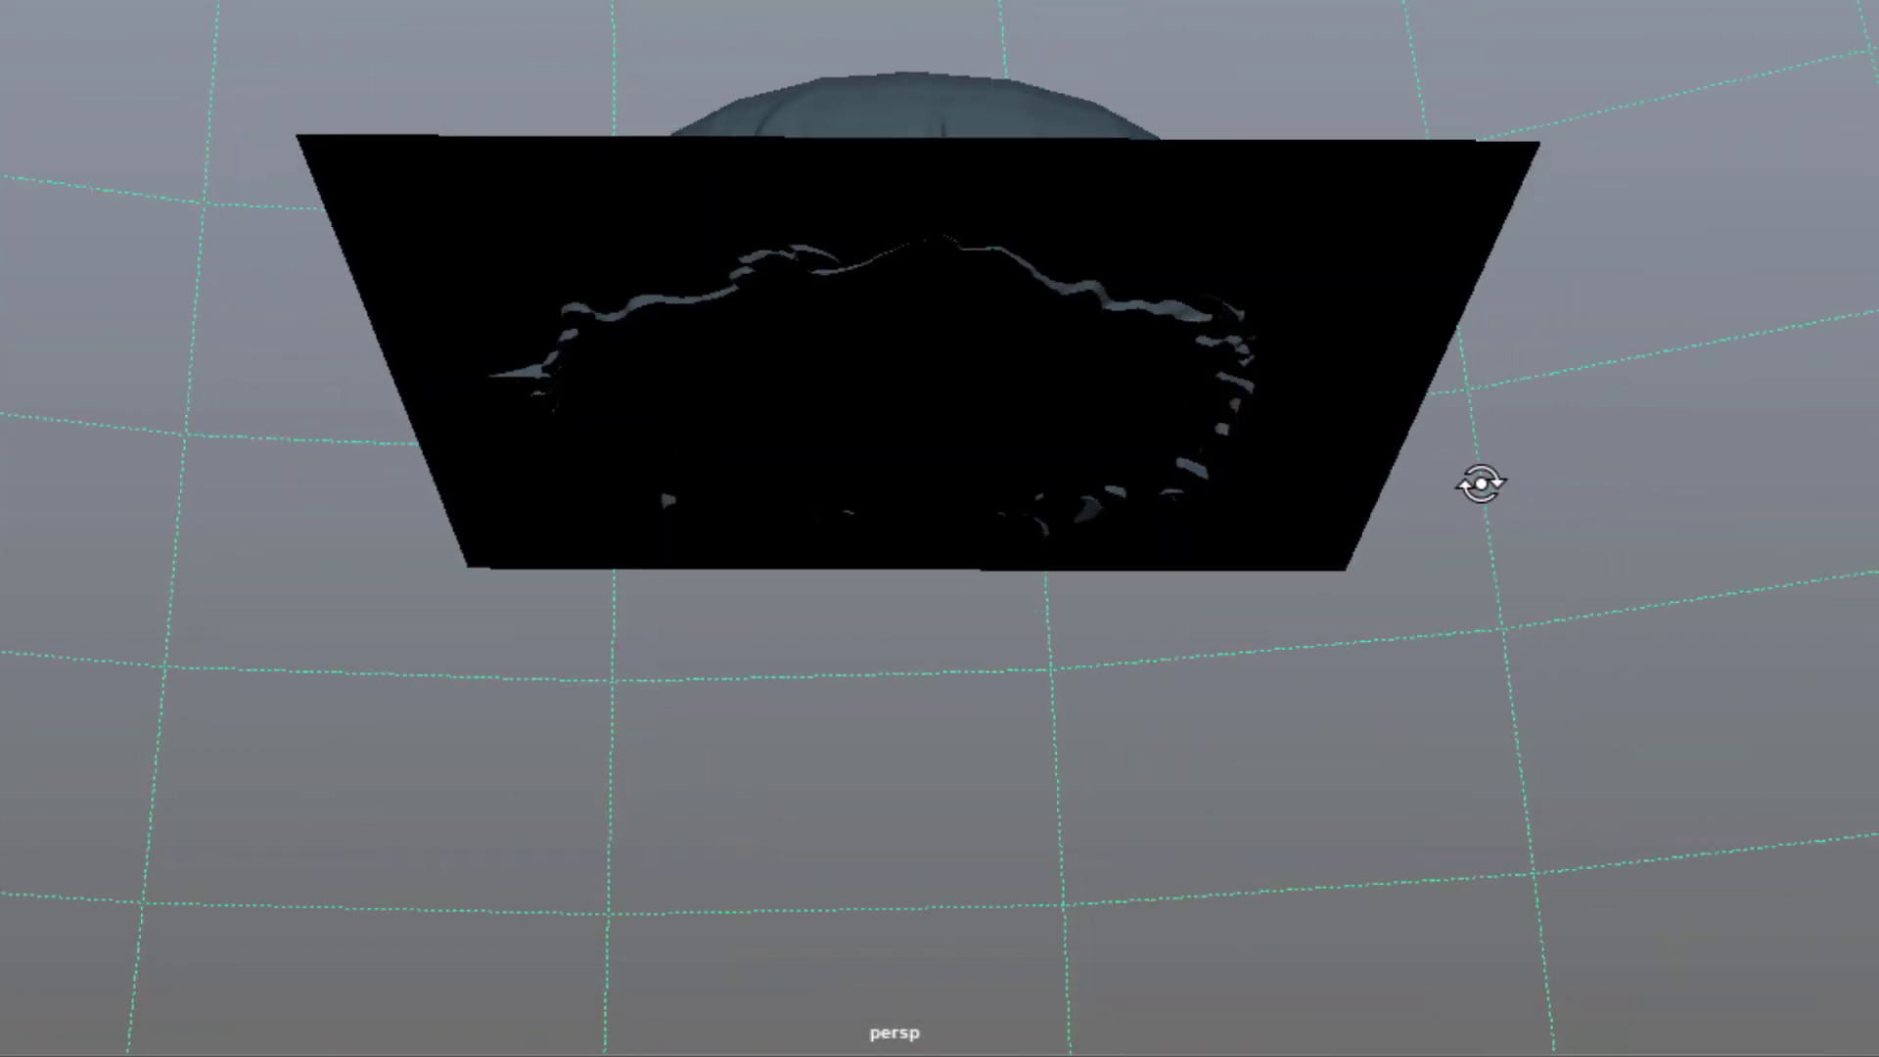
# Orbit the perspective view to look at the cloth and plane from underneath.
pyautogui.moveTo(1486, 480); pyautogui.dragTo(1474, 611)
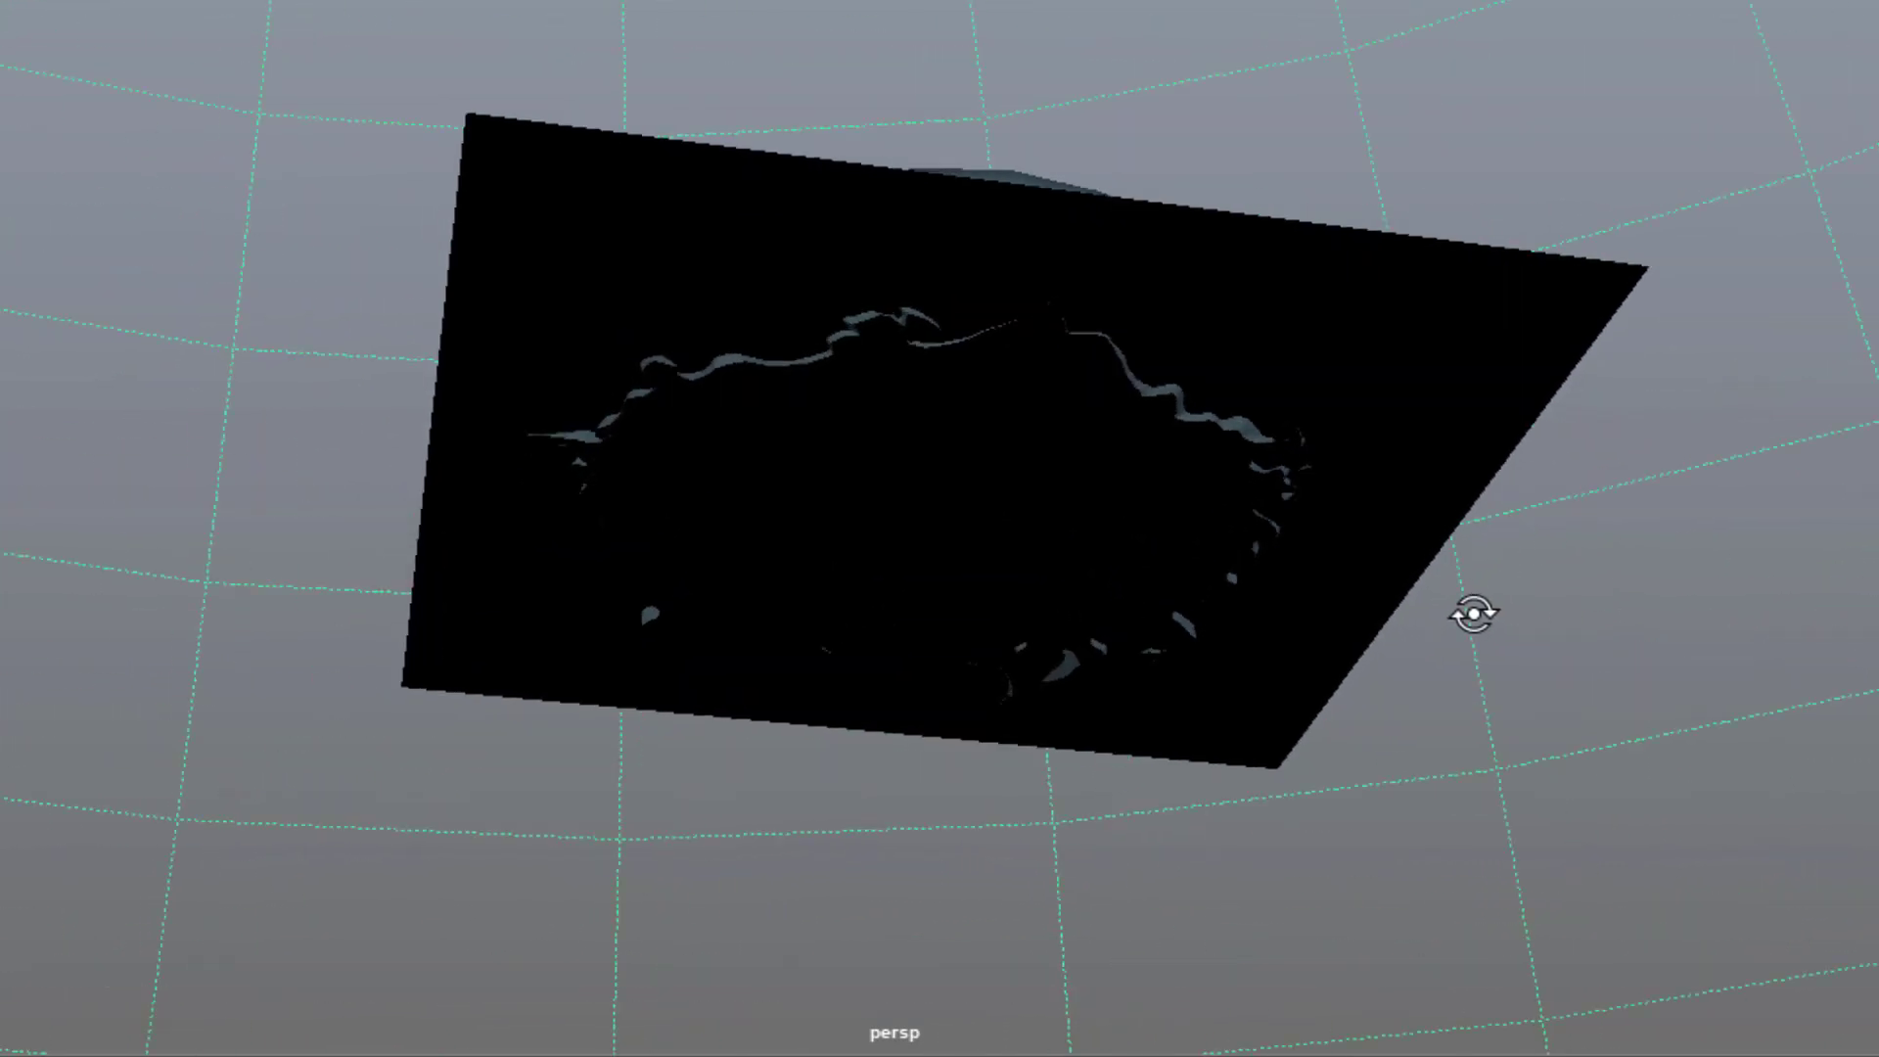